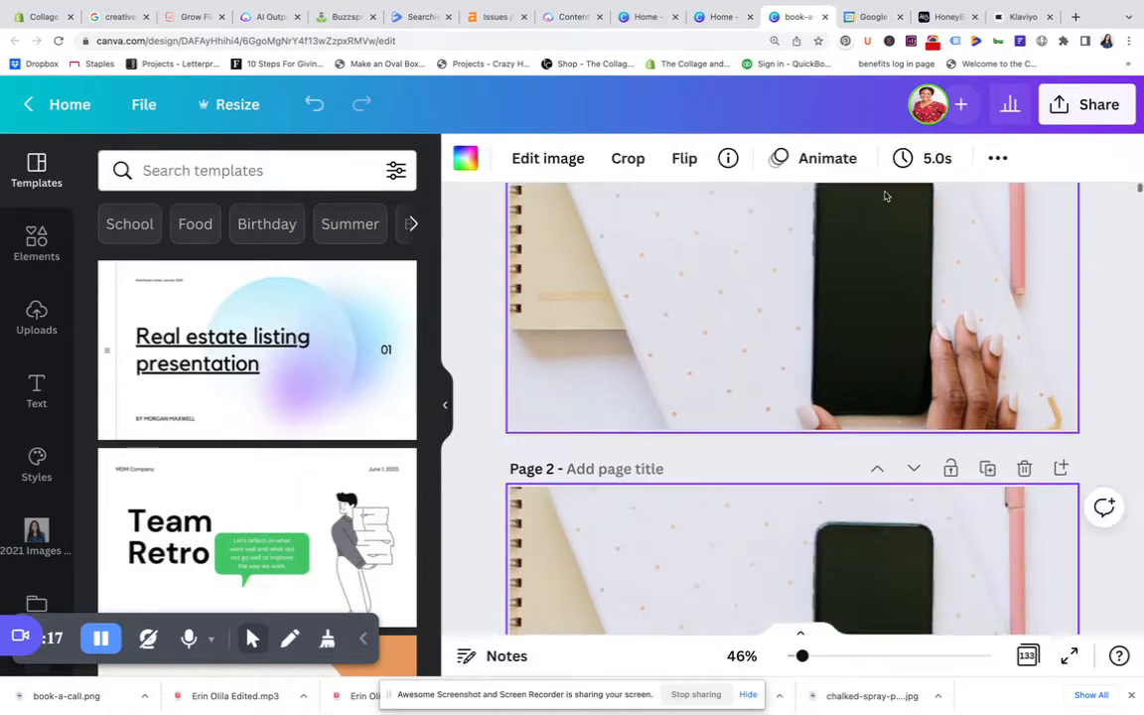
Delete the phone photo so page 1 of the Canva design is blank.
scroll(up, 3)
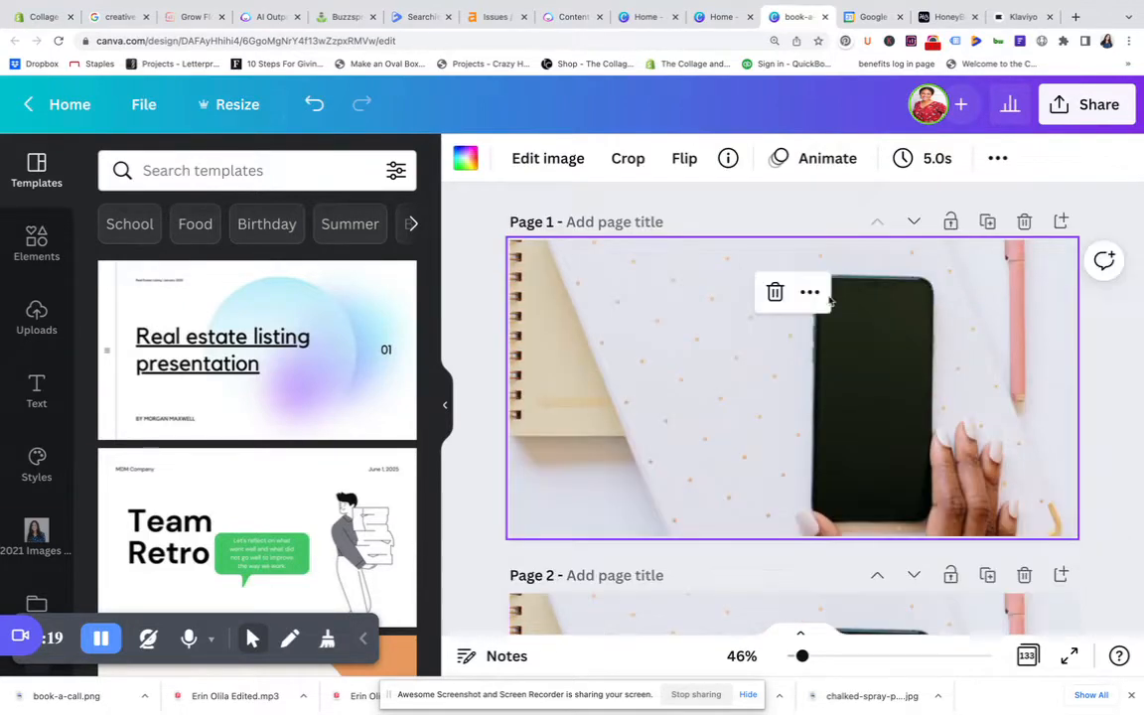
click(774, 290)
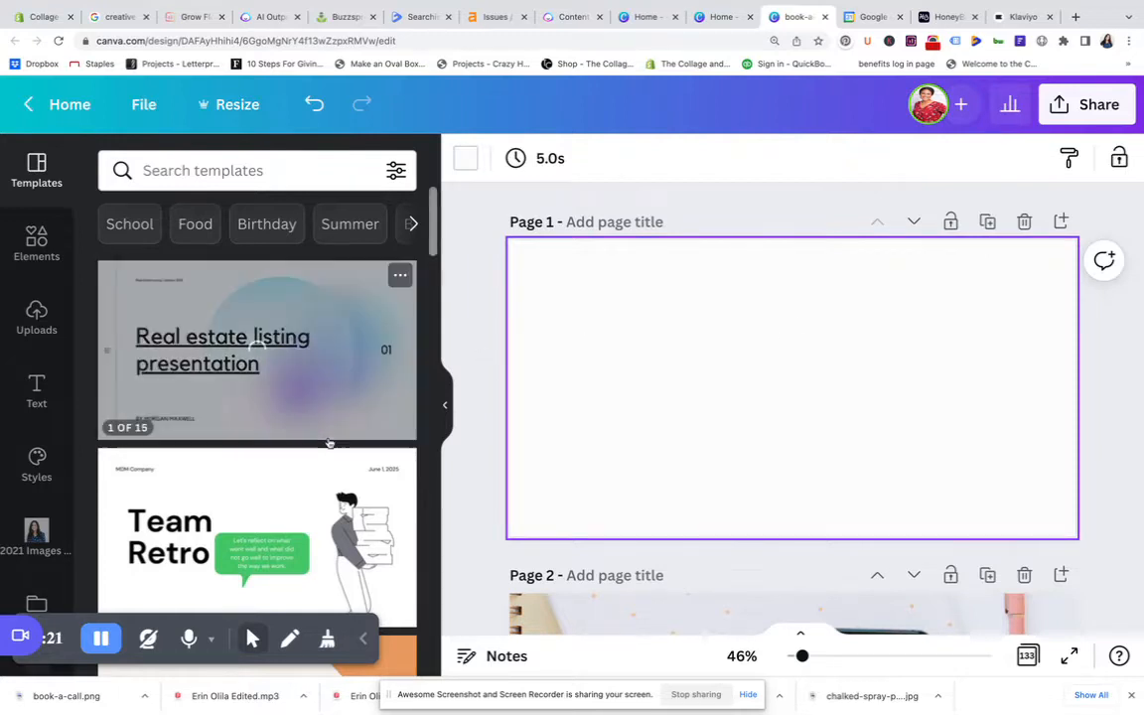
scroll(down, 3)
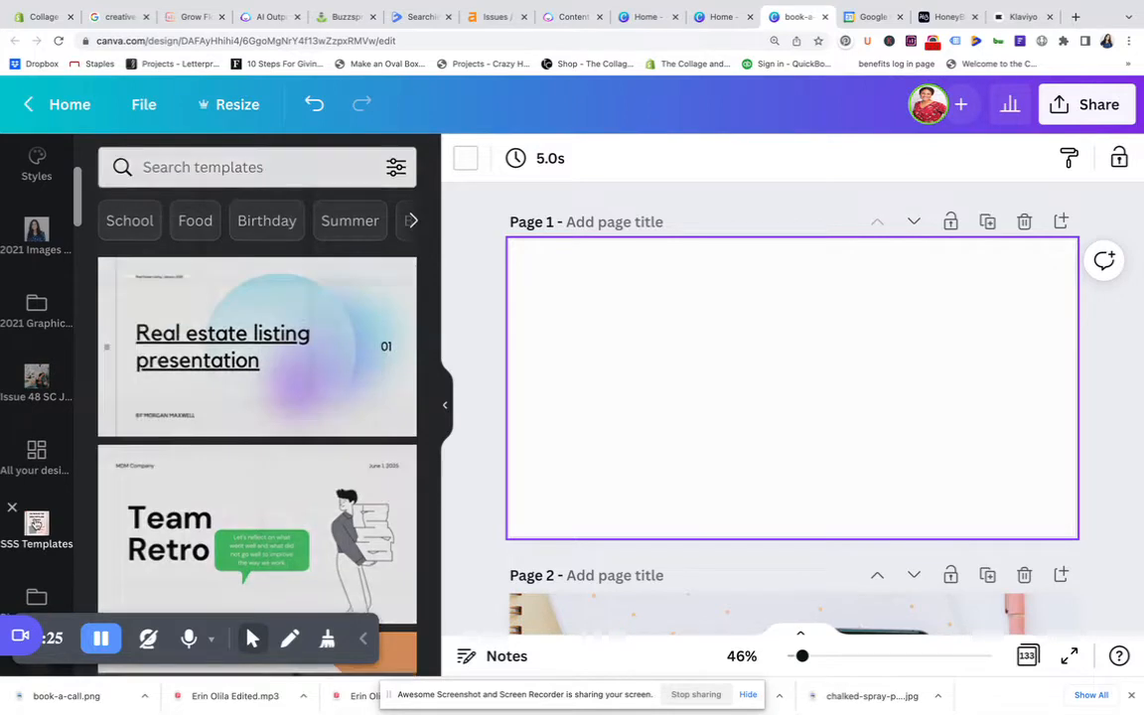
Browse the SSS Templates folder of saved templates in the side panel.
click(35, 526)
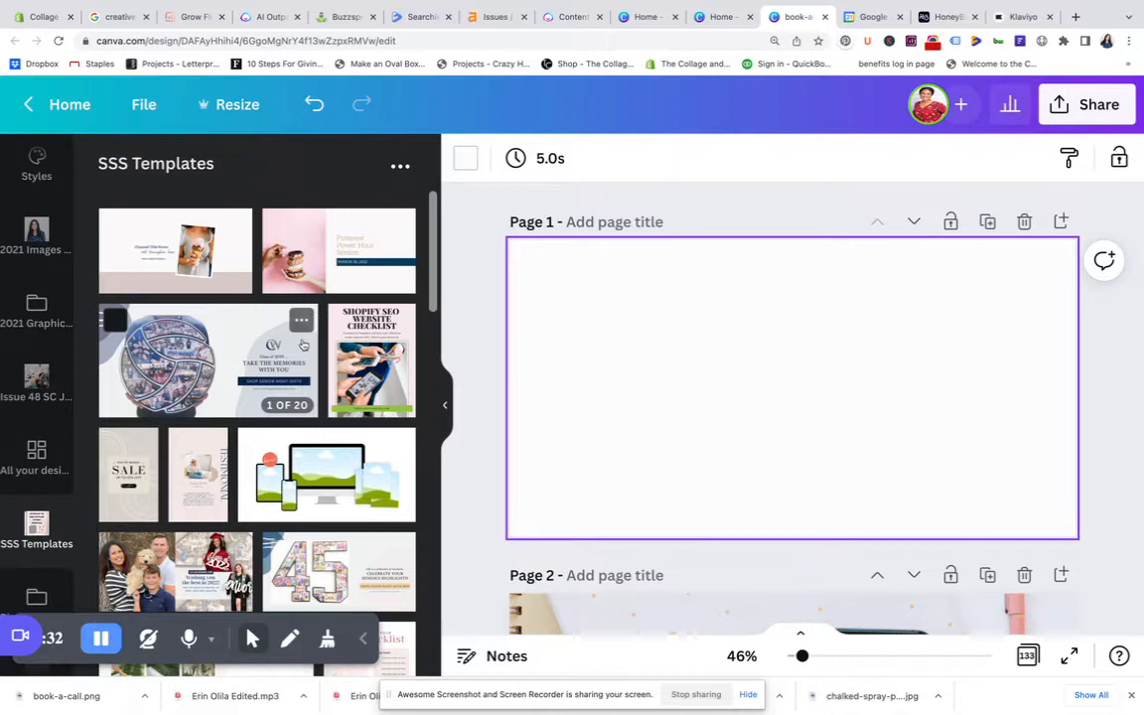
scroll(down, 3)
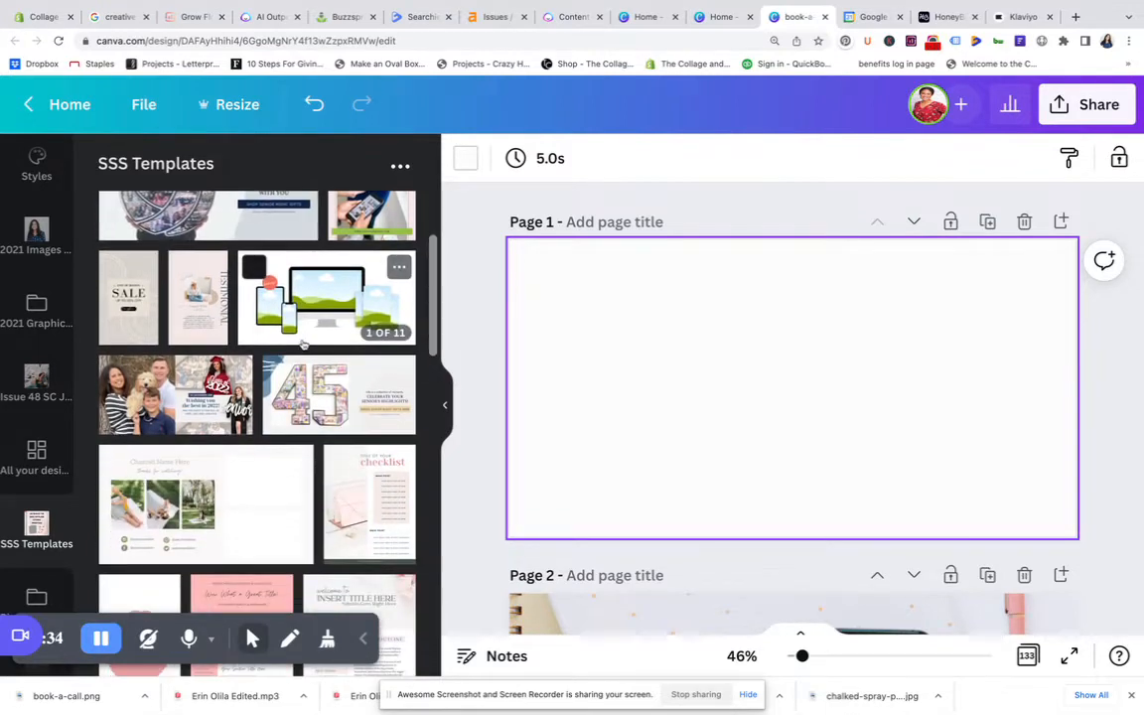
scroll(down, 3)
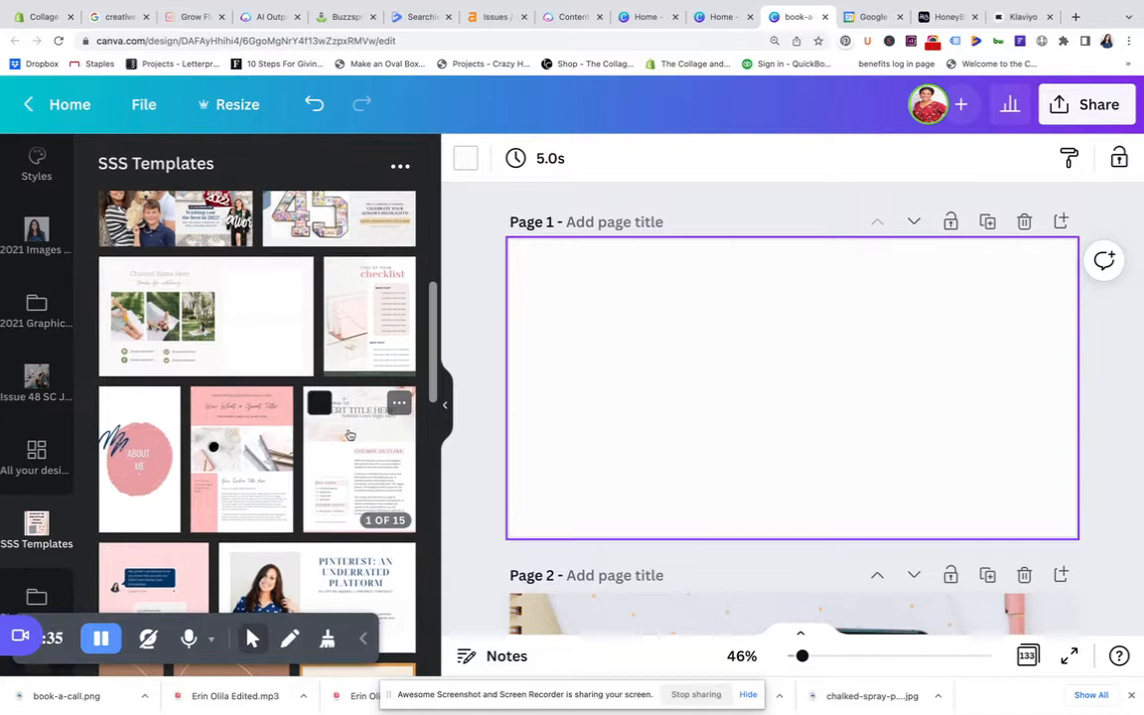
scroll(down, 3)
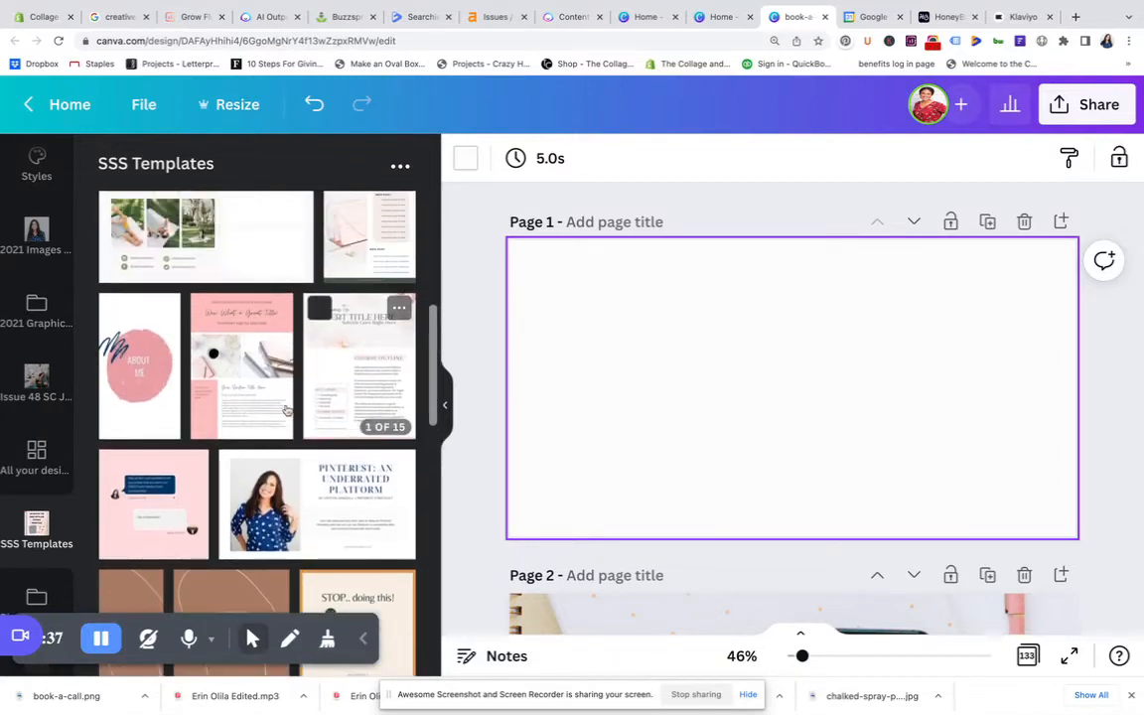
Replace blank page 1 with the key takeaway layout from the Valentine Course Design templates.
click(358, 366)
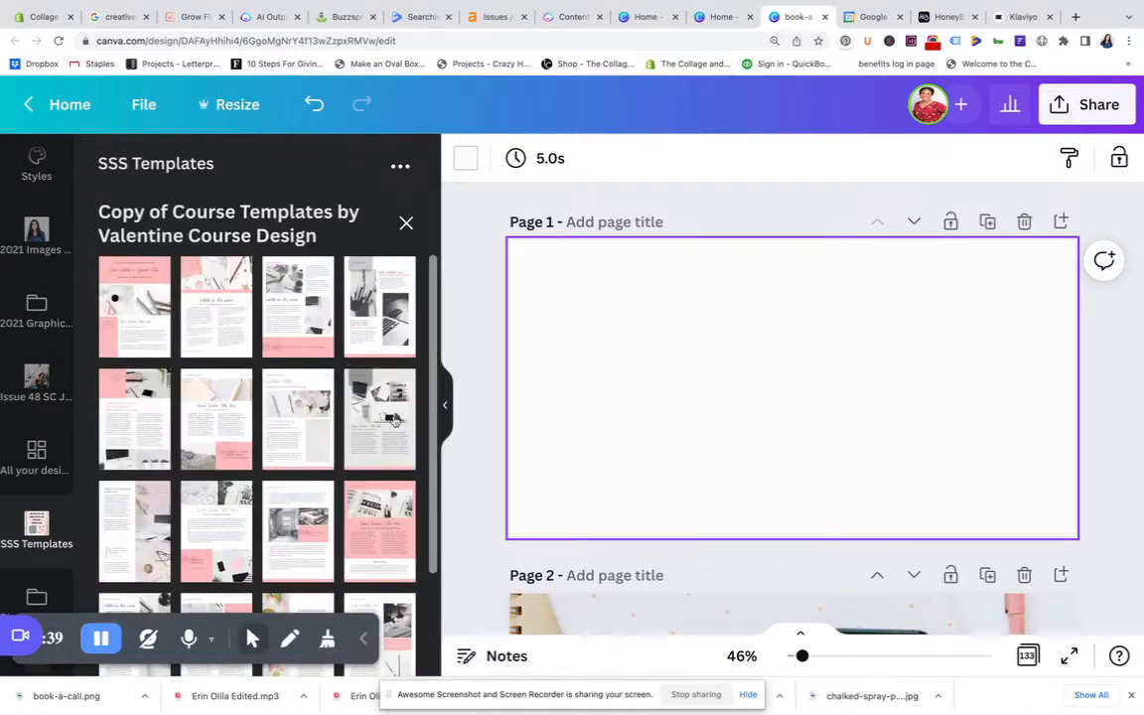
scroll(down, 3)
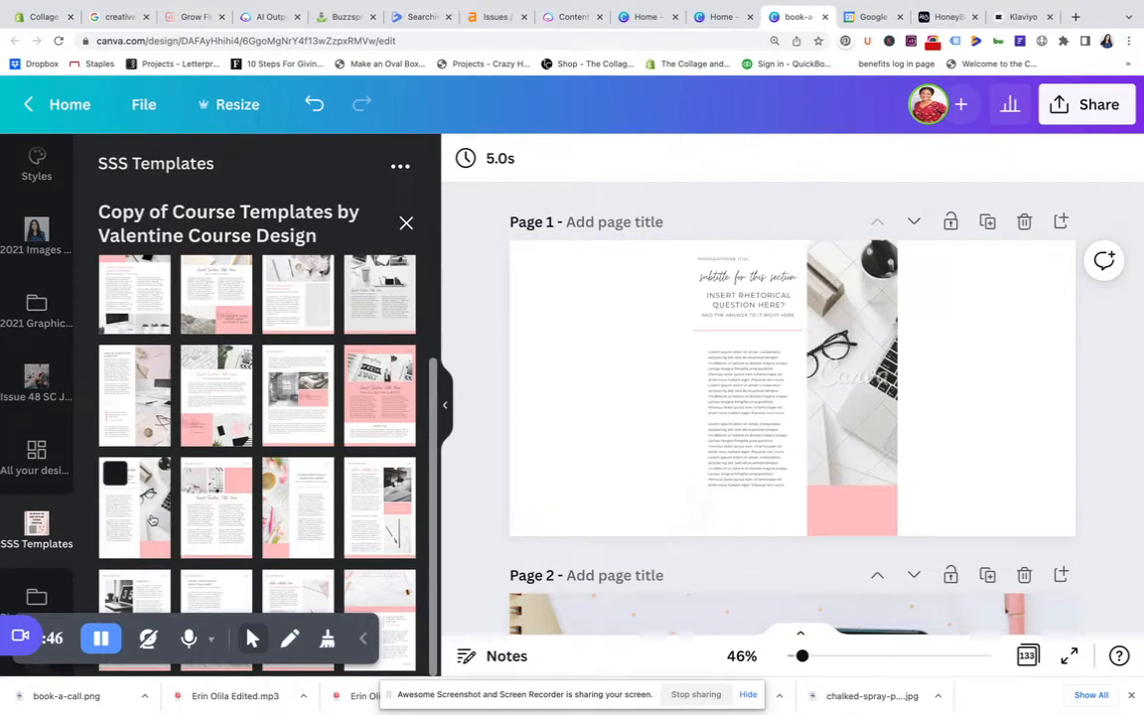
click(746, 387)
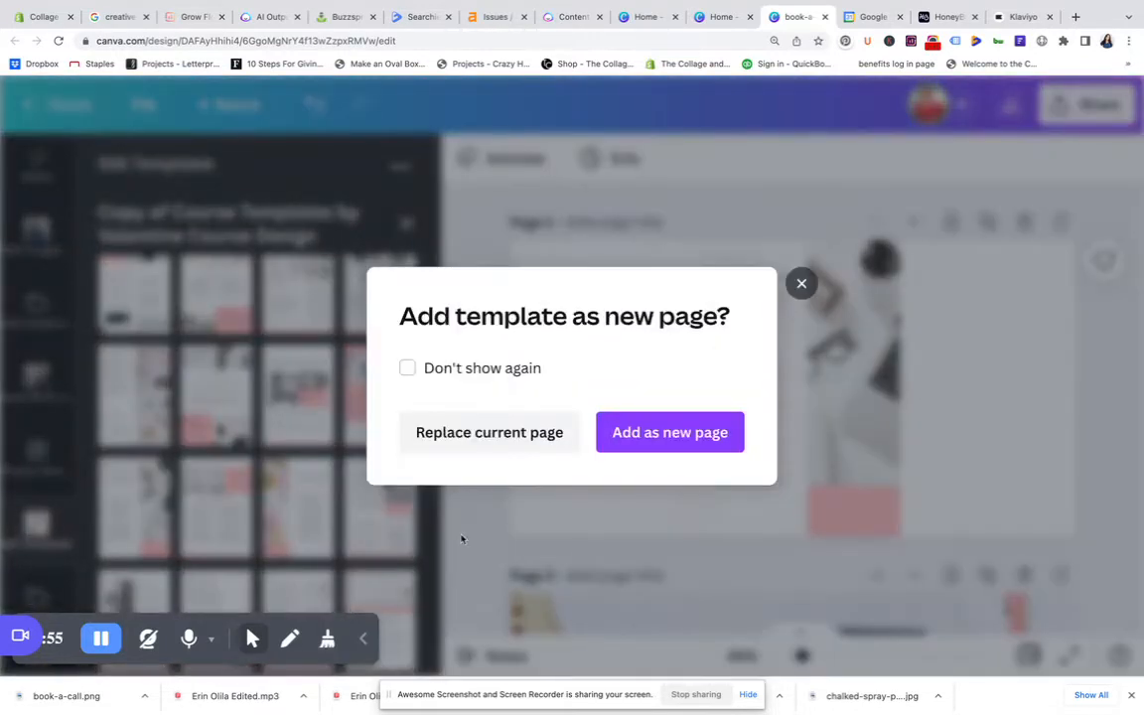
click(669, 433)
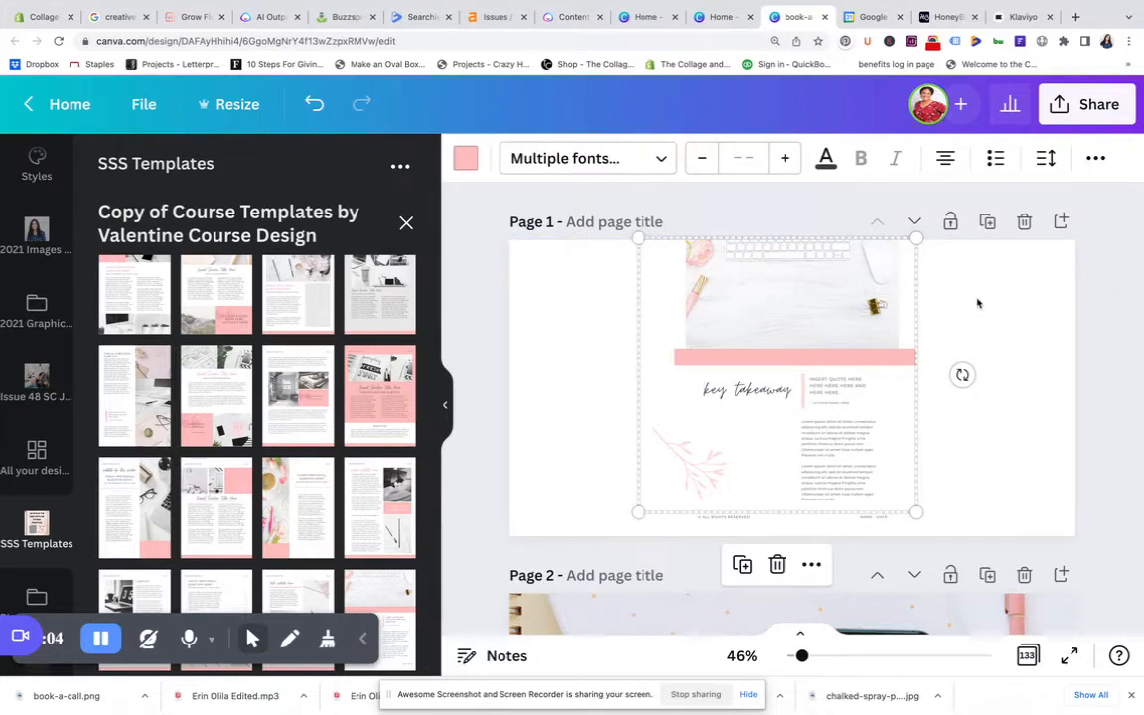
Stretch the keyboard header photo and pink band to the full page width.
click(745, 294)
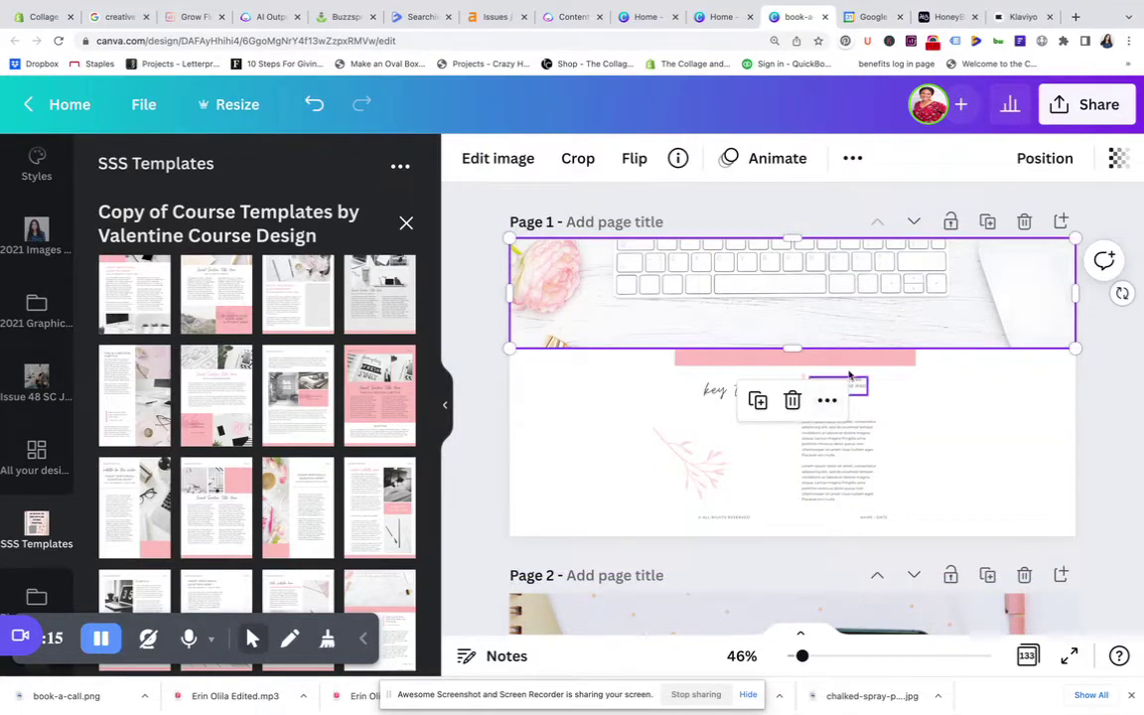
click(795, 357)
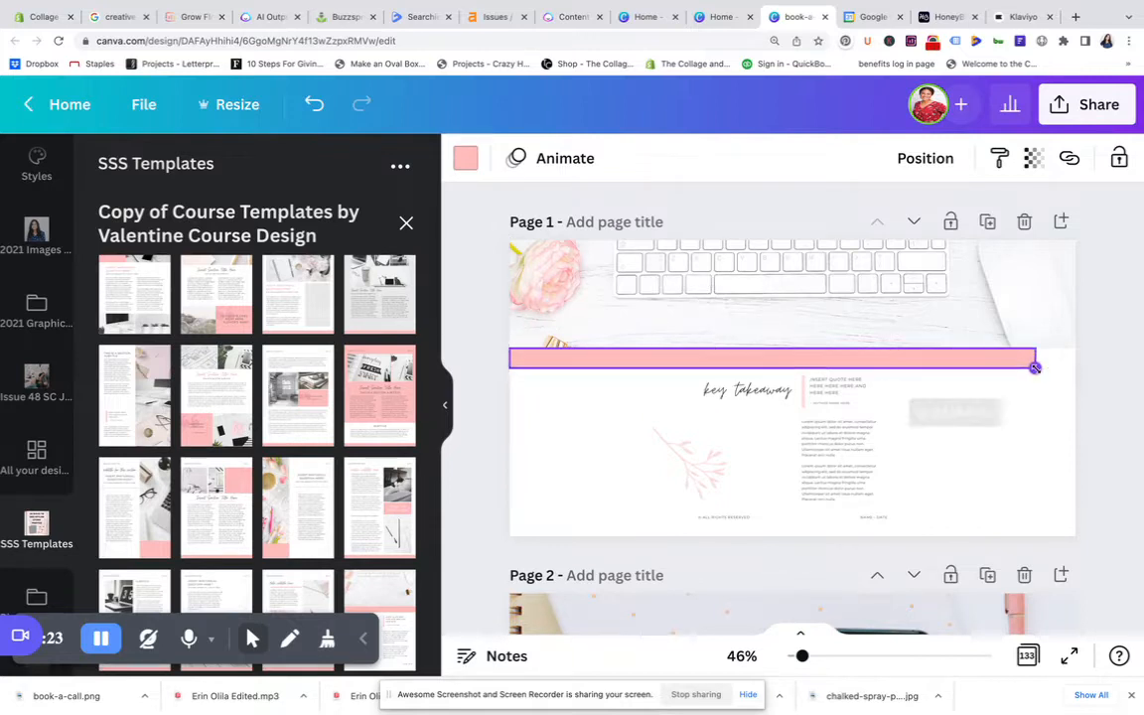
click(773, 358)
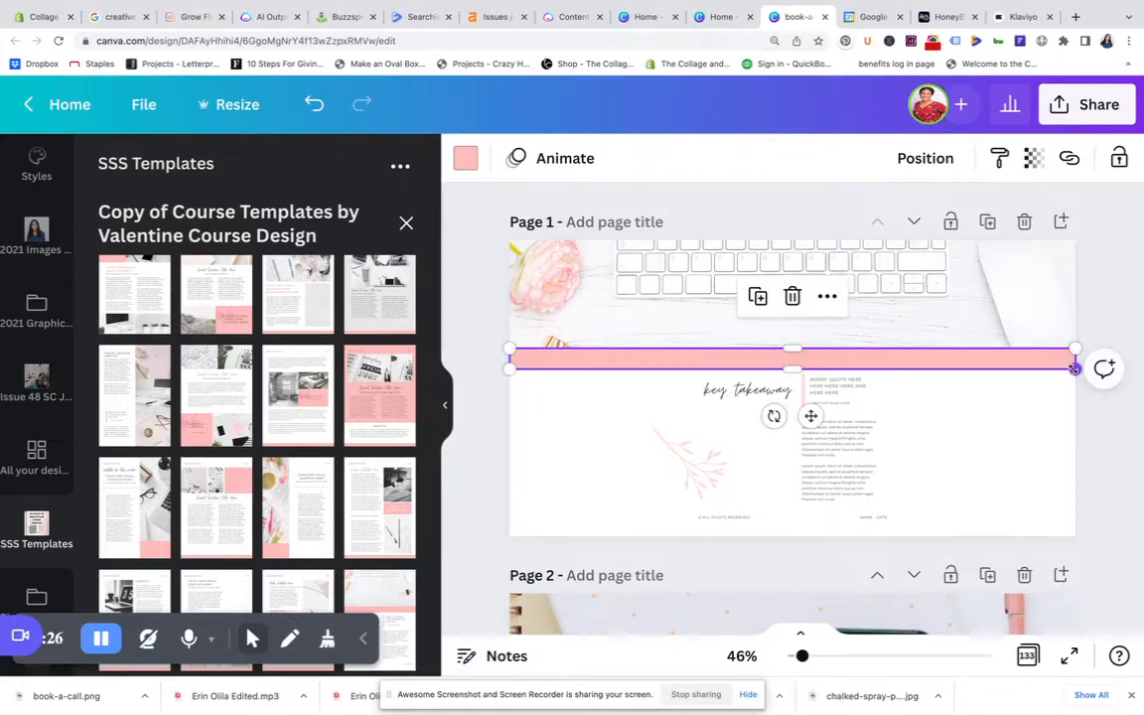
Select the 'key takeaway' heading and enter text editing on it.
click(838, 385)
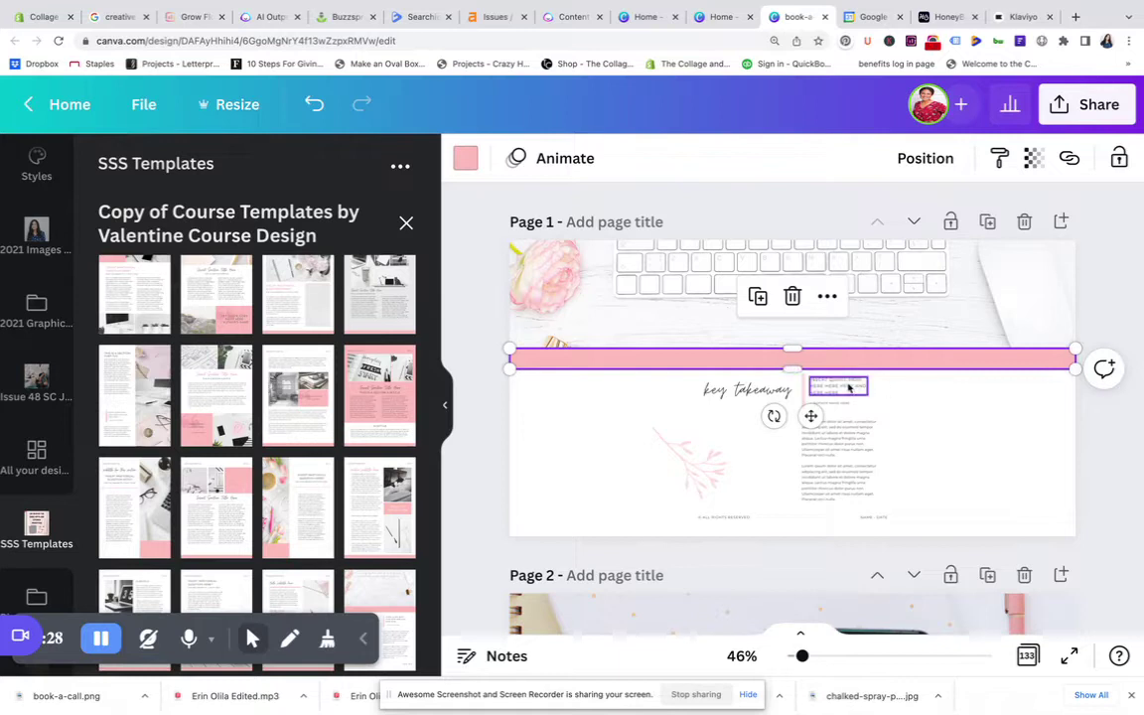
click(747, 389)
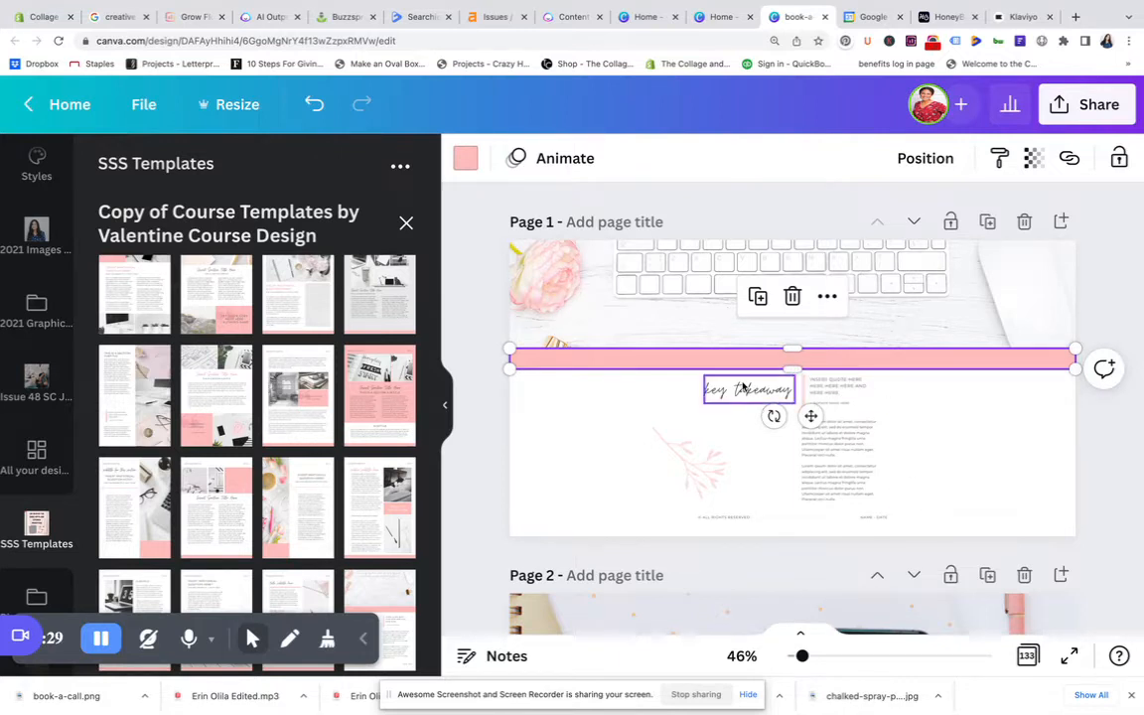
click(747, 387)
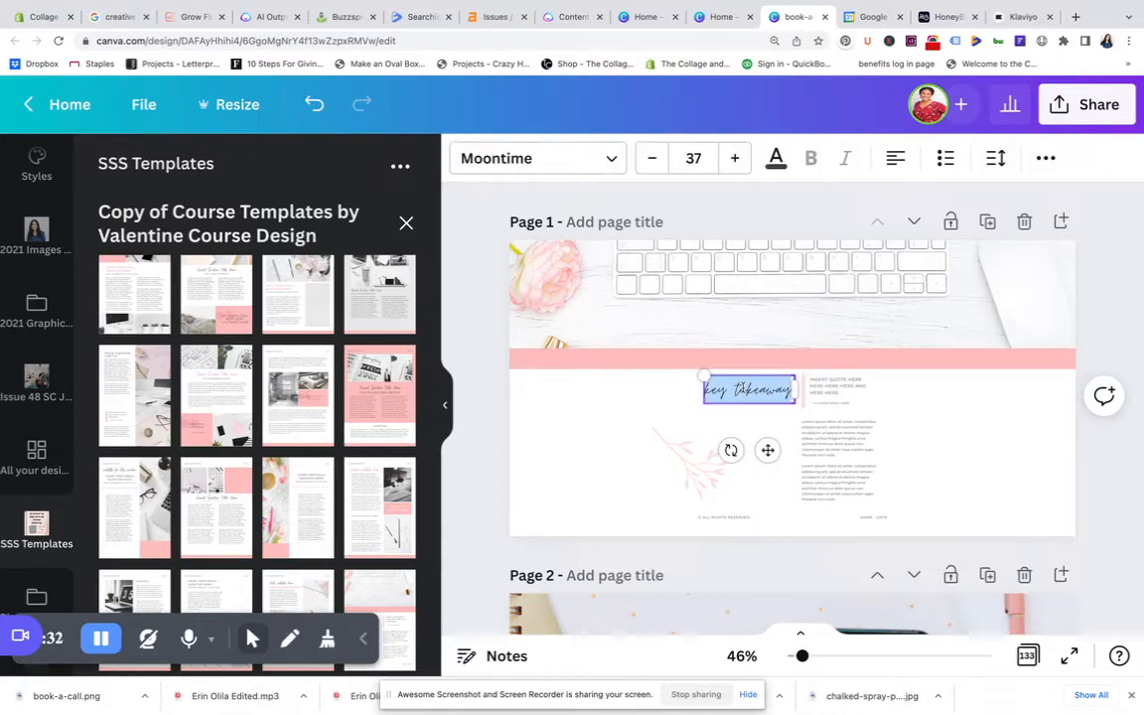
Retitle the heading 'affiliate disclaimer' and widen the body text box across the page.
text(affiliate disclaimer)
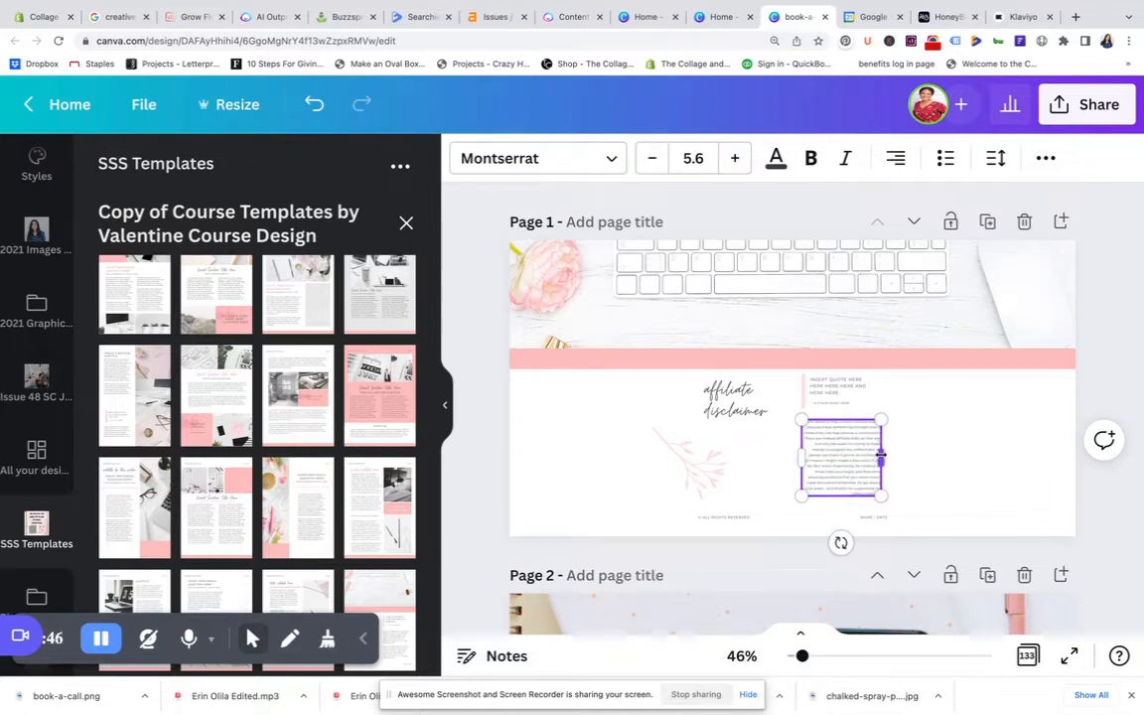
drag(880, 455, 1060, 441)
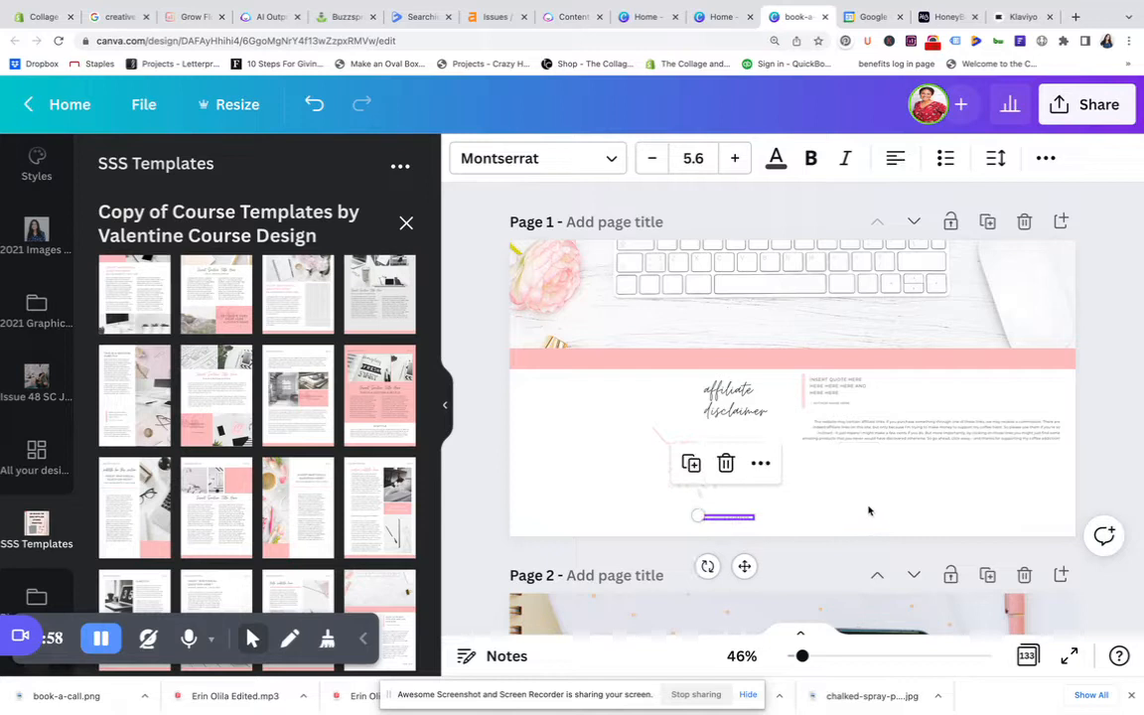
click(687, 465)
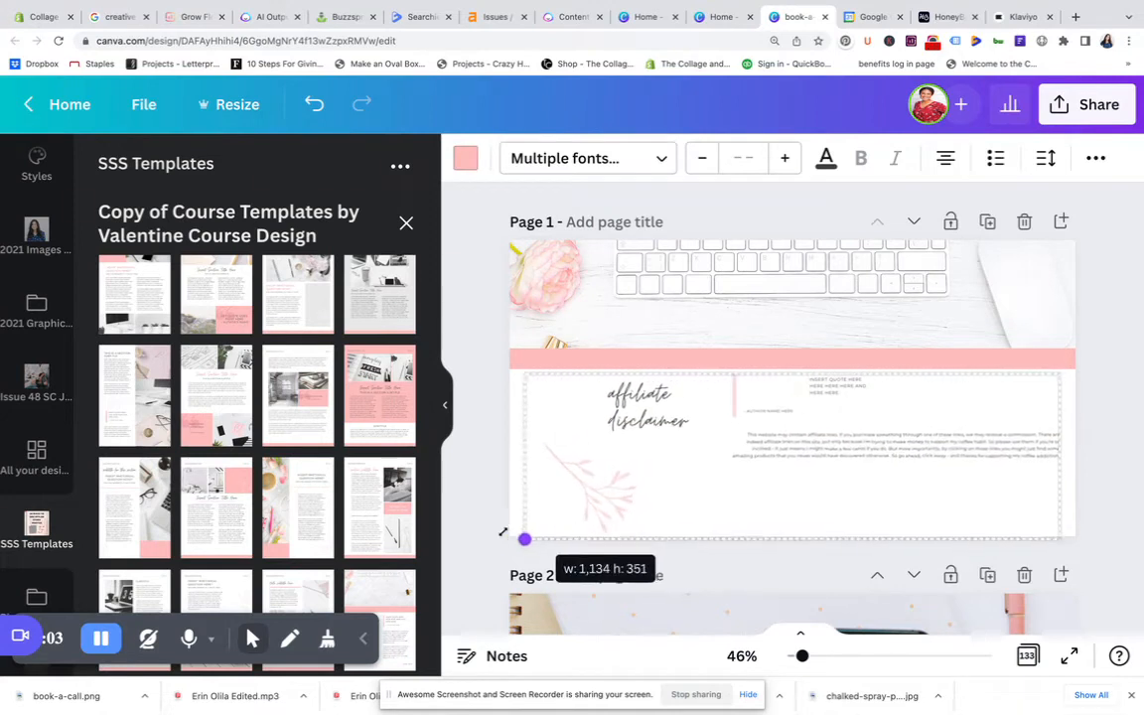
Enlarge the lower content group and resize the disclaimer body text box.
drag(524, 540, 516, 542)
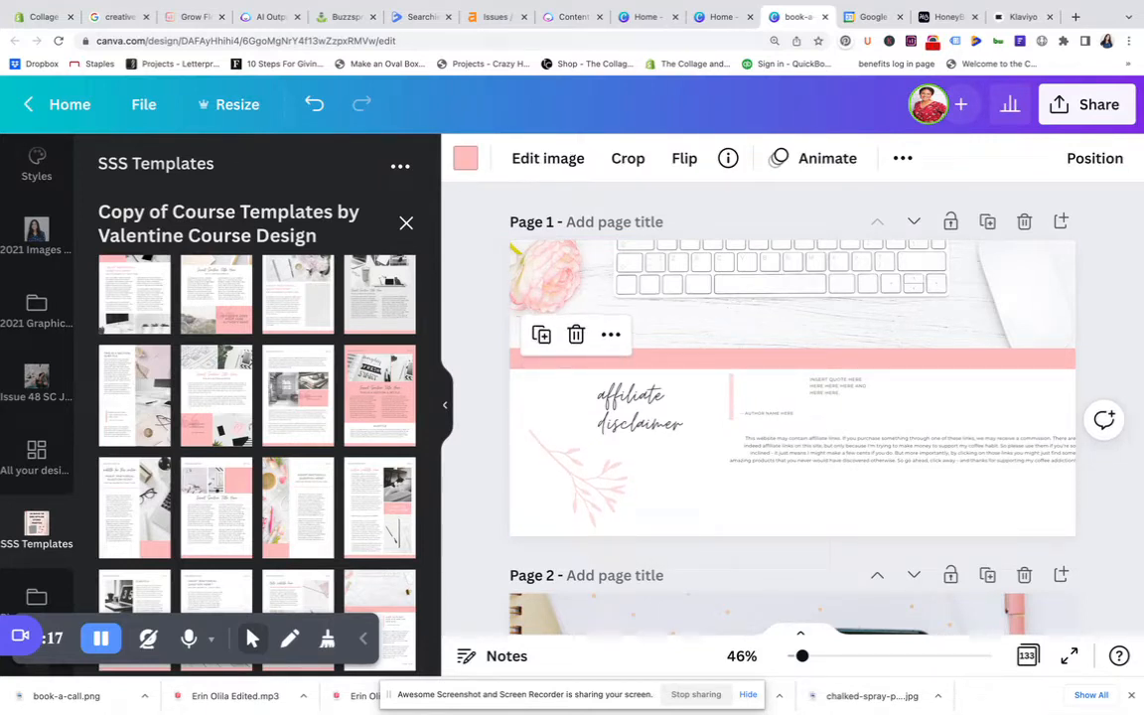
click(794, 411)
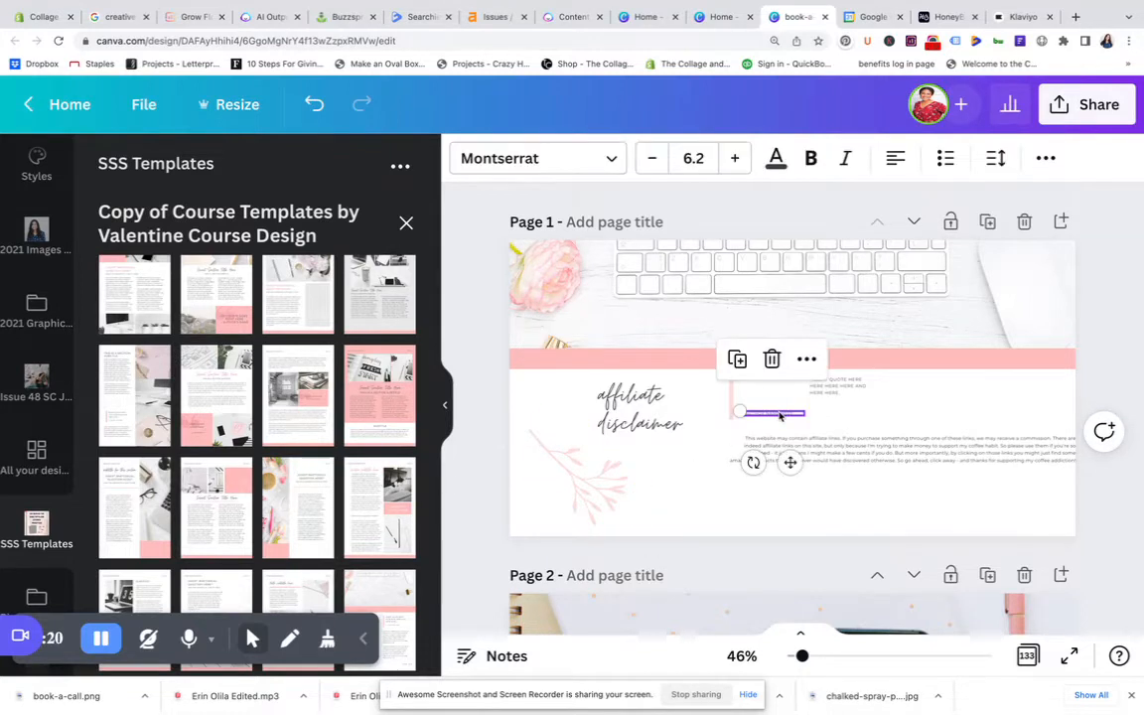
click(735, 159)
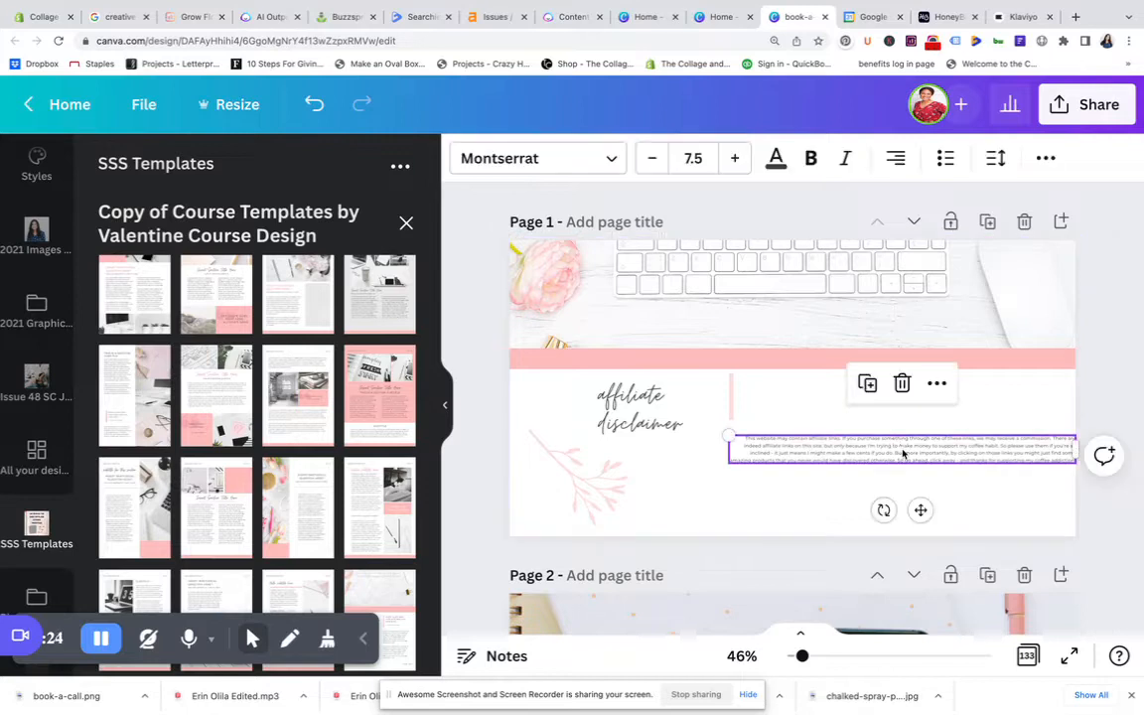
drag(1075, 452, 1016, 453)
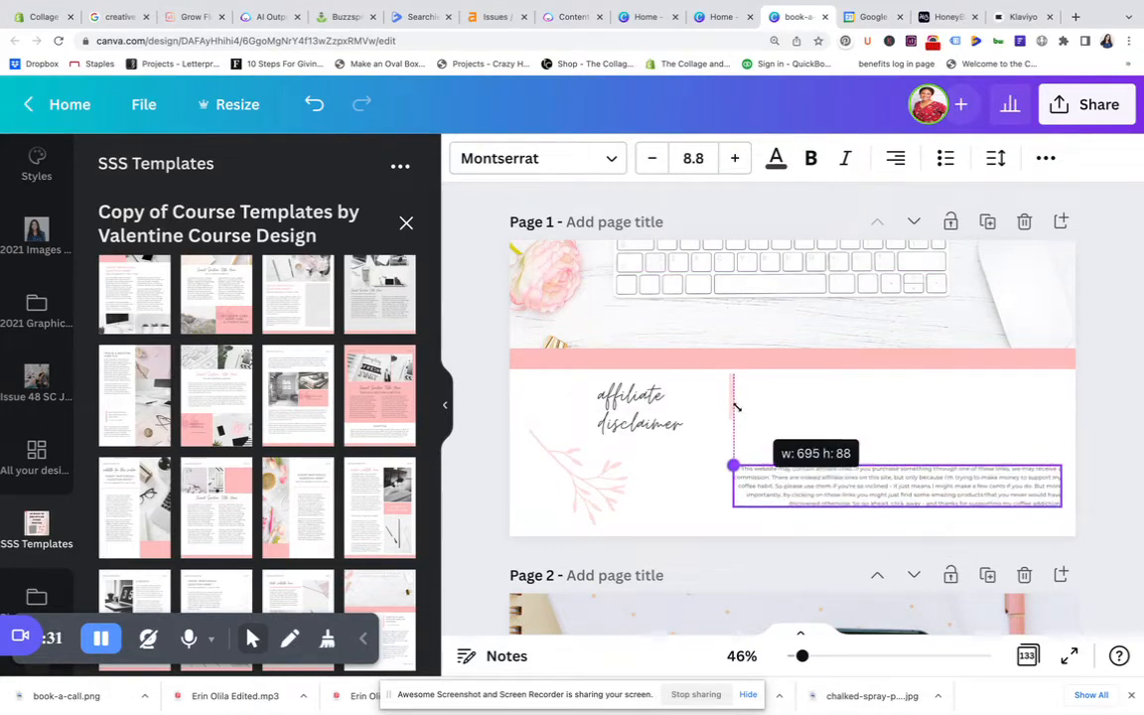
Shape the disclaimer body into a taller 11.2-size block and move it beside the heading.
drag(732, 464, 784, 488)
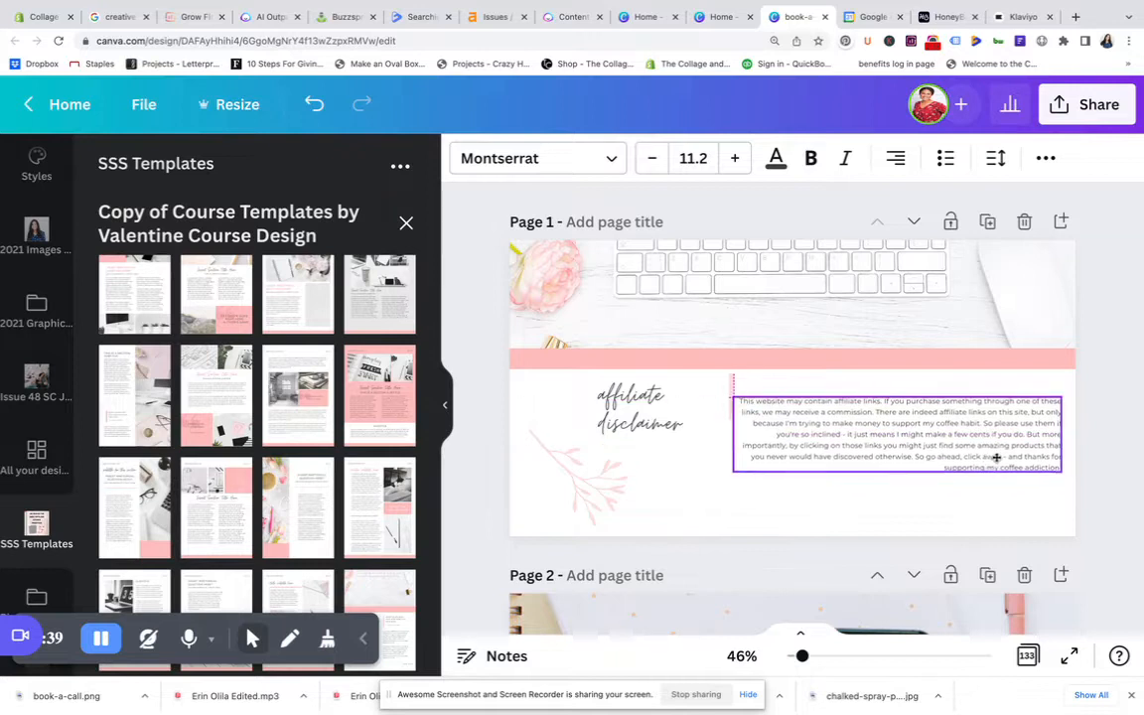
click(893, 433)
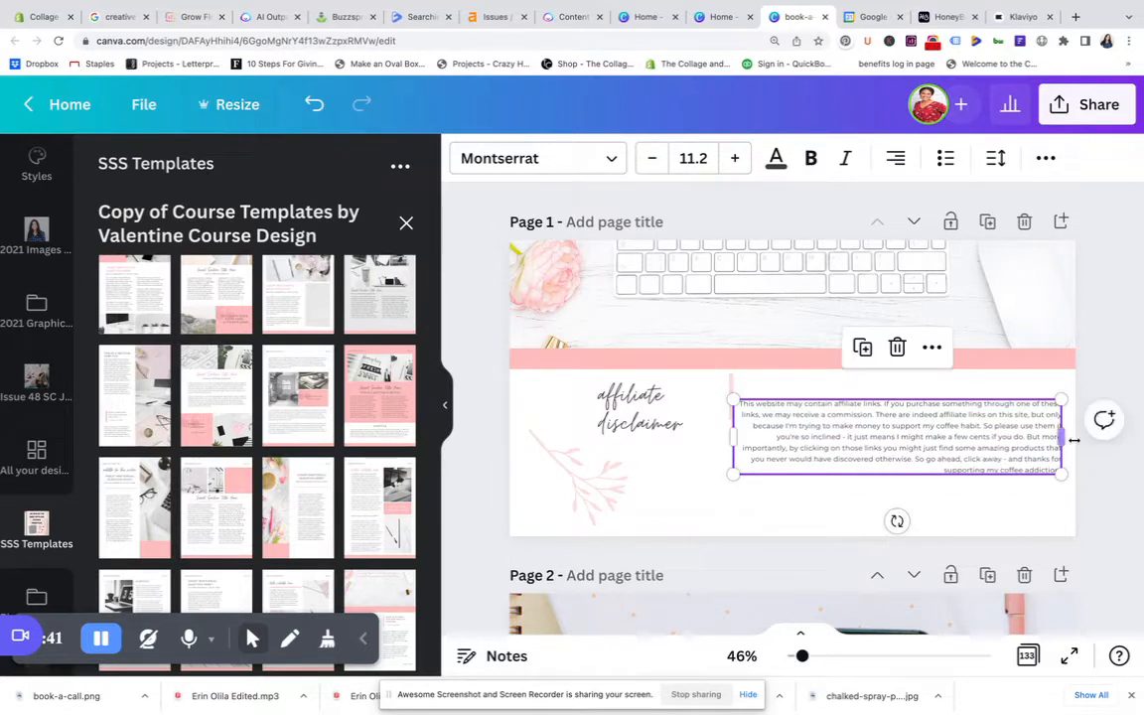
drag(1062, 437, 977, 446)
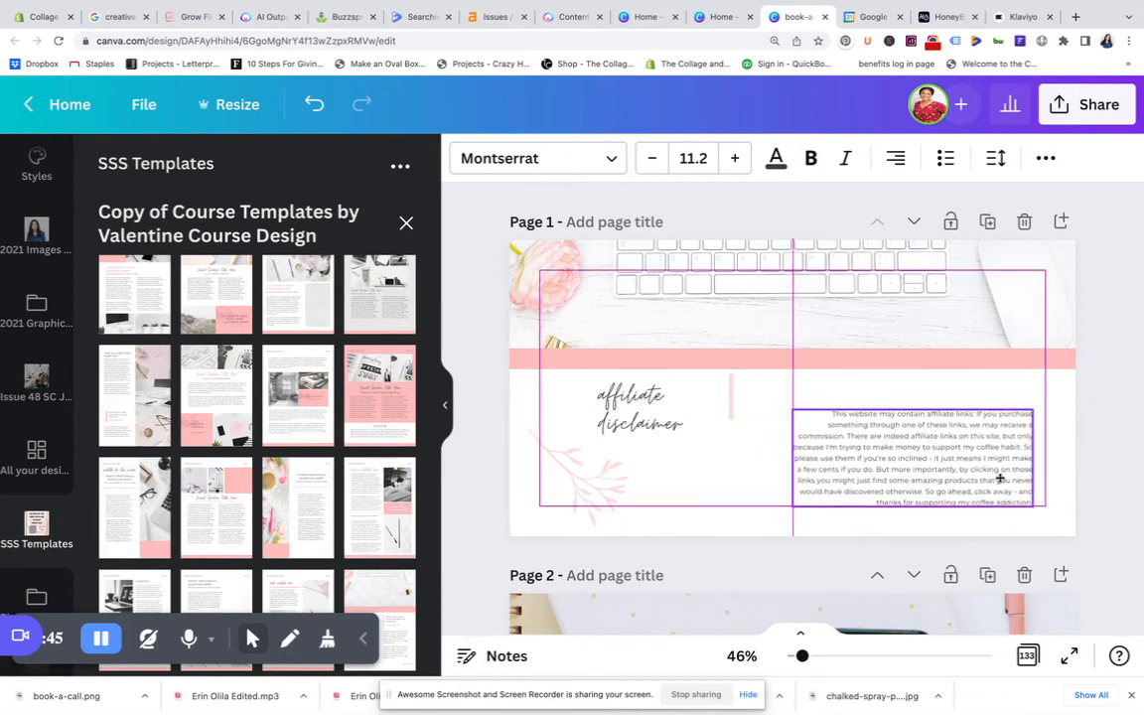
click(923, 461)
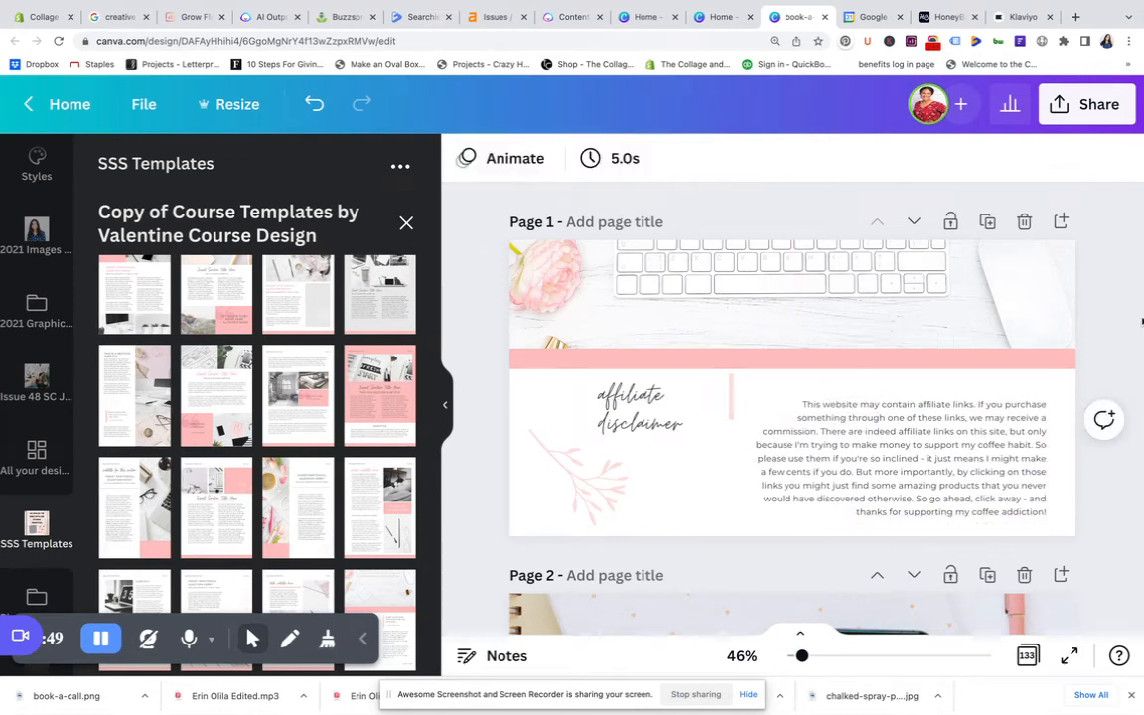
Enlarge the 'affiliate disclaimer' heading to size 76.4 and bring up its text colour choices.
click(640, 409)
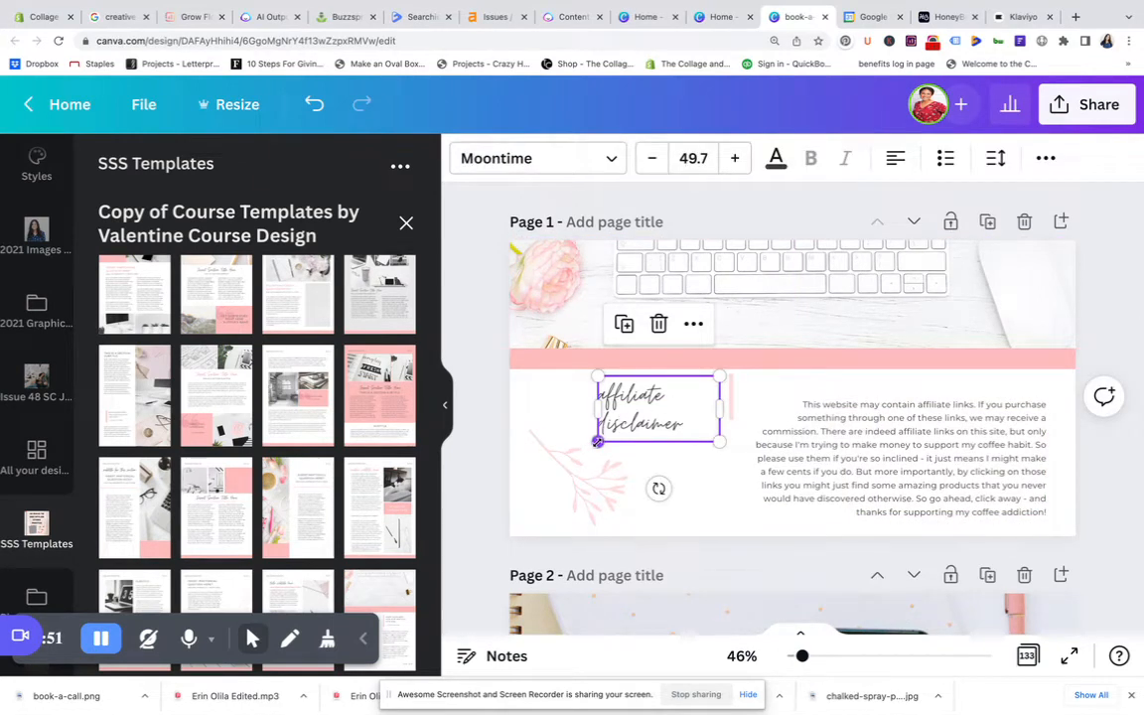
drag(596, 441, 532, 477)
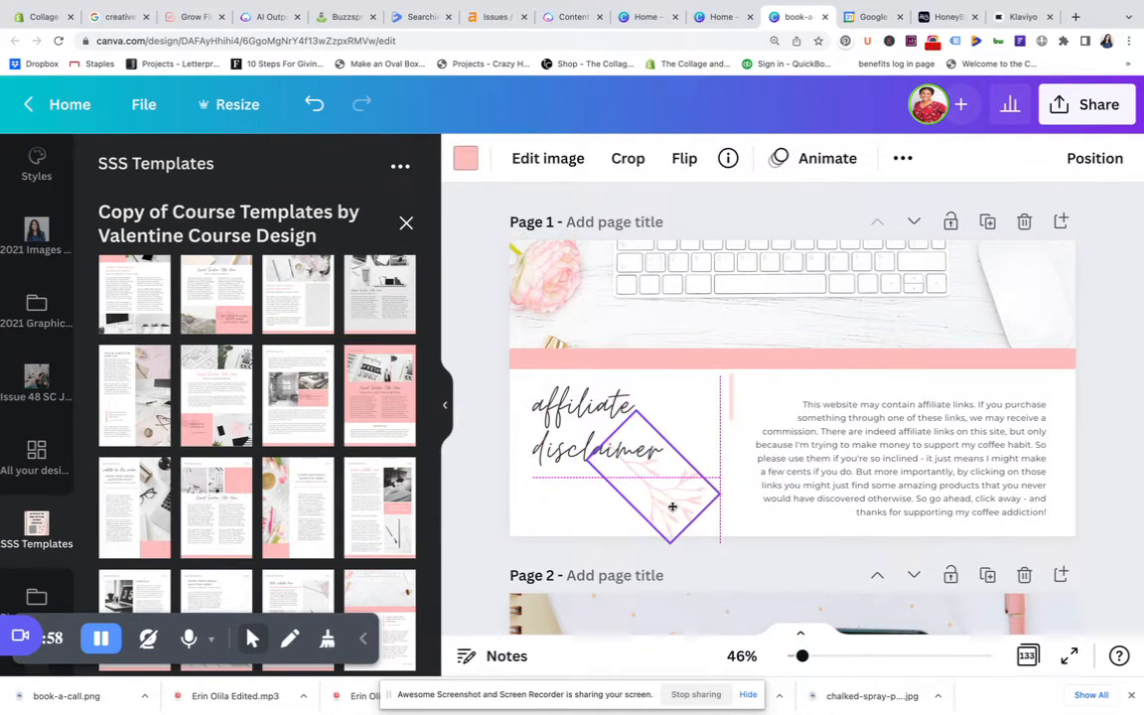
click(790, 293)
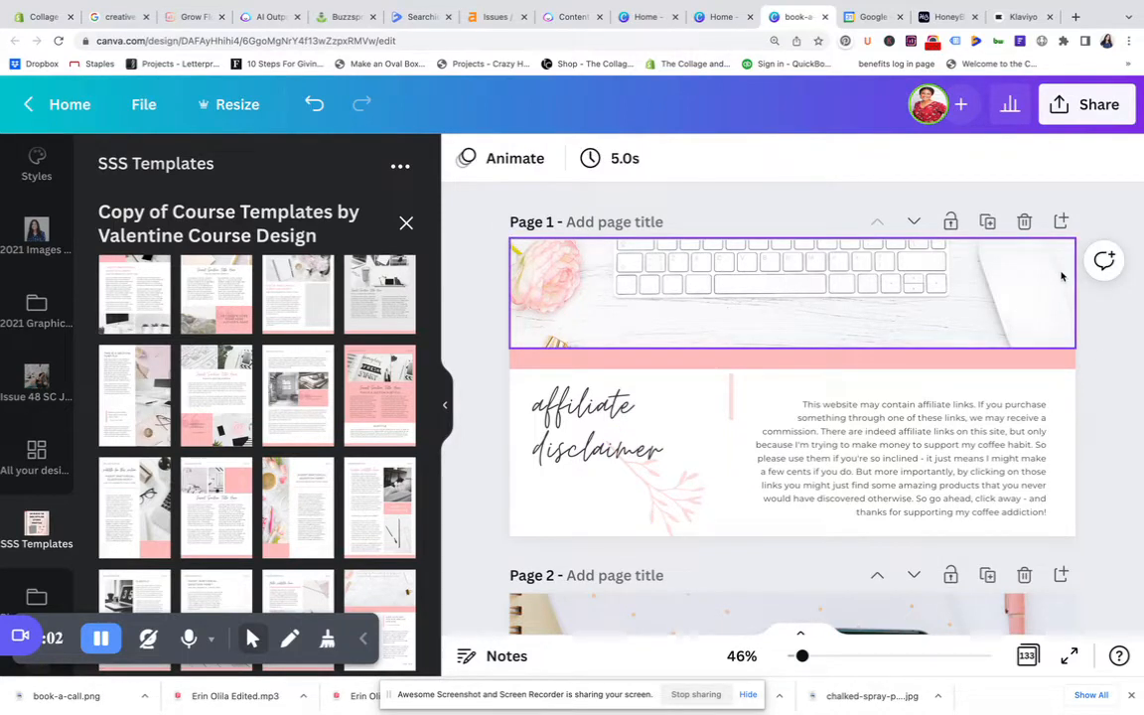
click(596, 427)
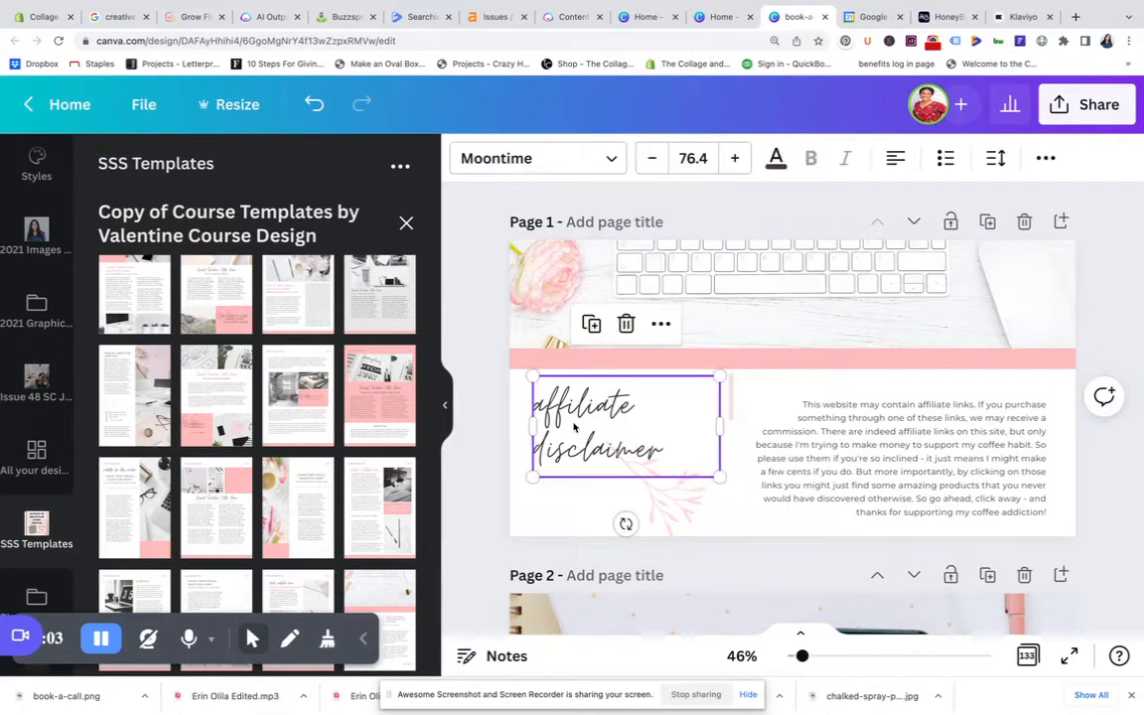
click(774, 159)
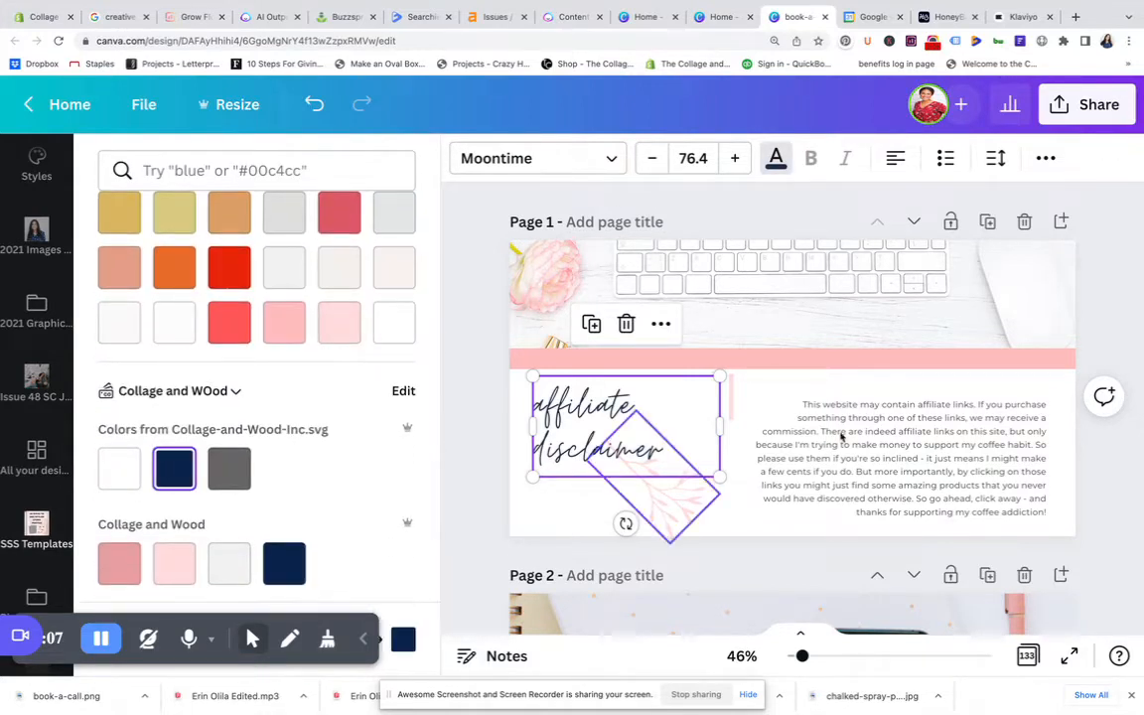
Colour the heading and disclaimer paragraph with the navy Collage and Wood brand swatch.
click(904, 457)
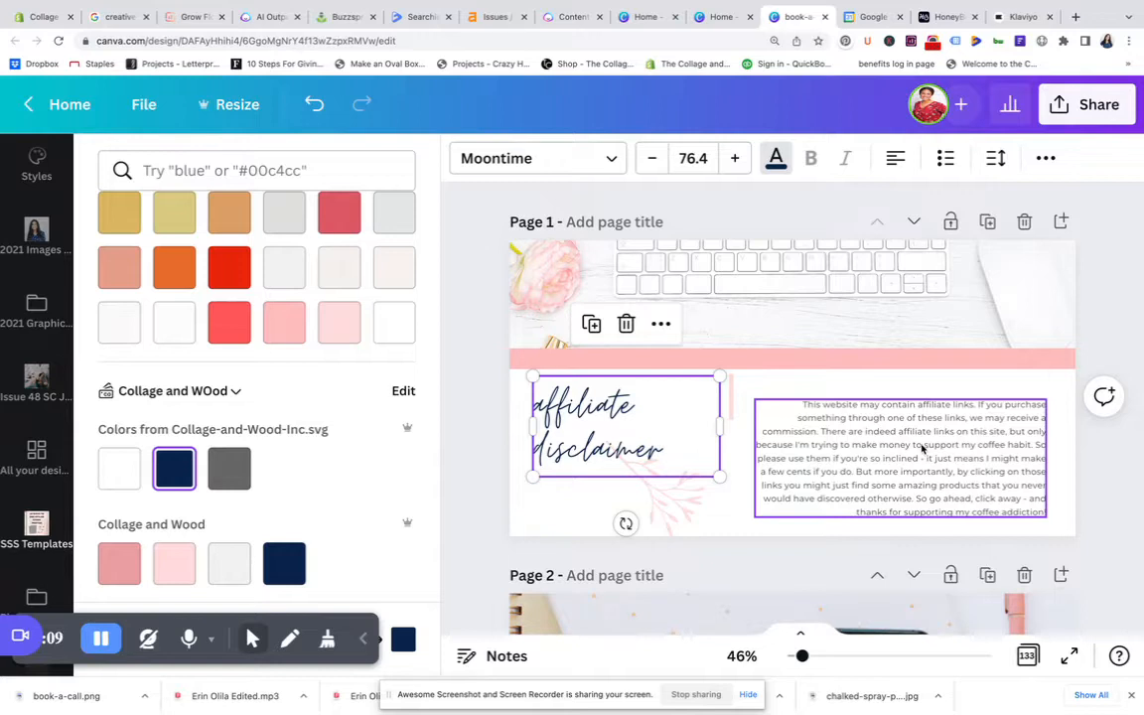
click(901, 456)
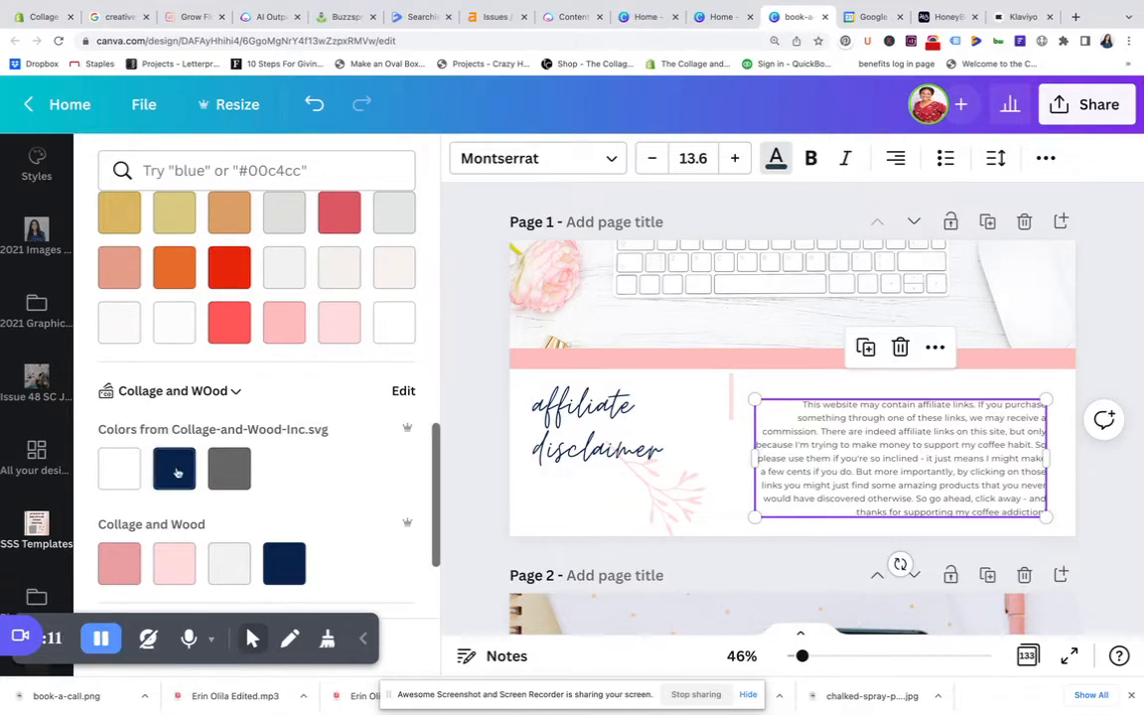
click(175, 468)
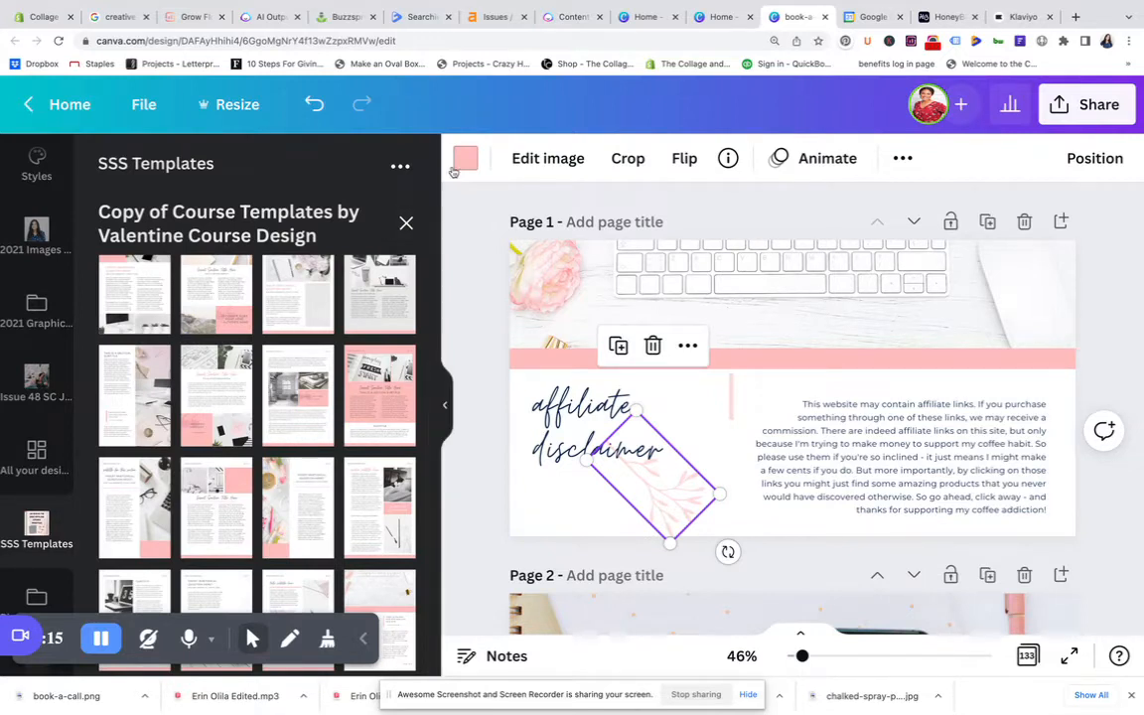
Tint the diamond graphic and pink accent bar with the brand pink swatch.
click(464, 159)
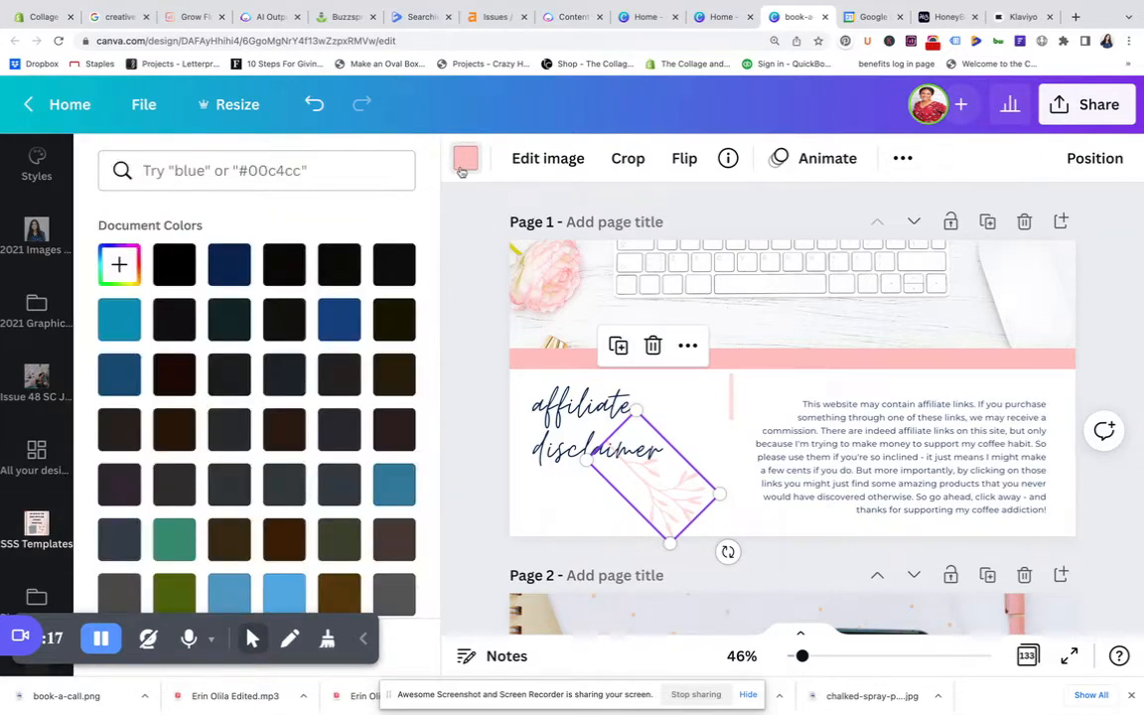
click(36, 532)
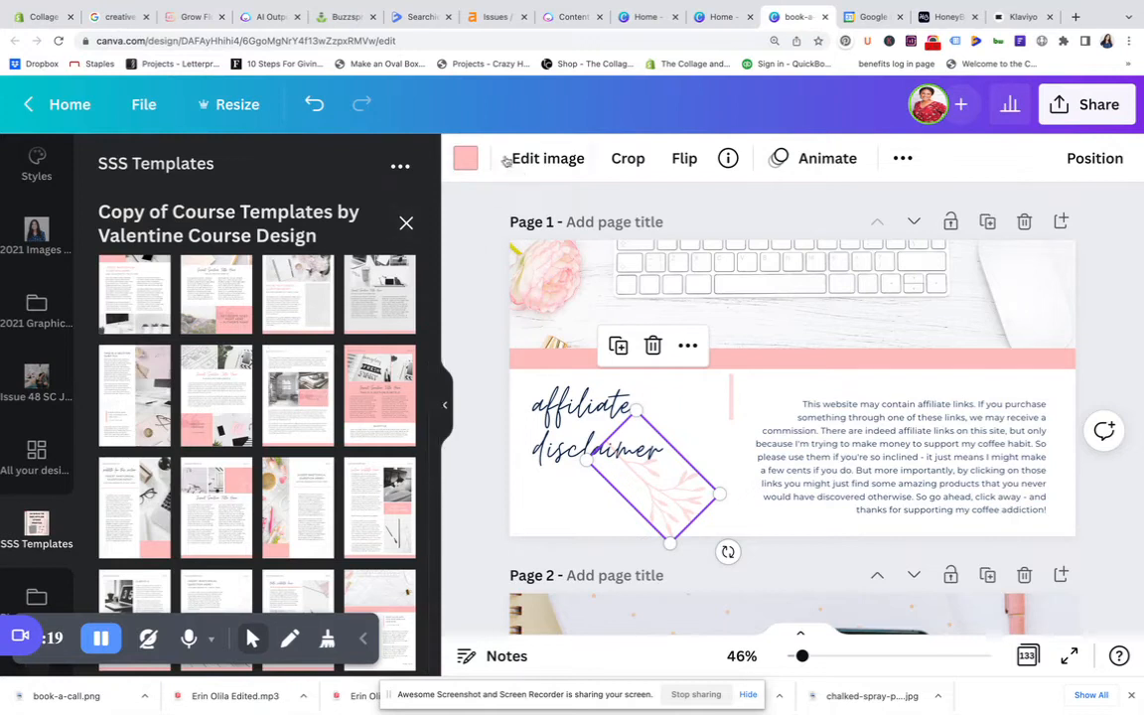
click(465, 159)
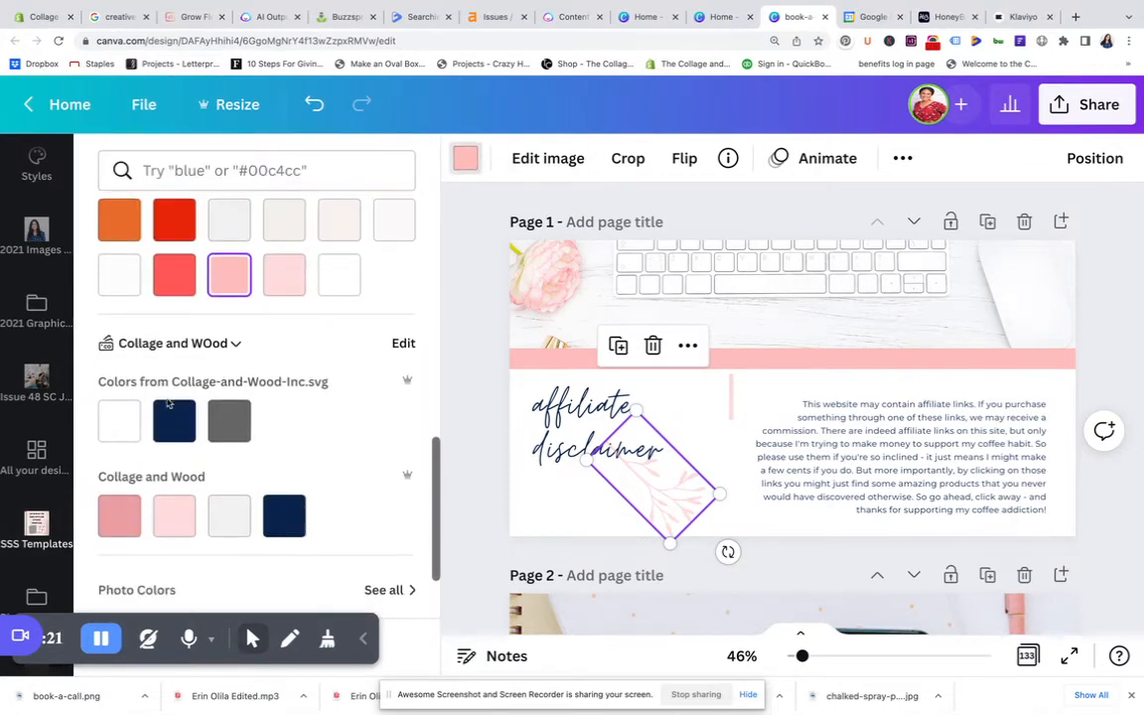
click(119, 500)
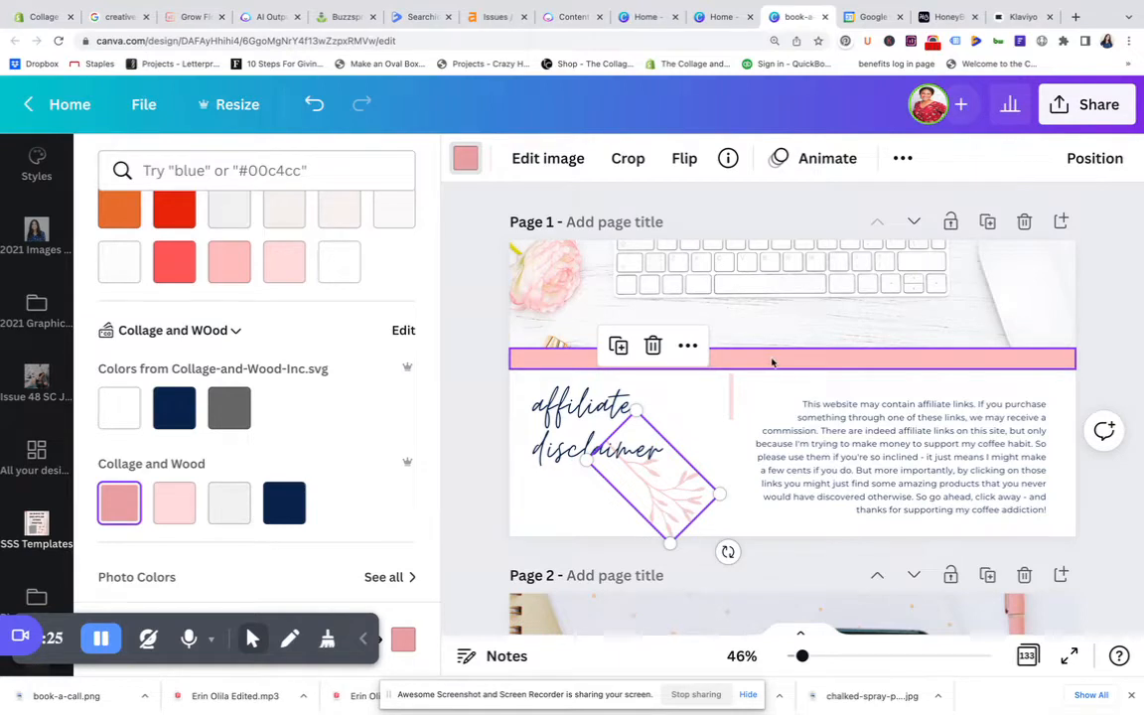
click(790, 357)
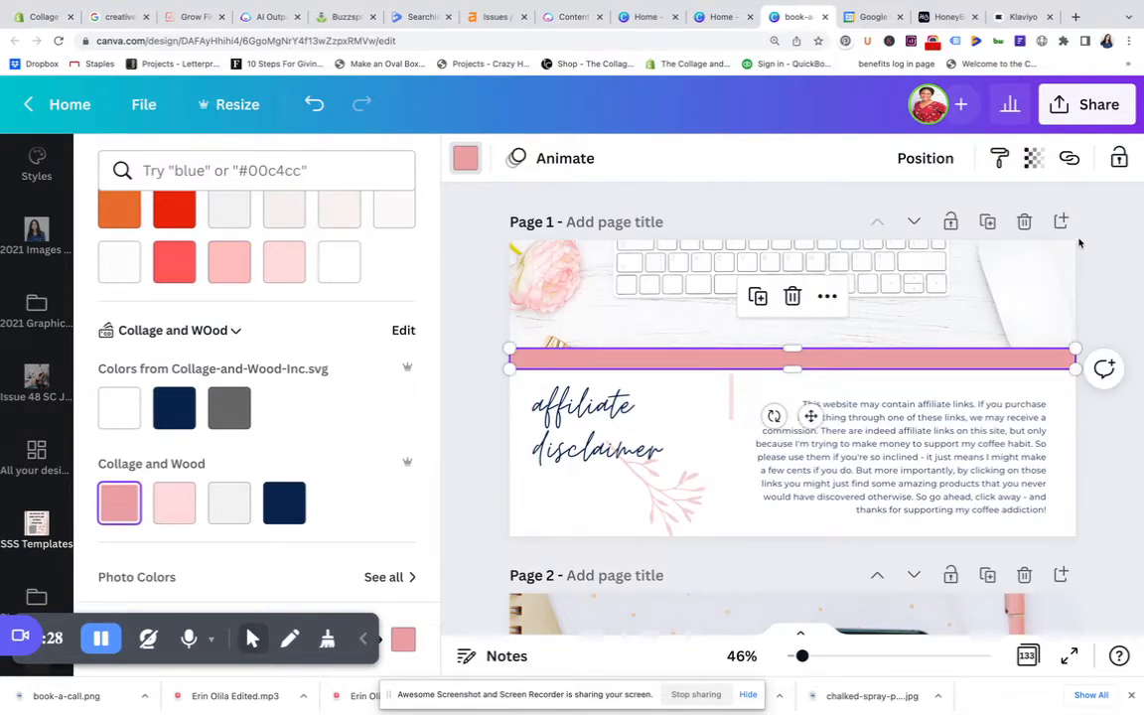
click(36, 526)
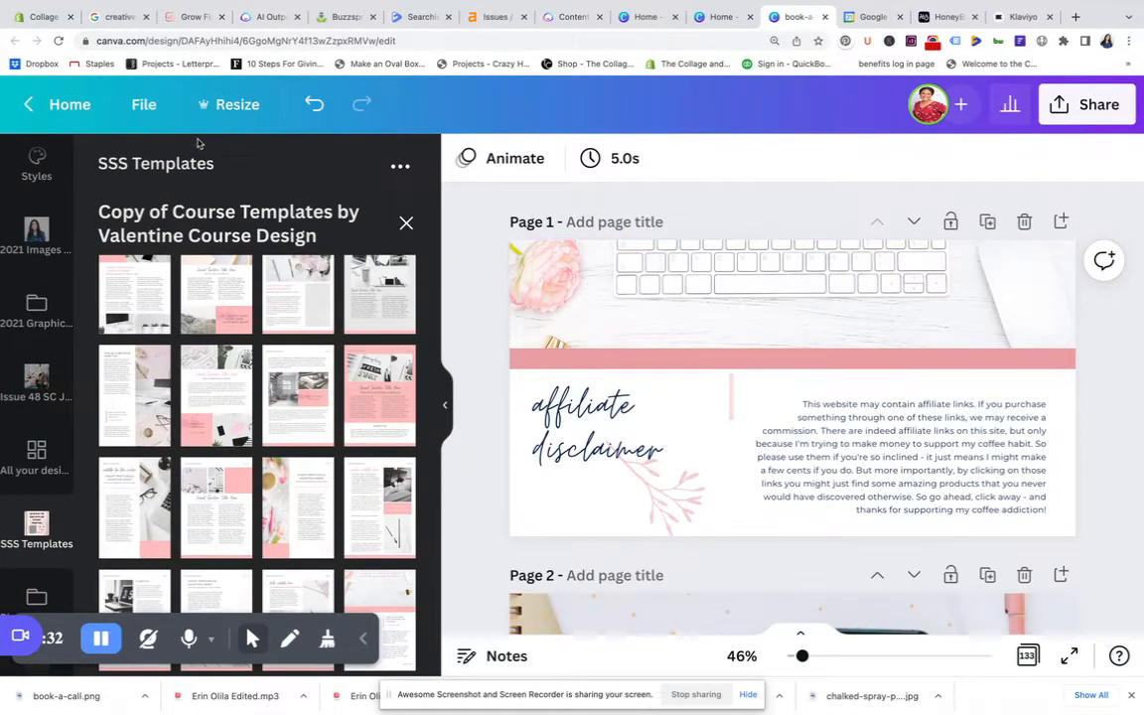
Rename the Canva design to 'affiliate-disclaimer' via the File menu.
click(143, 103)
text(affiliate-)
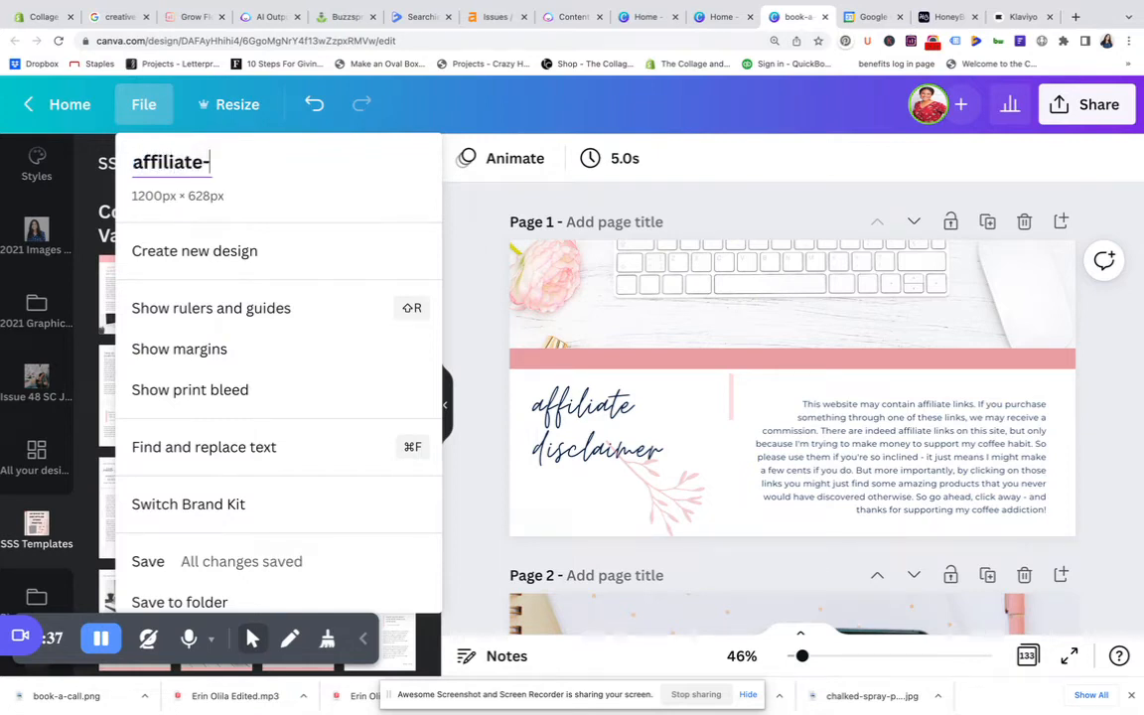
text(disclaimer)
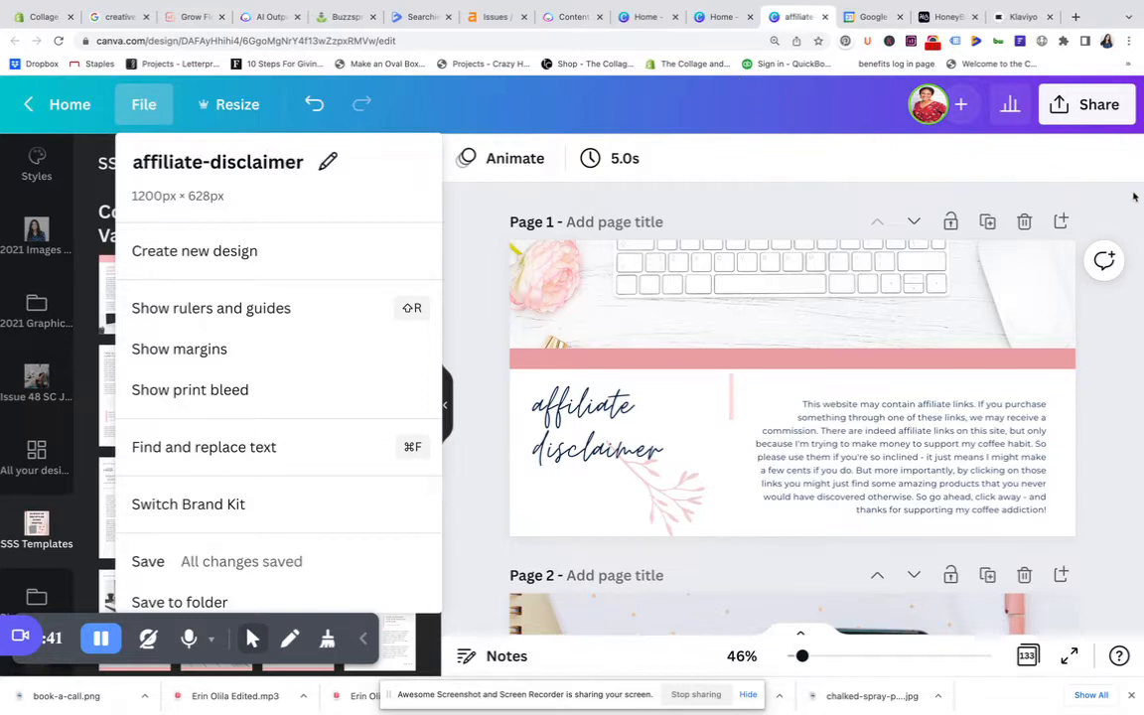
click(1084, 103)
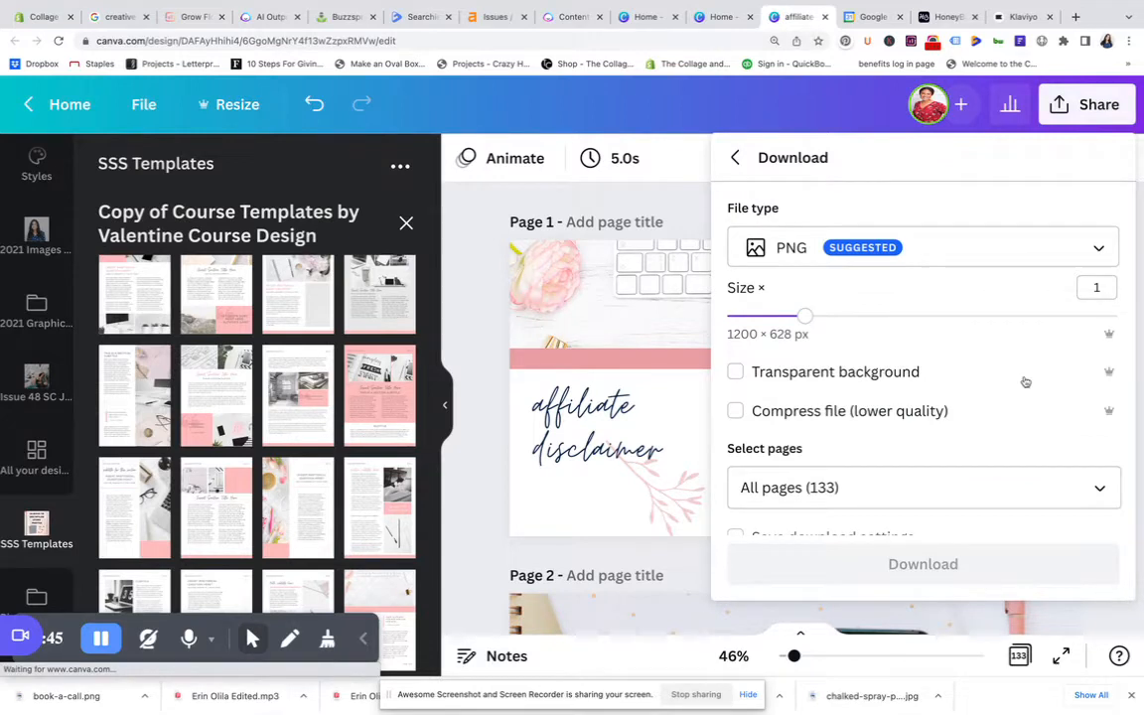
Download only the current page (Page 1) as a 1200 × 628 PNG.
click(921, 487)
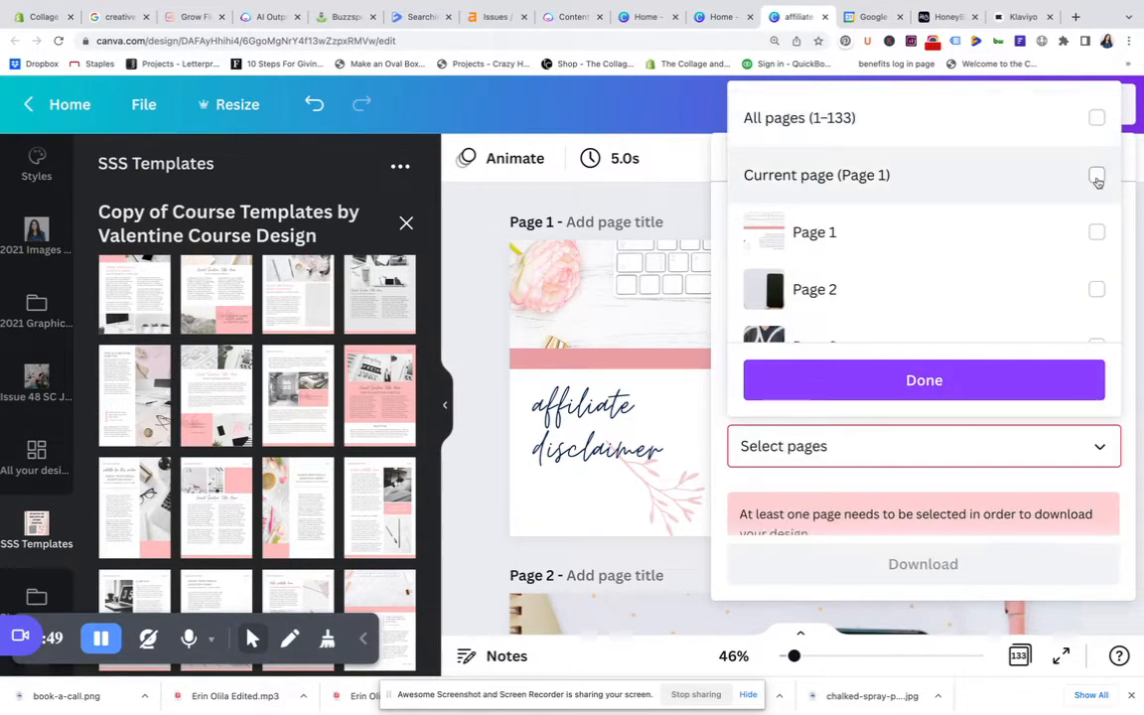
click(1096, 174)
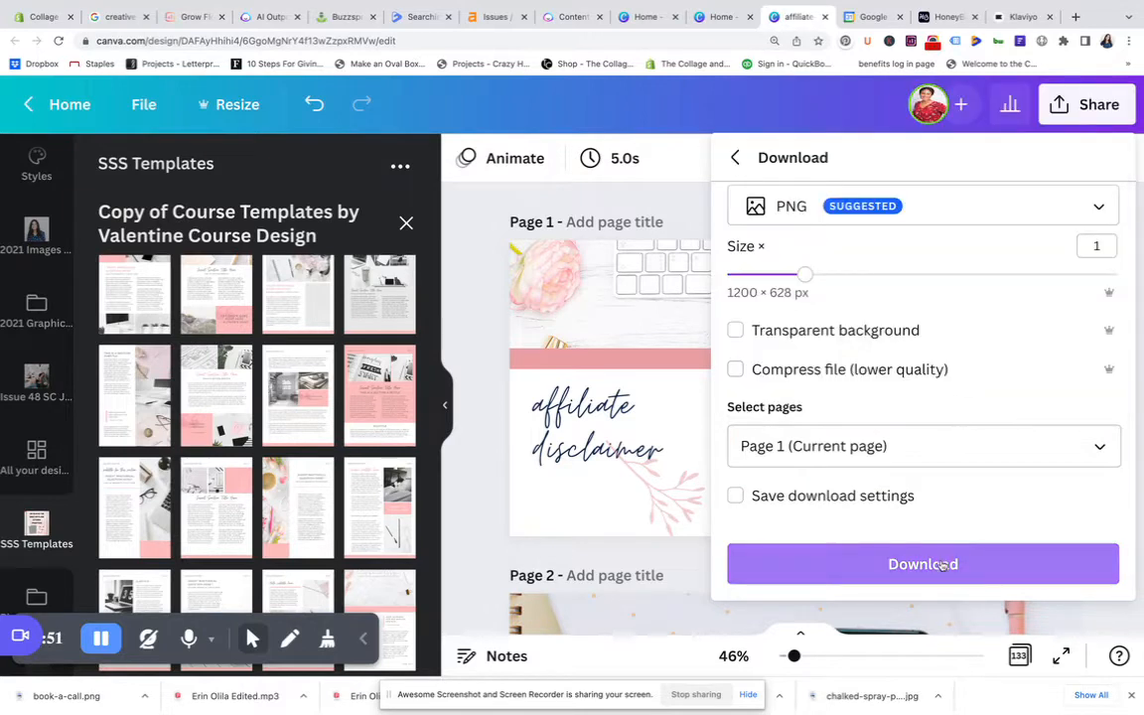
click(921, 564)
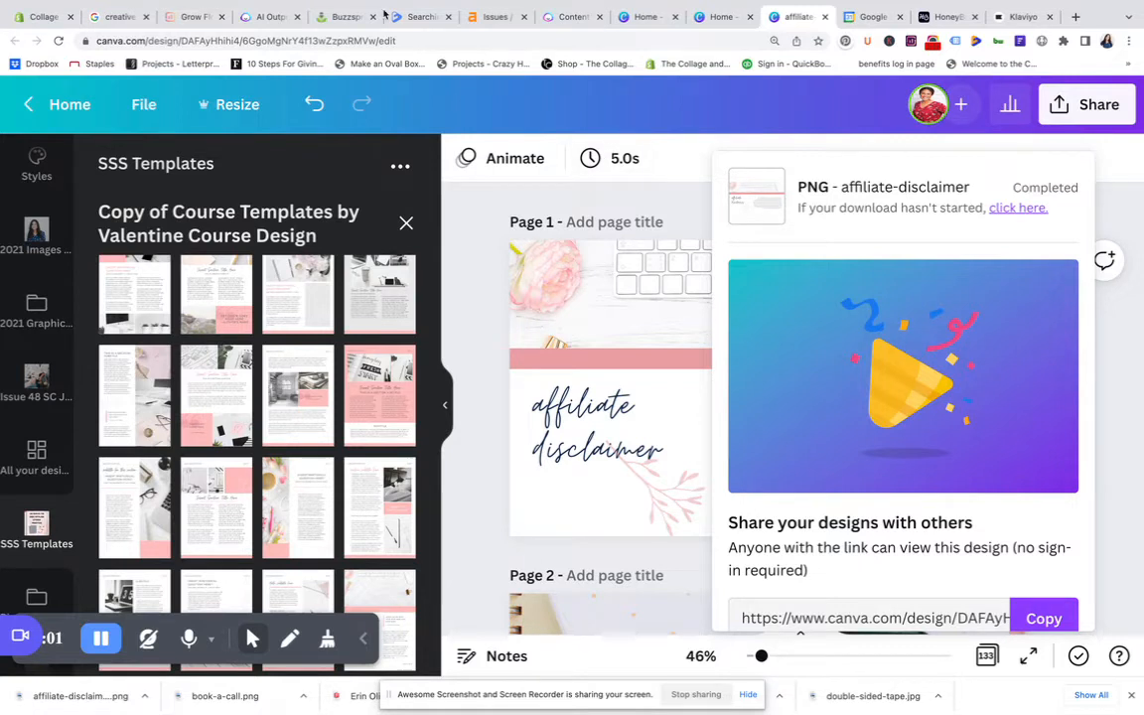
Exit the Shopify blog post template editor to the Themes list and start customising the live theme.
click(44, 52)
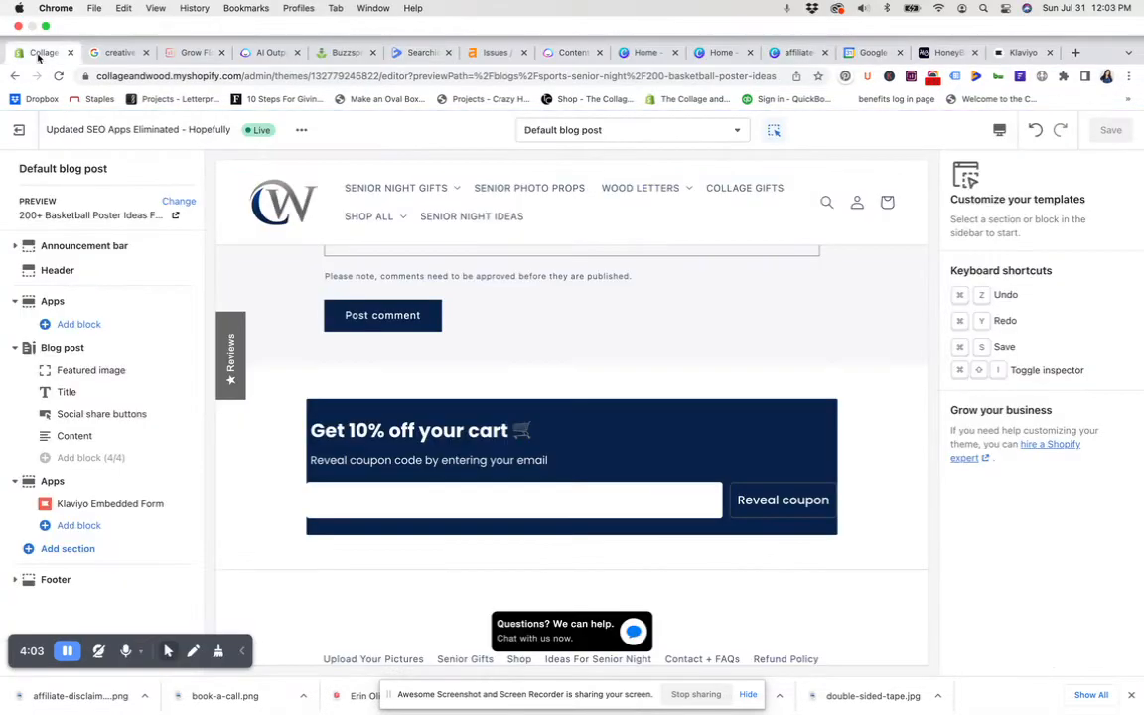
scroll(down, 3)
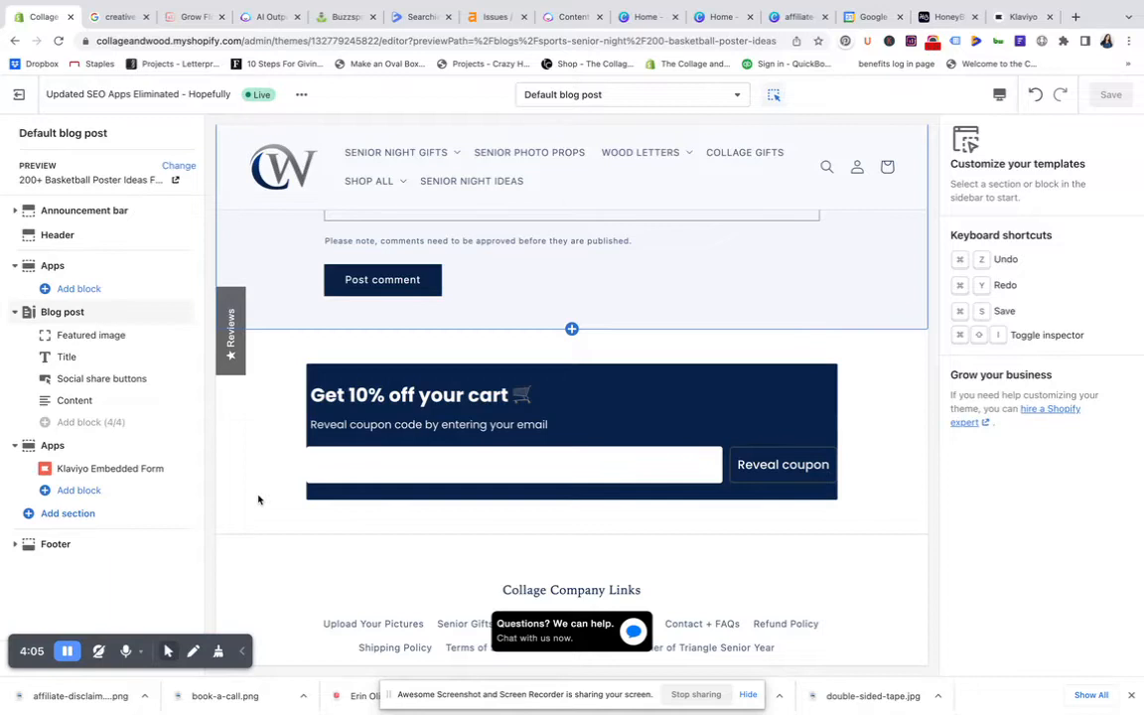
mouse_move(703, 320)
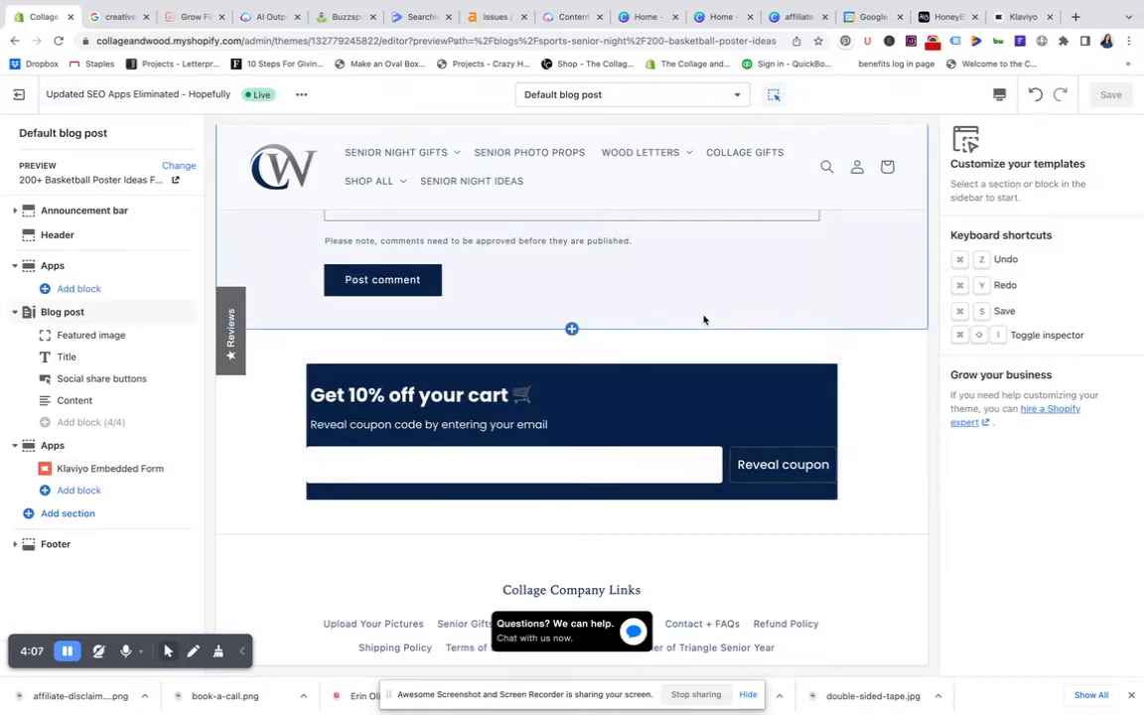
scroll(up, 3)
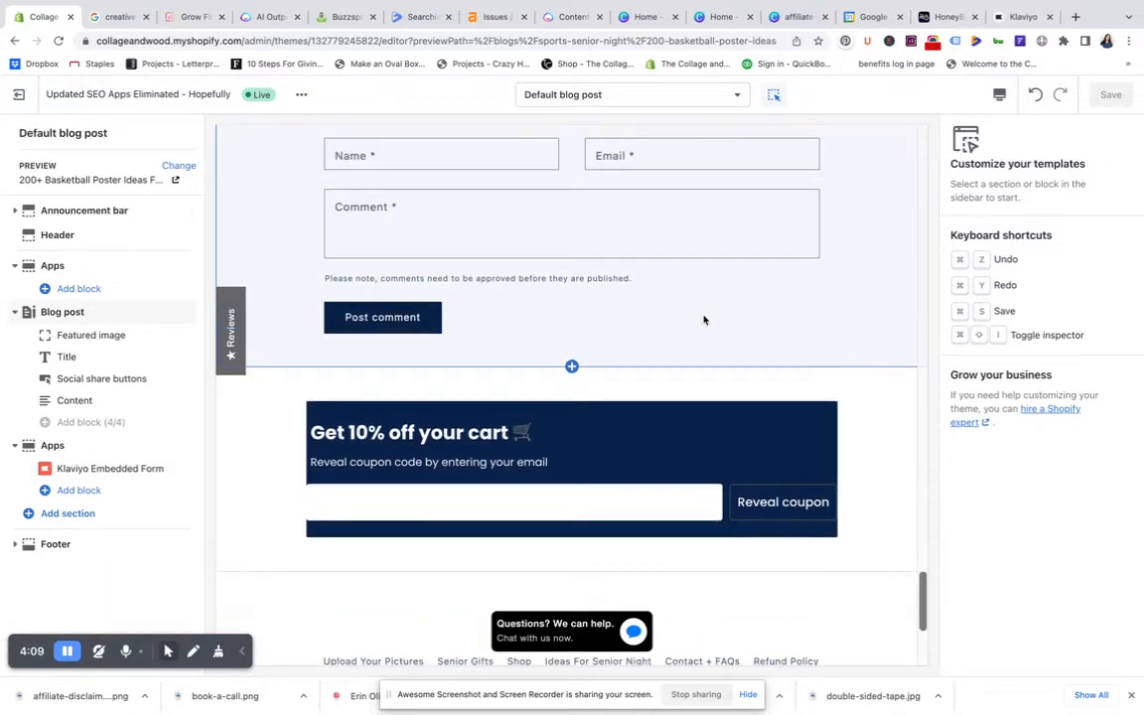
mouse_move(612, 371)
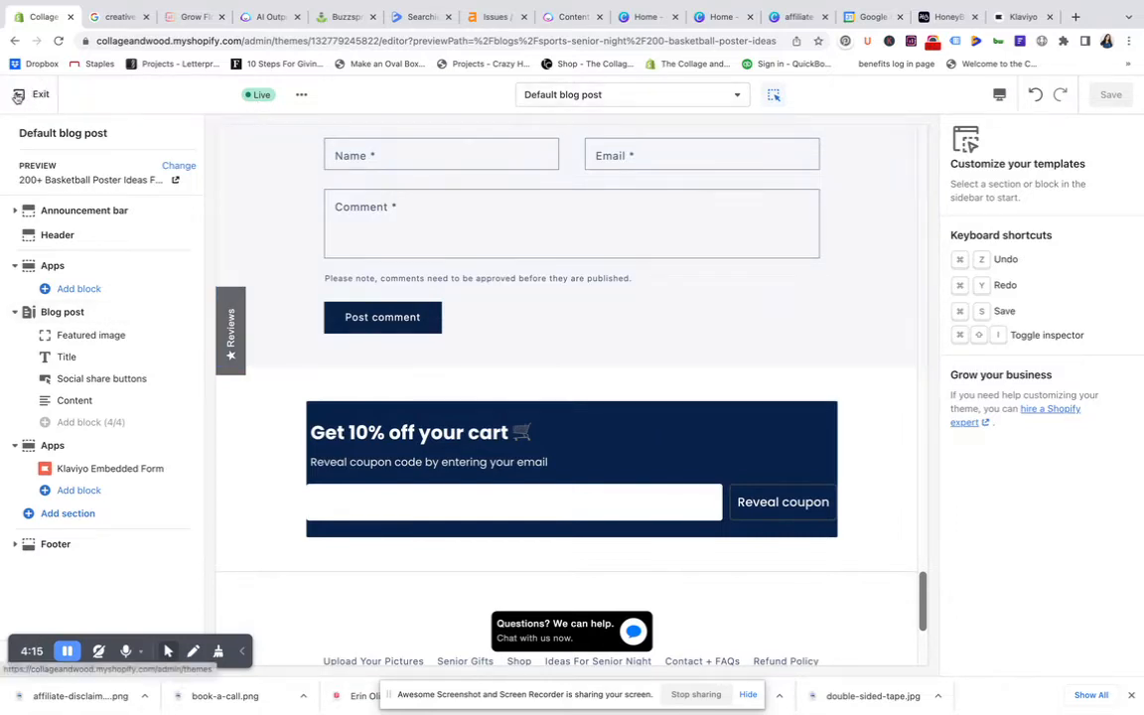
click(40, 93)
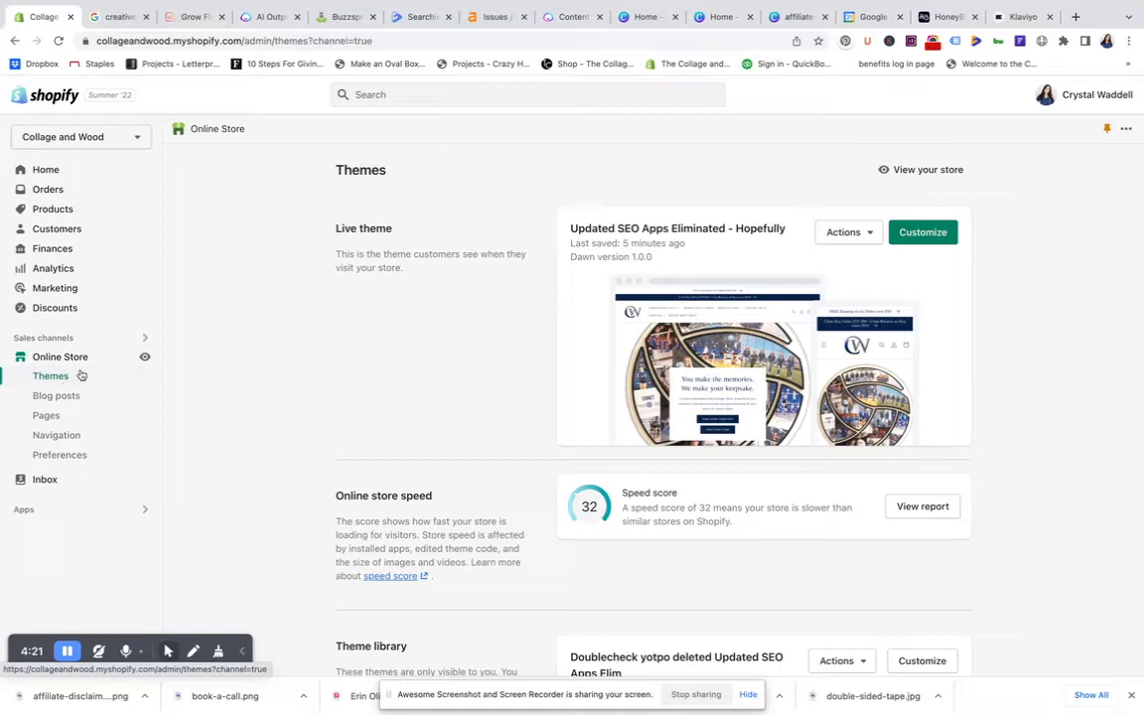
click(921, 230)
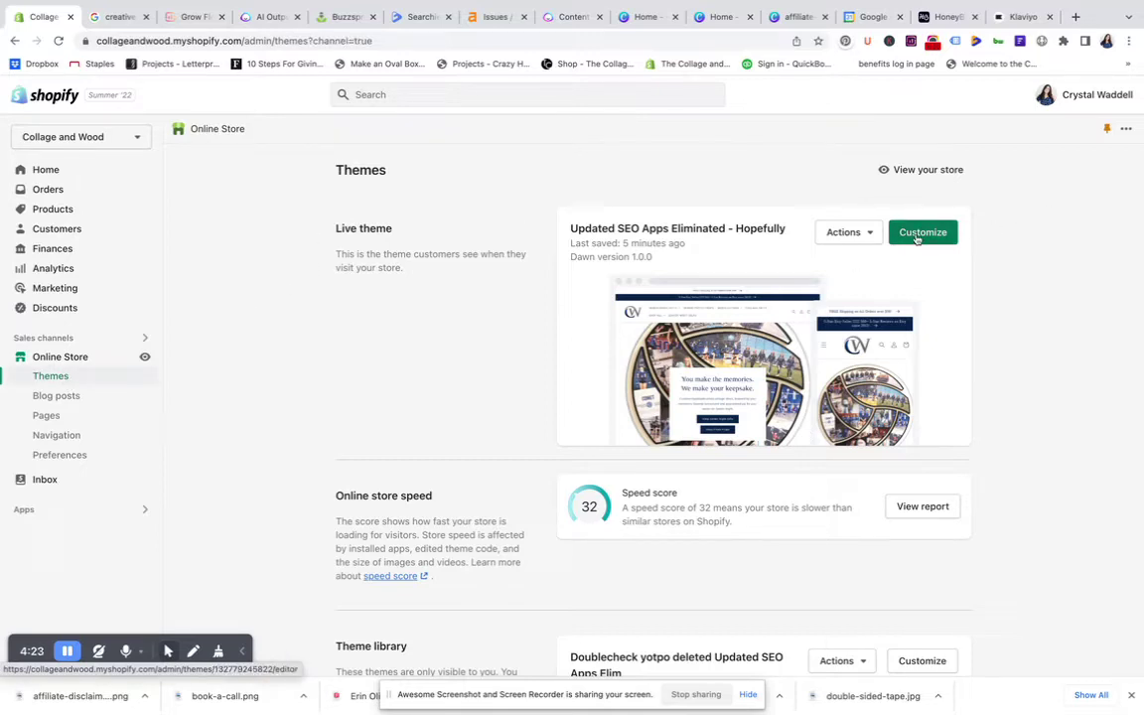
Switch the theme editor to the Default blog post template from the template list.
click(922, 230)
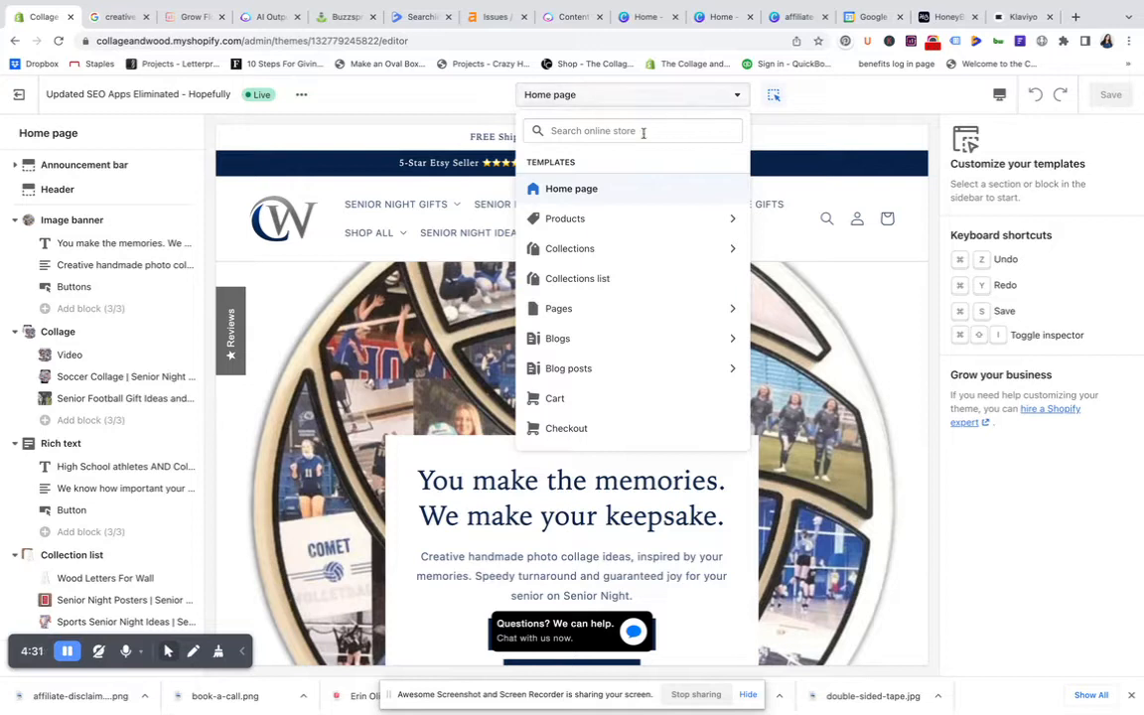
mouse_move(576, 337)
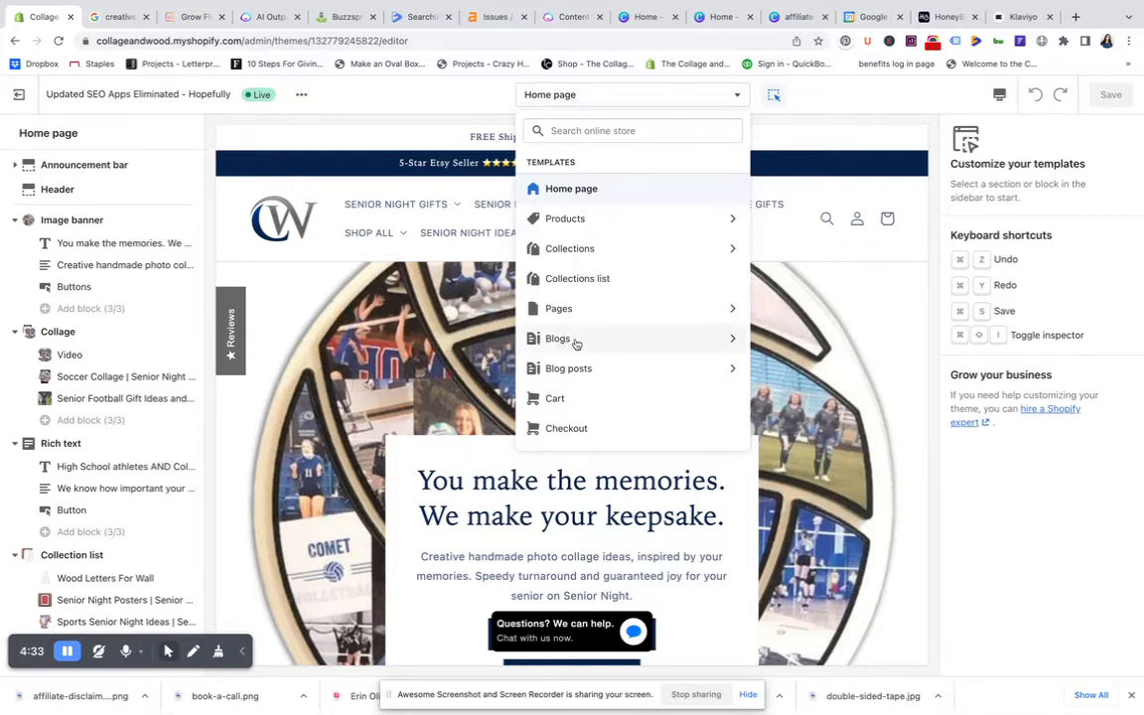
click(567, 367)
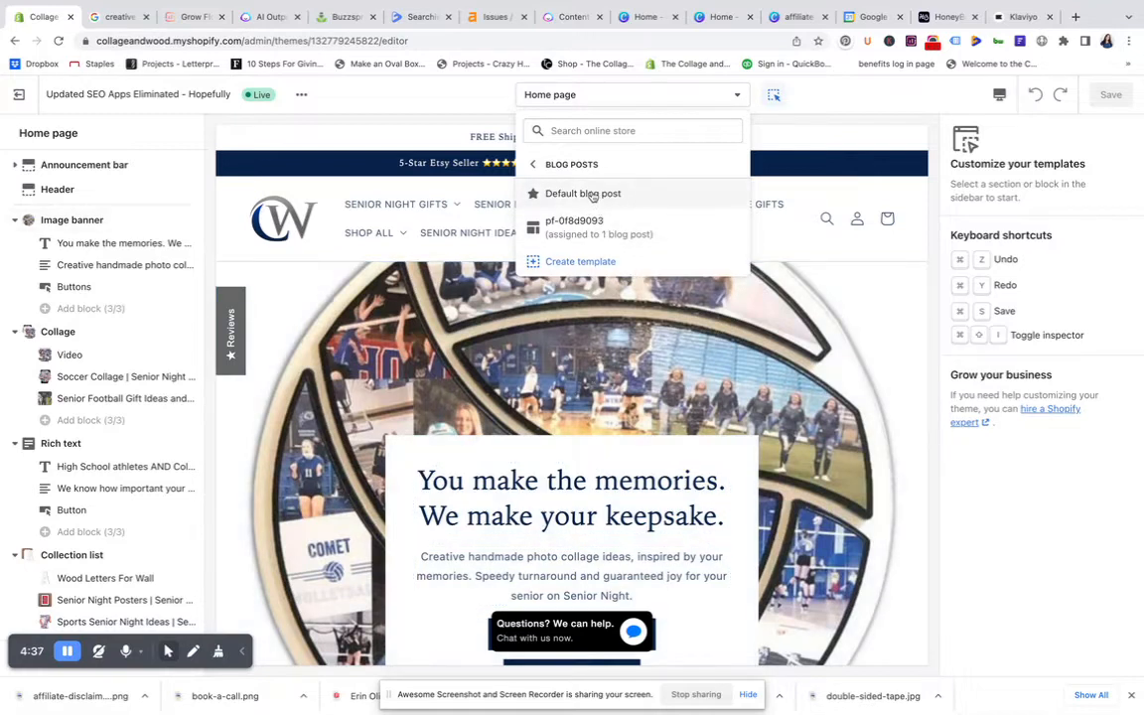
click(583, 193)
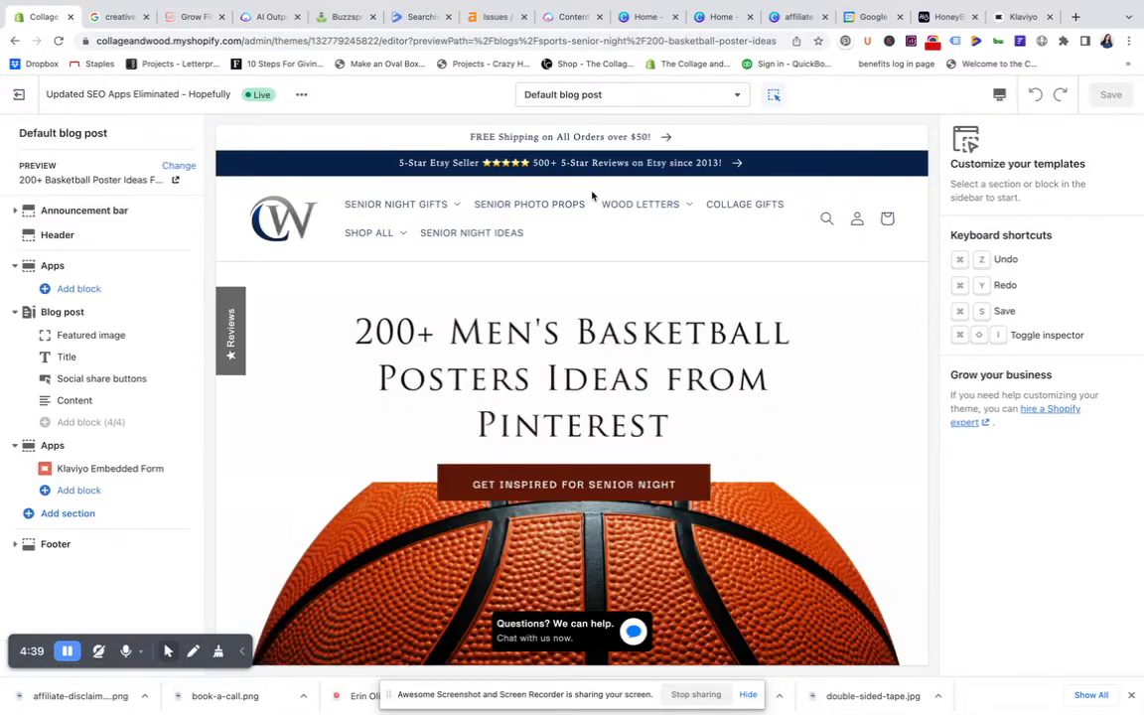
click(91, 333)
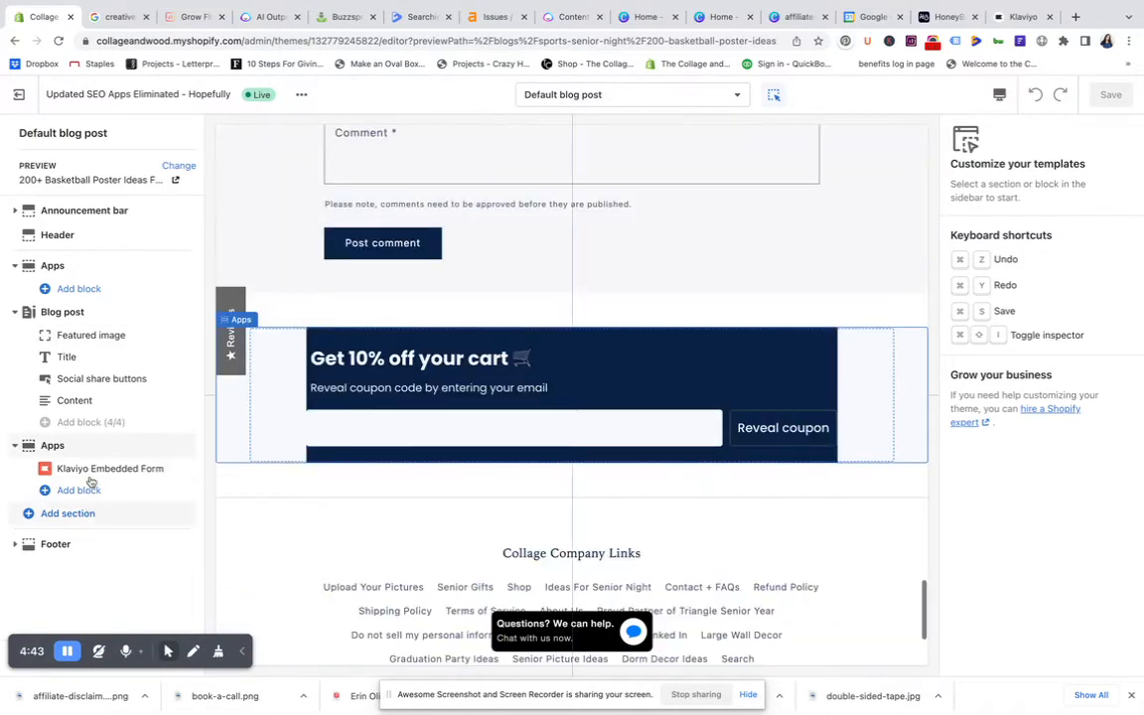
click(111, 468)
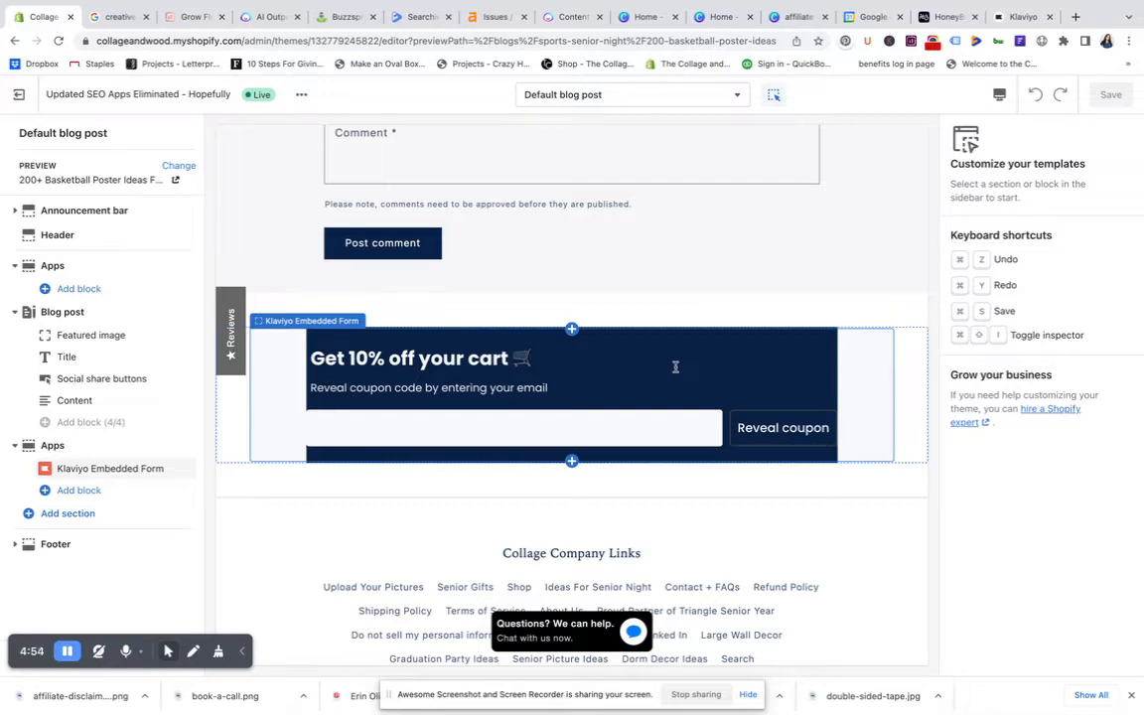
mouse_move(881, 395)
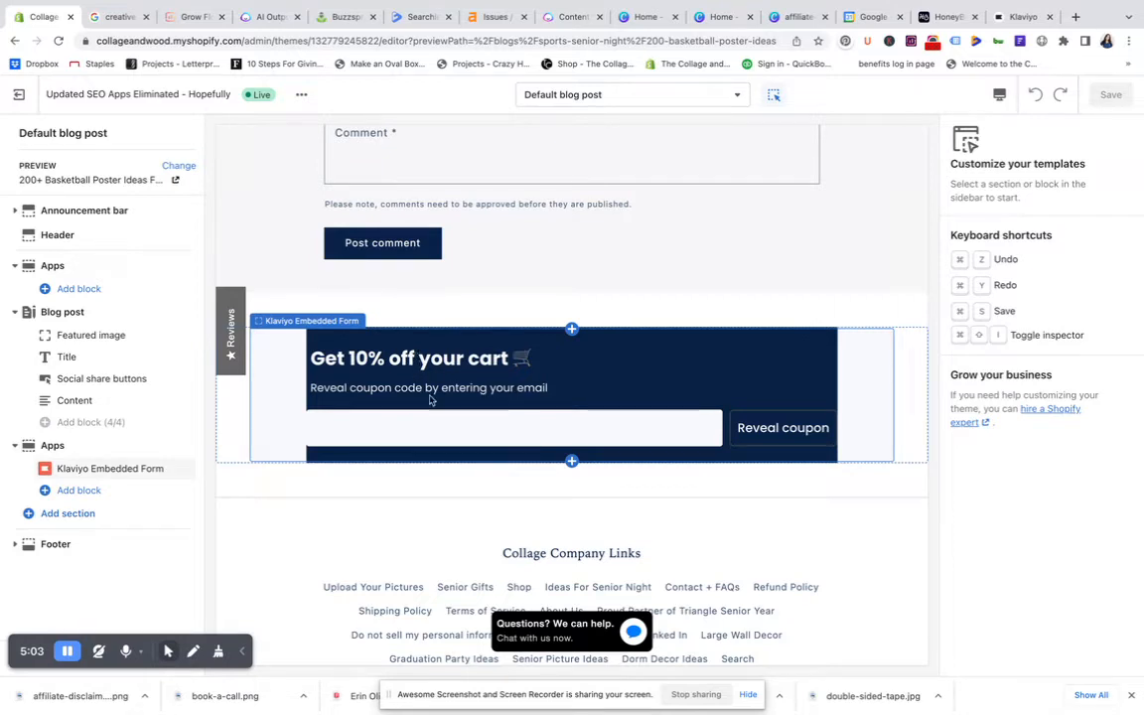
scroll(up, 3)
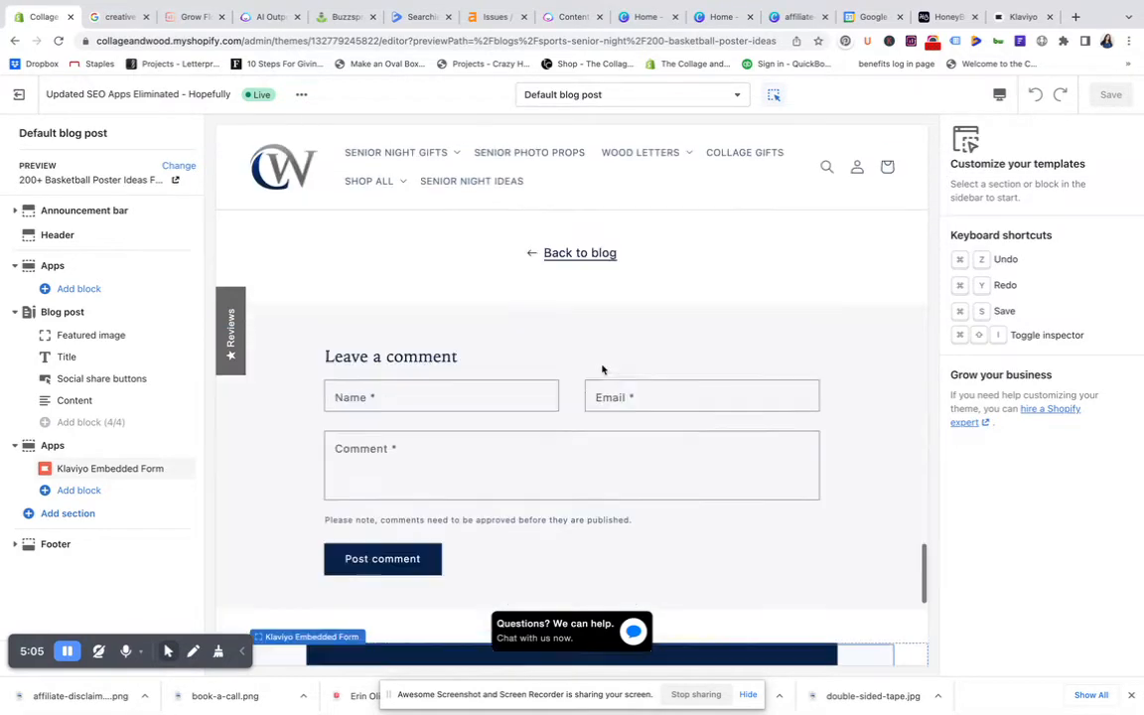
scroll(down, 3)
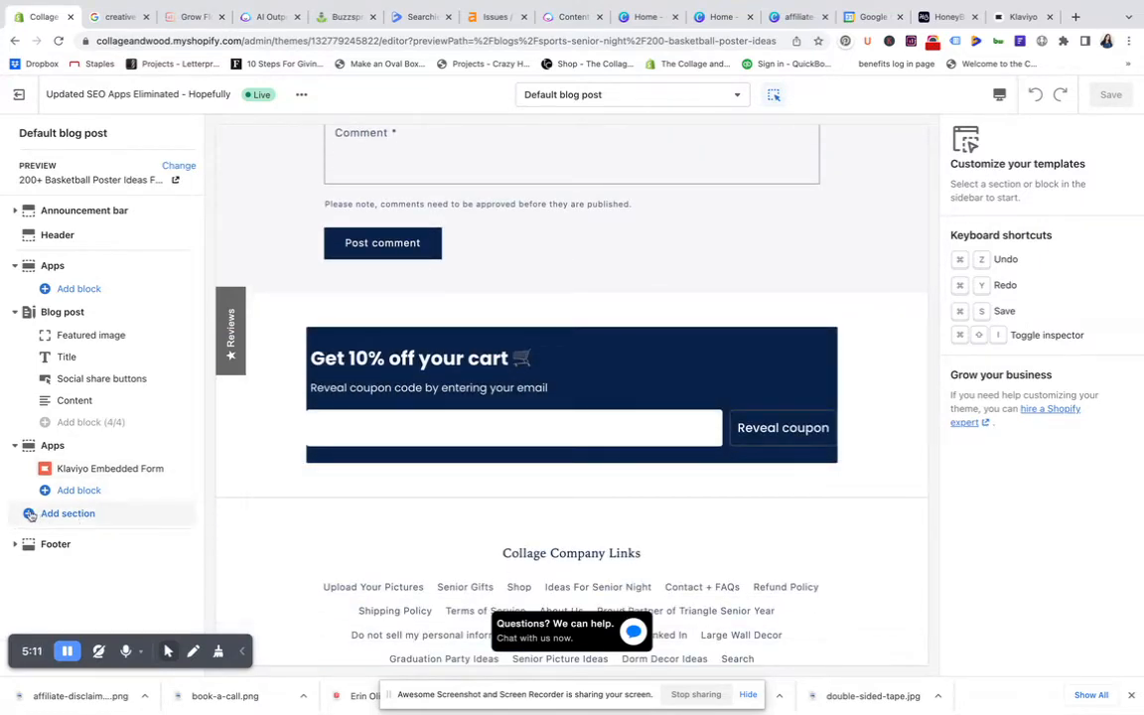
Add an Image banner section to the blog post template.
click(67, 512)
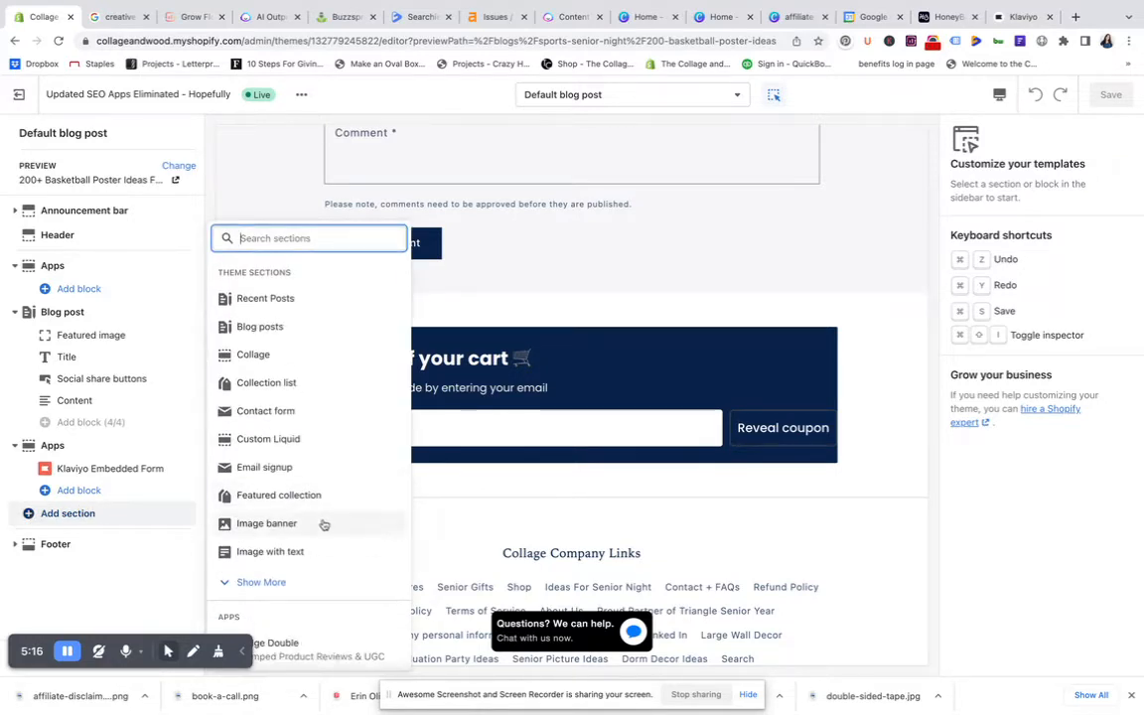
click(266, 524)
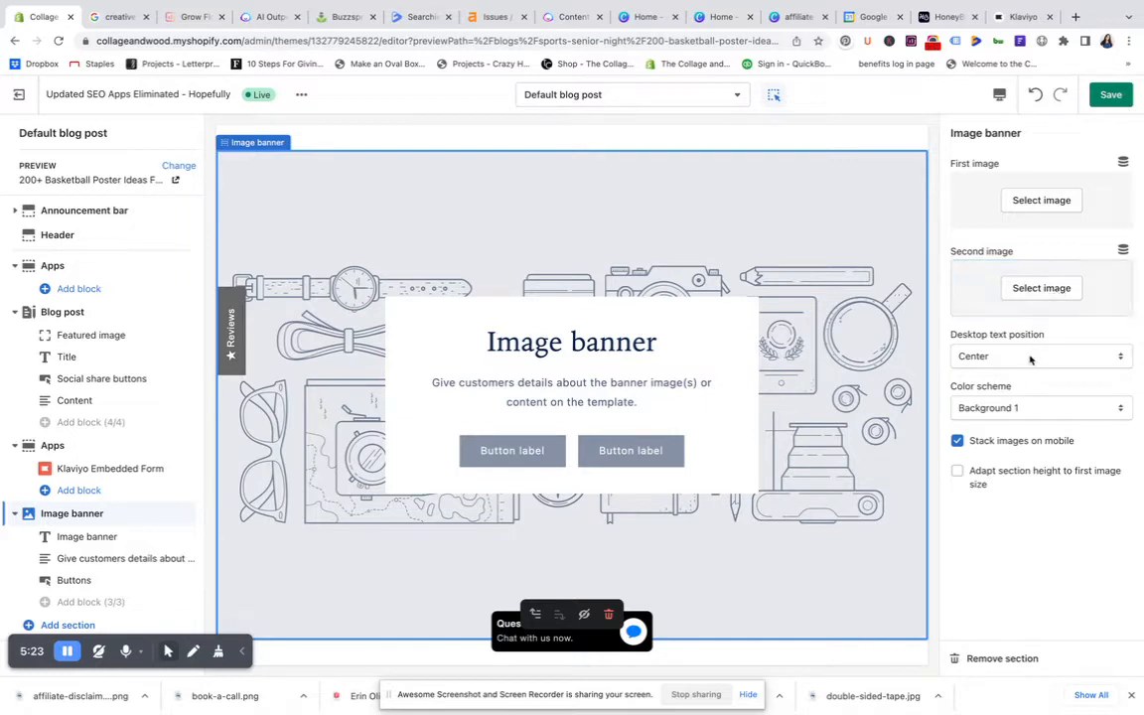
mouse_move(1084, 135)
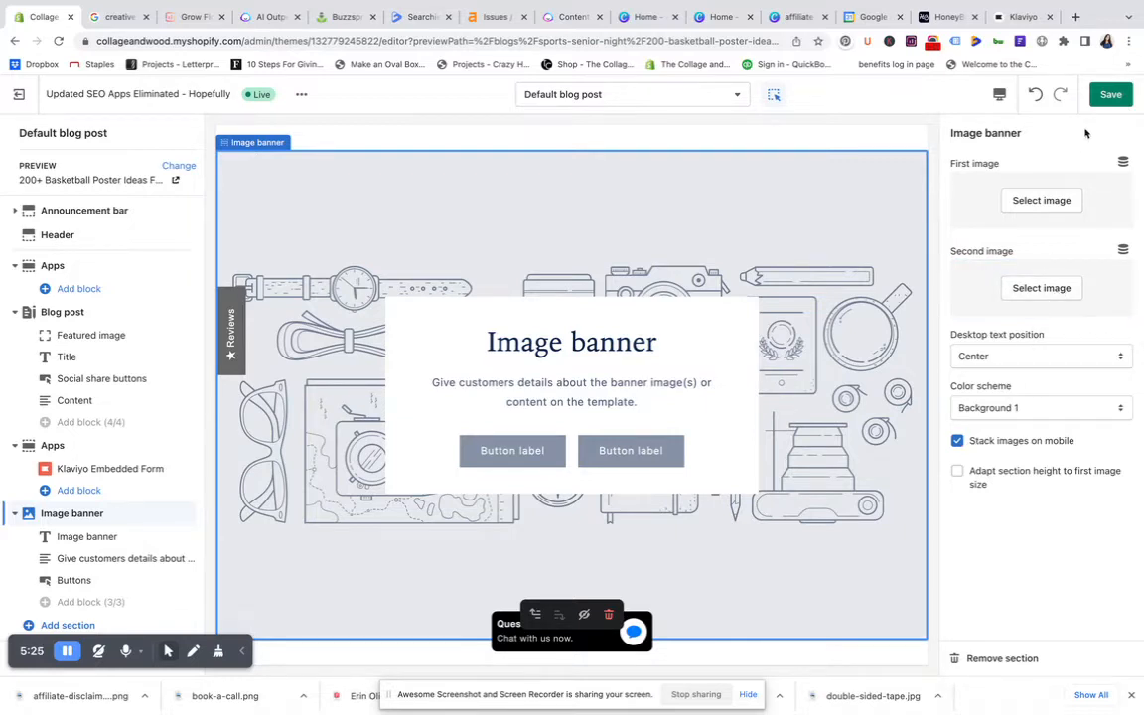
Upload affiliate-disclaimer.png and set it as the banner's first image.
click(1040, 199)
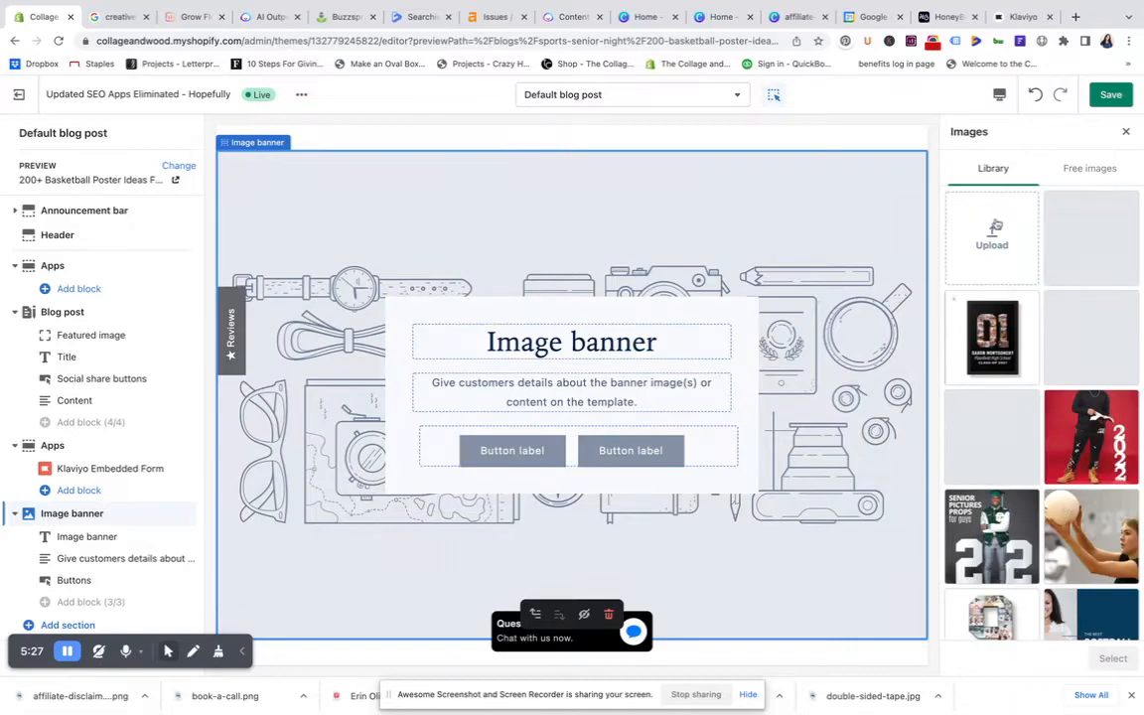
click(990, 238)
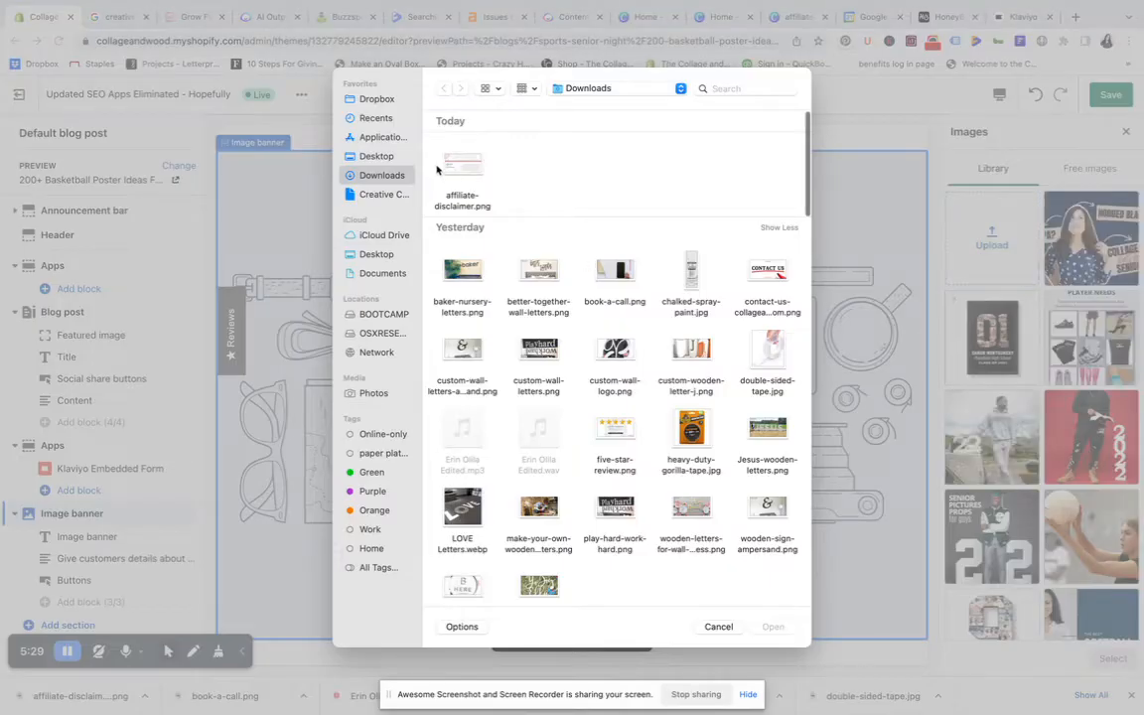
click(719, 628)
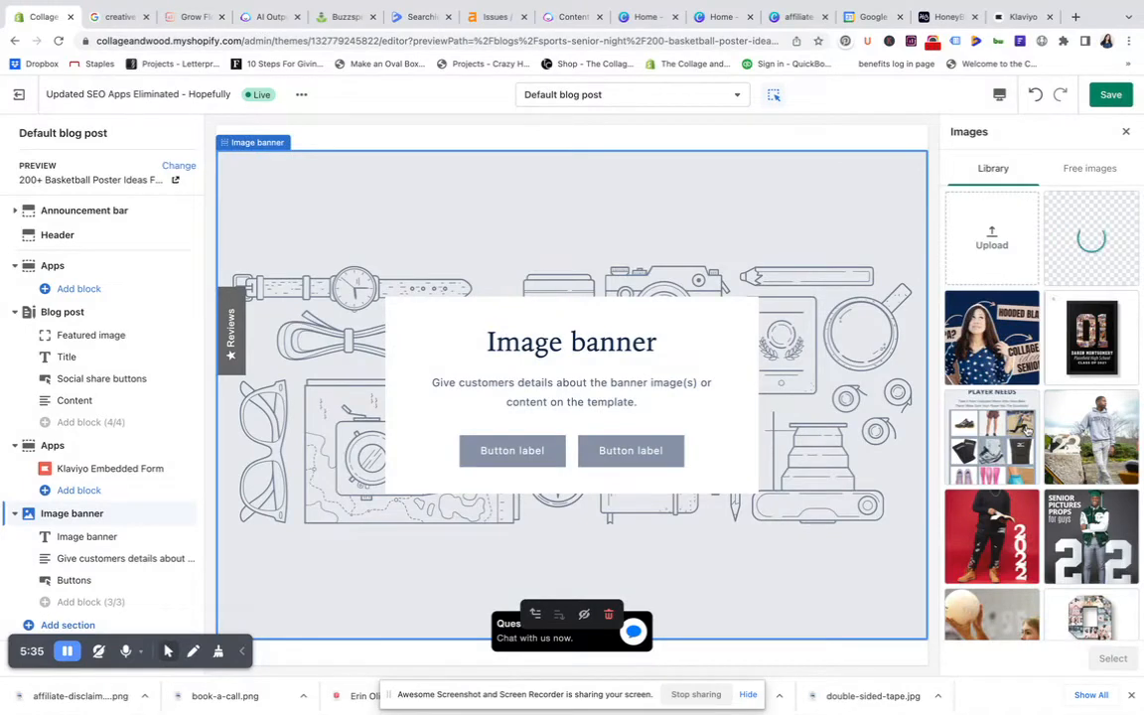
click(1090, 239)
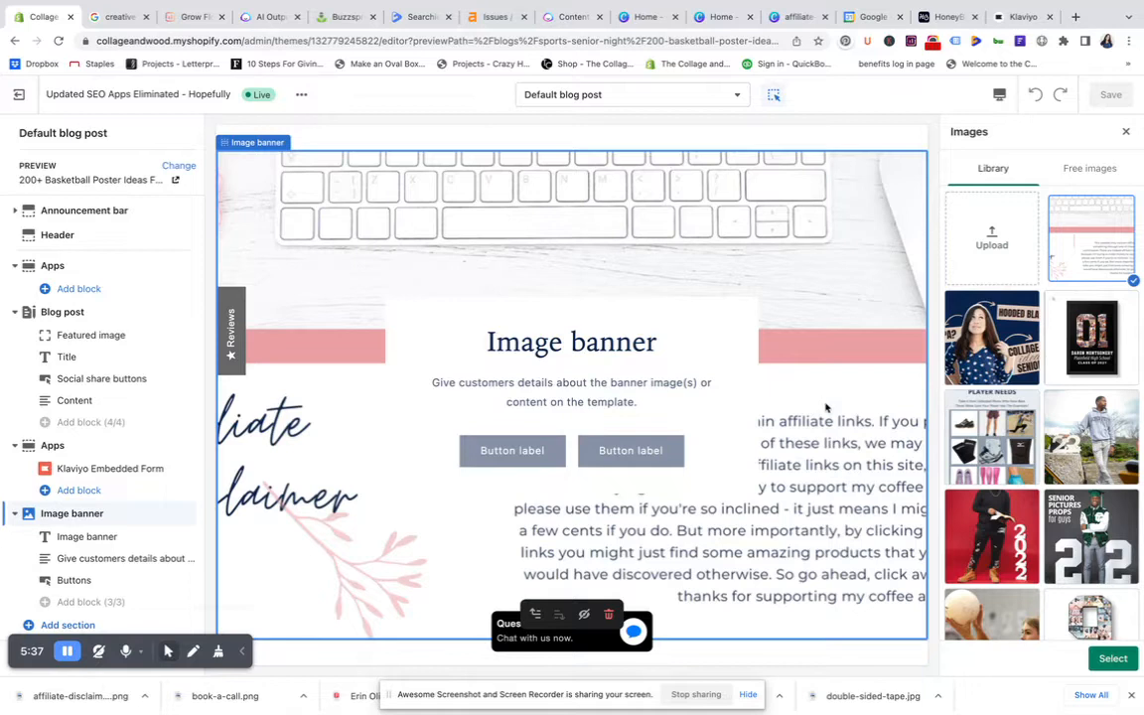
scroll(down, 3)
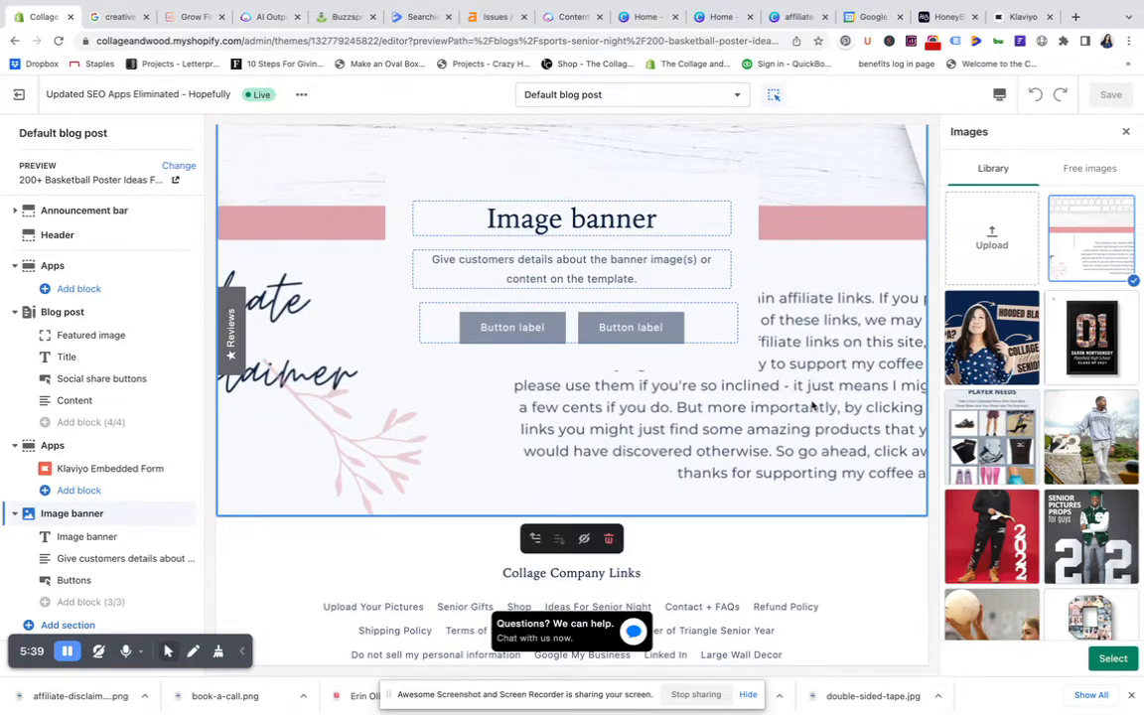
mouse_move(222, 441)
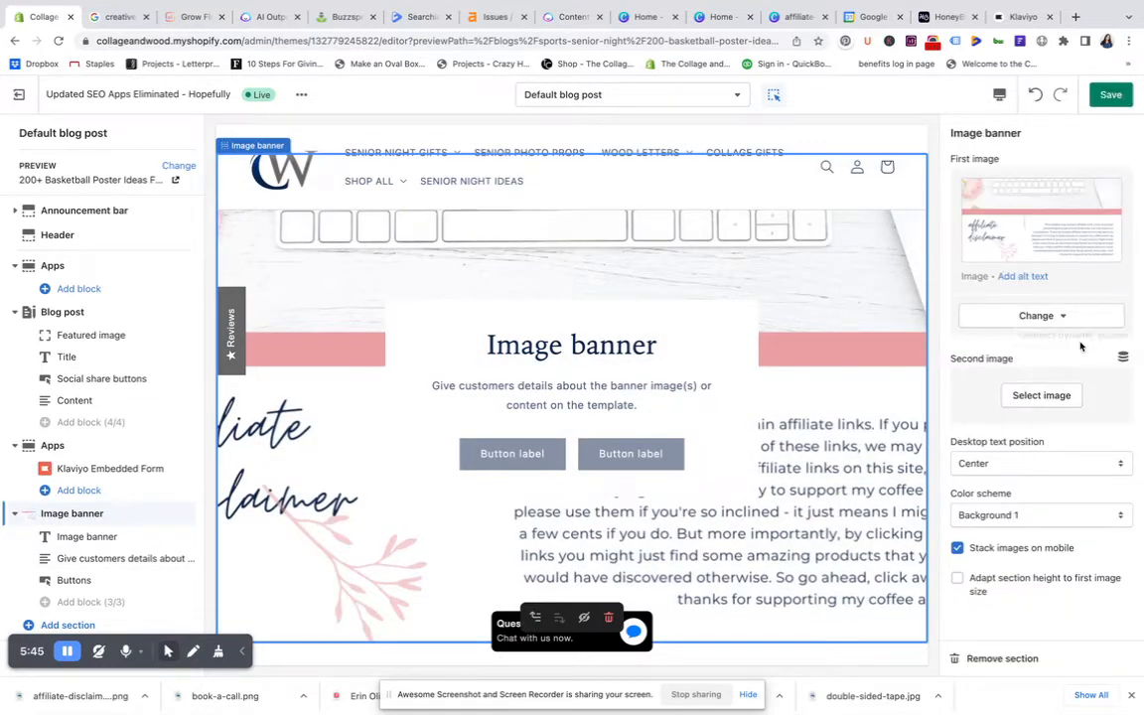
Try the banner text position at Top, then set it back to Center.
click(1036, 463)
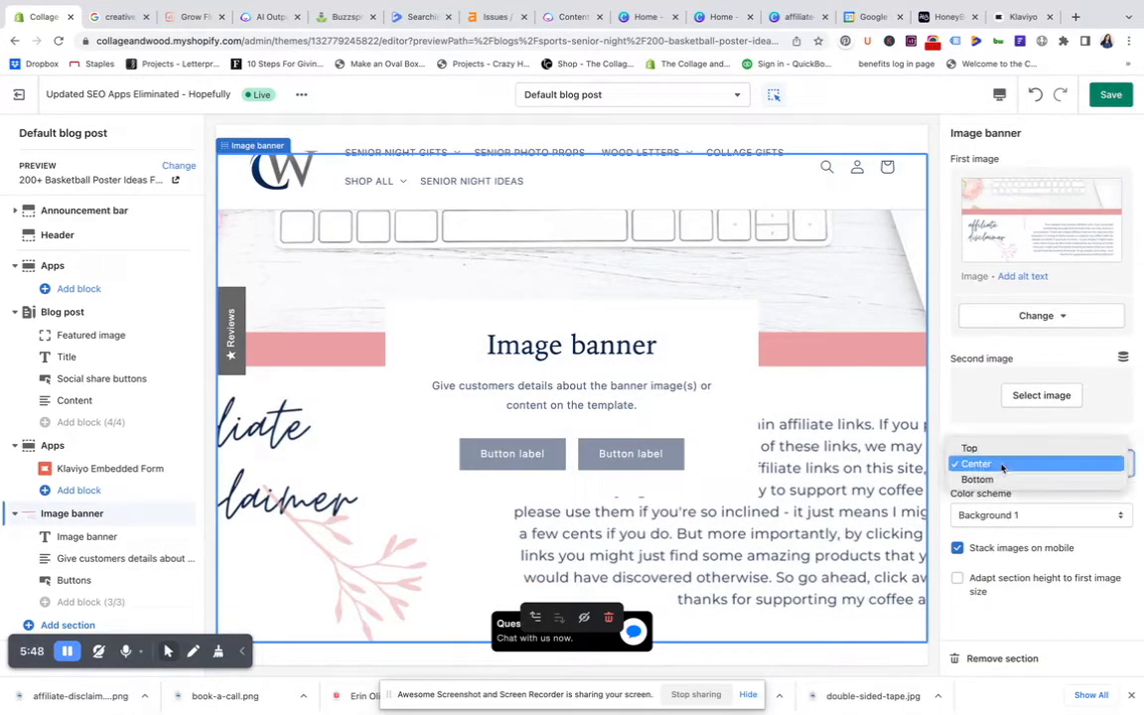
click(968, 448)
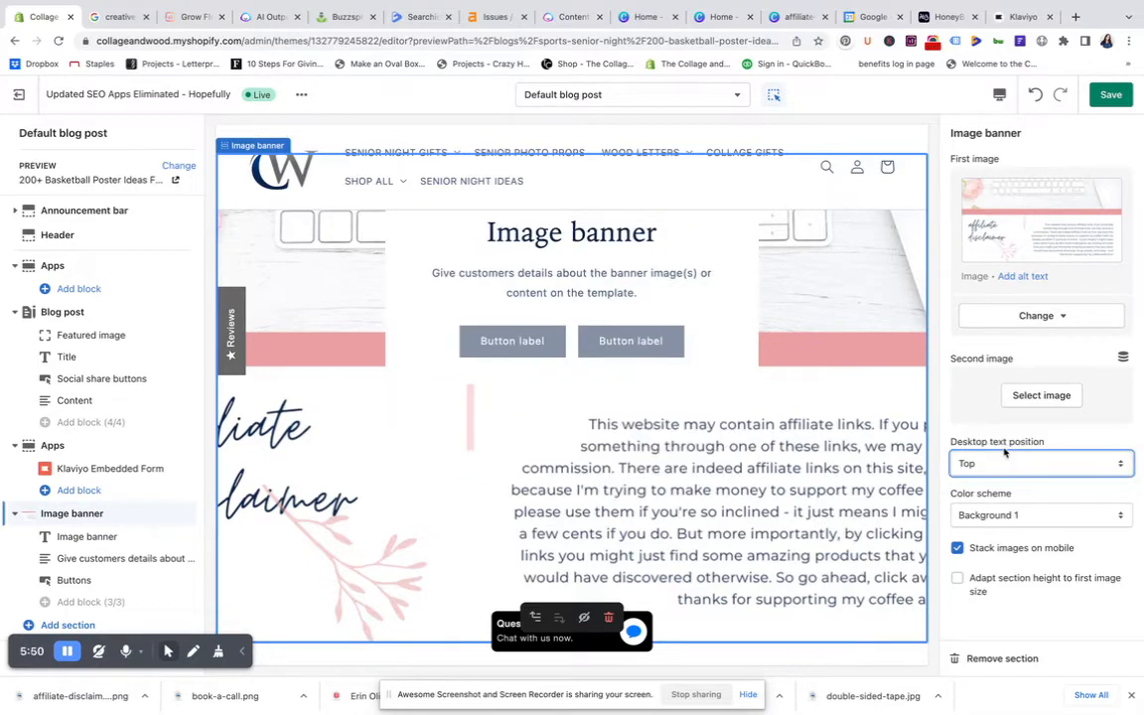
click(1040, 463)
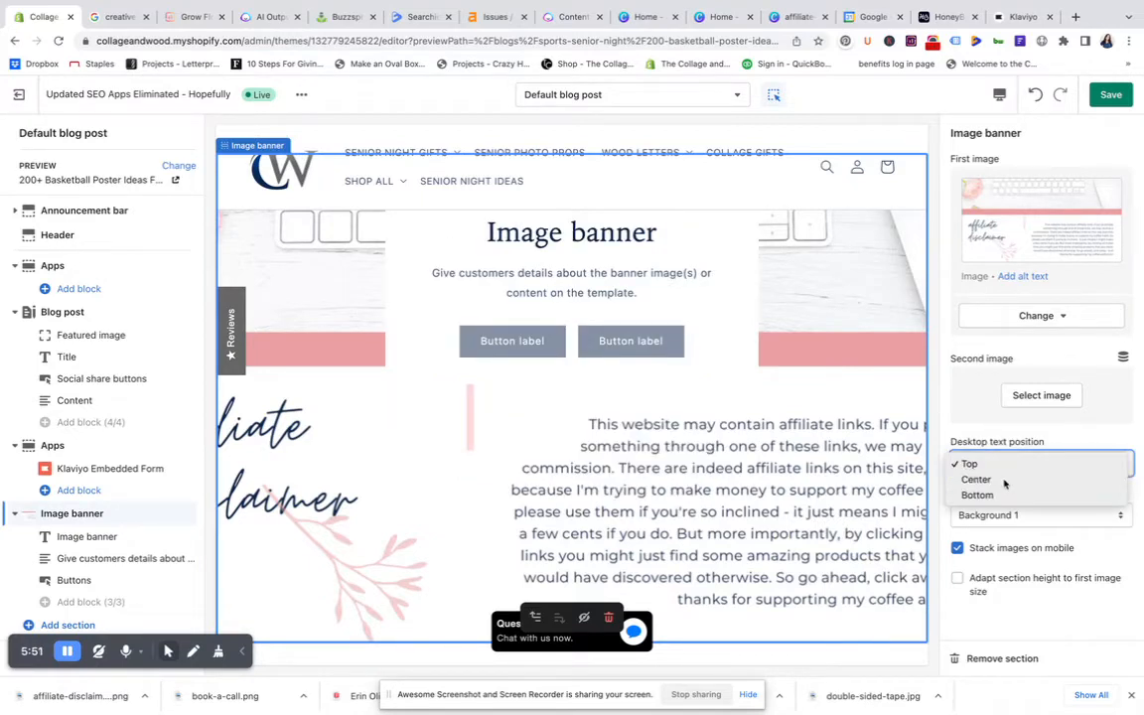
click(975, 478)
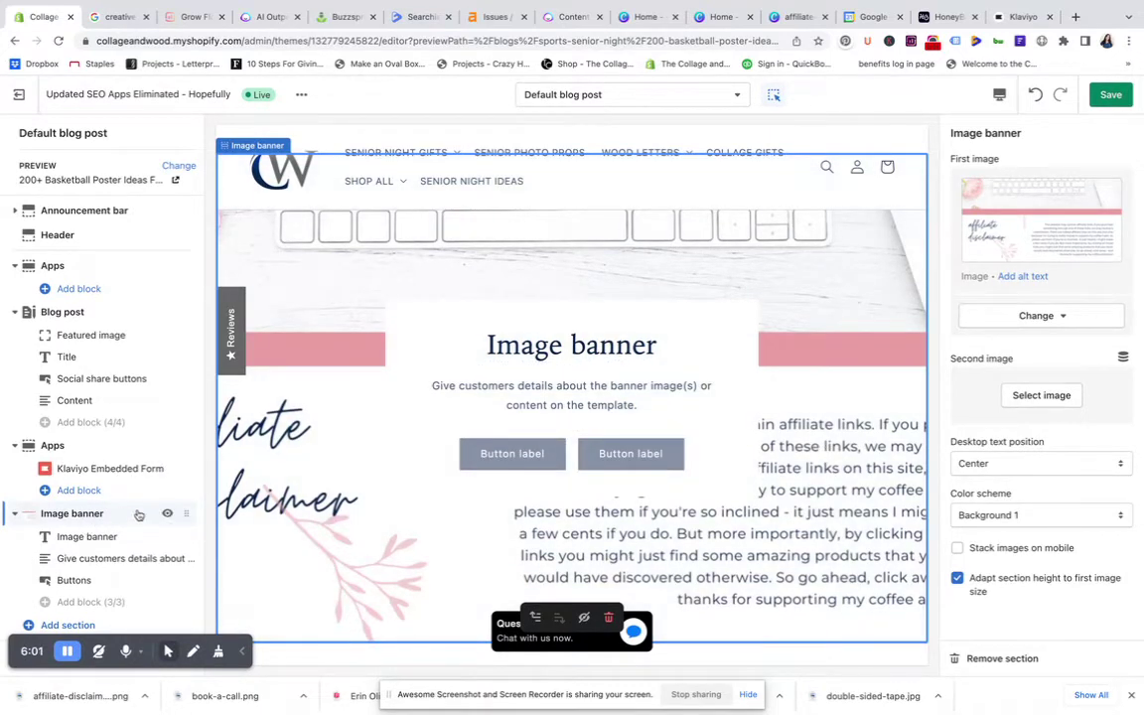
mouse_move(1044, 671)
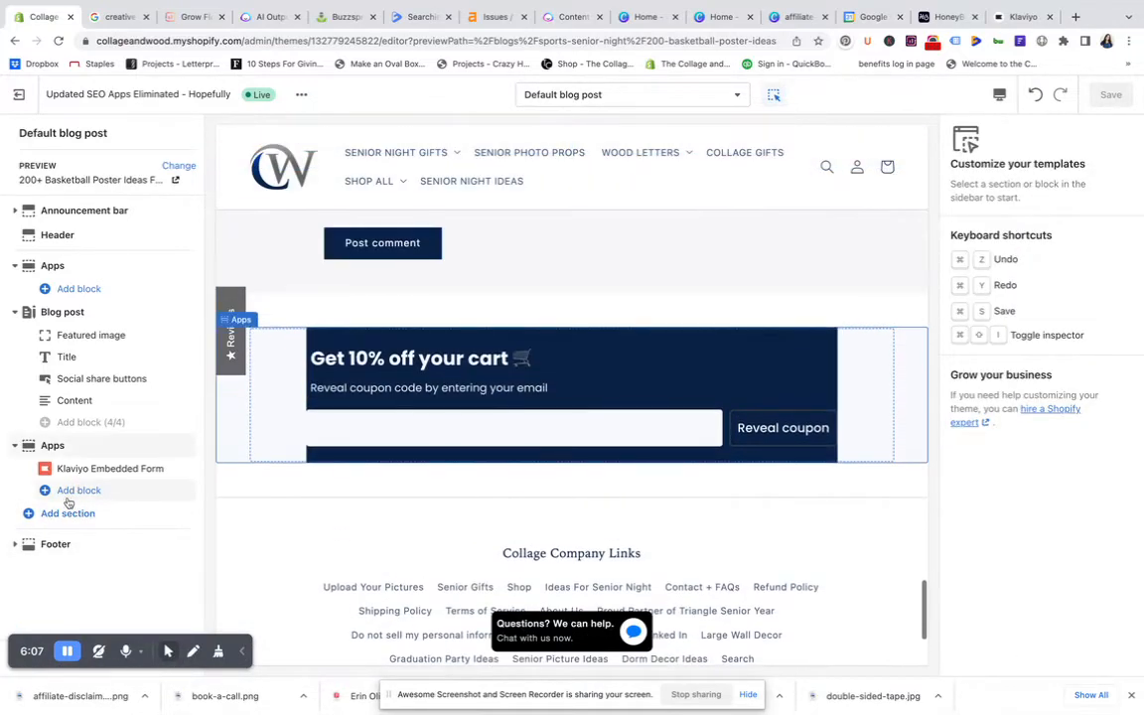
Add an Image with text section from the expanded section list.
click(67, 512)
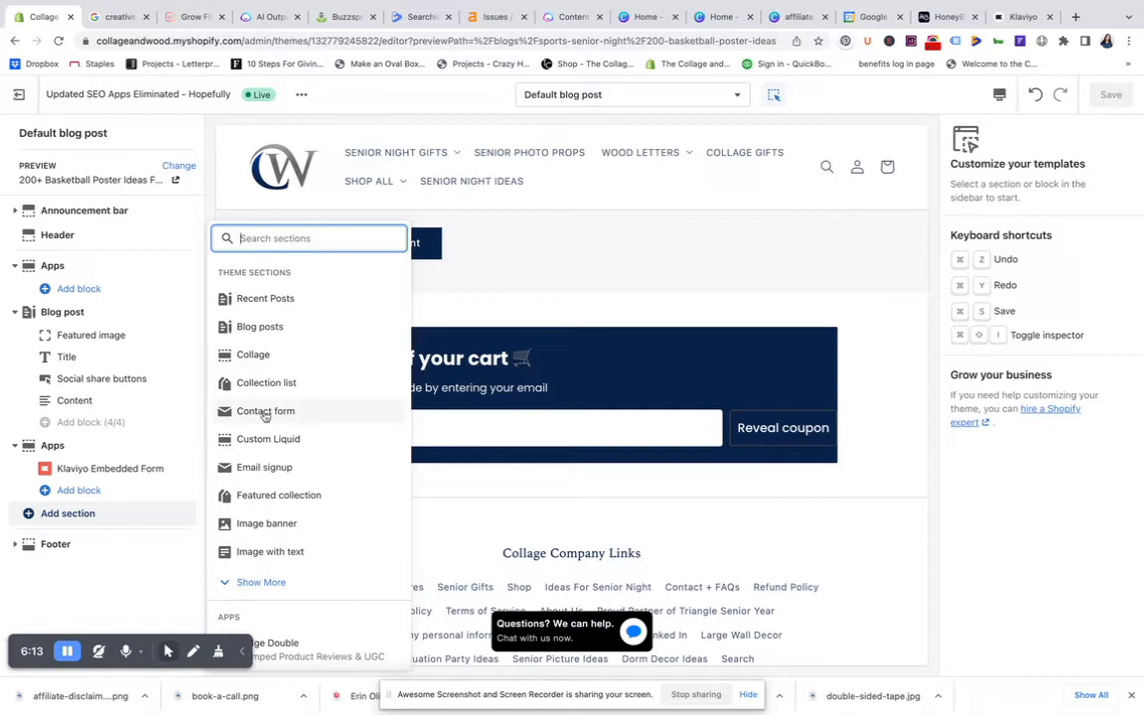
scroll(down, 3)
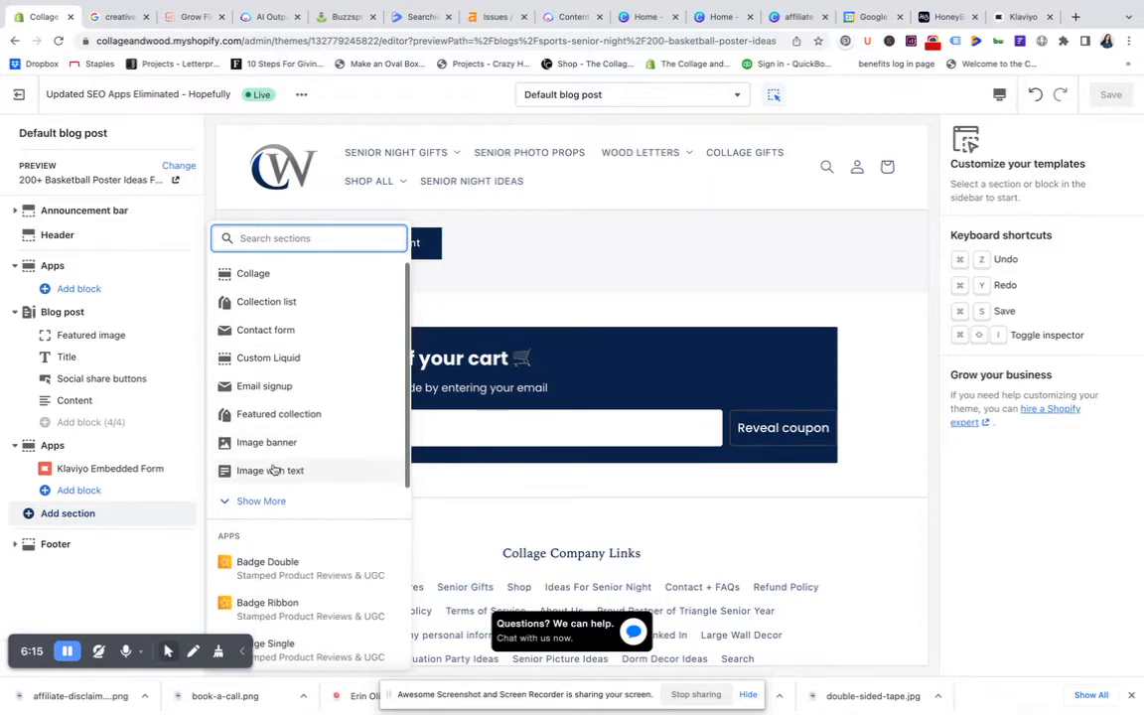
click(263, 500)
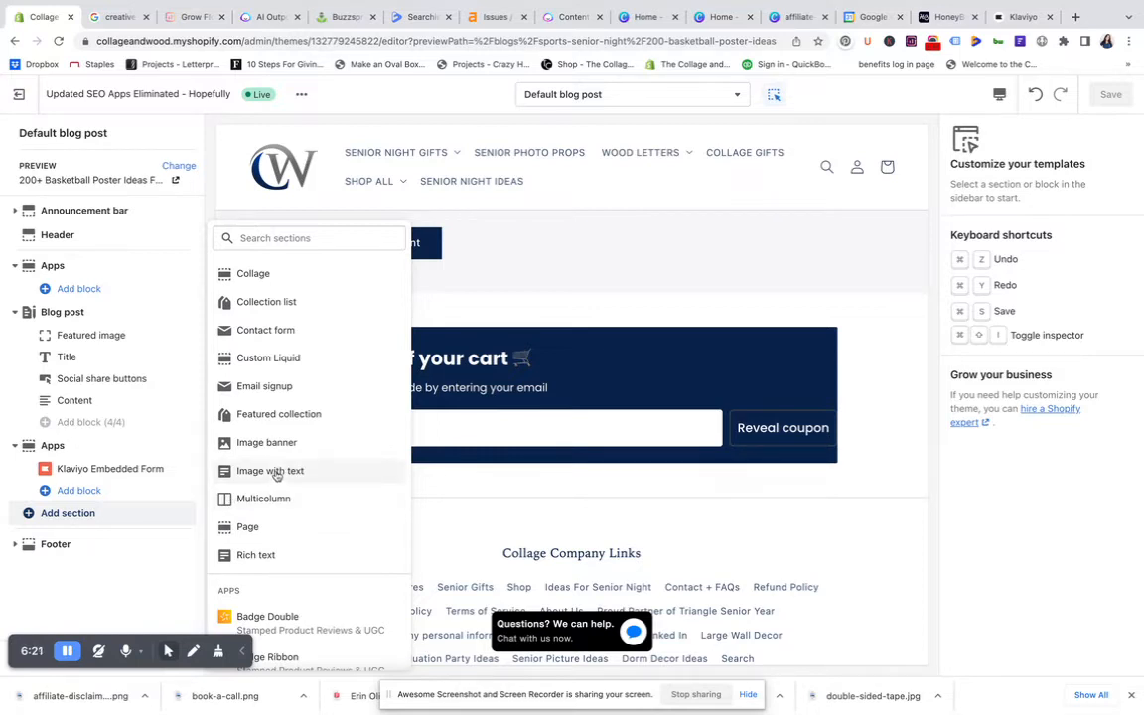
click(270, 468)
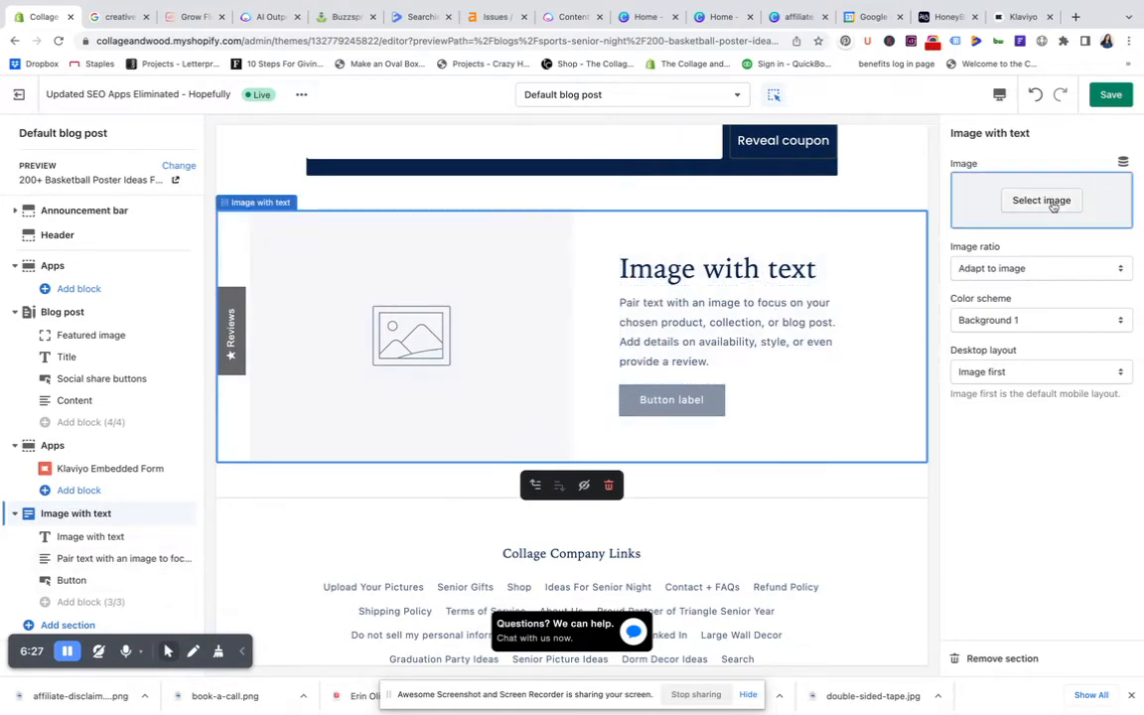
Pick the uploaded affiliate-disclaimer graphic from the library as the section's image.
click(1040, 199)
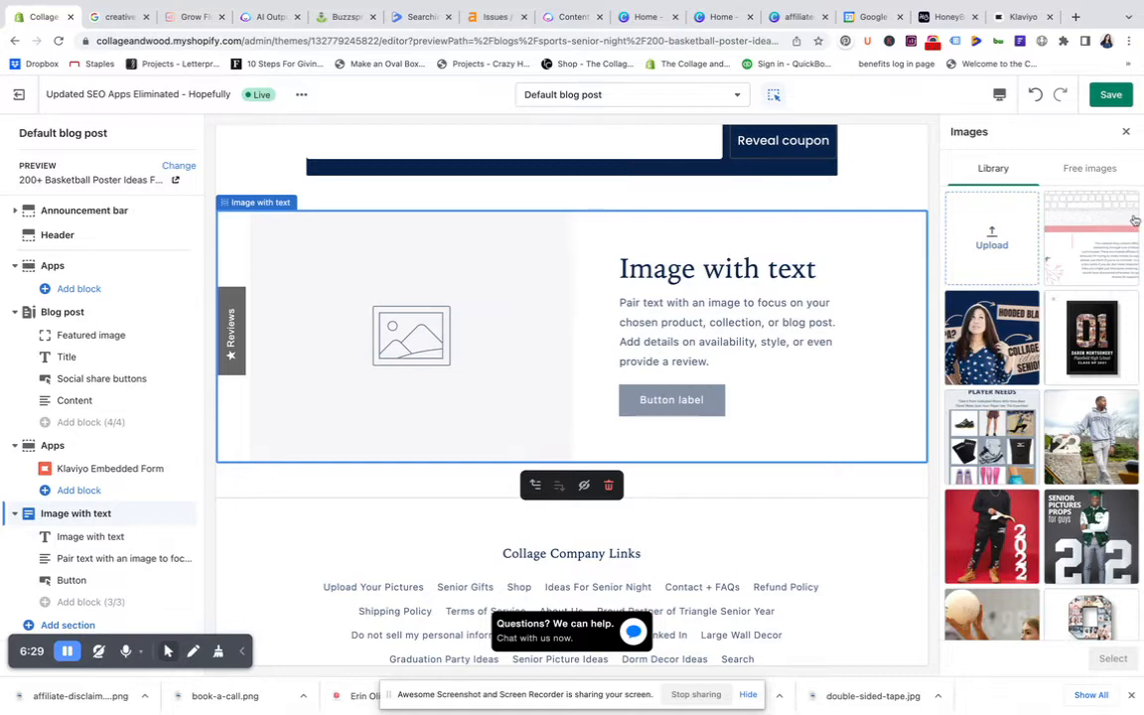
click(1090, 238)
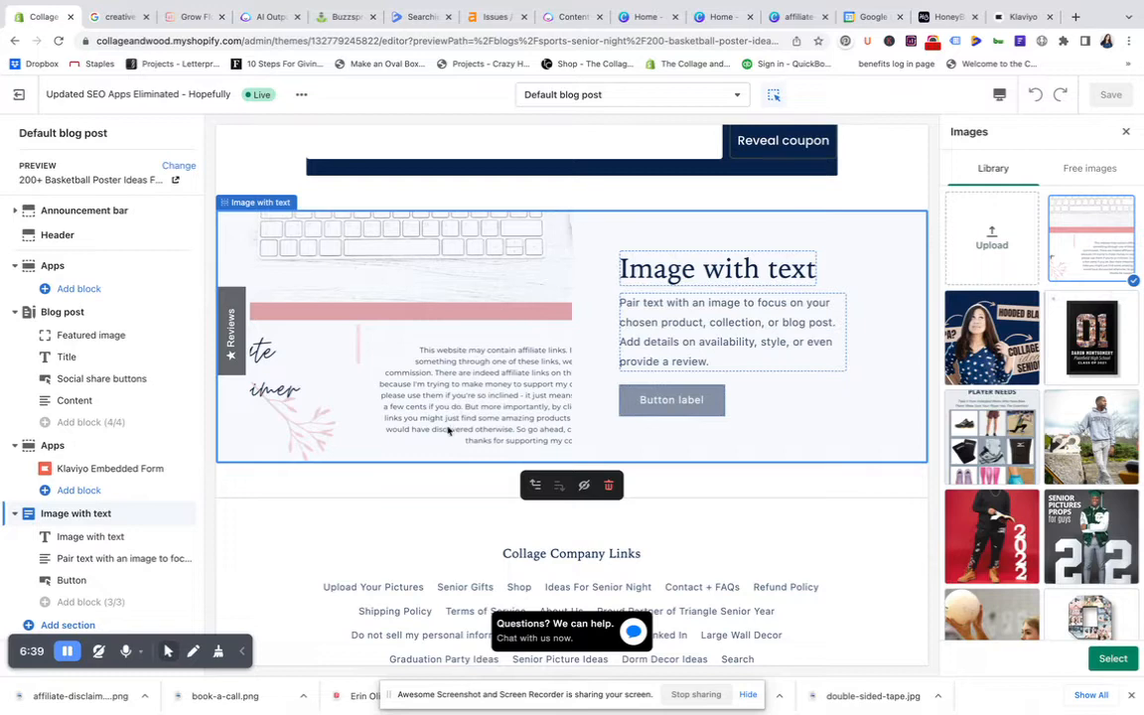
scroll(up, 3)
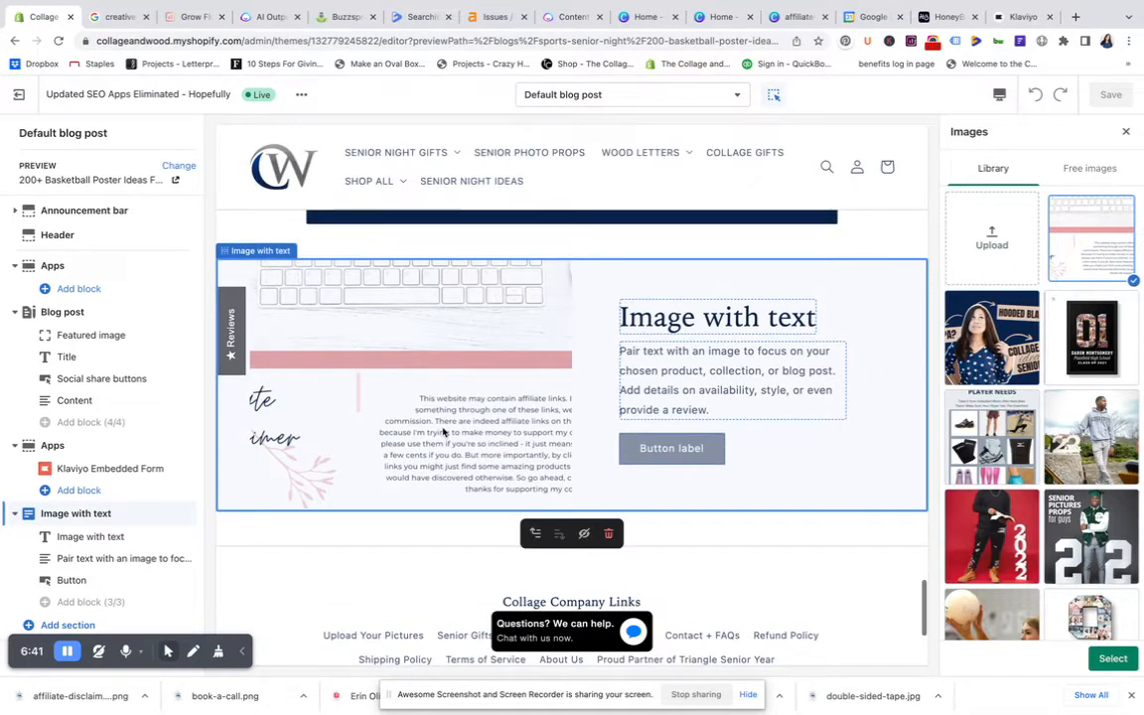
scroll(up, 3)
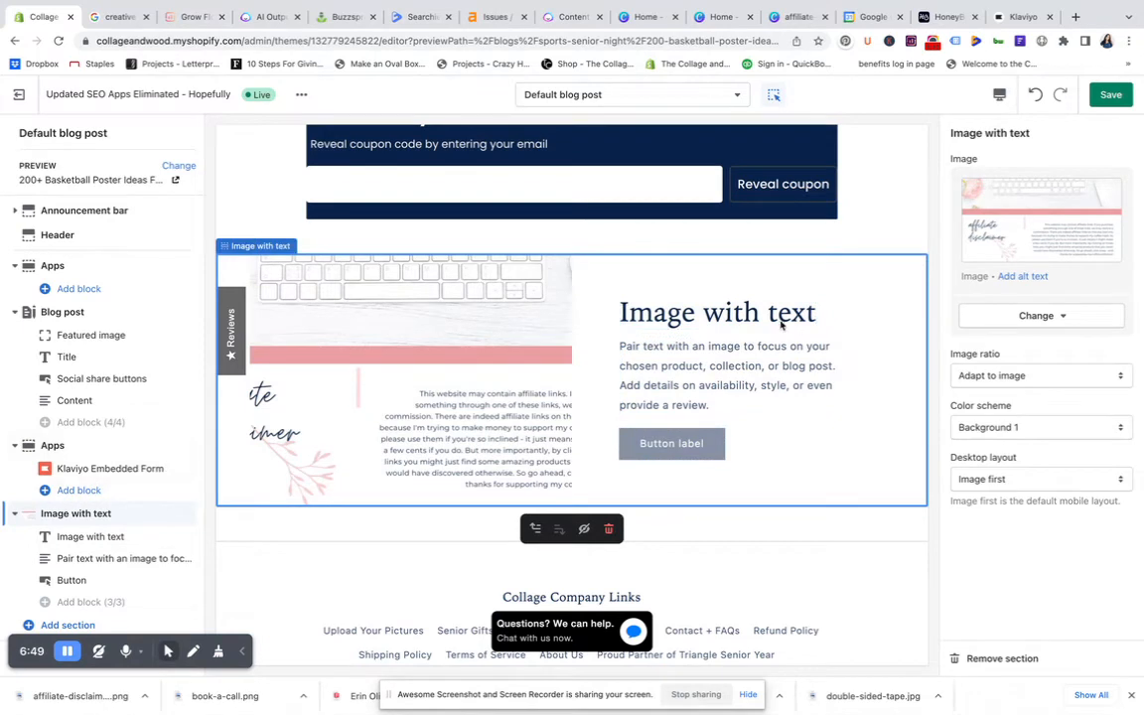
Hide the heading and text blocks so only the disclaimer image shows.
click(716, 312)
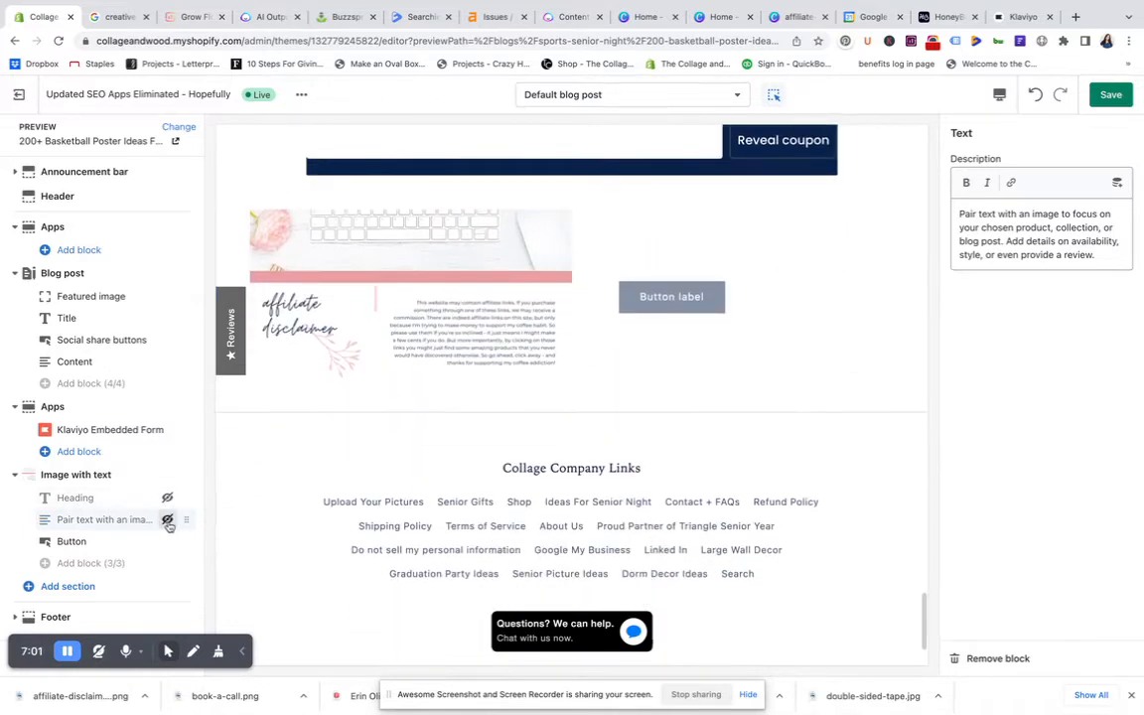
scroll(up, 3)
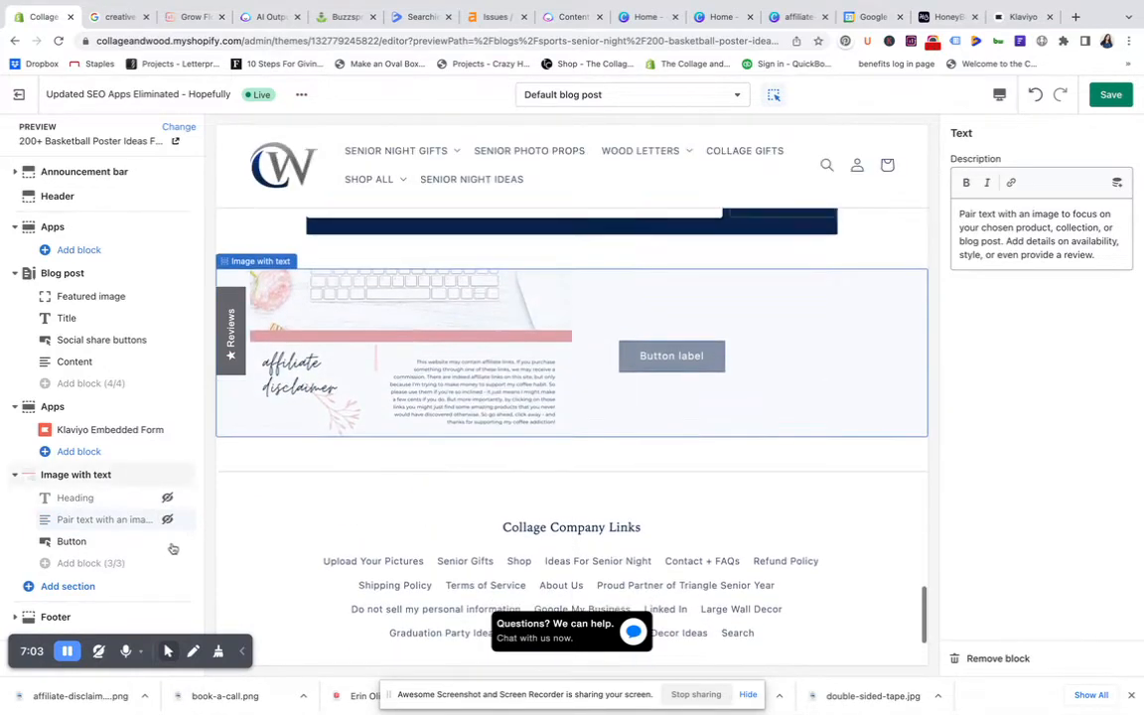
scroll(down, 3)
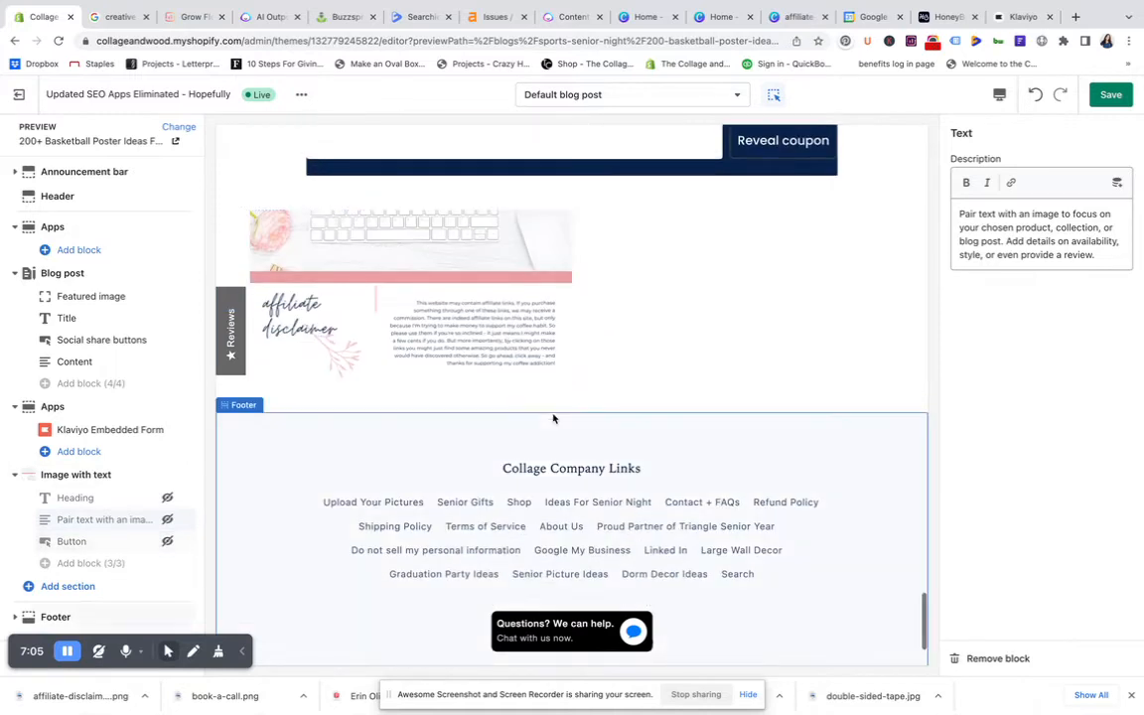
click(725, 353)
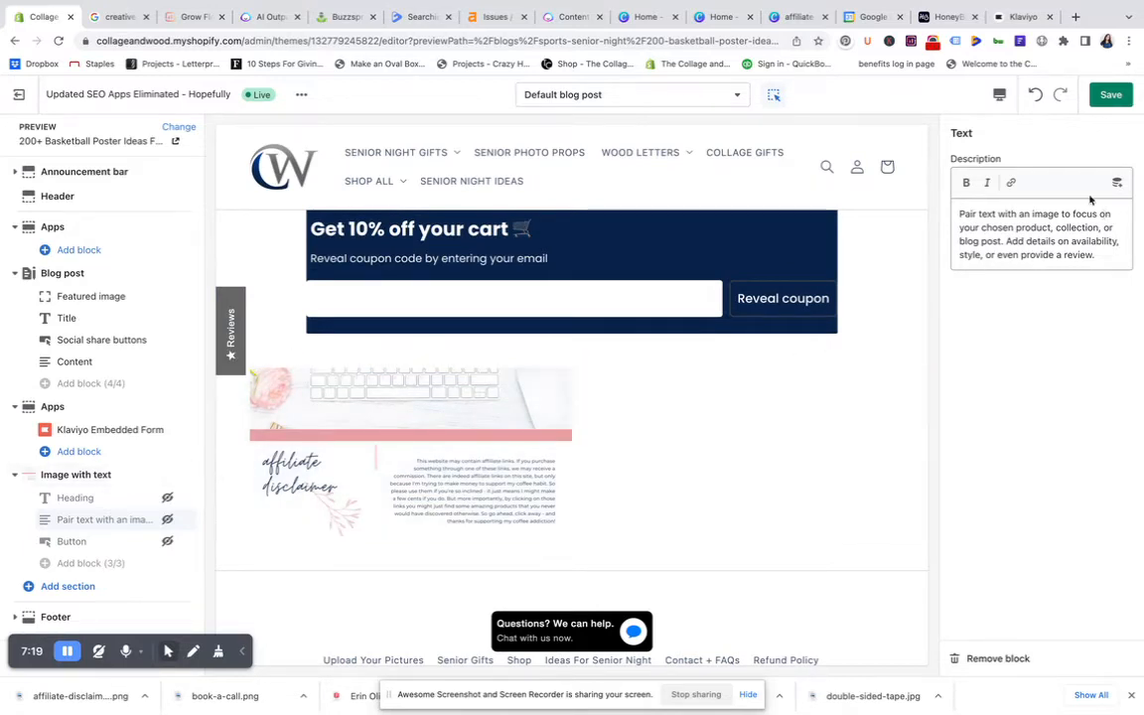
Review the dynamic source options for the text block's description, then close them.
click(1115, 183)
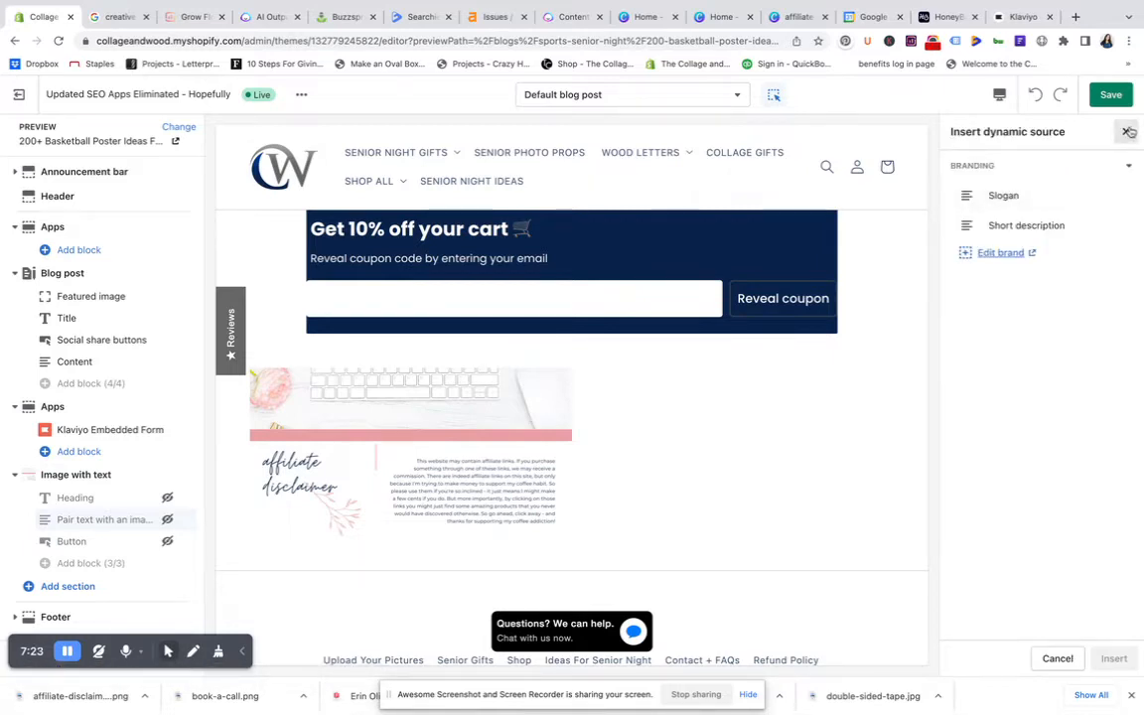
click(1128, 131)
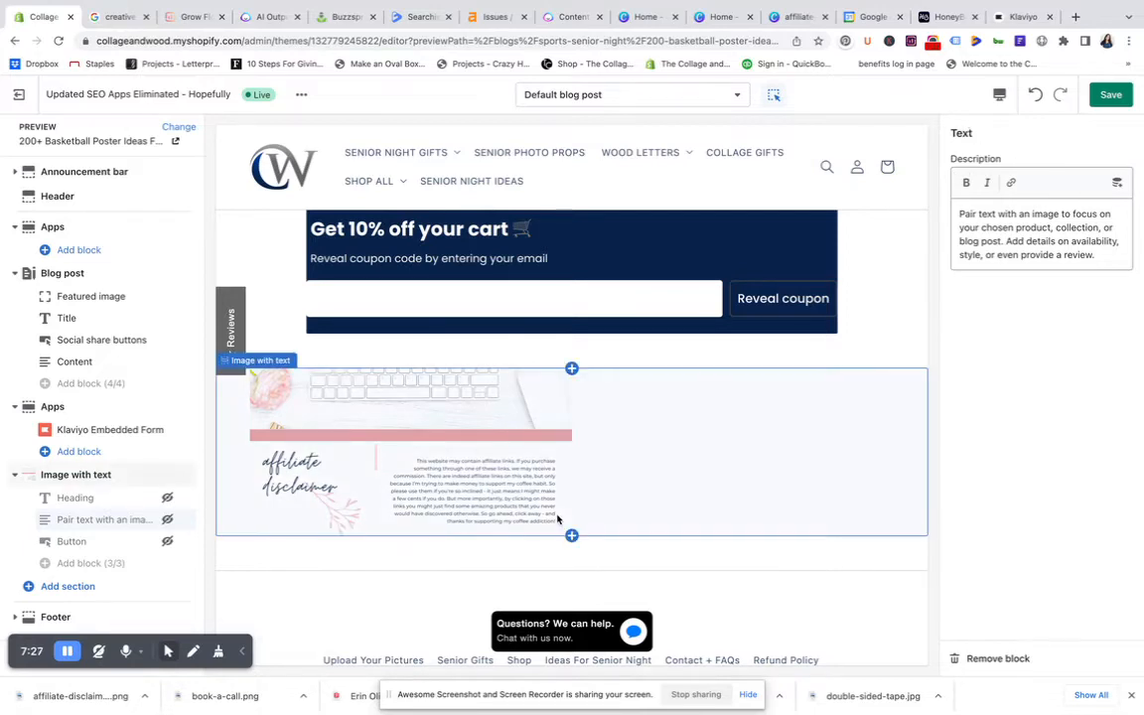
mouse_move(897, 272)
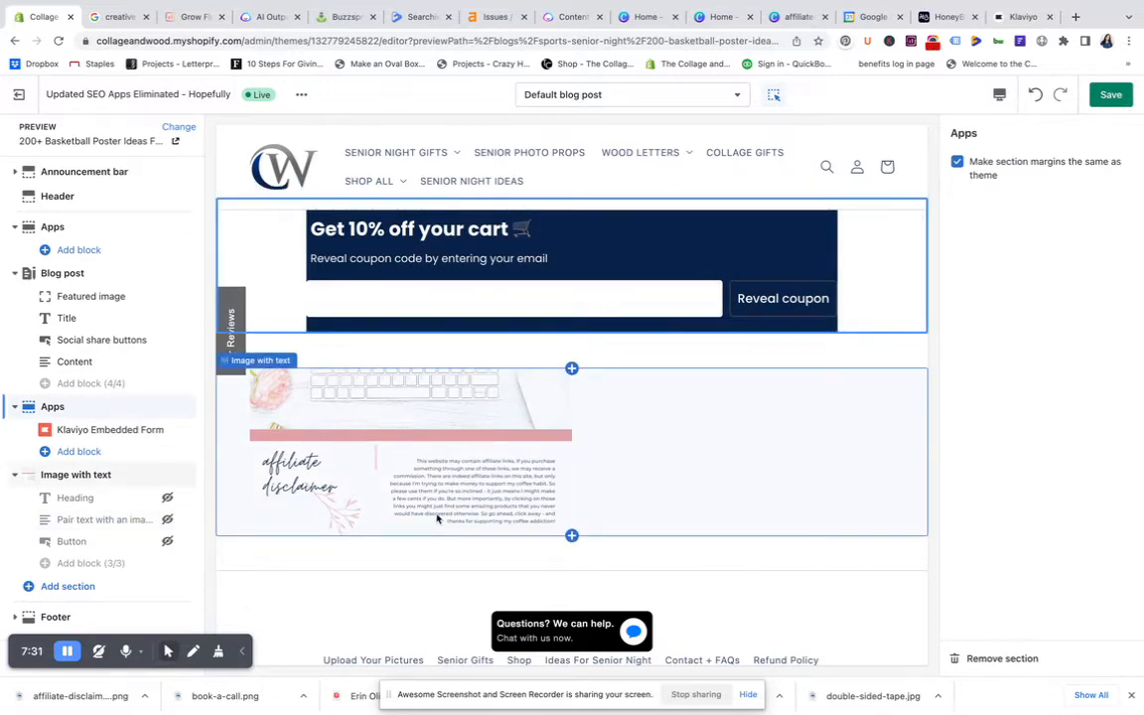
Scroll the blog post preview from the coupon banner down to the footer.
scroll(down, 3)
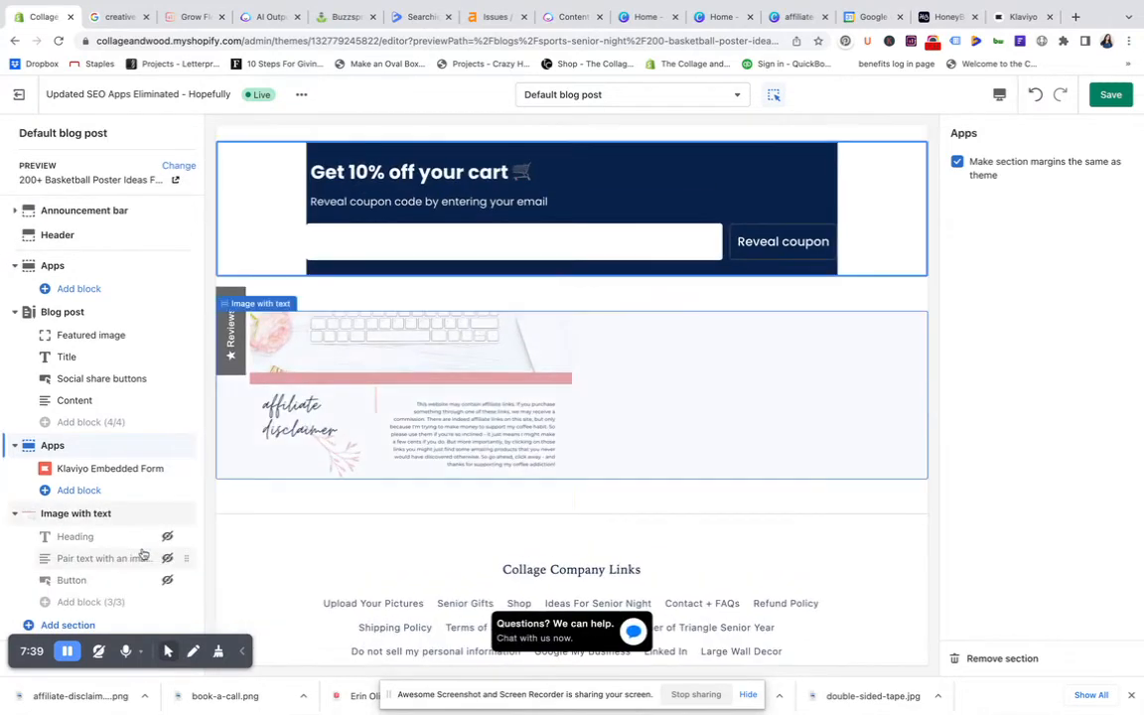
scroll(down, 3)
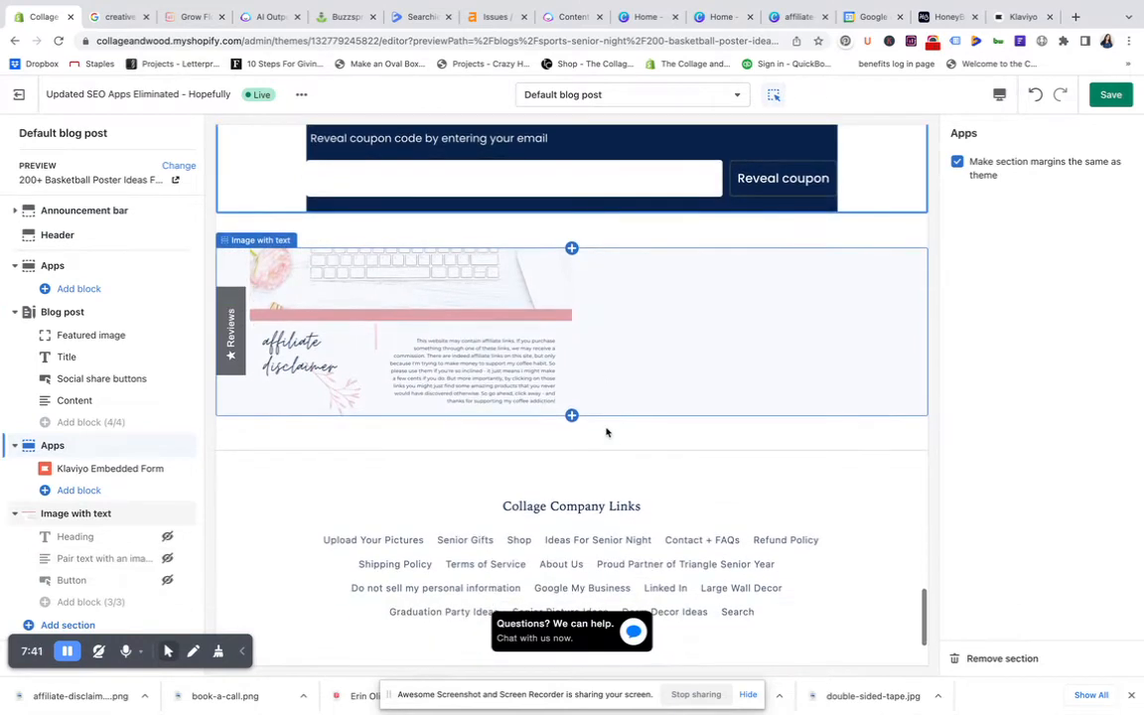
mouse_move(599, 288)
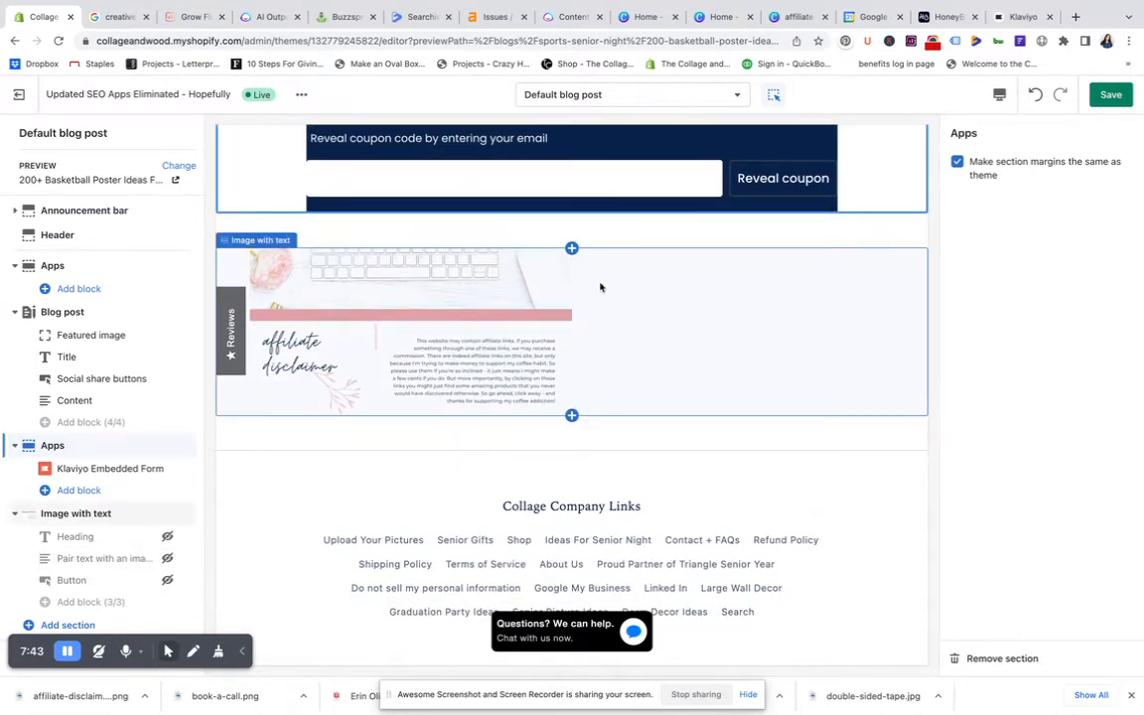
scroll(up, 3)
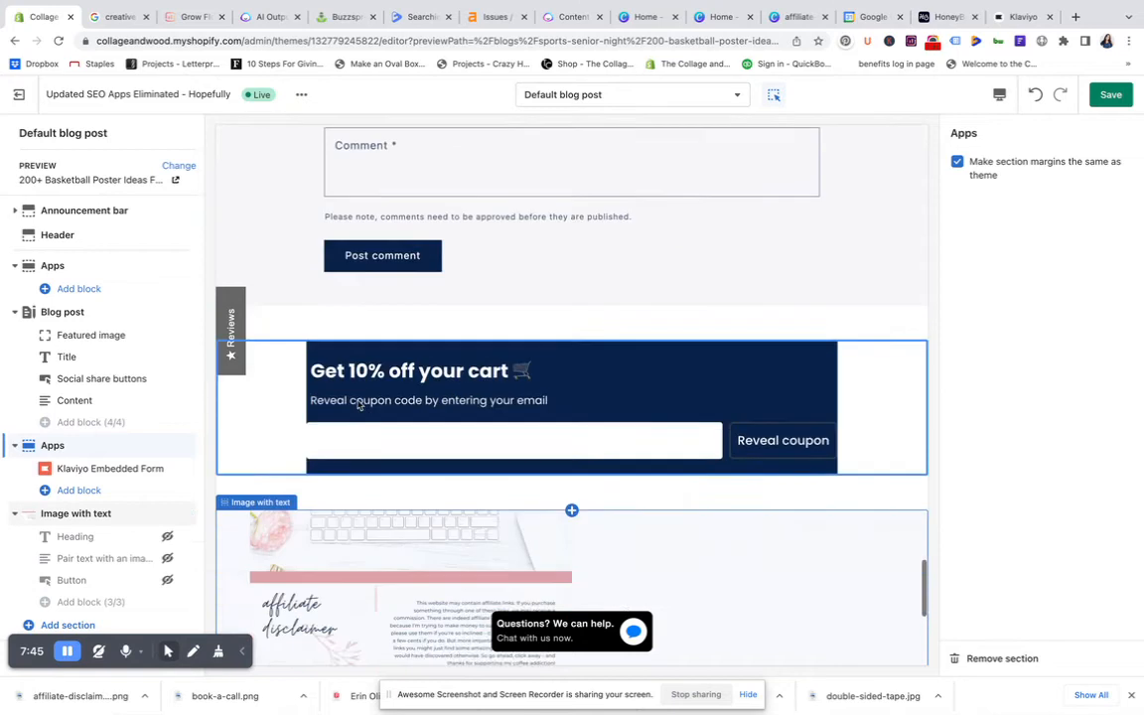
scroll(down, 3)
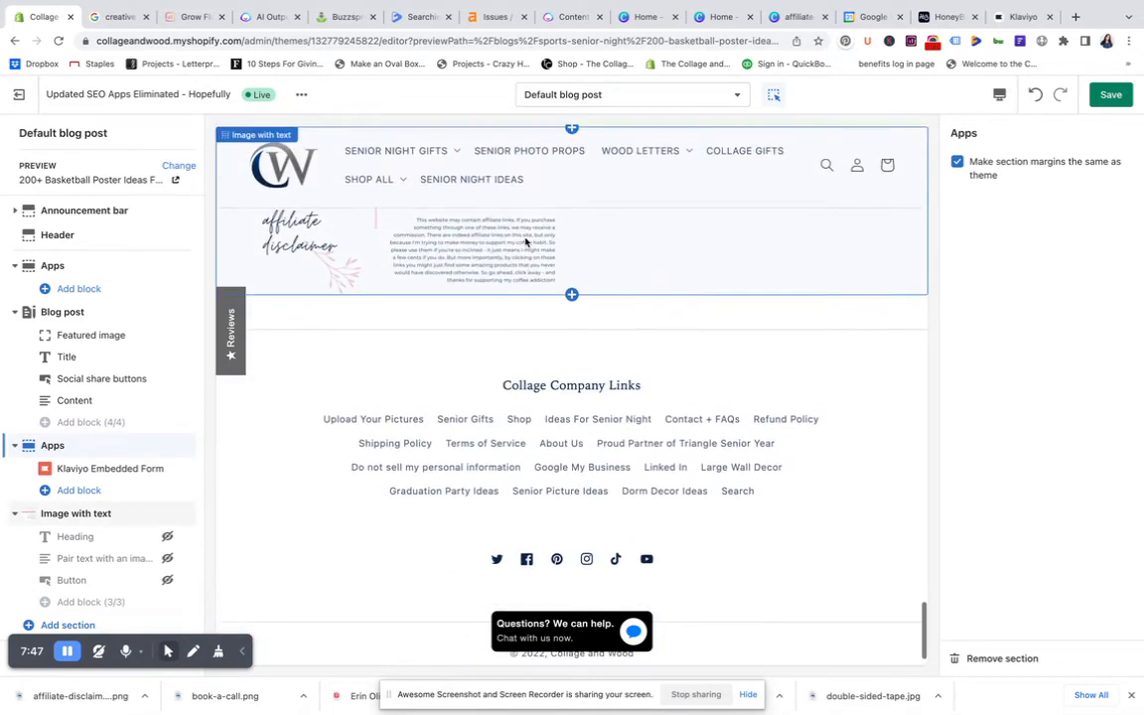
scroll(down, 3)
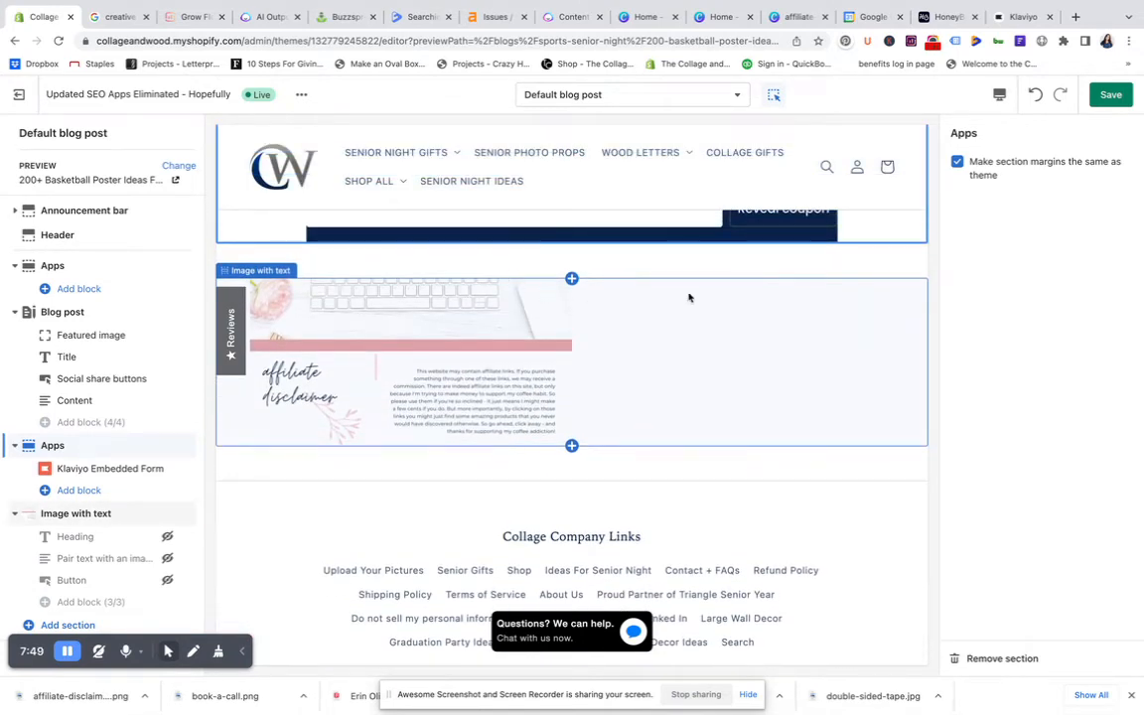
mouse_move(727, 352)
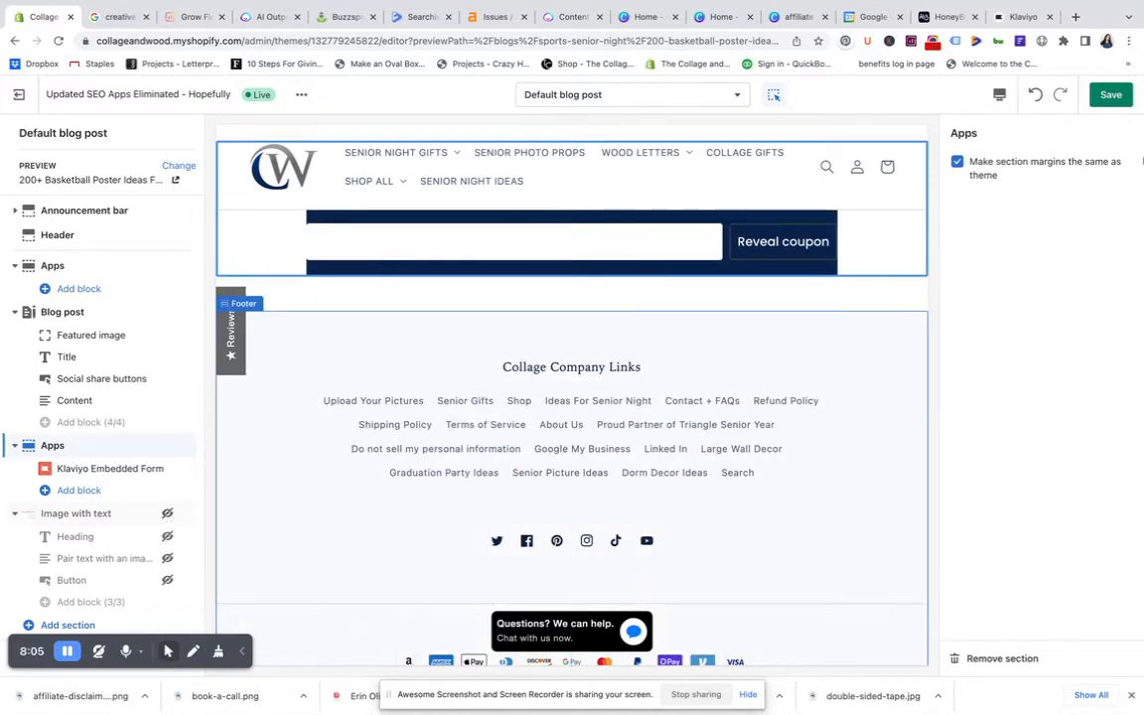
Try Small and Large image ratios on the disclaimer section, keeping Adapt to image.
click(572, 242)
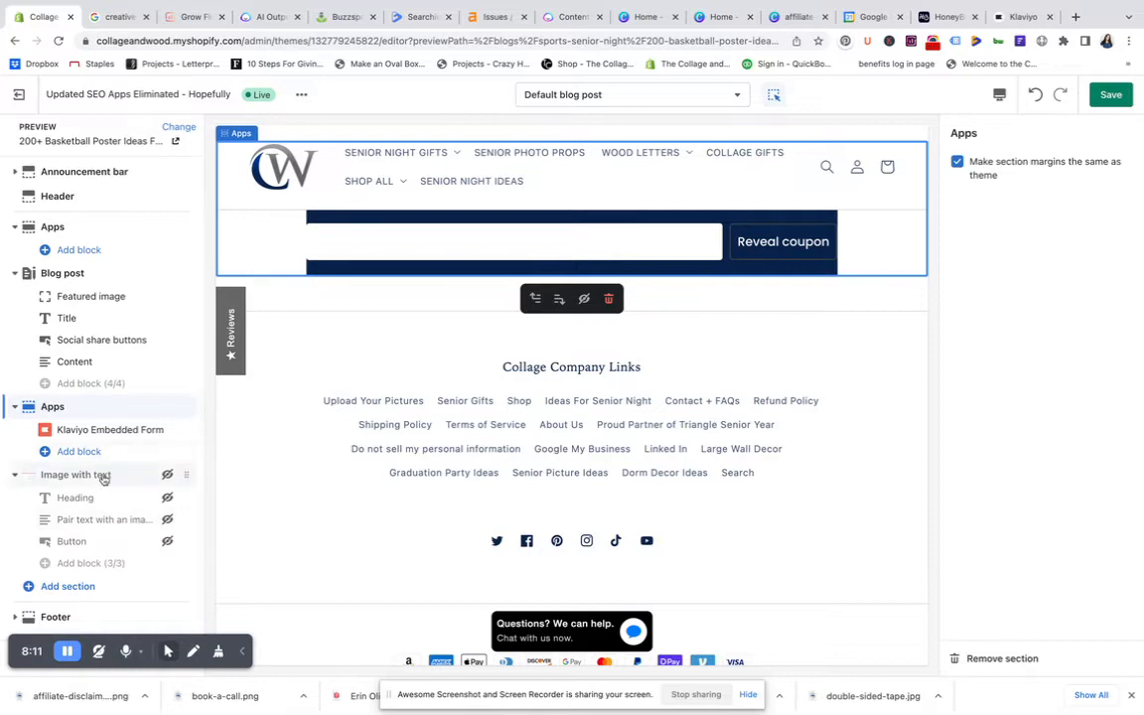
click(75, 473)
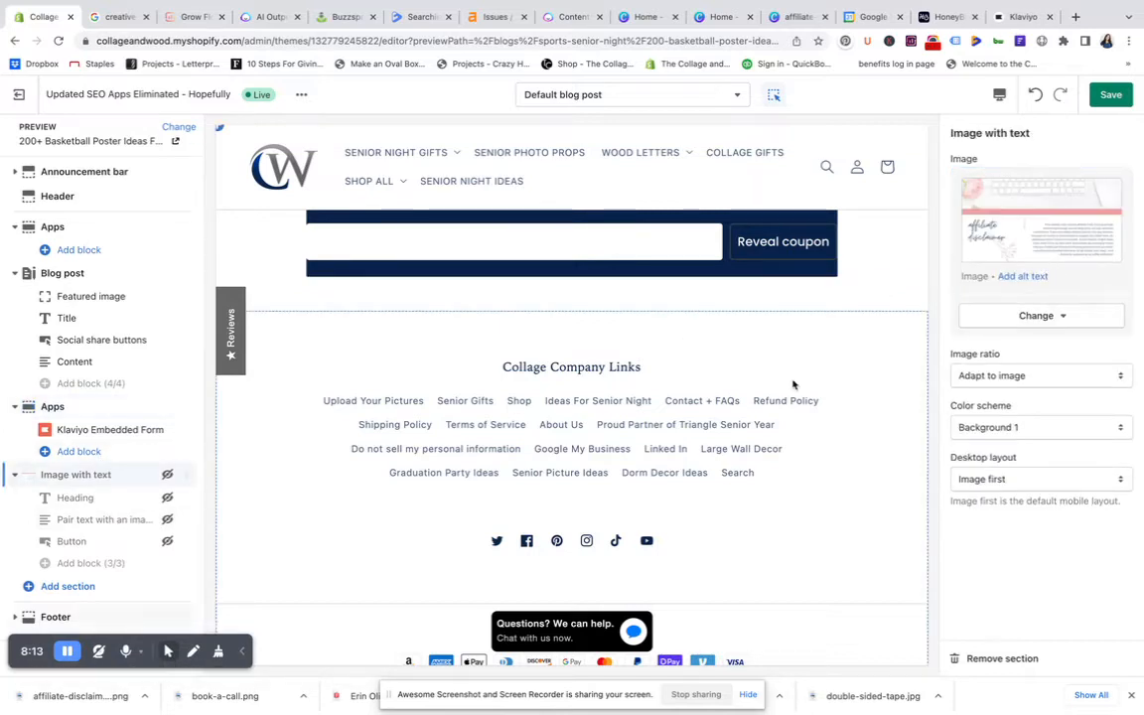
click(1036, 375)
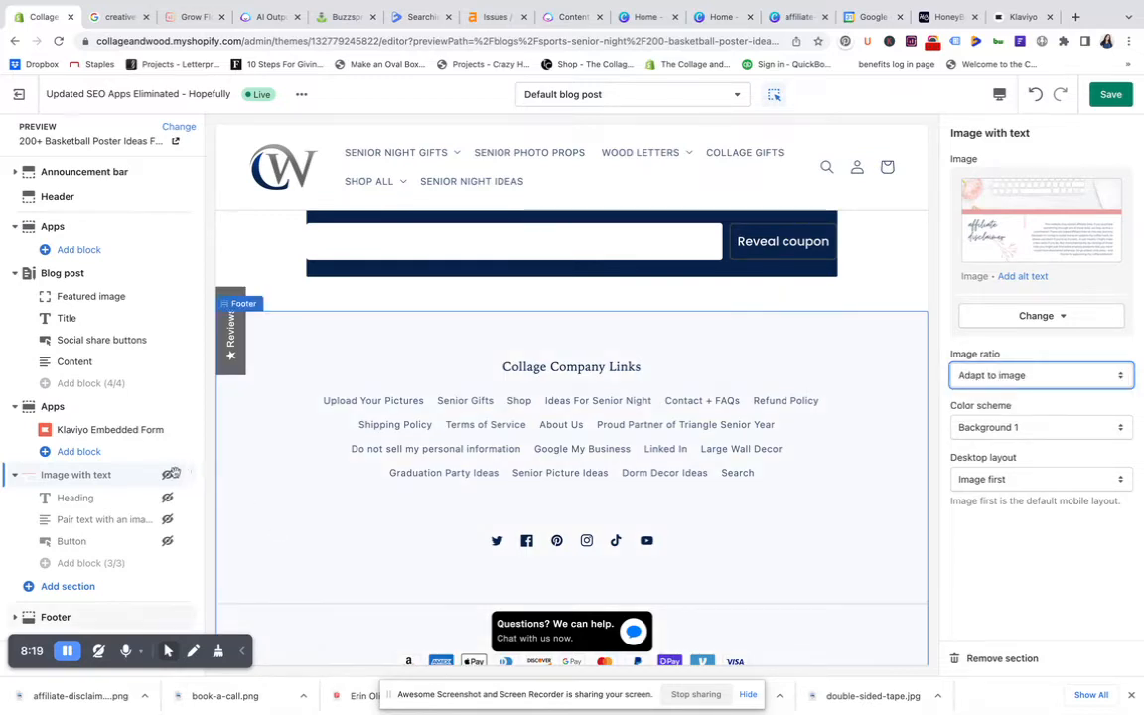
click(1040, 376)
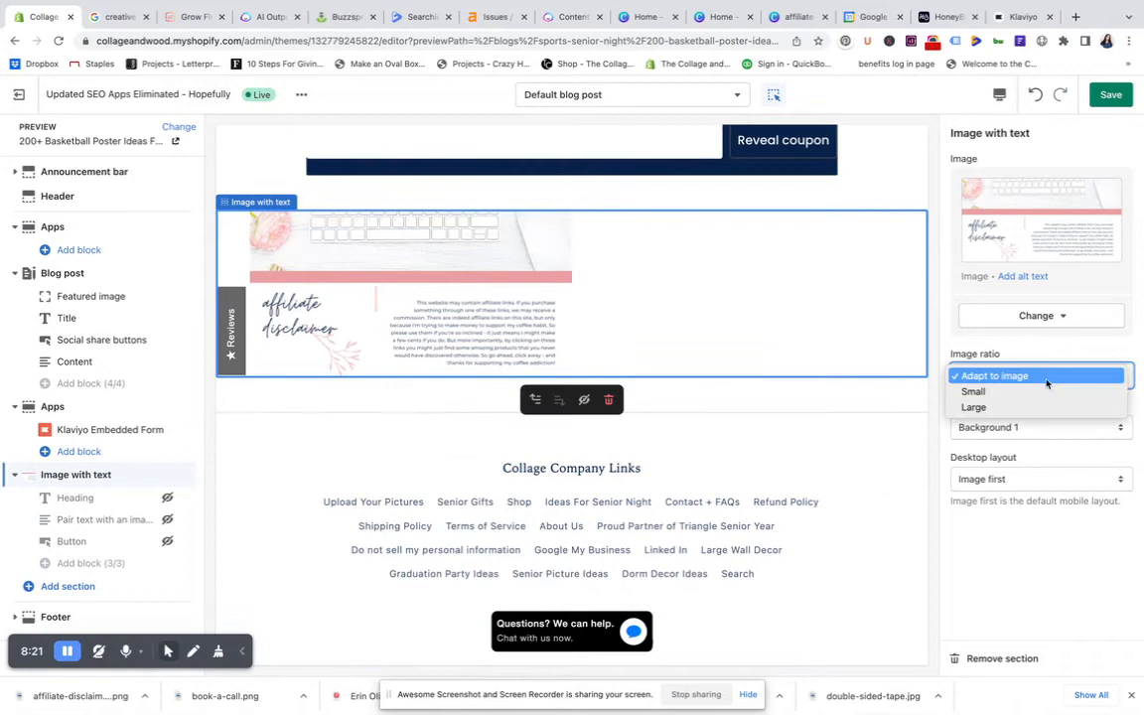
click(973, 391)
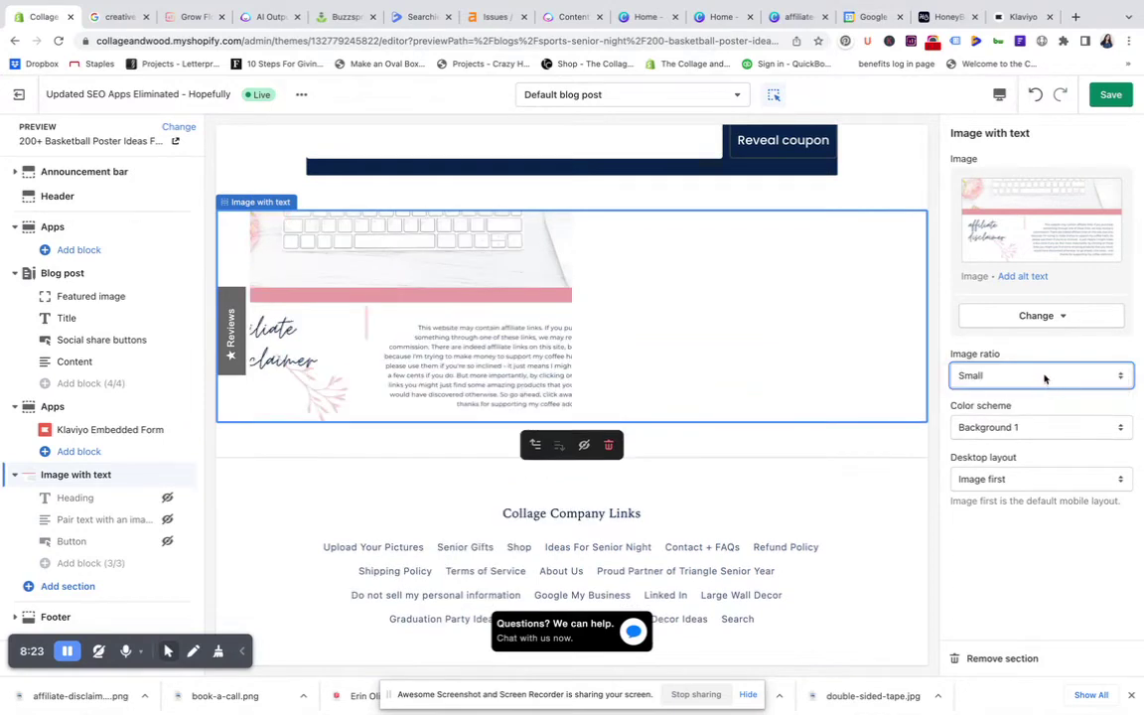
click(1041, 375)
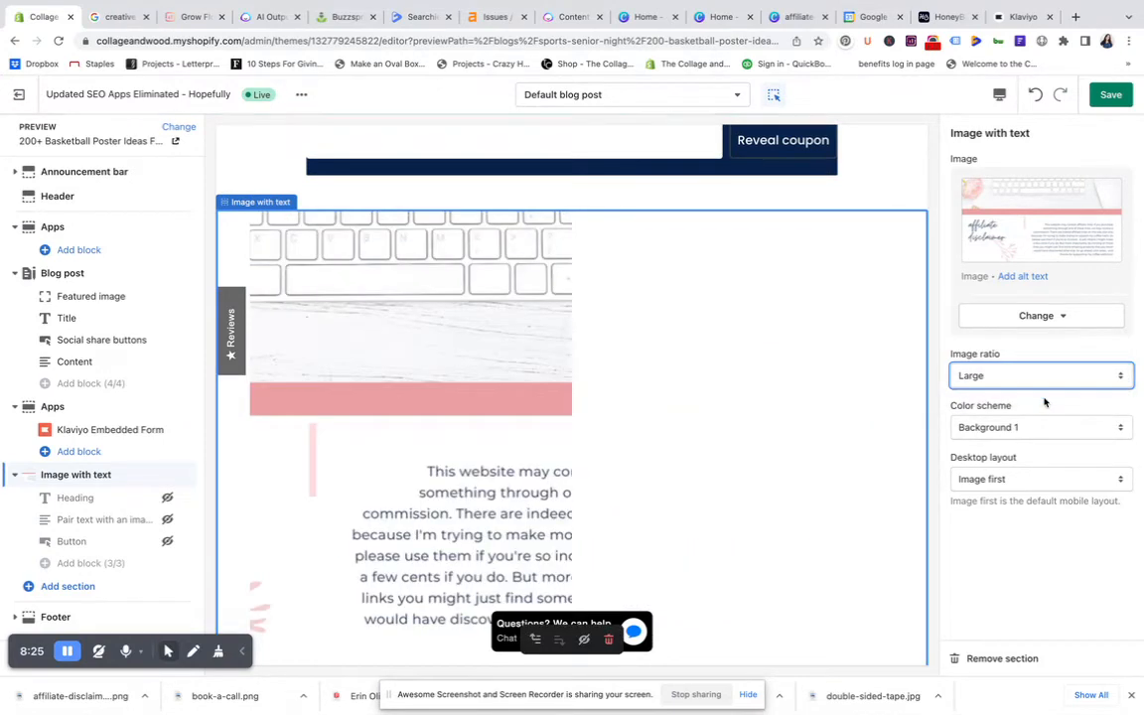
click(1040, 375)
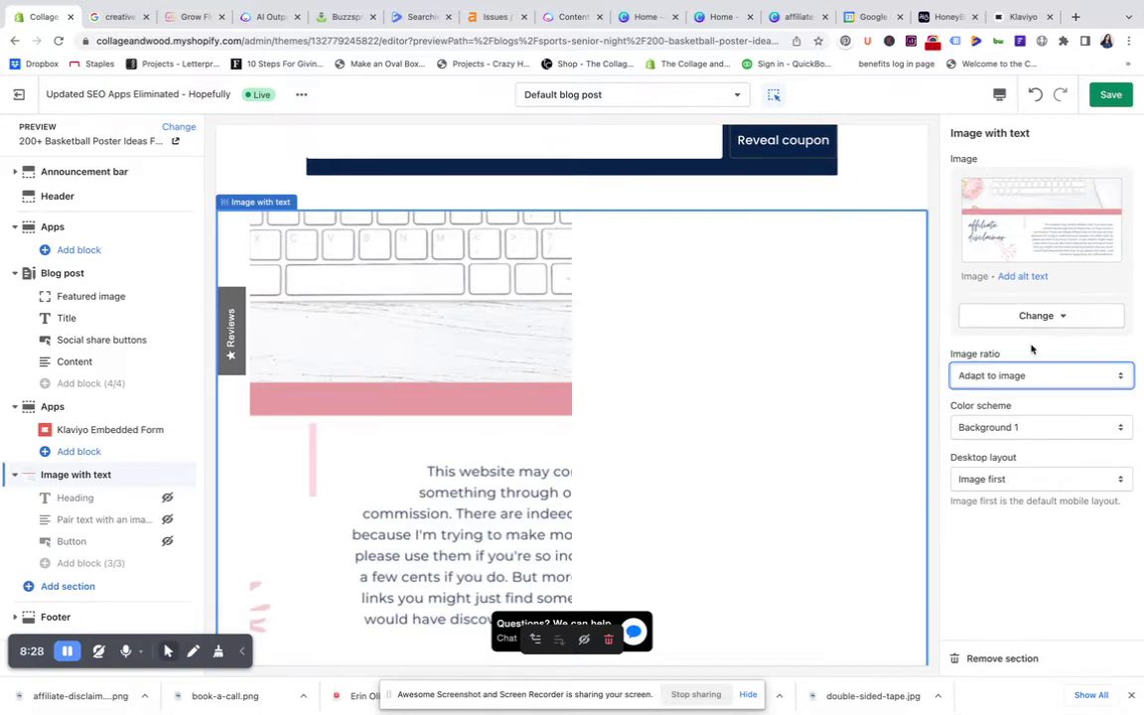
Set the colour scheme to Accent 2 and the desktop layout to Text first.
click(1037, 427)
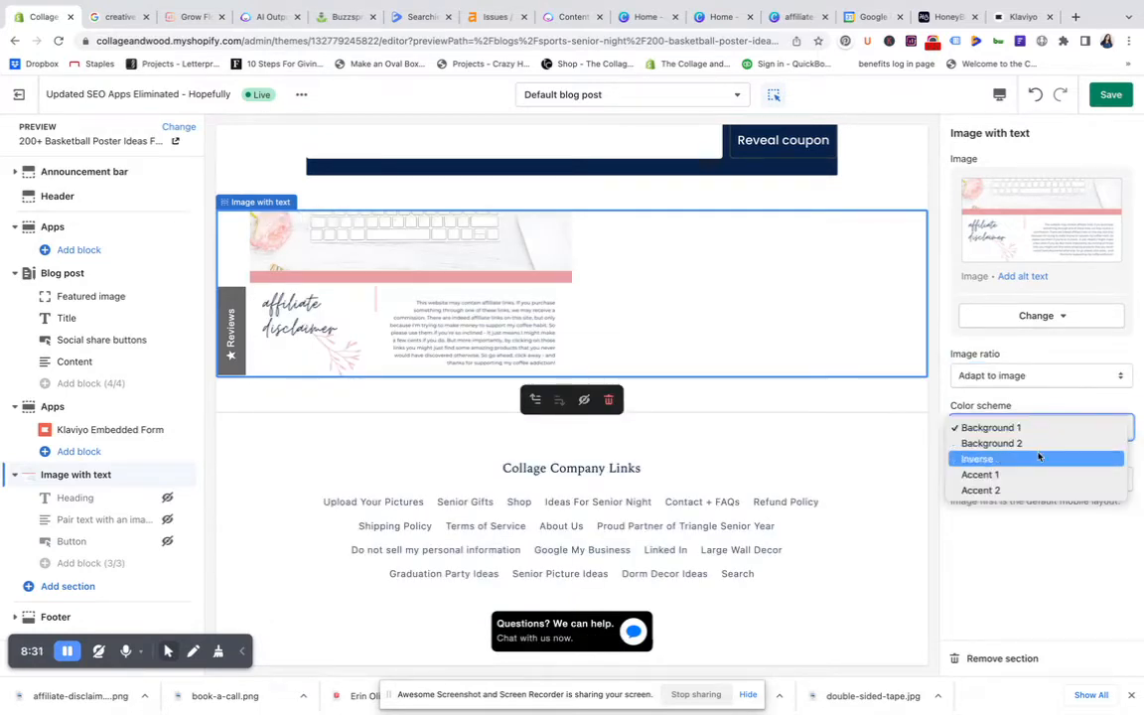
click(989, 442)
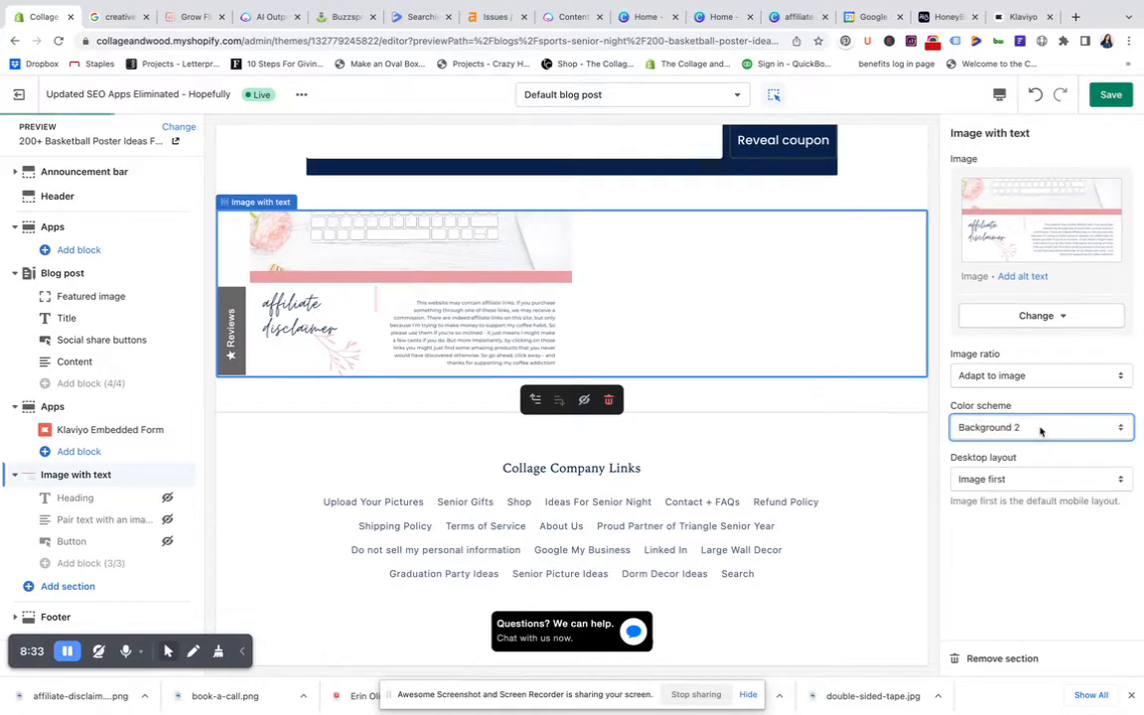
click(1040, 426)
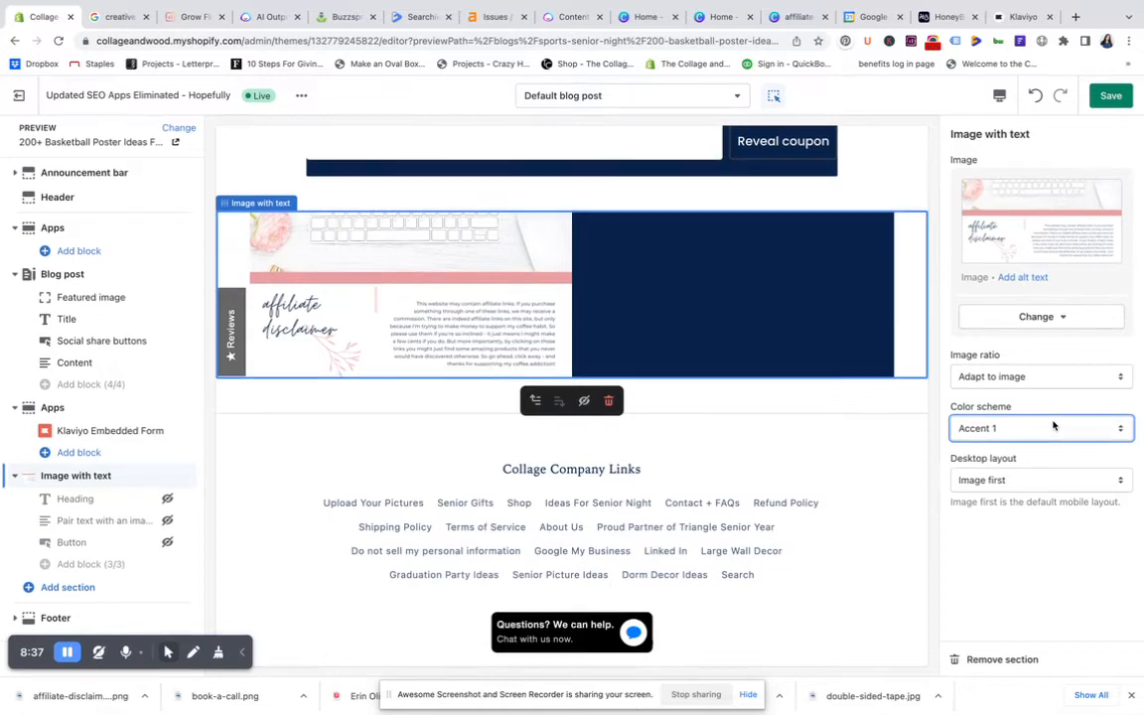
scroll(down, 3)
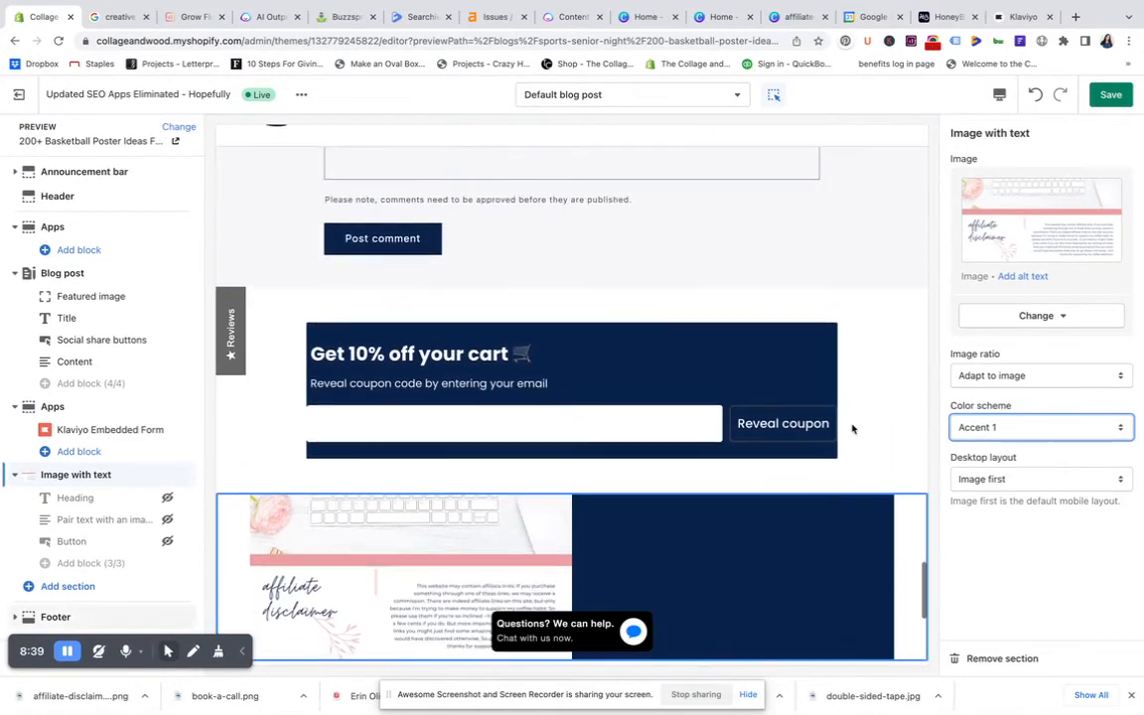
scroll(down, 3)
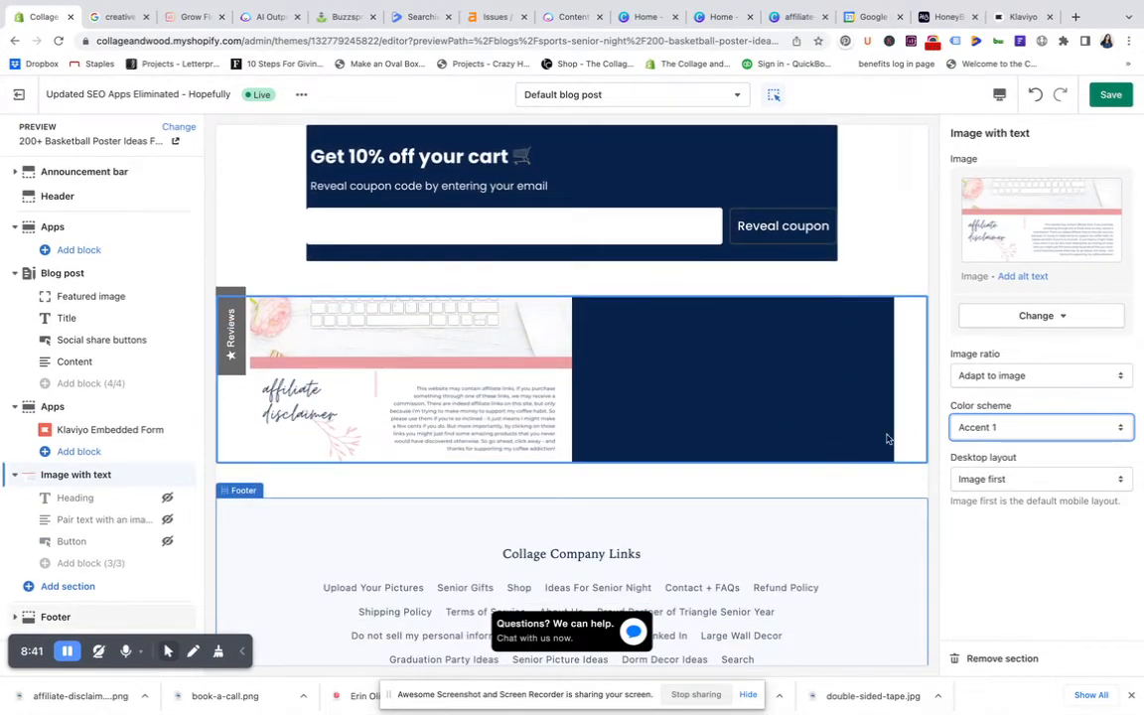
click(1040, 427)
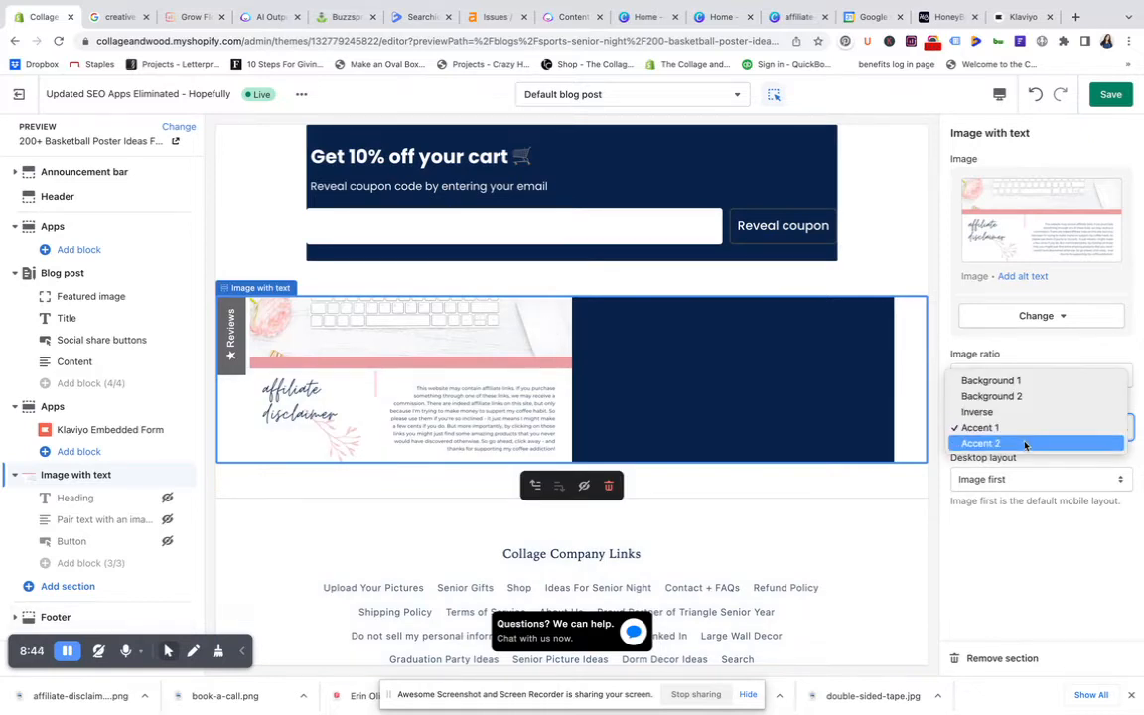
click(981, 443)
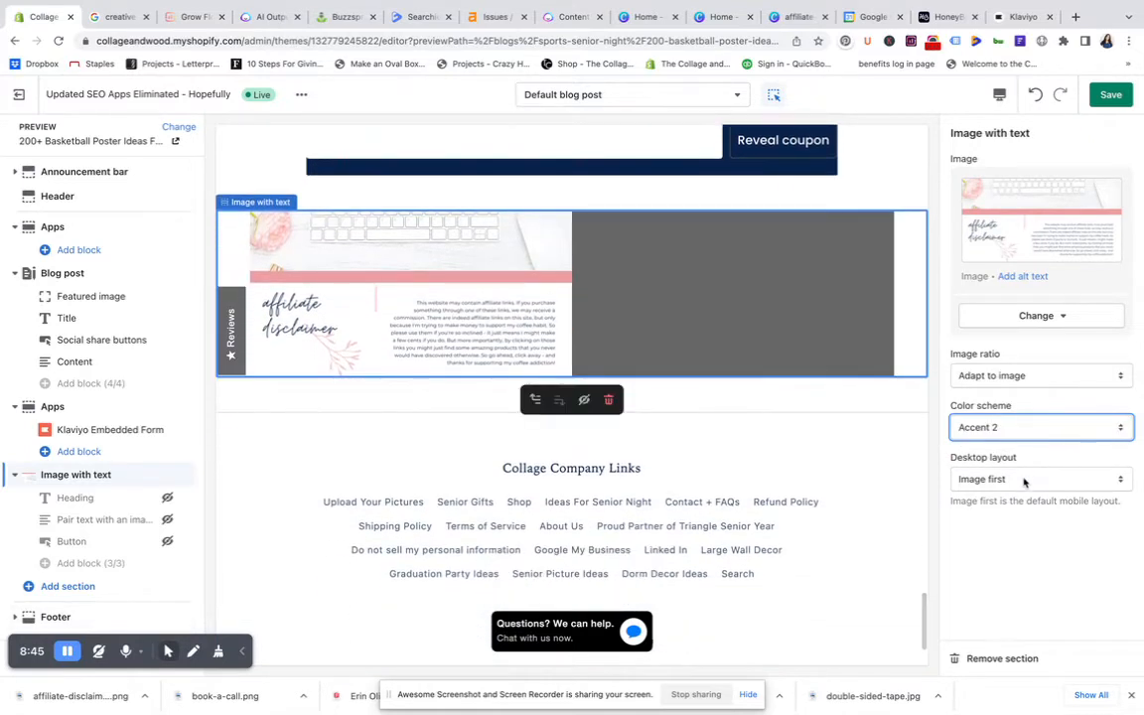
click(1040, 479)
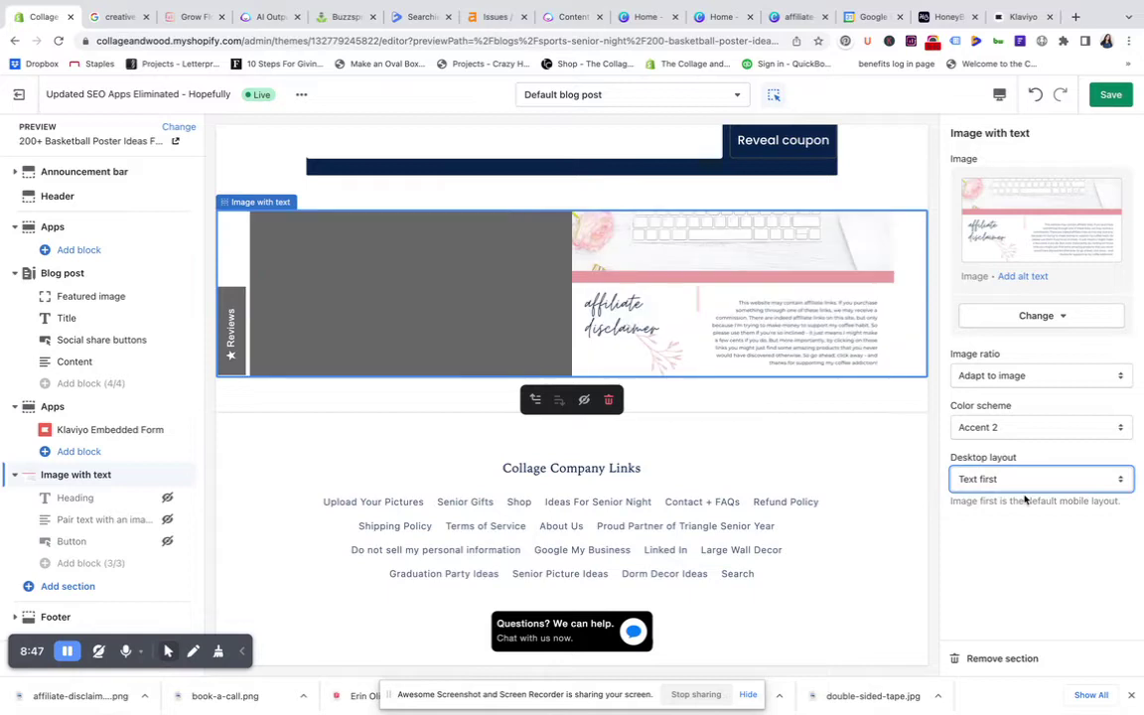
Save the template changes and reopen the disclaimer Image with text section's settings.
scroll(up, 3)
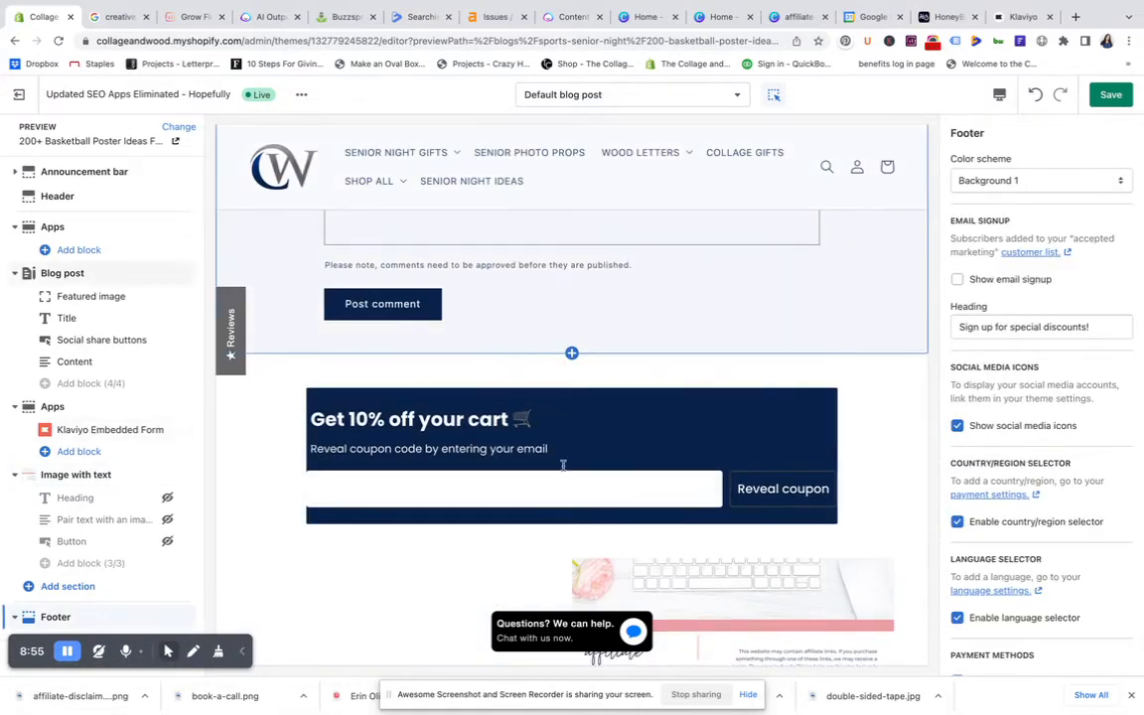
scroll(down, 3)
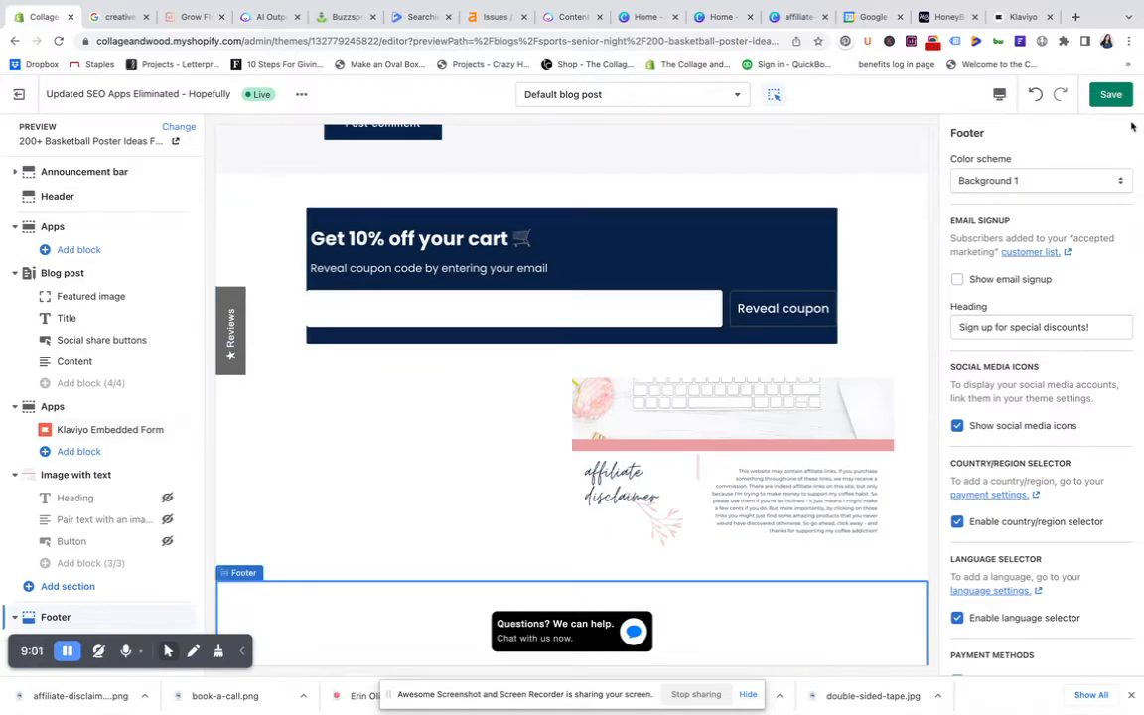
click(1110, 95)
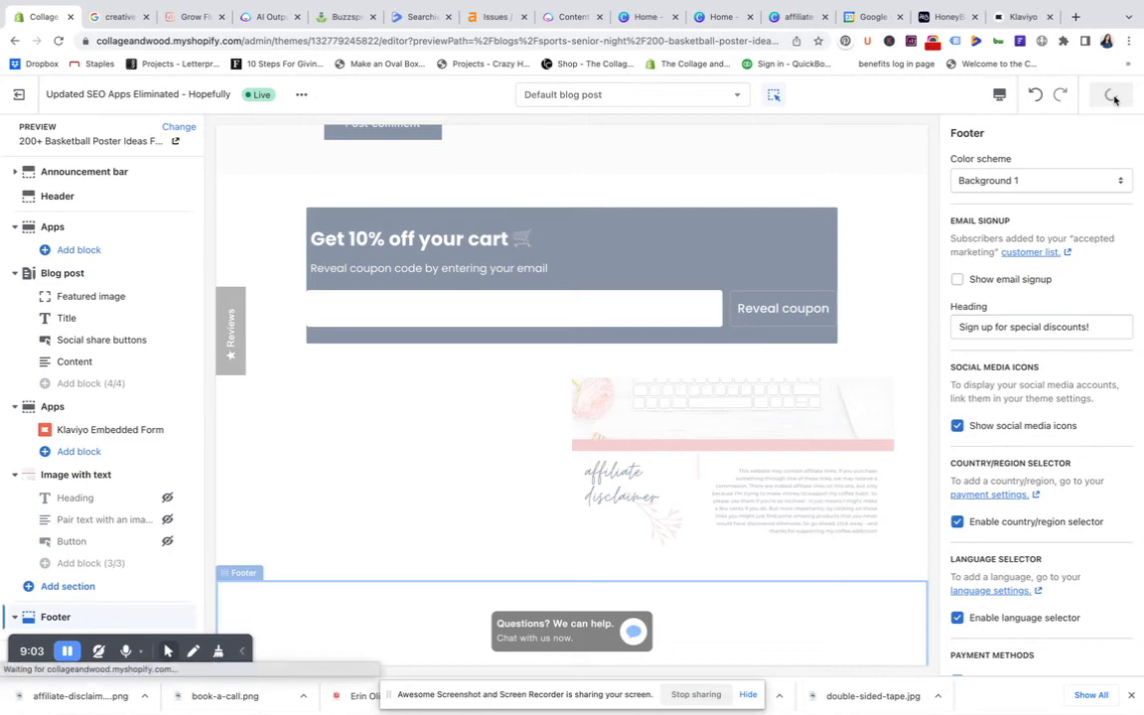
click(1108, 95)
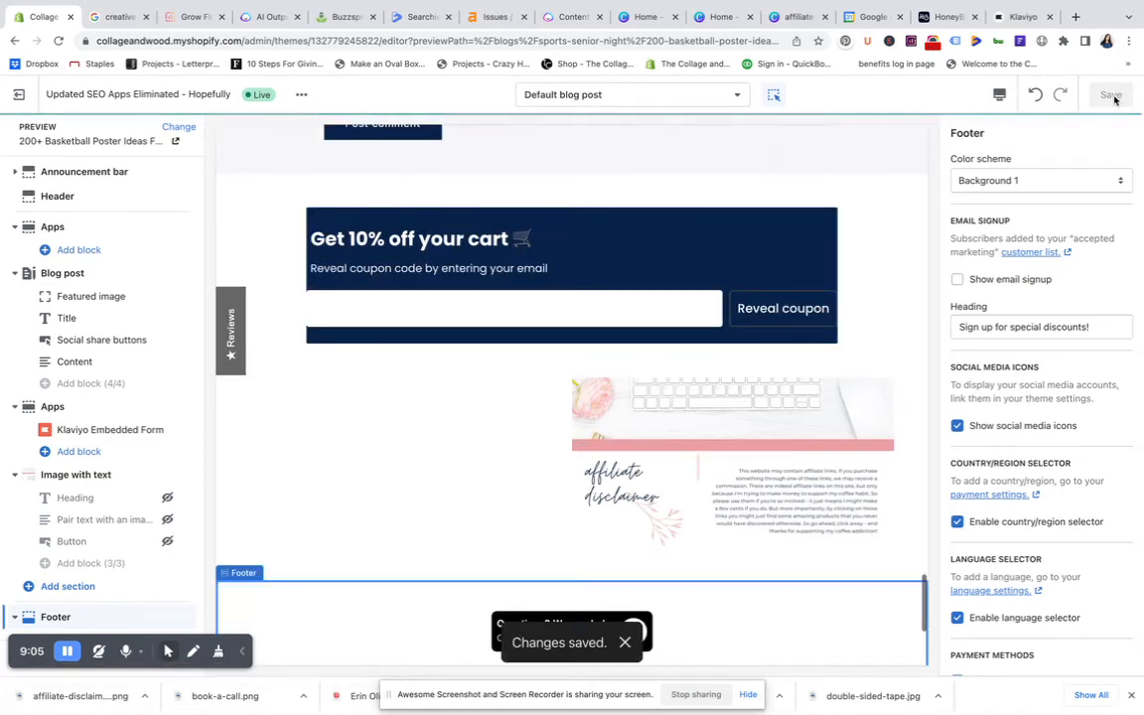
scroll(down, 3)
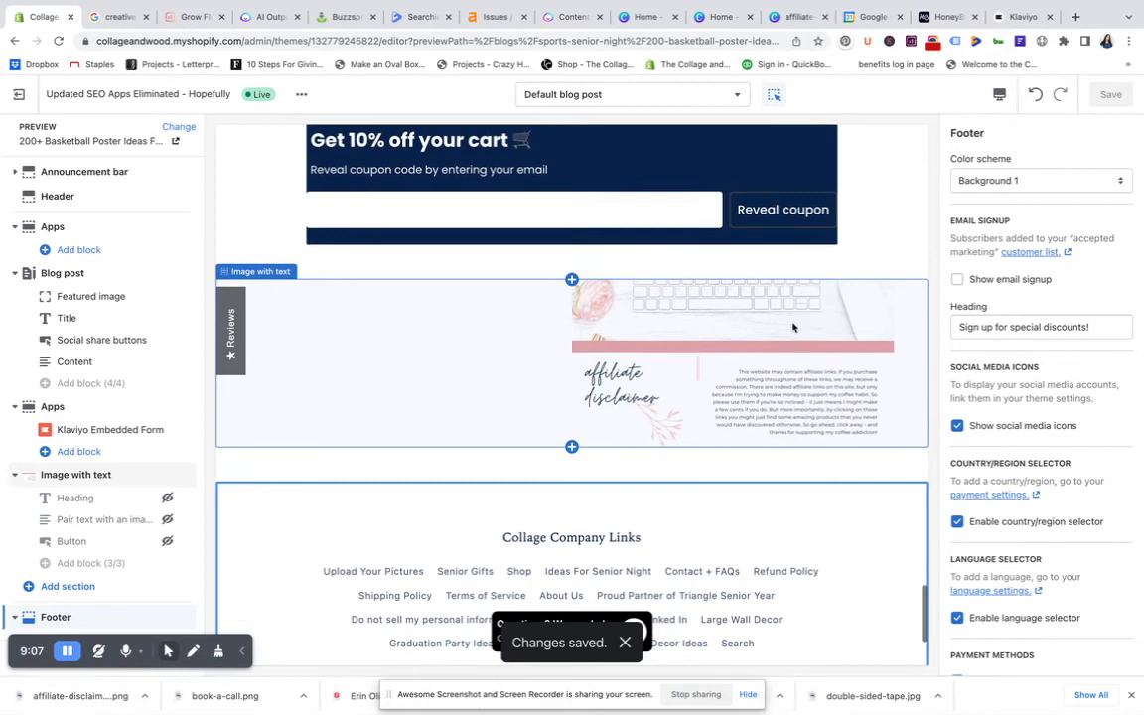
click(572, 361)
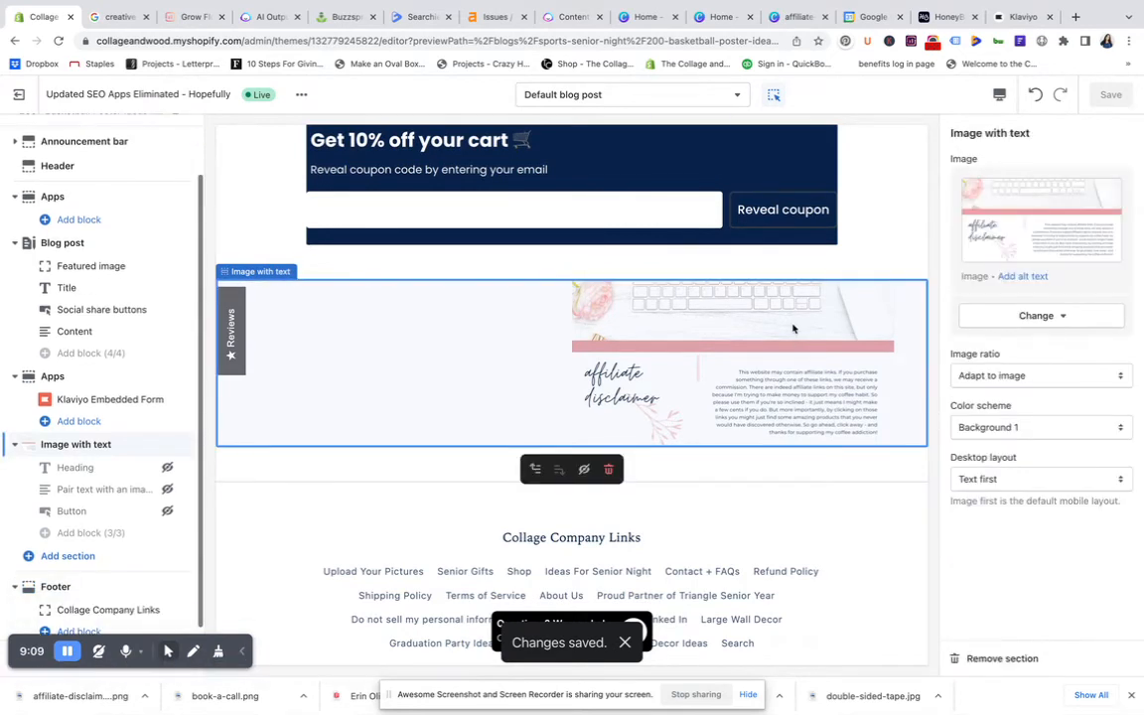
click(1020, 276)
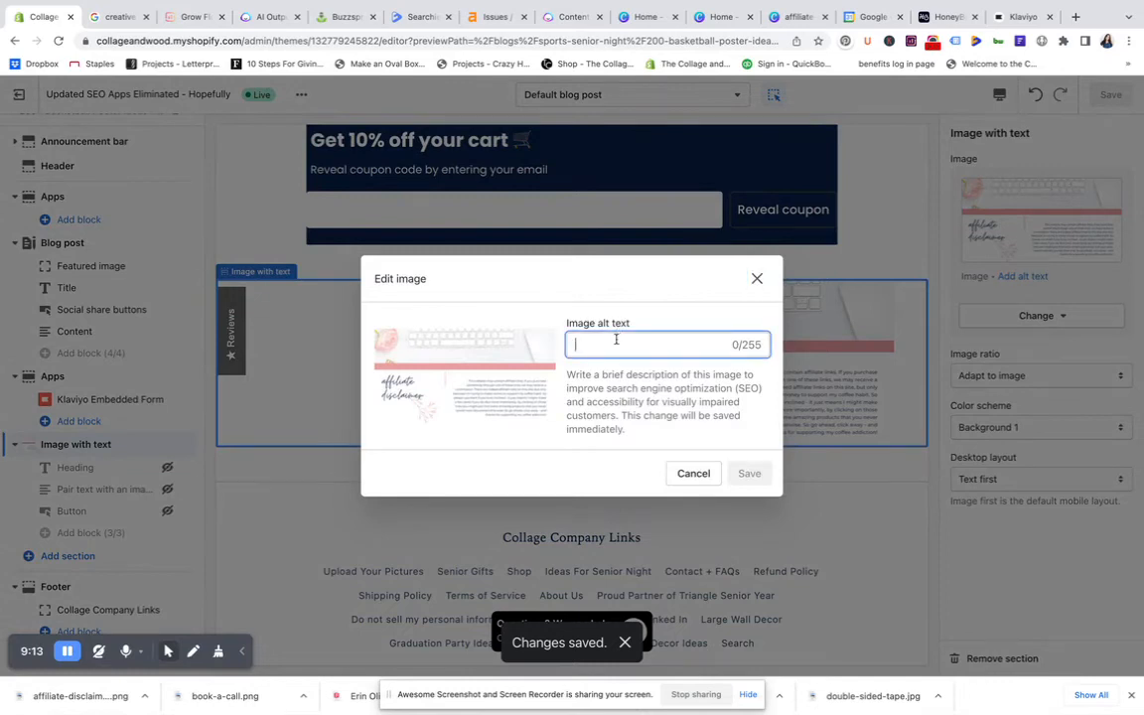
text(affiliate-dis)
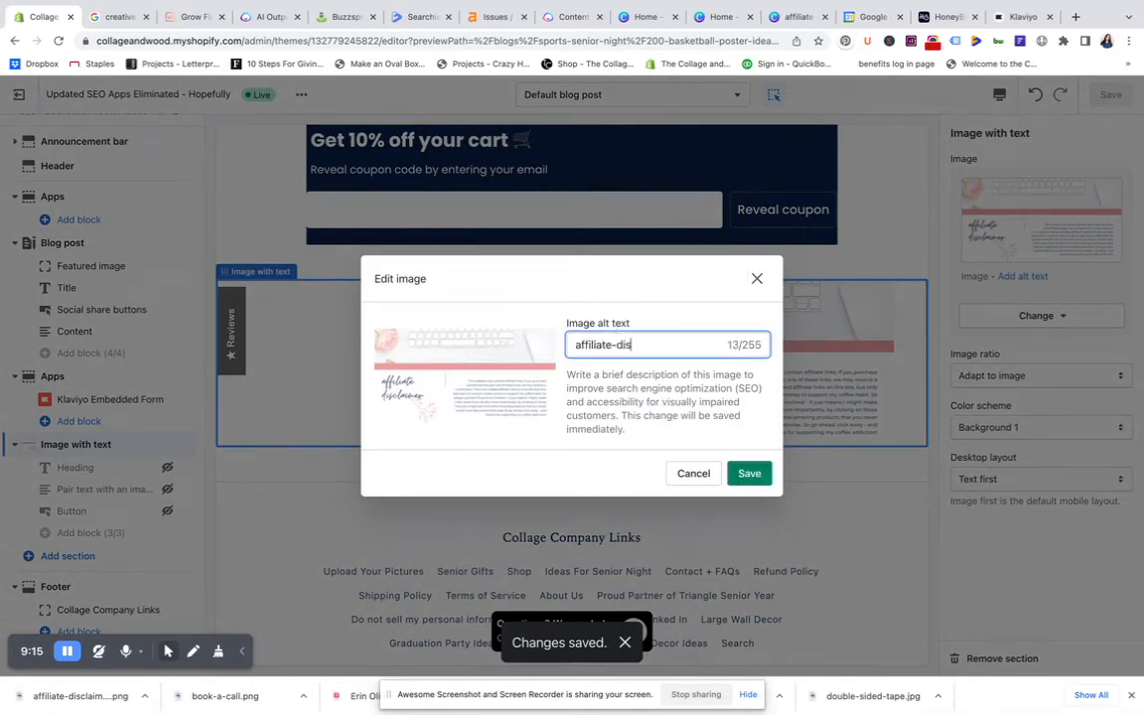
text(claimer-for)
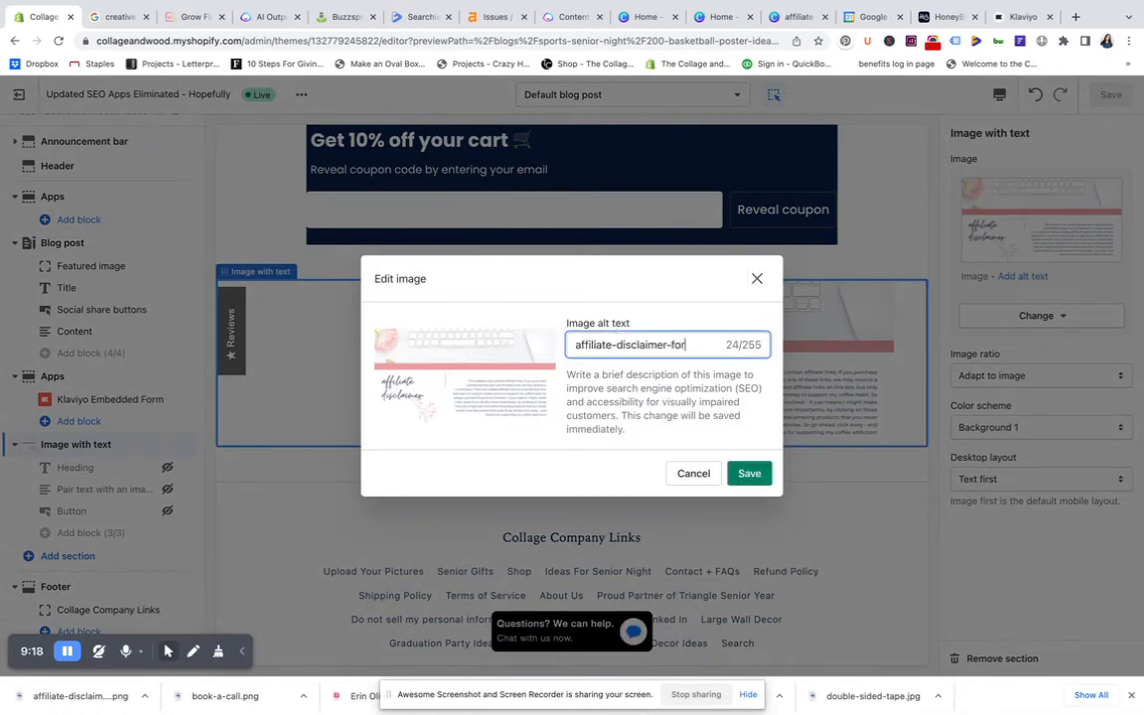
key(backspace)
text(https://collageandwood.com)
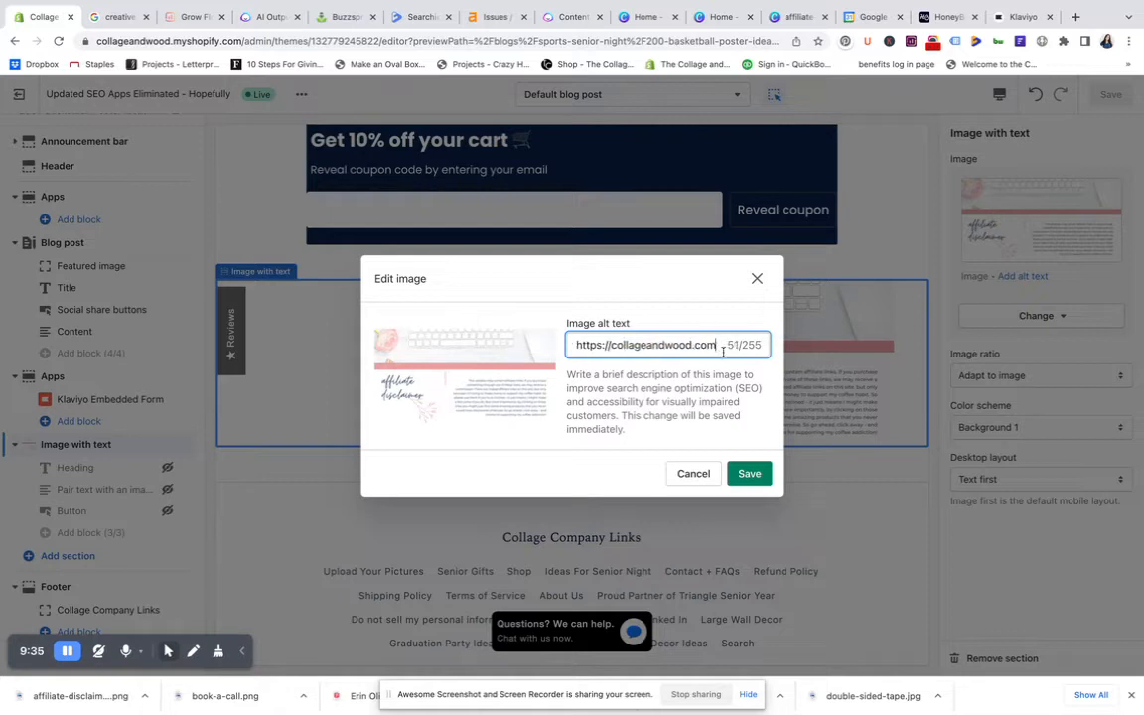
click(749, 472)
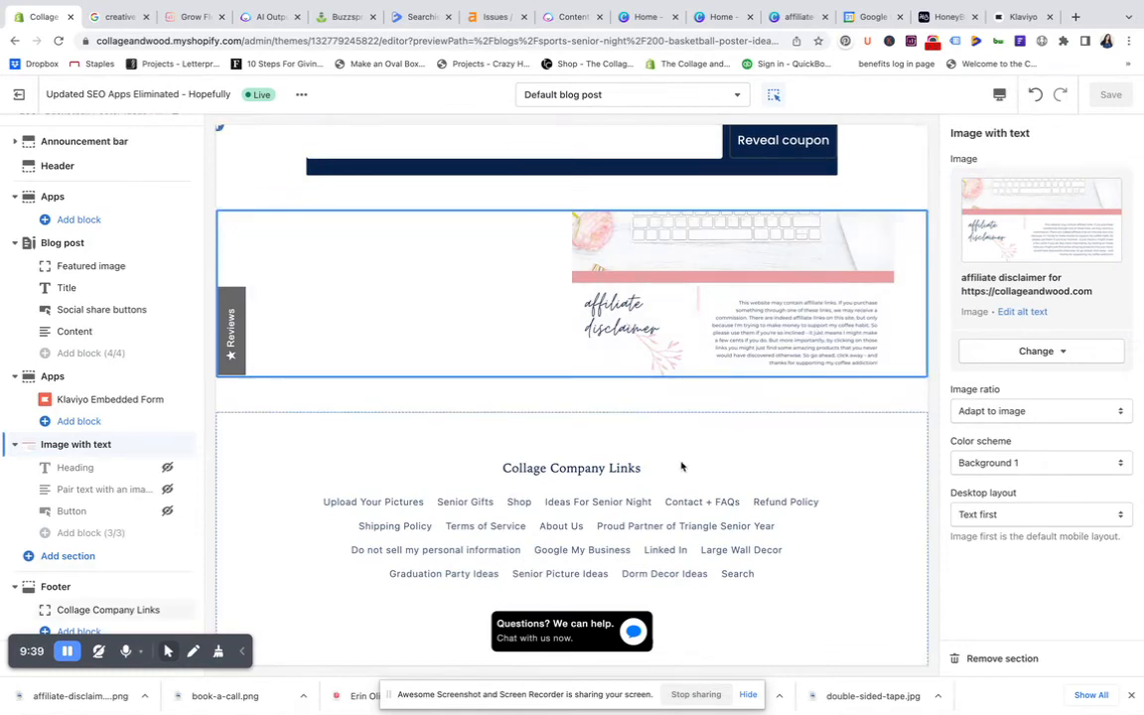
Hide the Image with text disclaimer section so the template runs from the coupon banner to the footer.
scroll(up, 3)
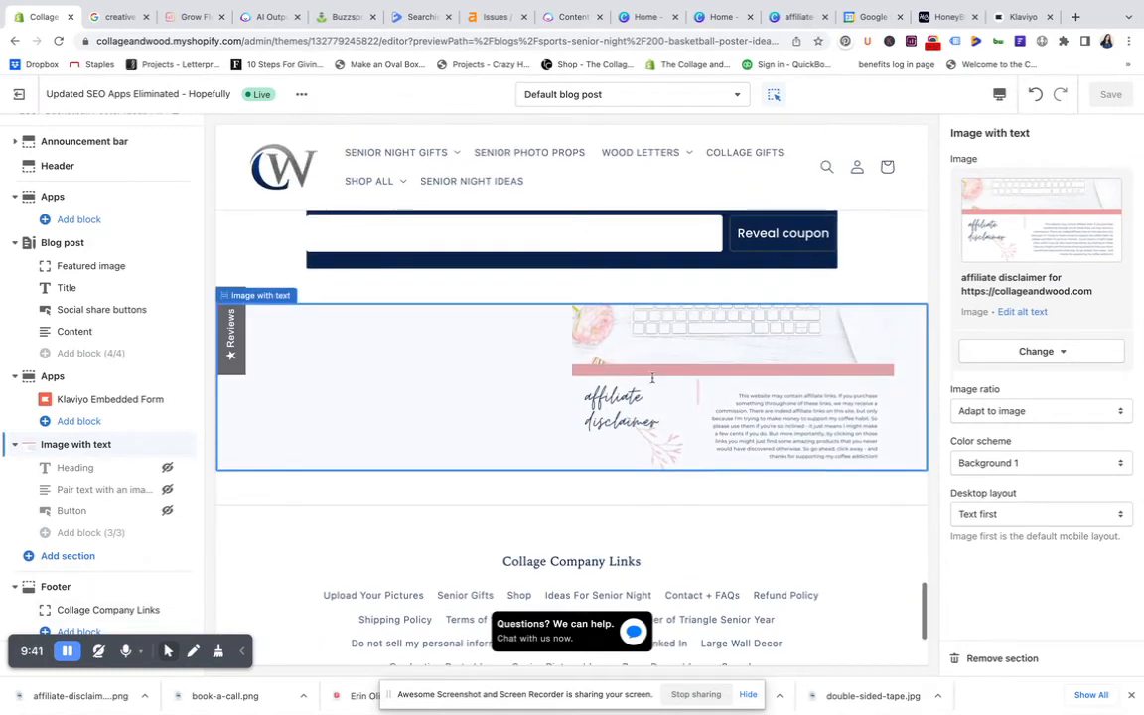
scroll(up, 3)
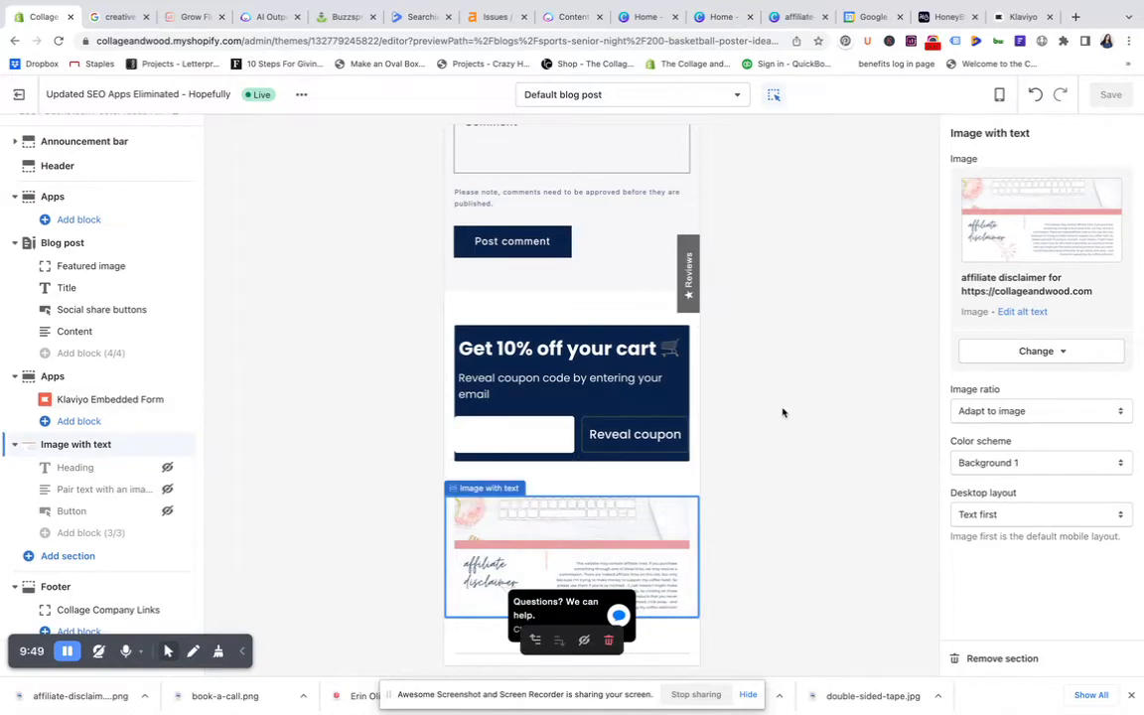
mouse_move(774, 453)
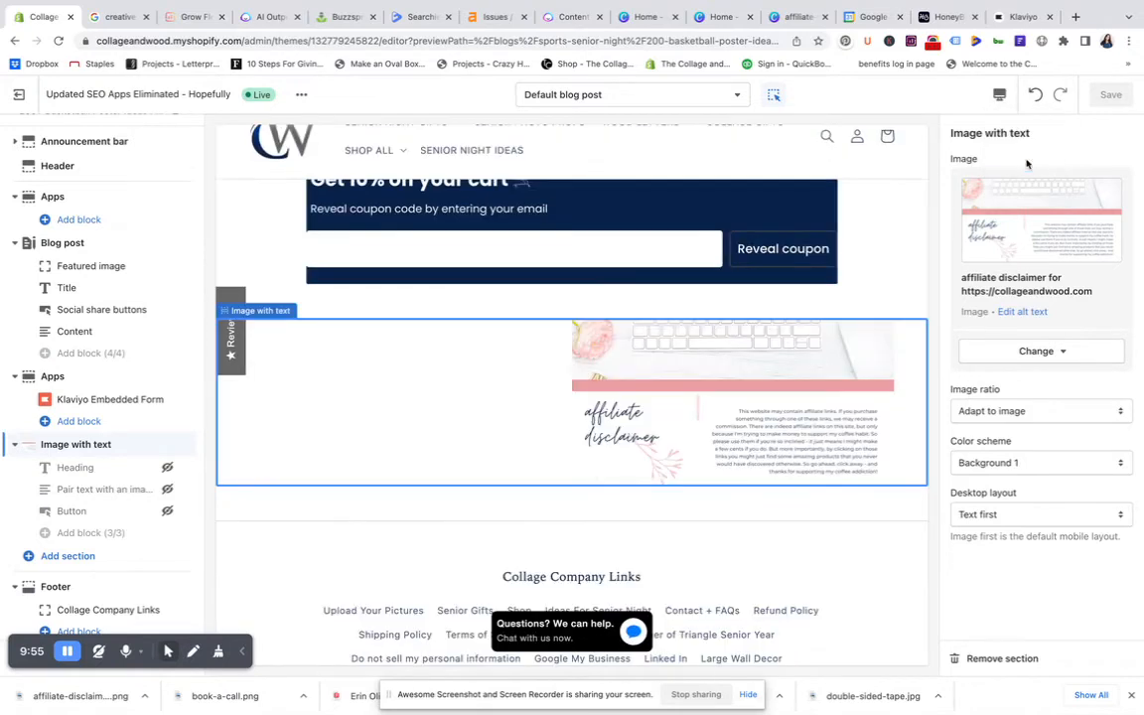
scroll(down, 3)
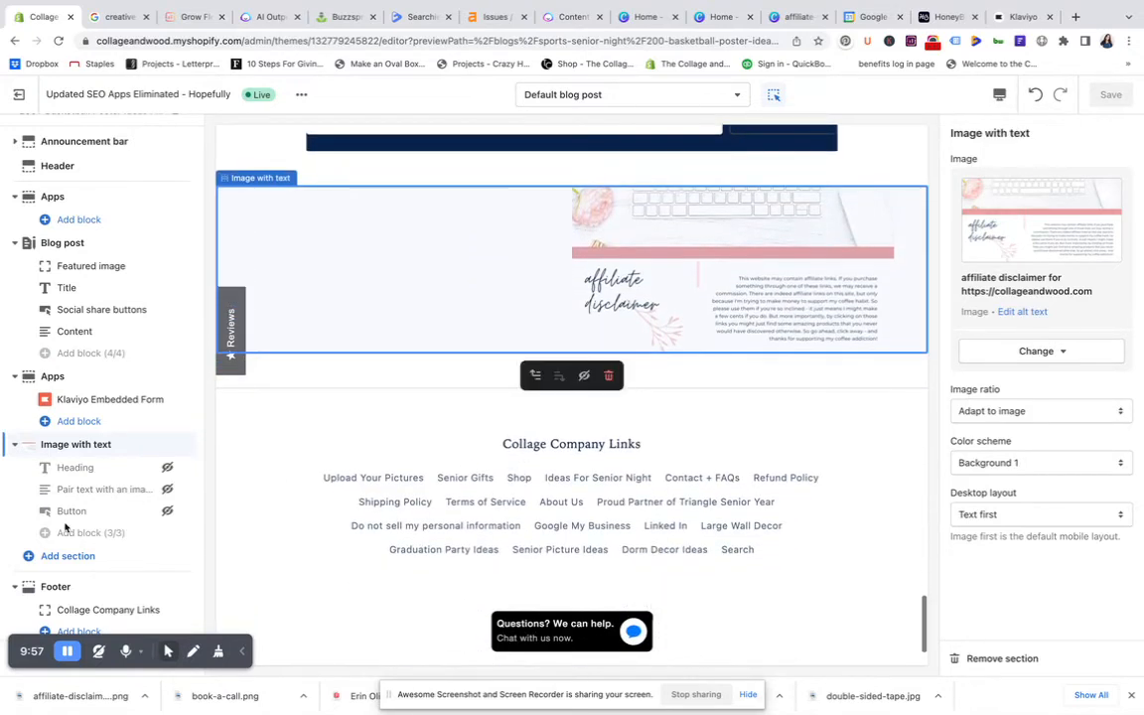
scroll(up, 3)
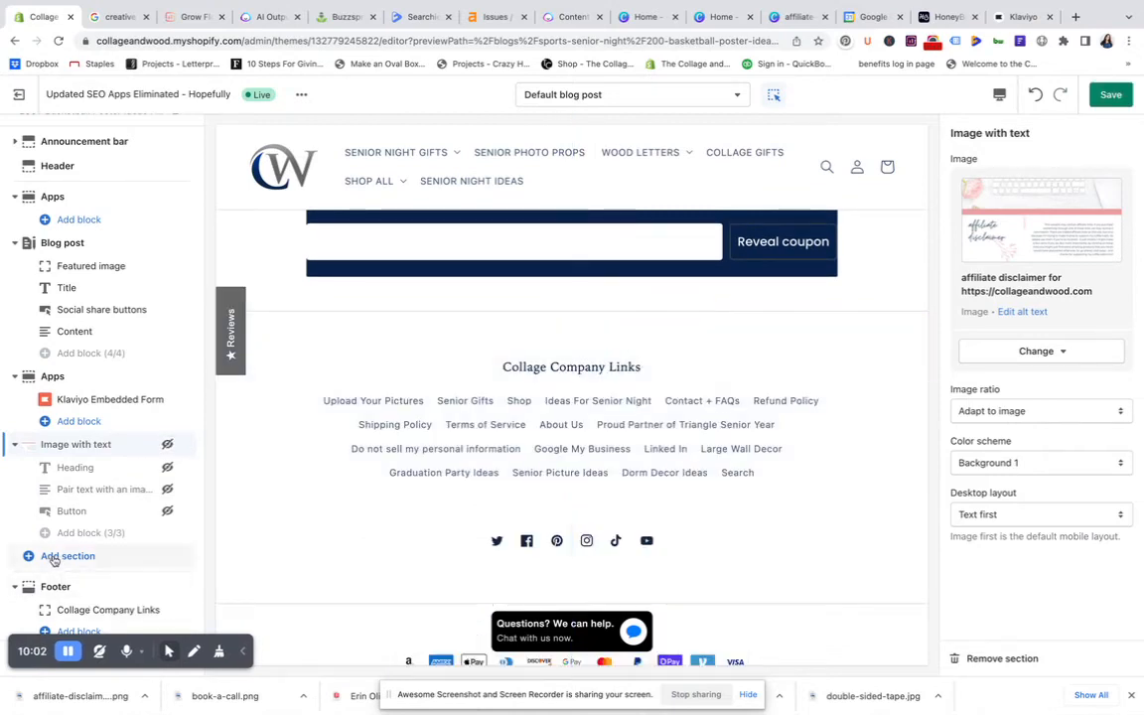
Add a Rich text section below the coupon banner in the blog post template.
click(67, 556)
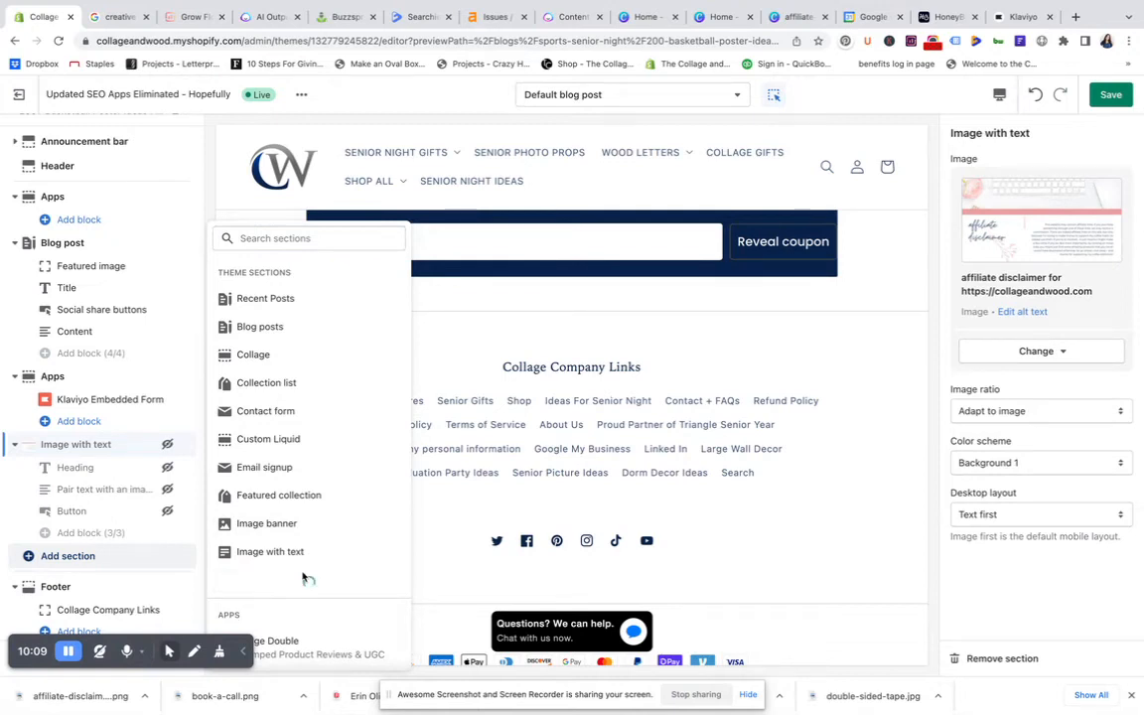
scroll(down, 3)
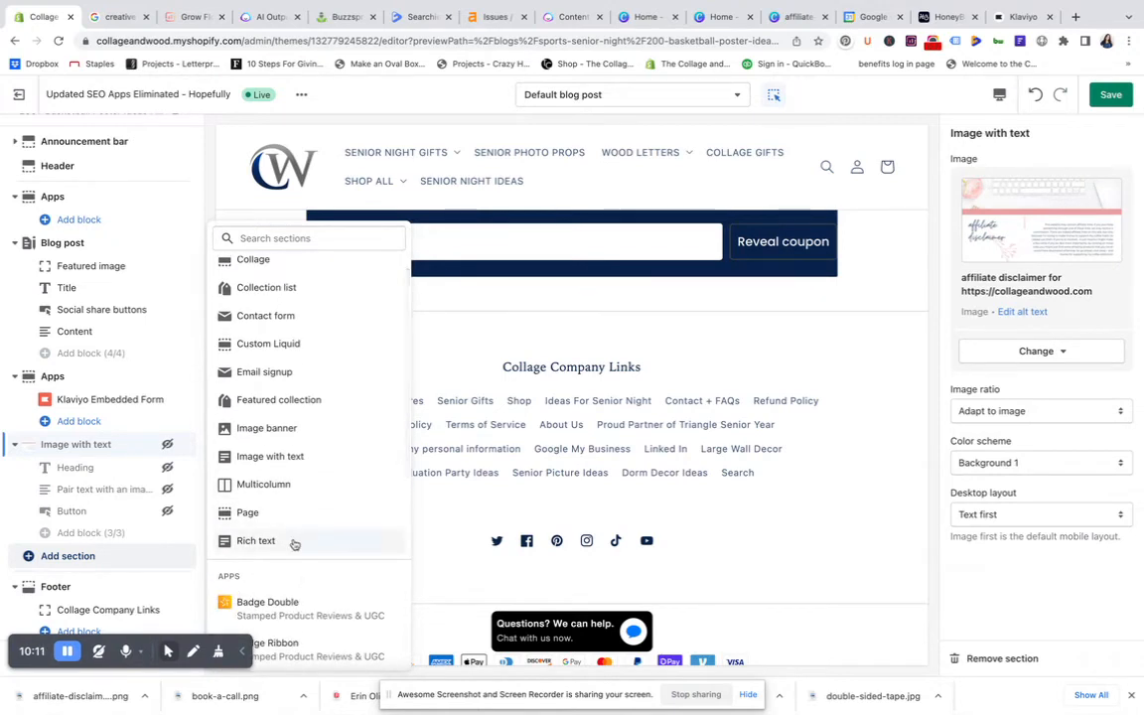
click(256, 540)
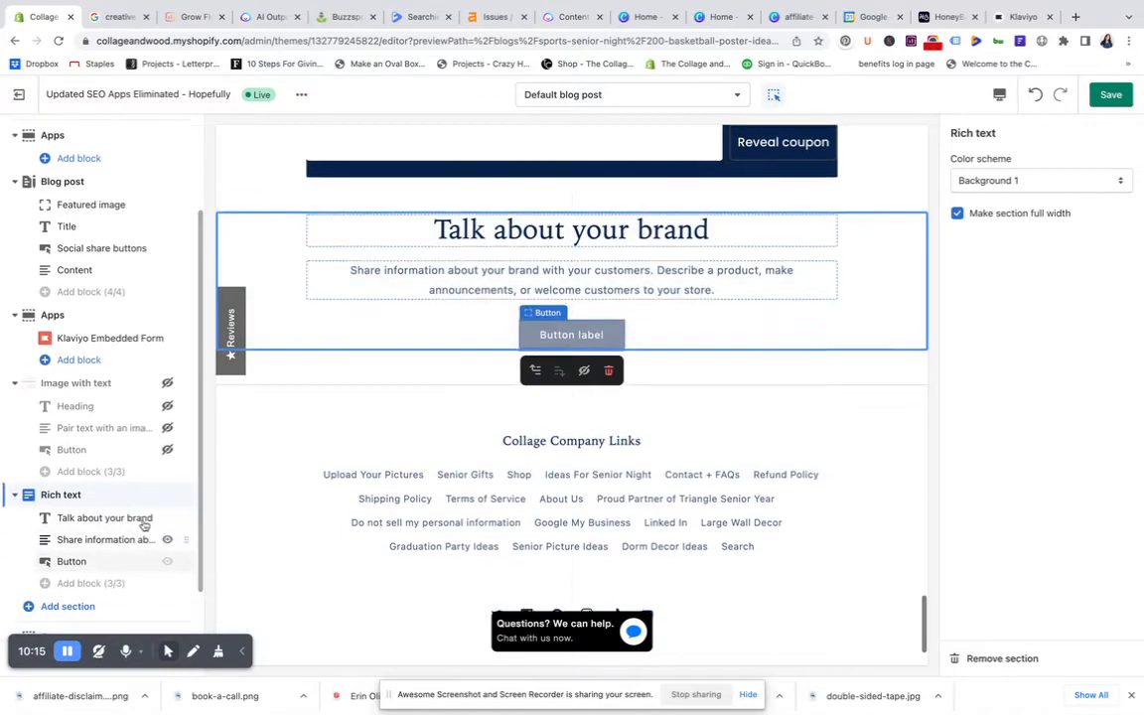
Hide the Rich text Heading and Button blocks and paste the affiliate disclaimer into the Description.
scroll(up, 3)
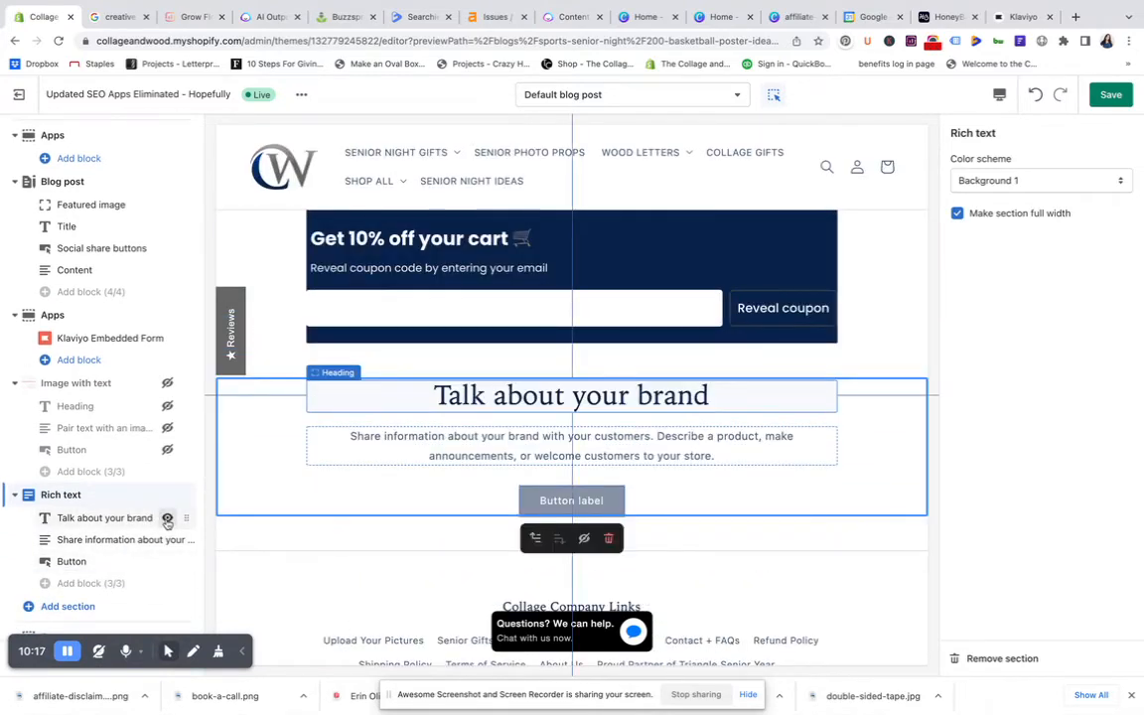
scroll(down, 3)
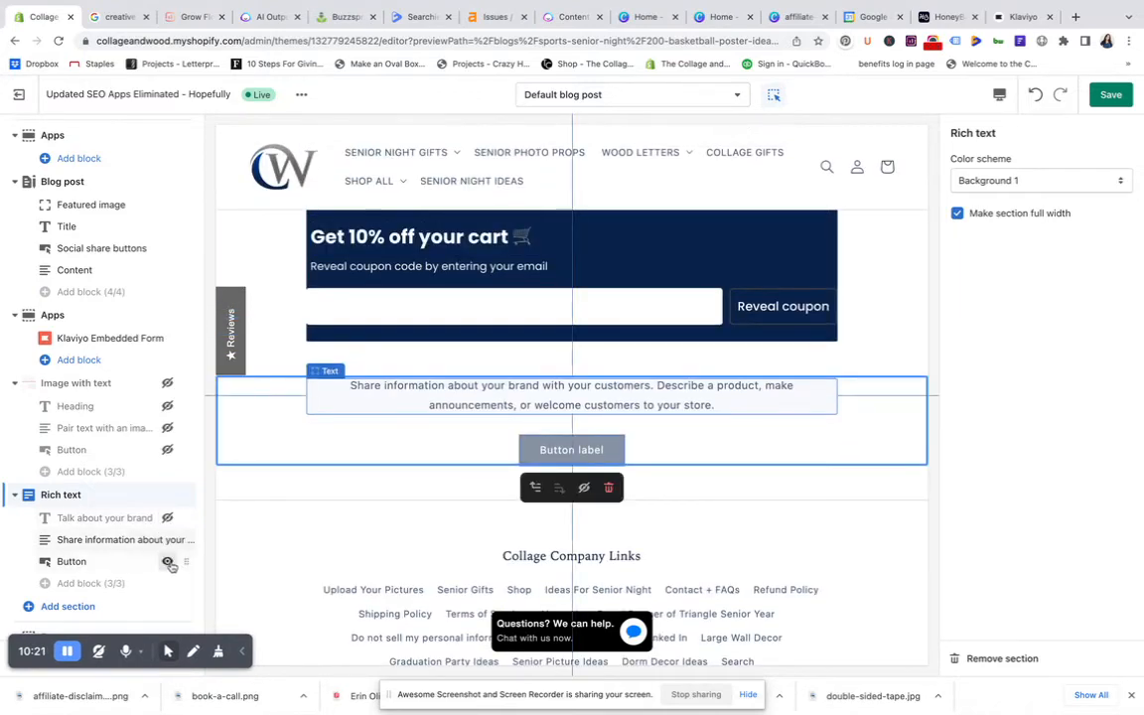
scroll(down, 3)
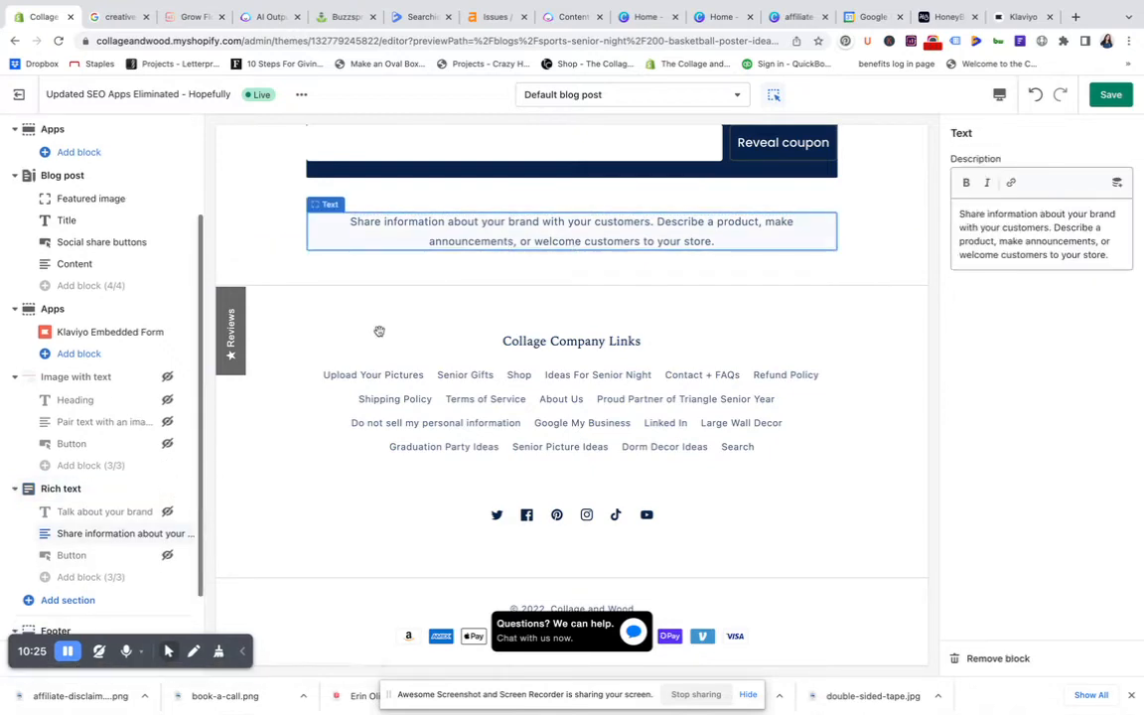
click(572, 230)
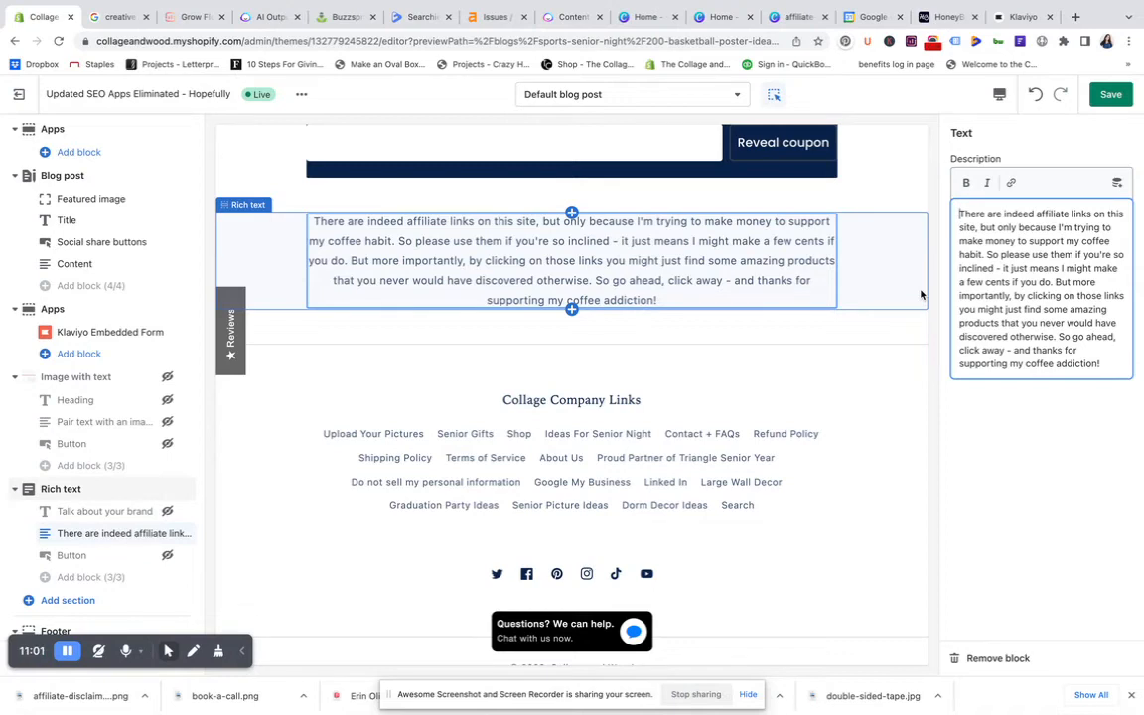
Break the disclaimer into four paragraphs and start it with a bold italic 'Affiliate Disclaimer:' label.
click(571, 260)
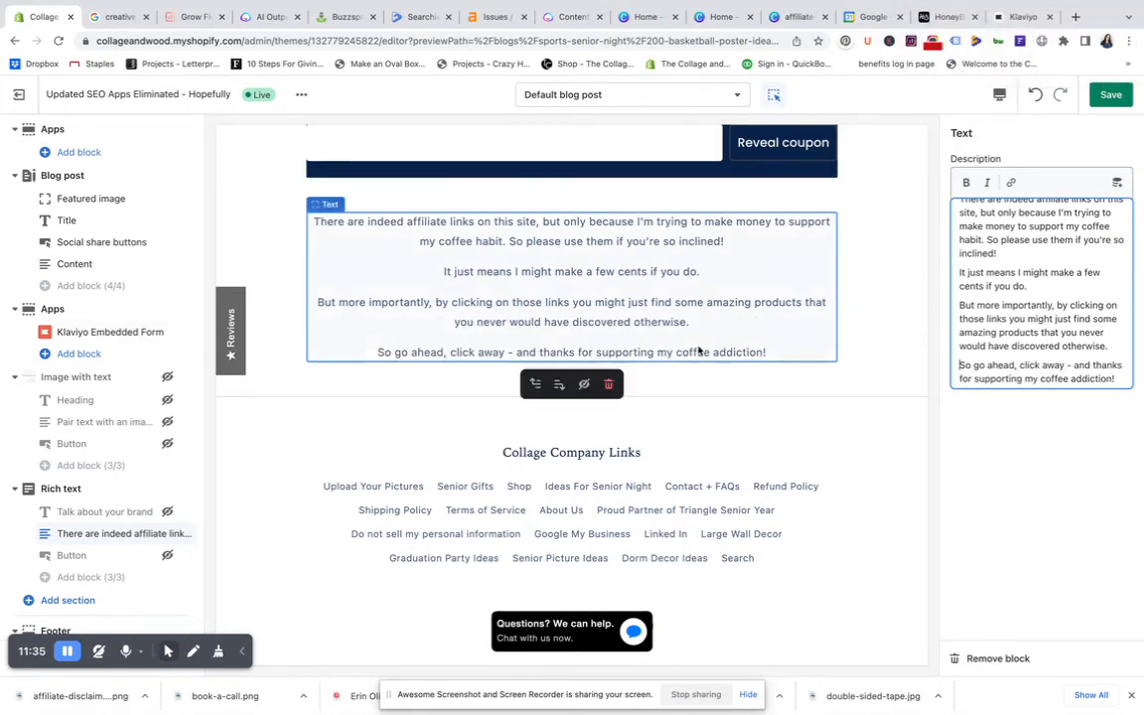
scroll(up, 3)
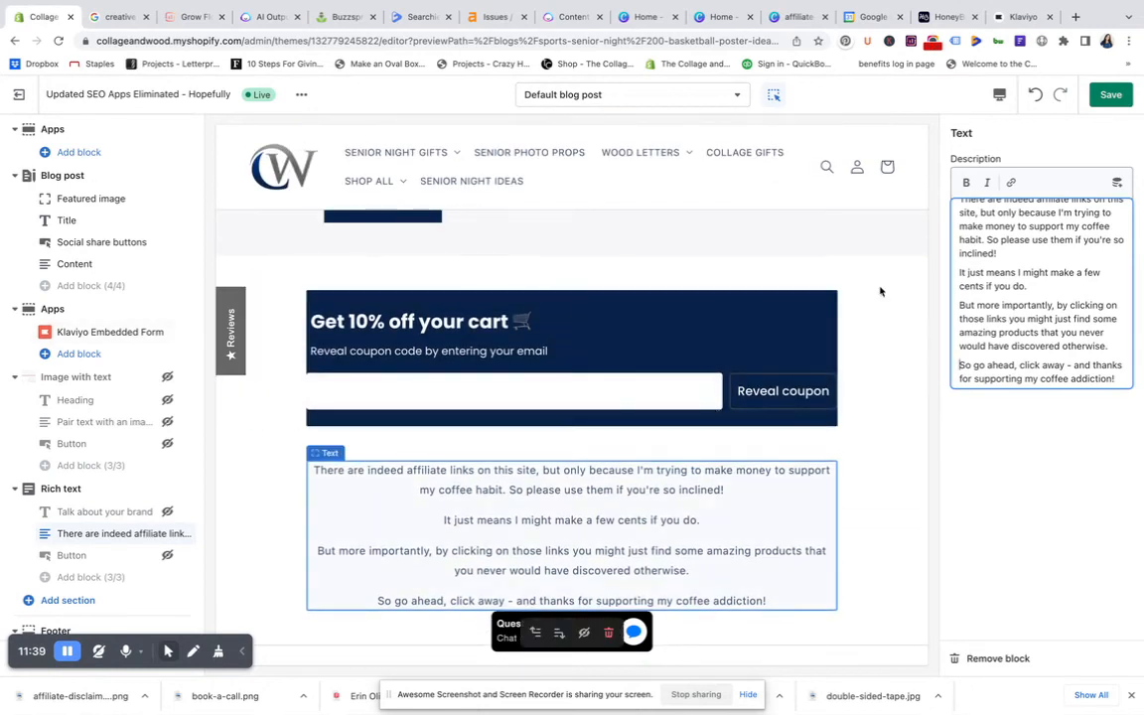
scroll(up, 3)
text(Affiliate Disclaimer: )
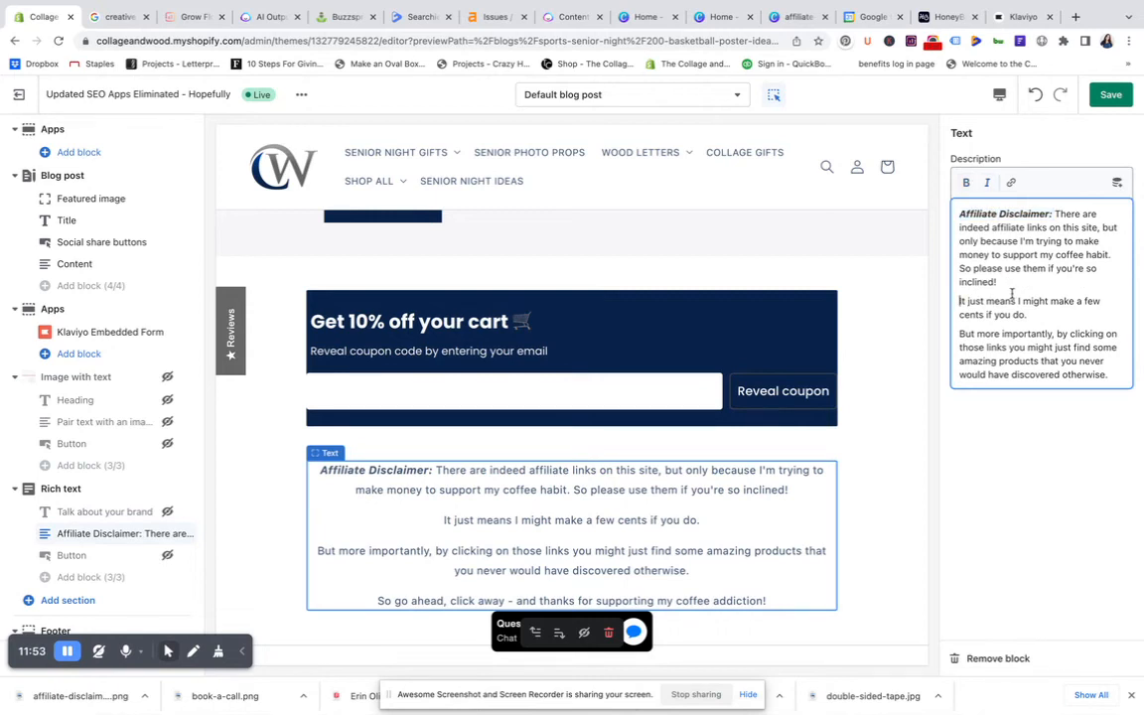
scroll(down, 3)
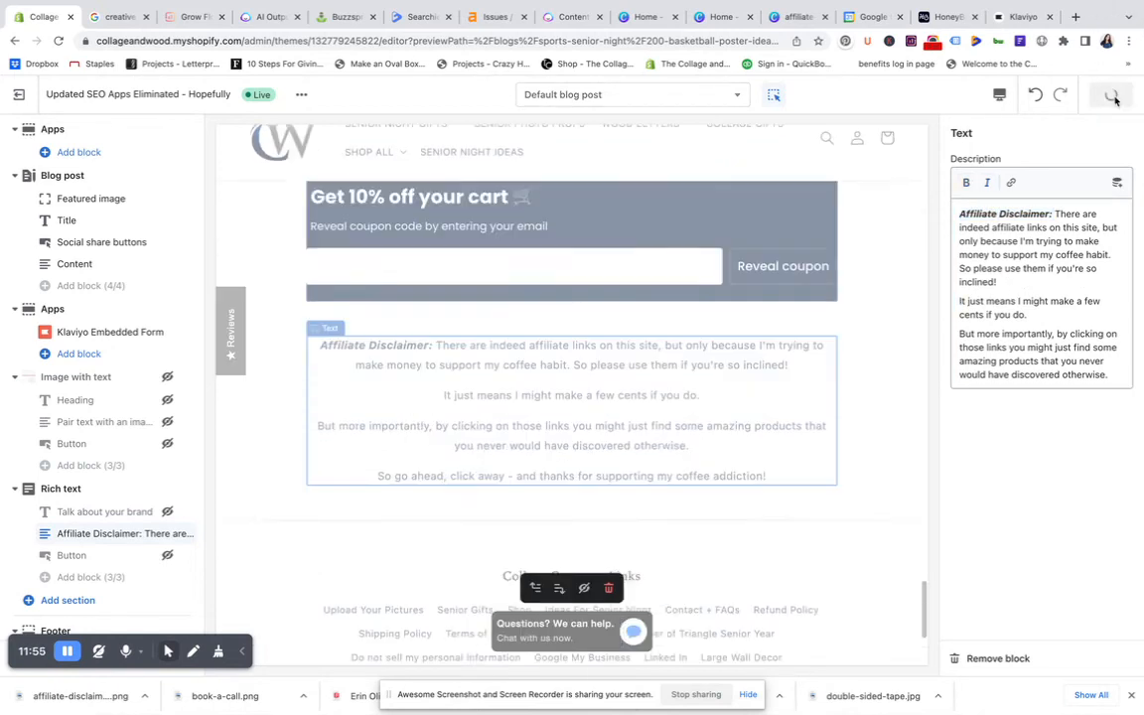
Save the blog post template and switch to the live Collage and Wood storefront.
click(1110, 95)
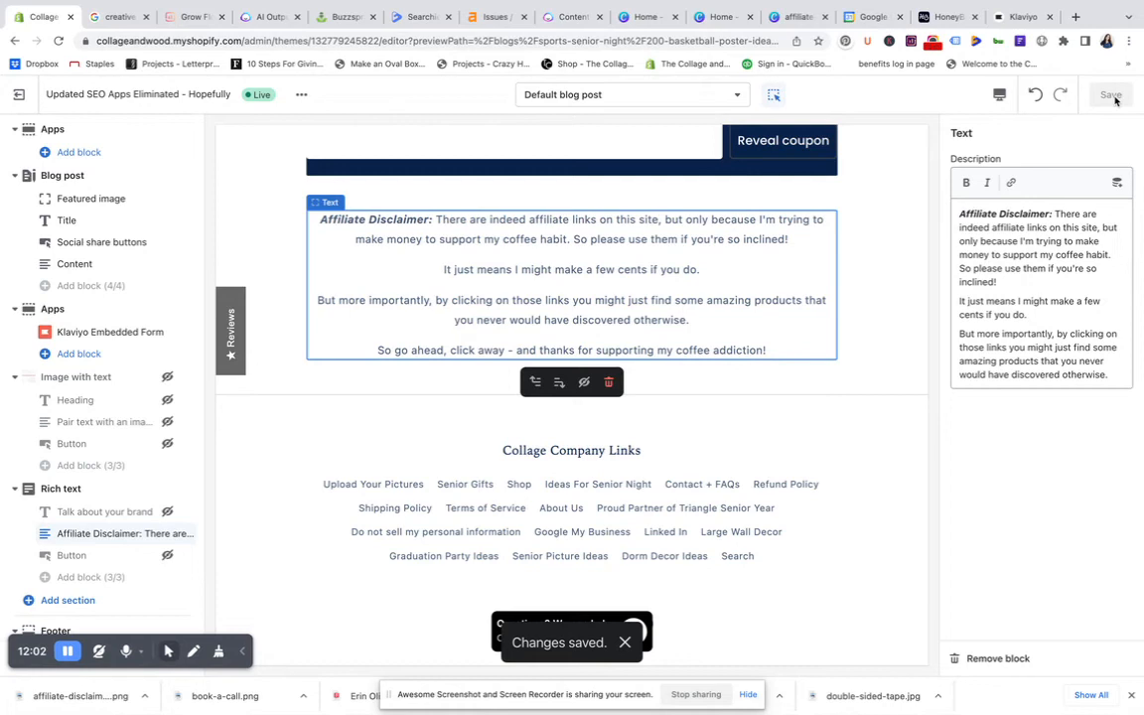
scroll(up, 3)
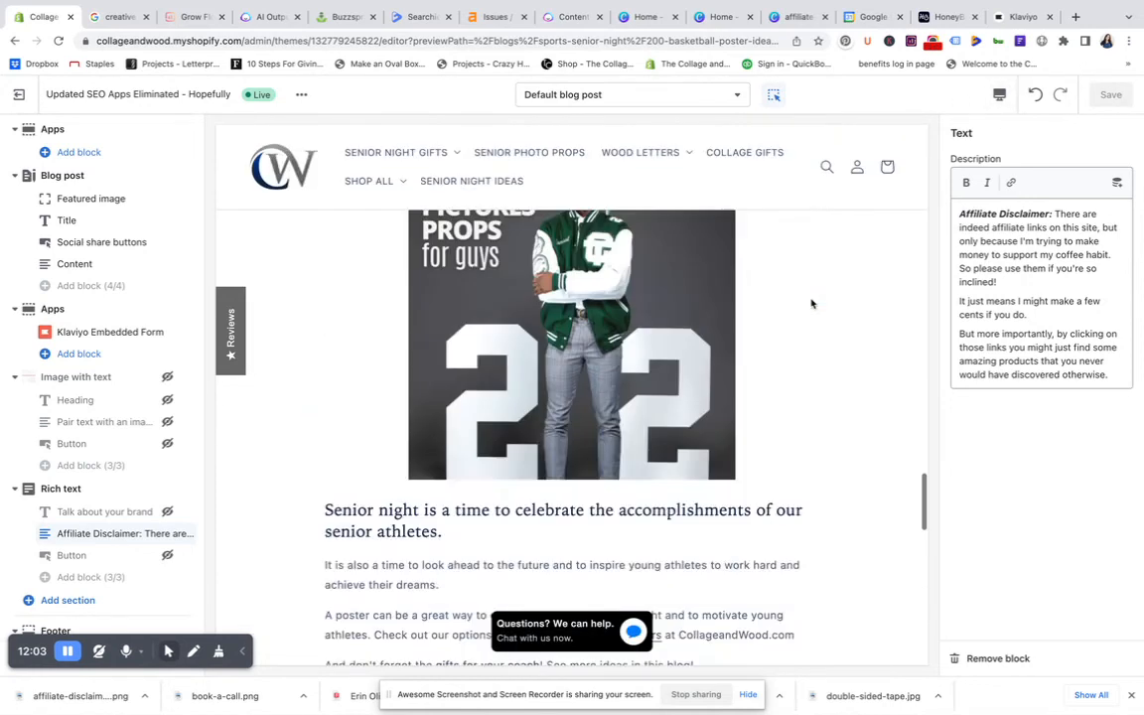
scroll(up, 3)
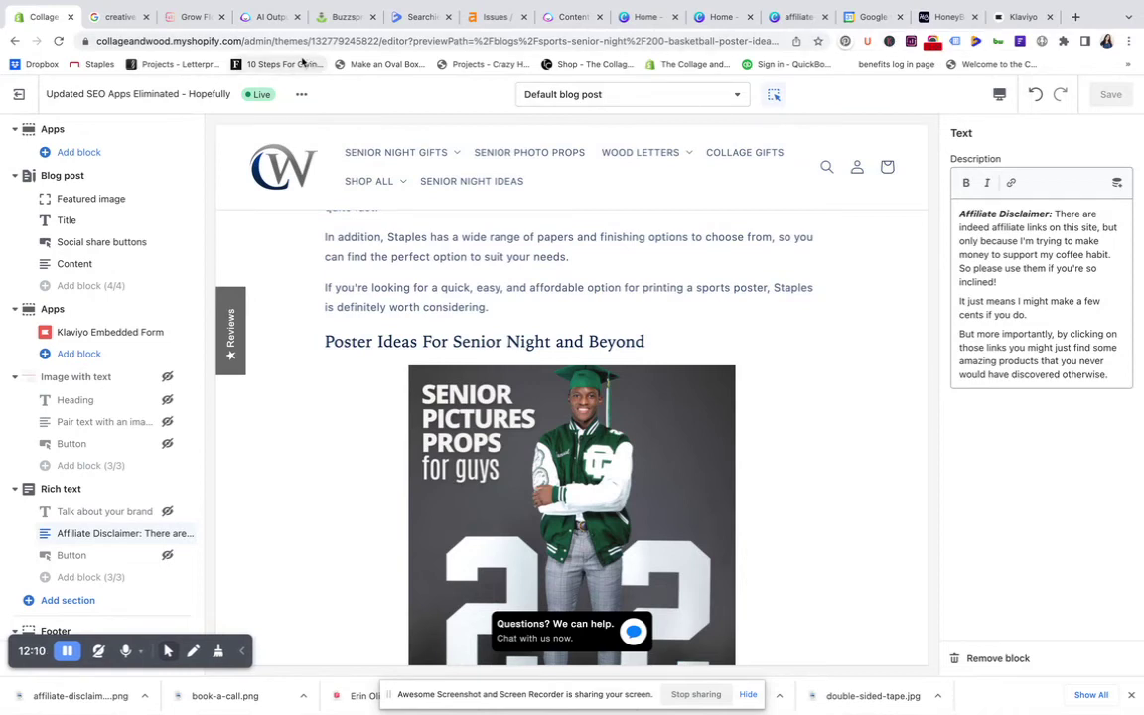
click(117, 16)
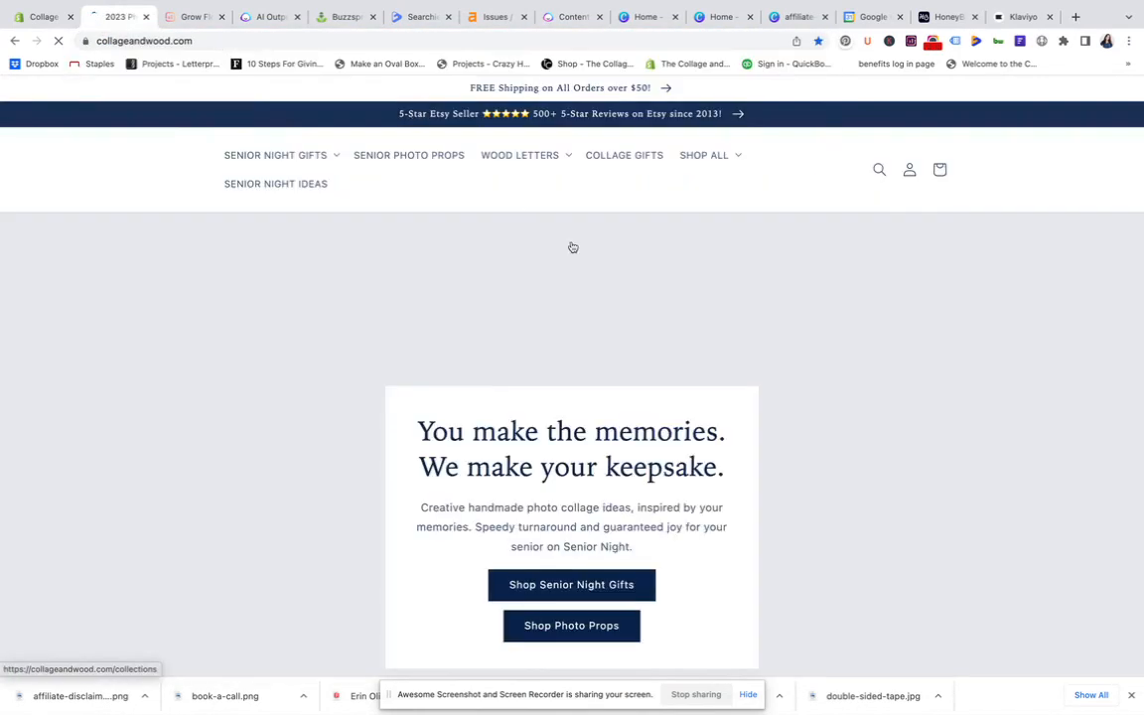
Reach and open the volleyball gear blog article on the live homepage.
scroll(down, 3)
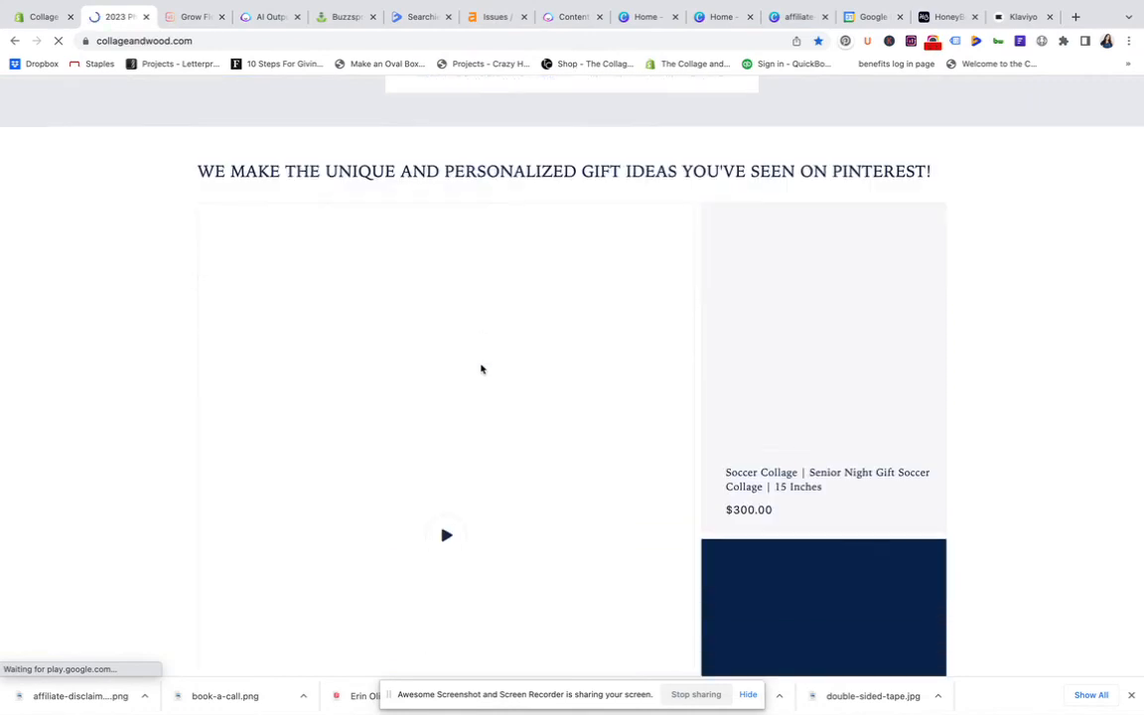
scroll(down, 3)
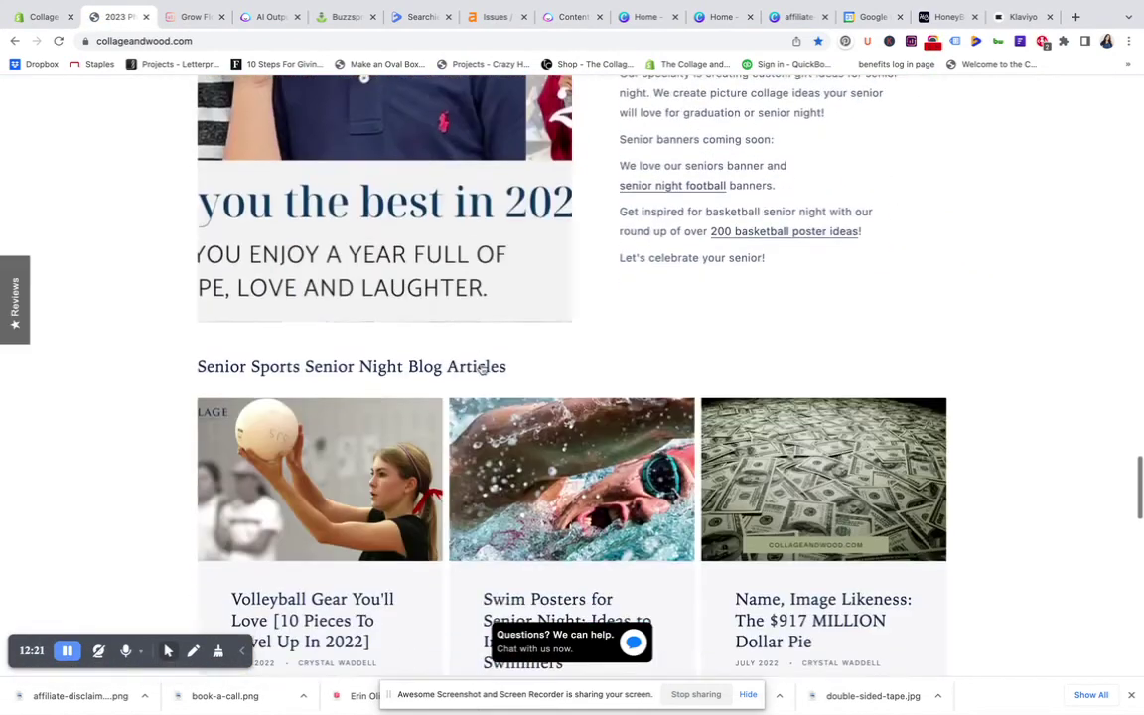
scroll(down, 3)
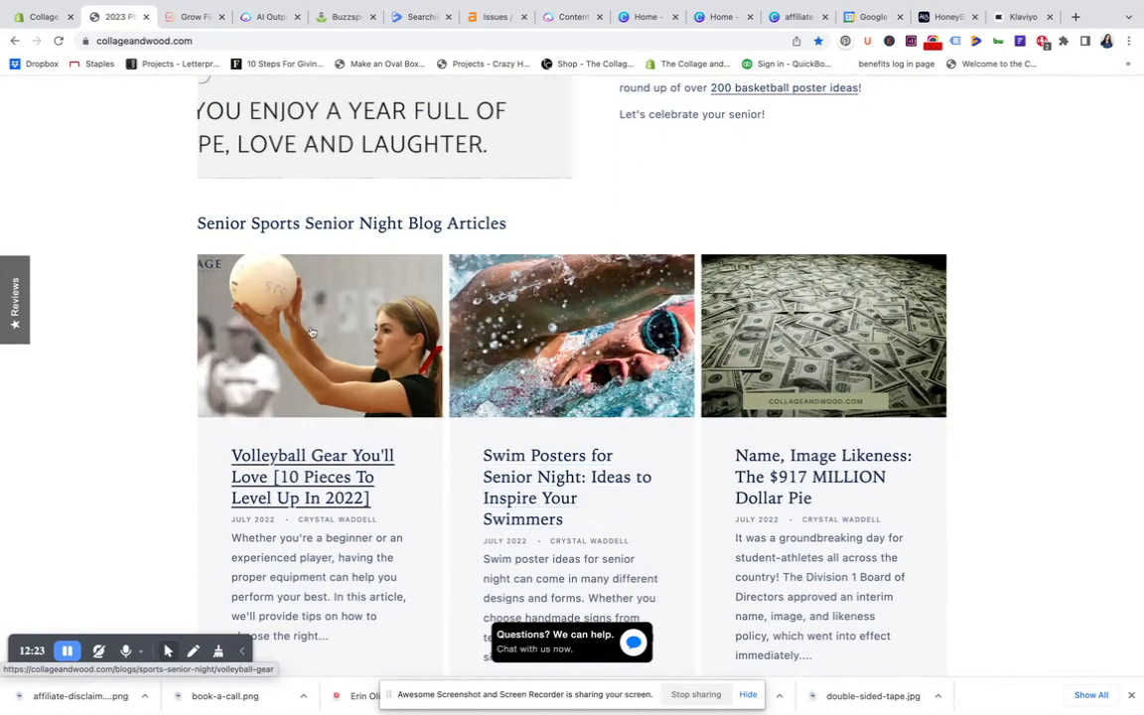
click(311, 476)
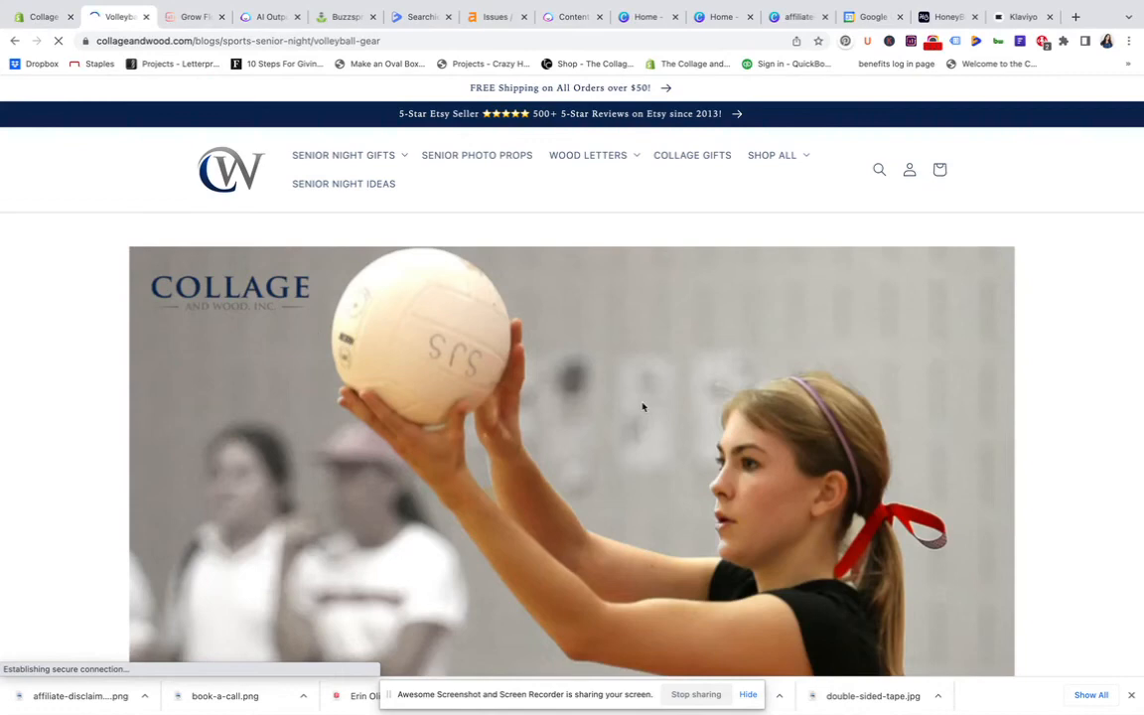
Scroll through the live post to the Affiliate Disclaimer text below the coupon signup.
scroll(down, 3)
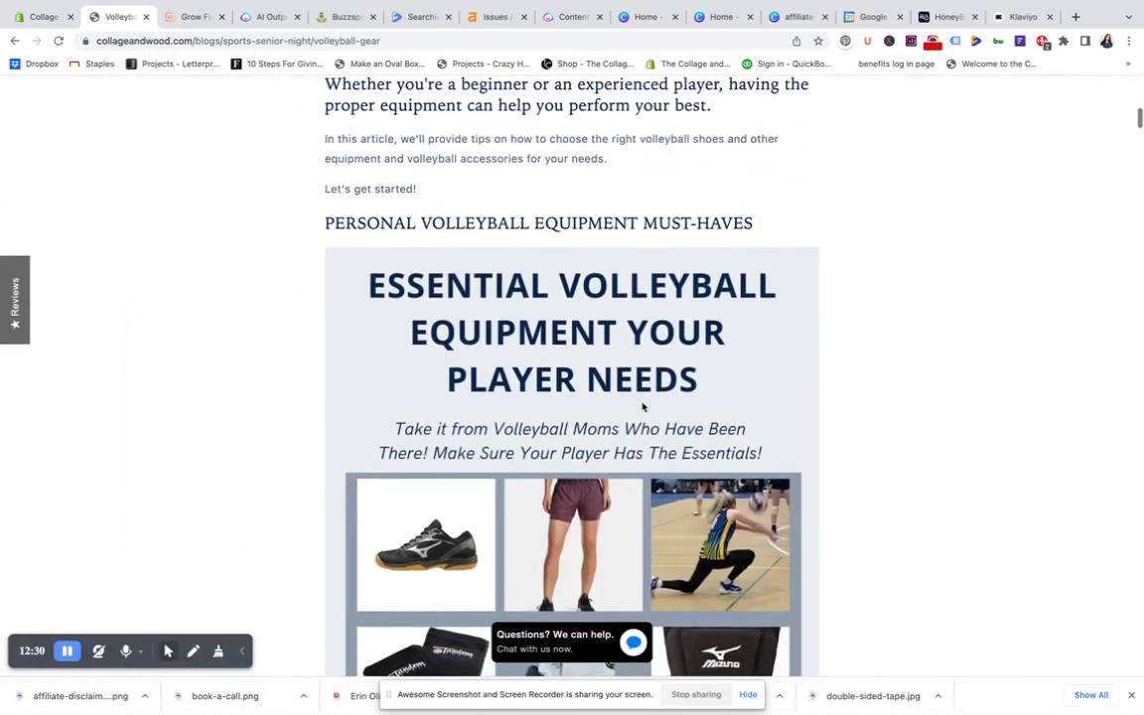
scroll(down, 3)
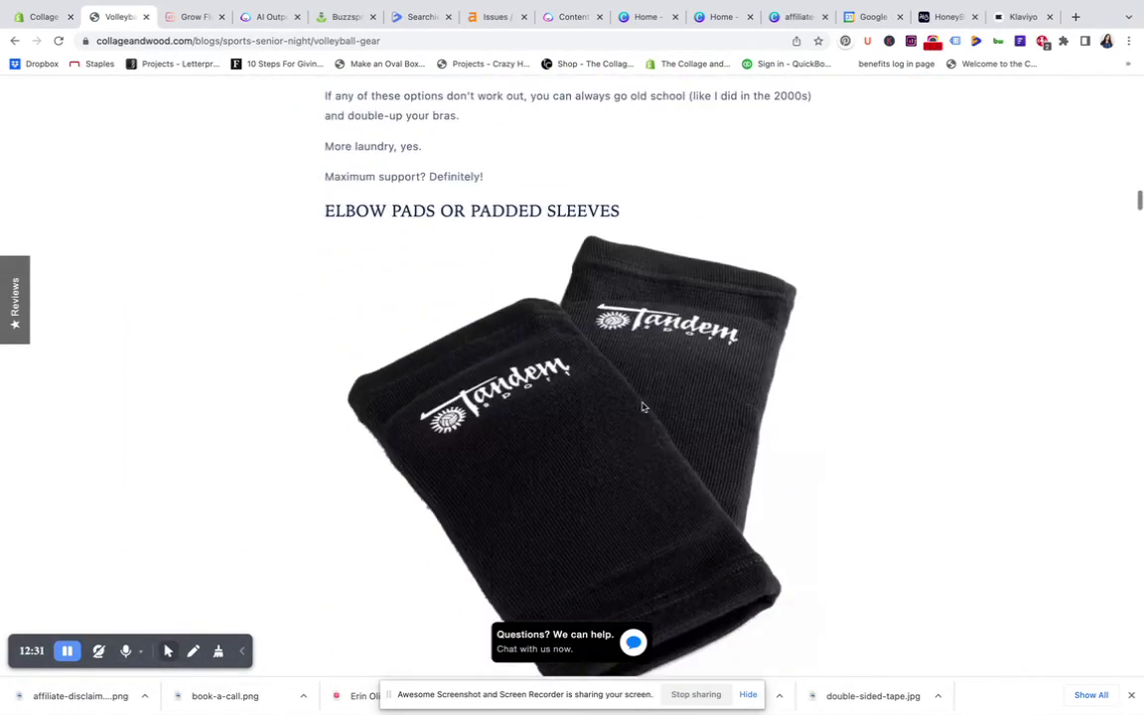
scroll(down, 3)
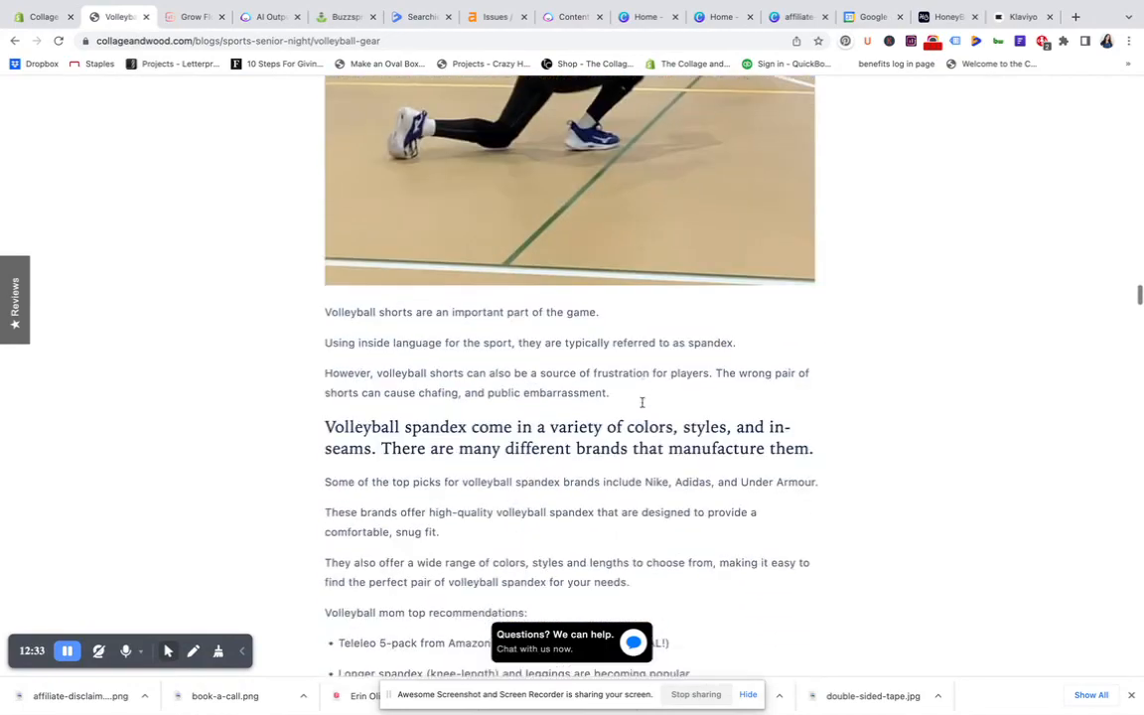
scroll(down, 3)
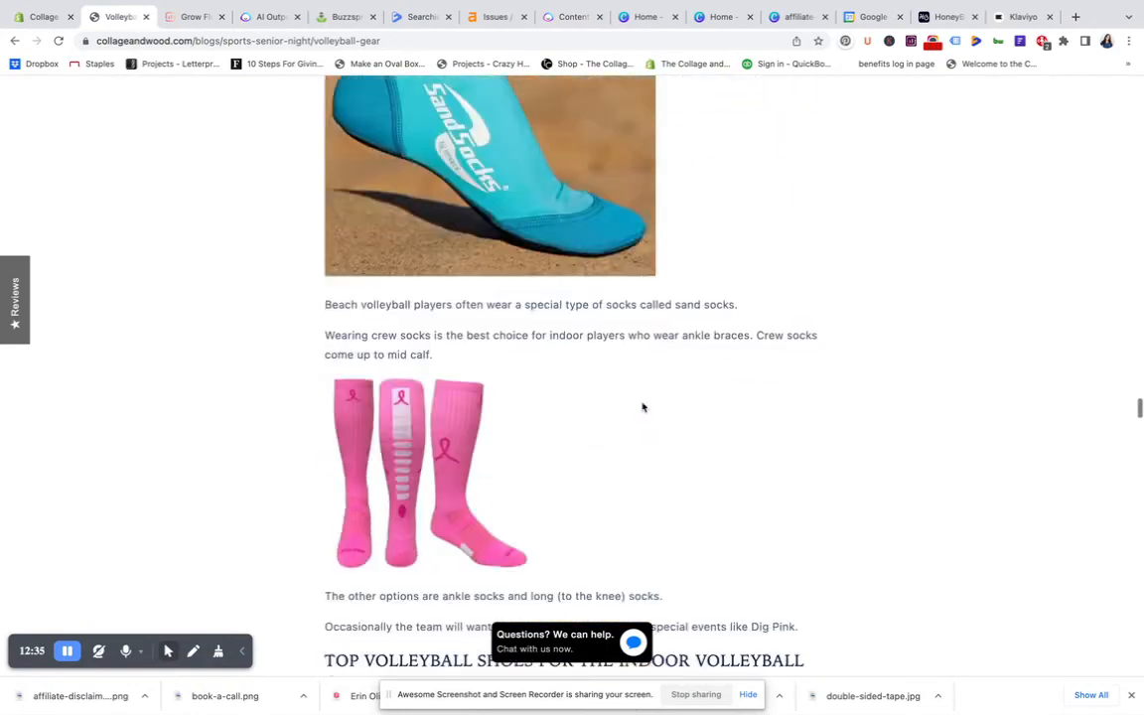
scroll(down, 3)
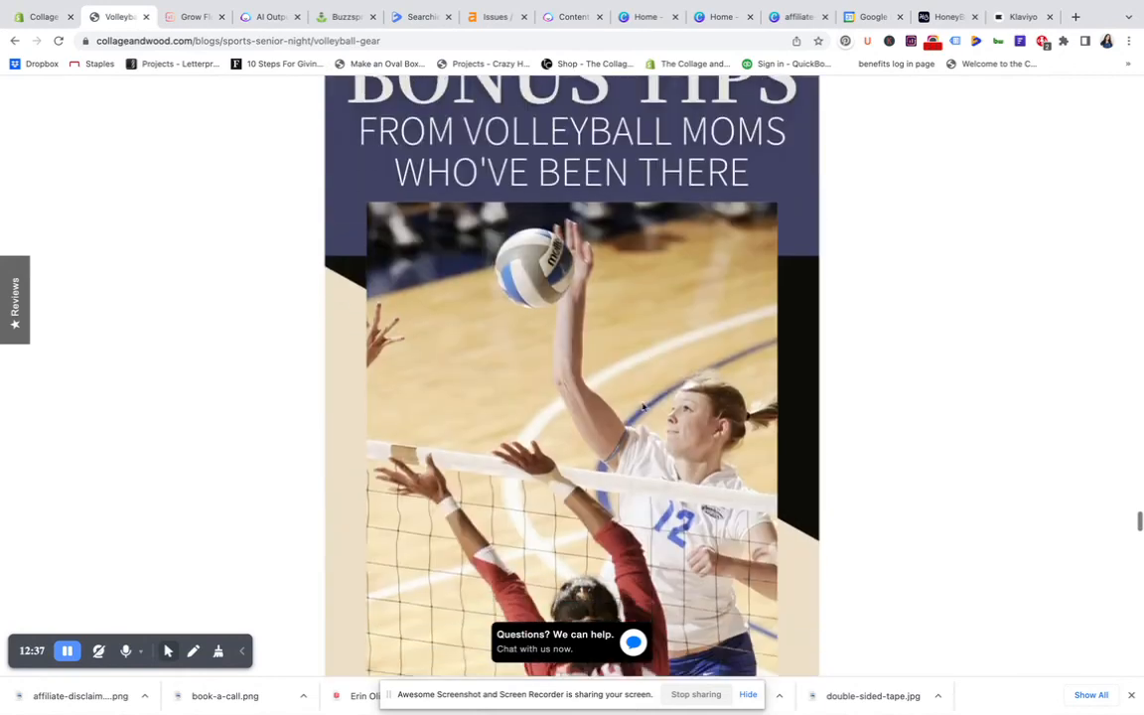
scroll(down, 3)
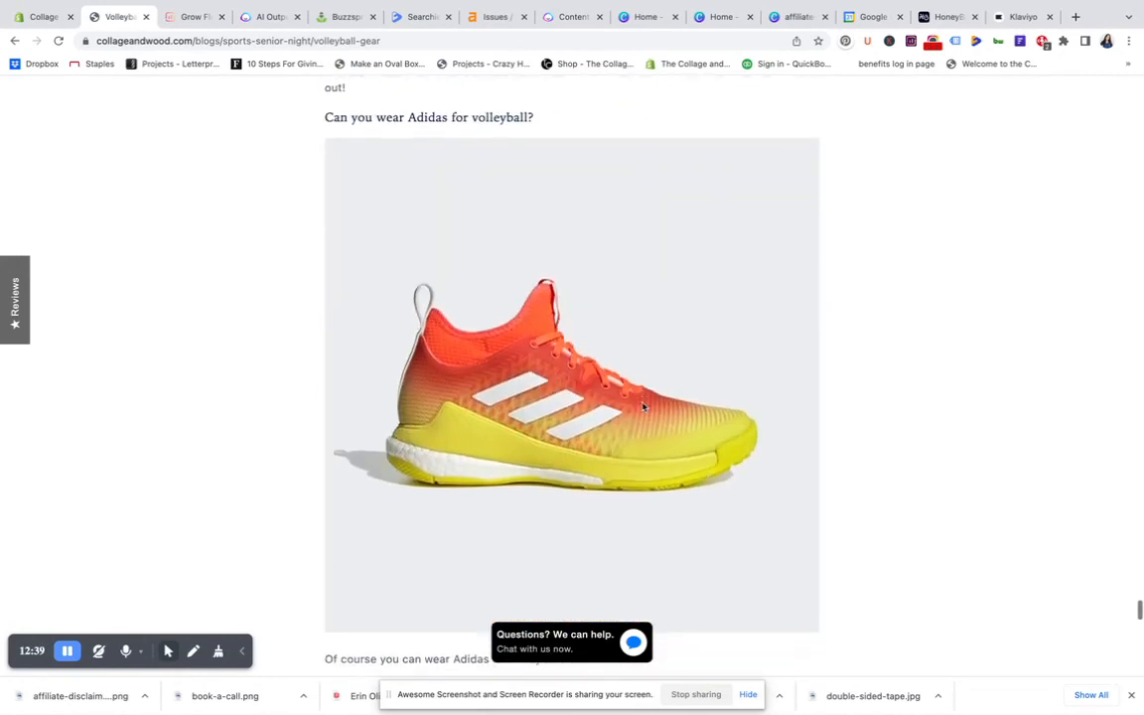
scroll(down, 3)
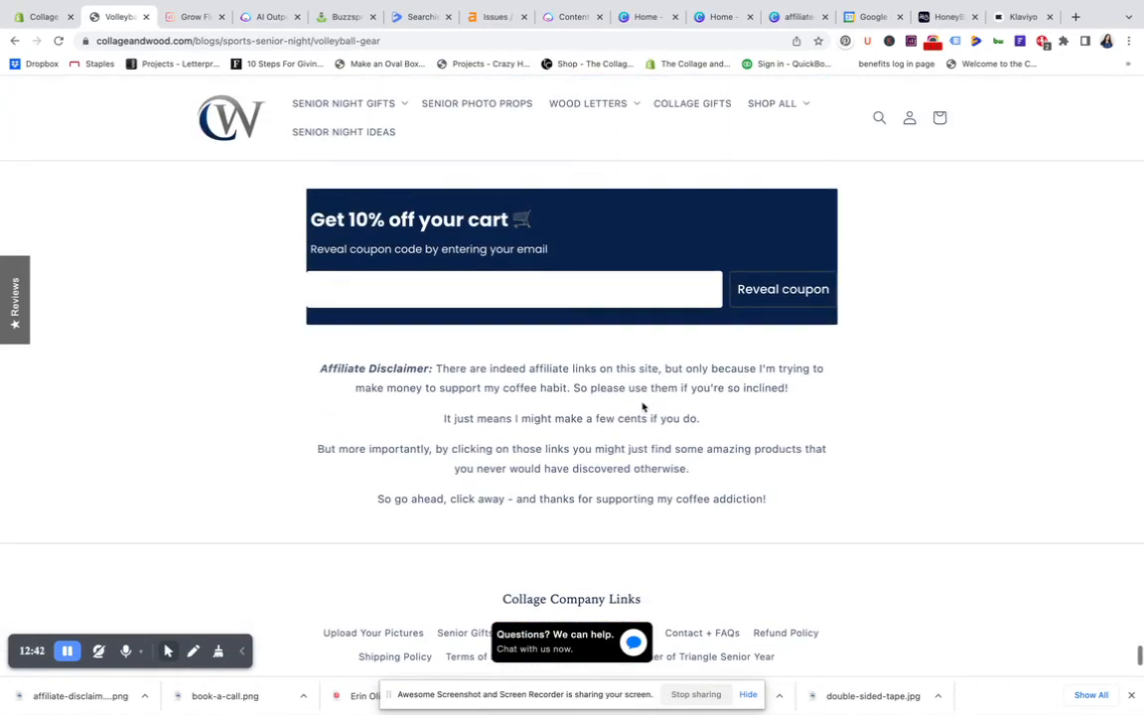
mouse_move(342, 421)
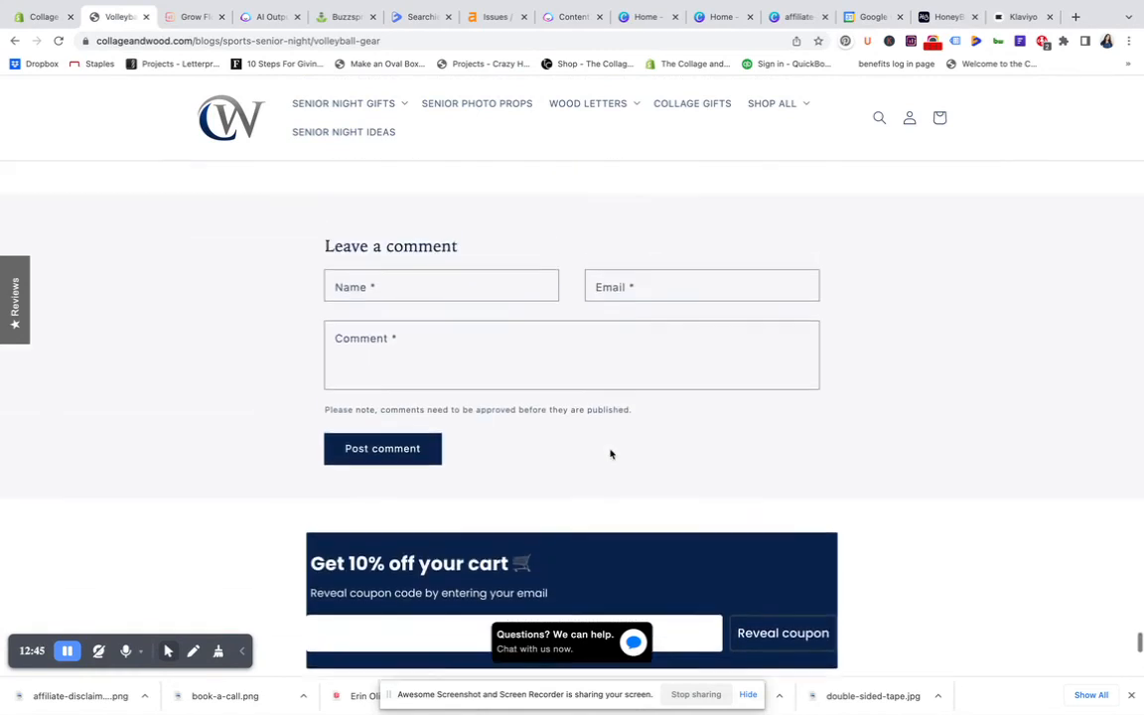
scroll(down, 3)
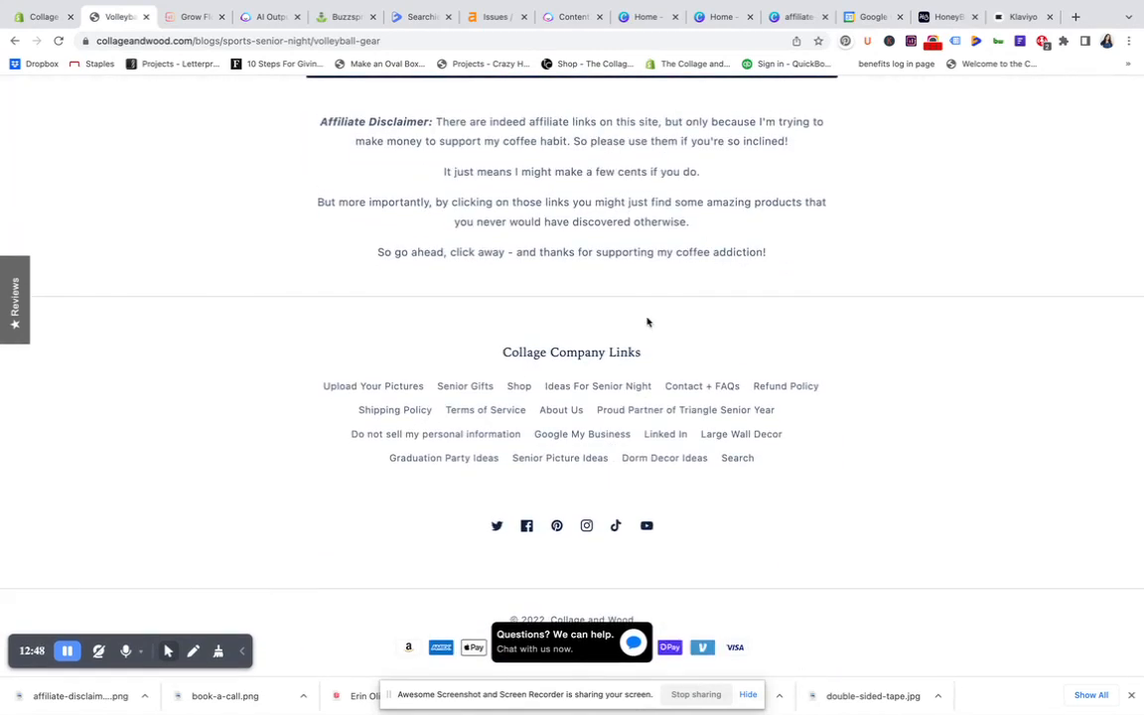
scroll(up, 3)
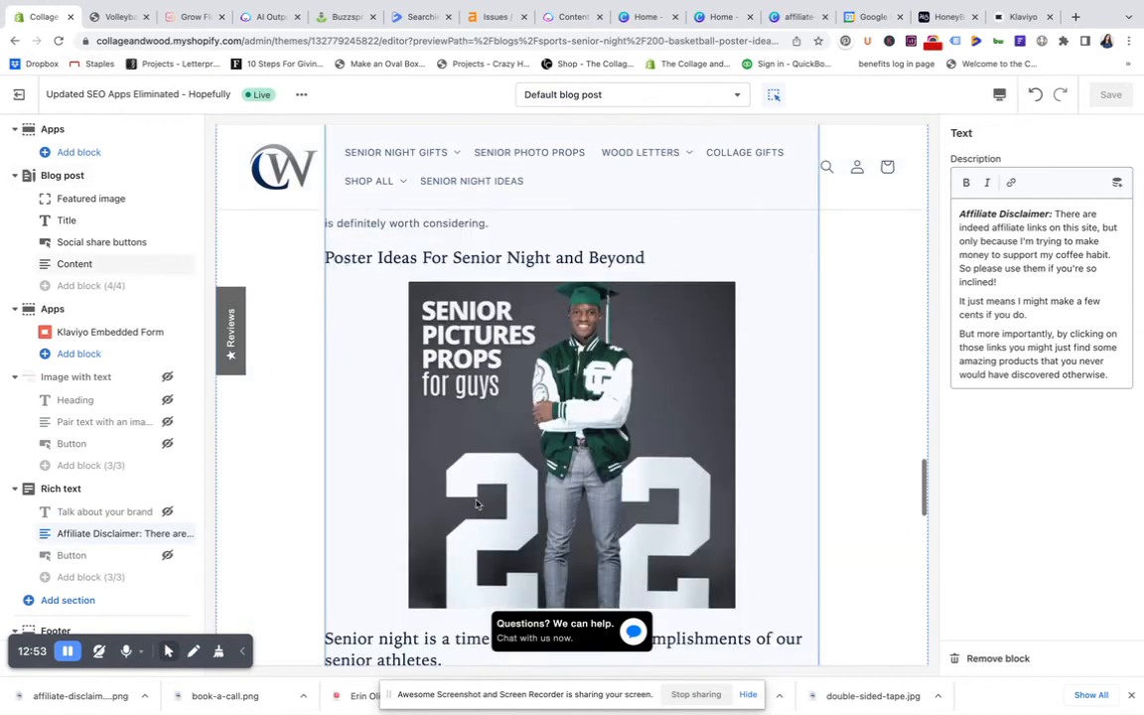
Show the image disclaimer instead of the Rich text one, save, and view it on the live post.
scroll(down, 3)
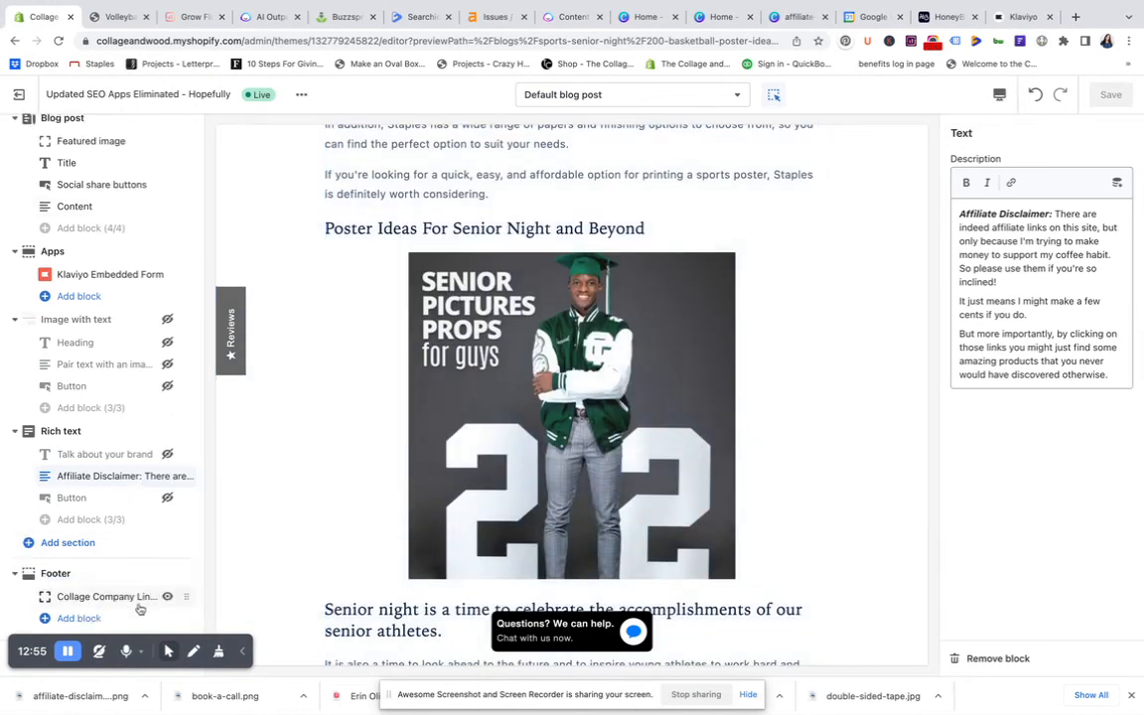
scroll(down, 3)
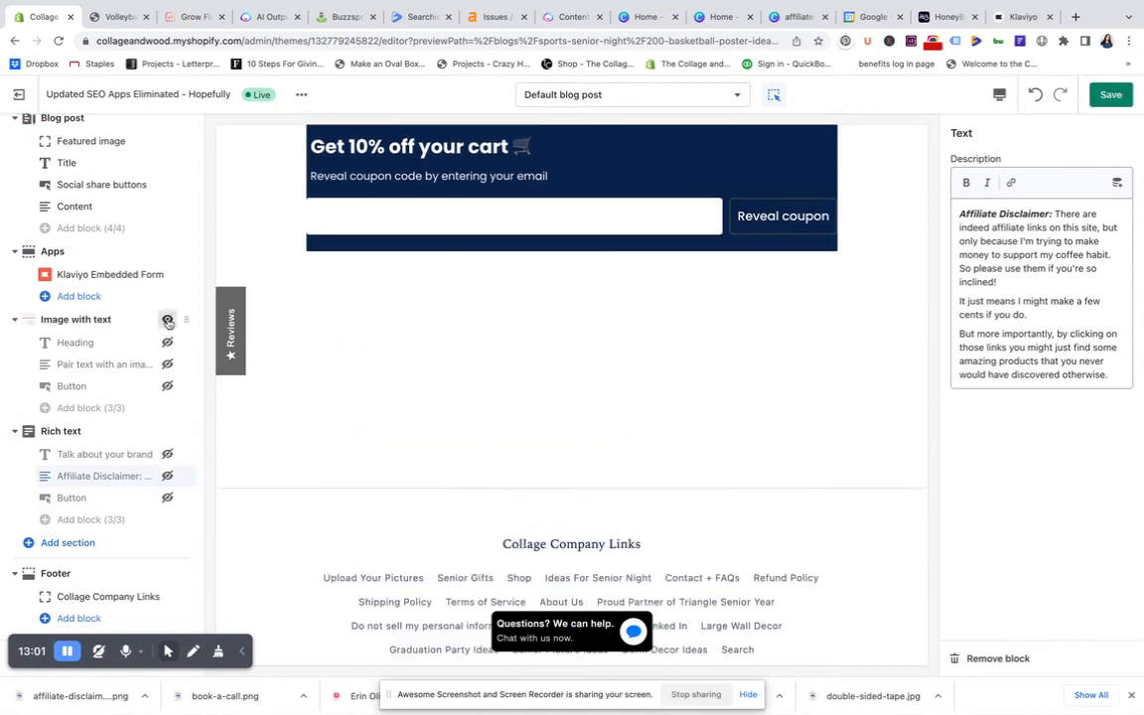
scroll(down, 3)
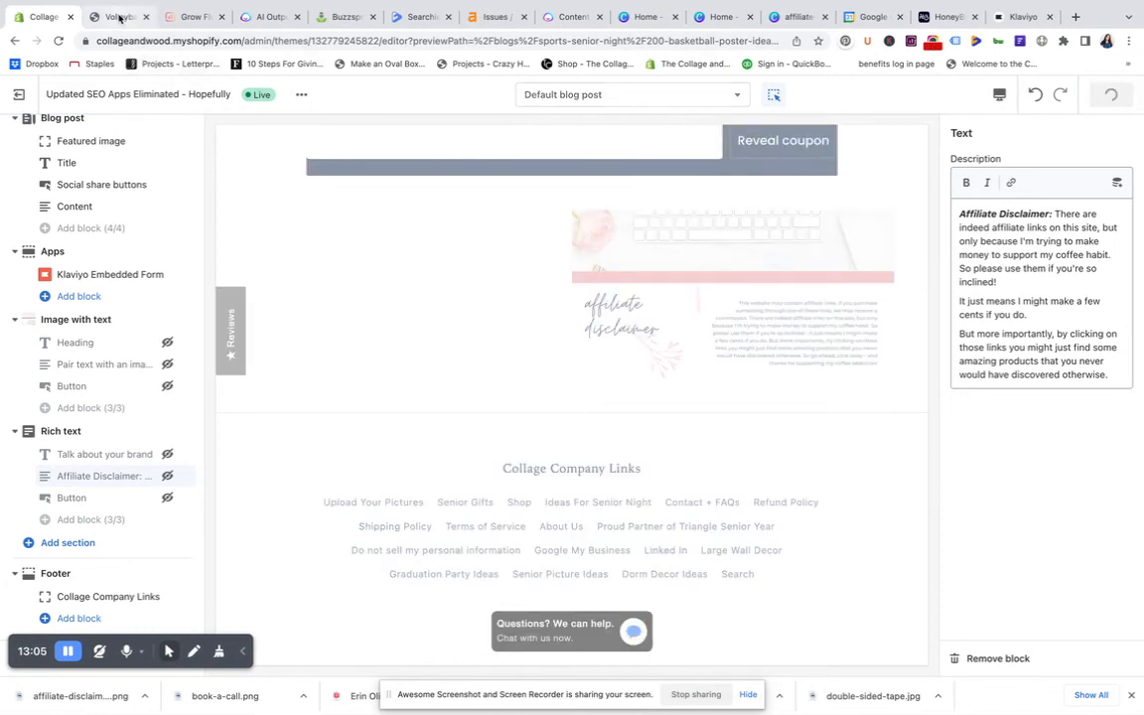
click(117, 16)
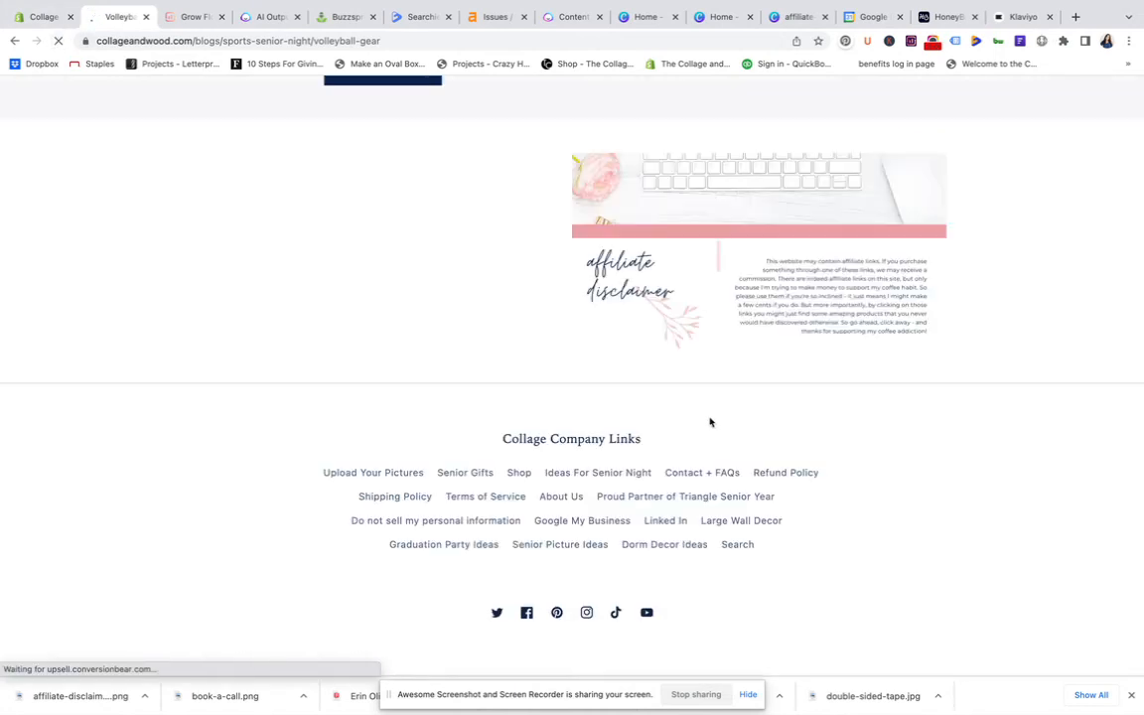
scroll(up, 3)
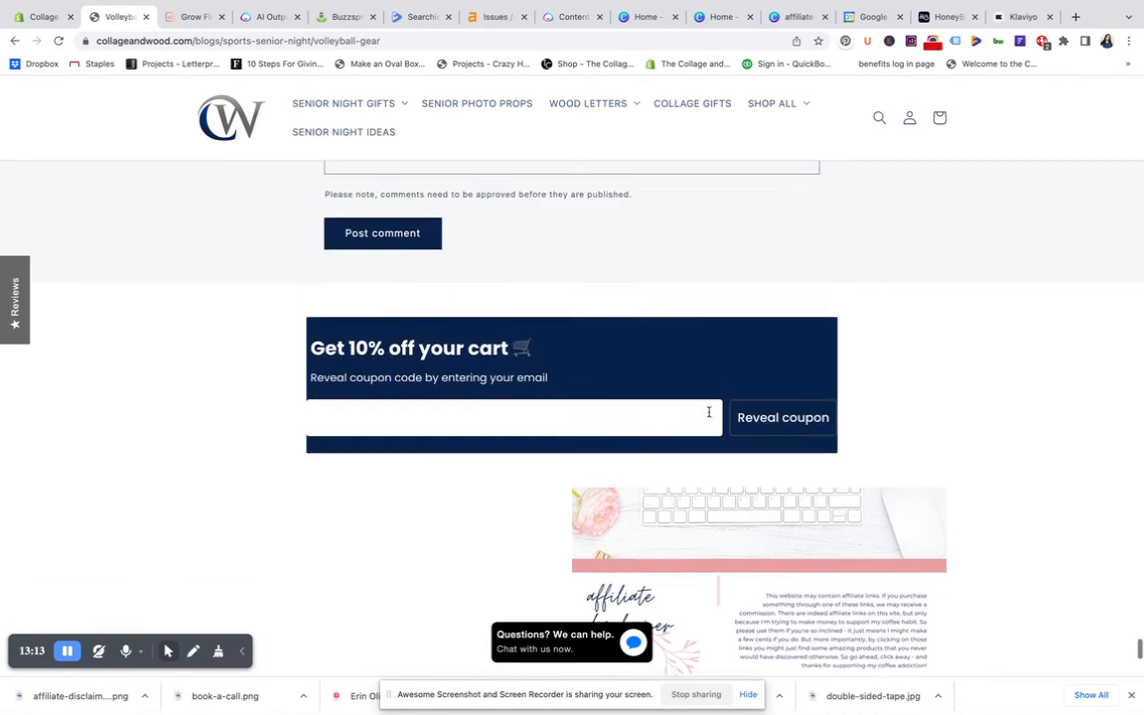
scroll(down, 3)
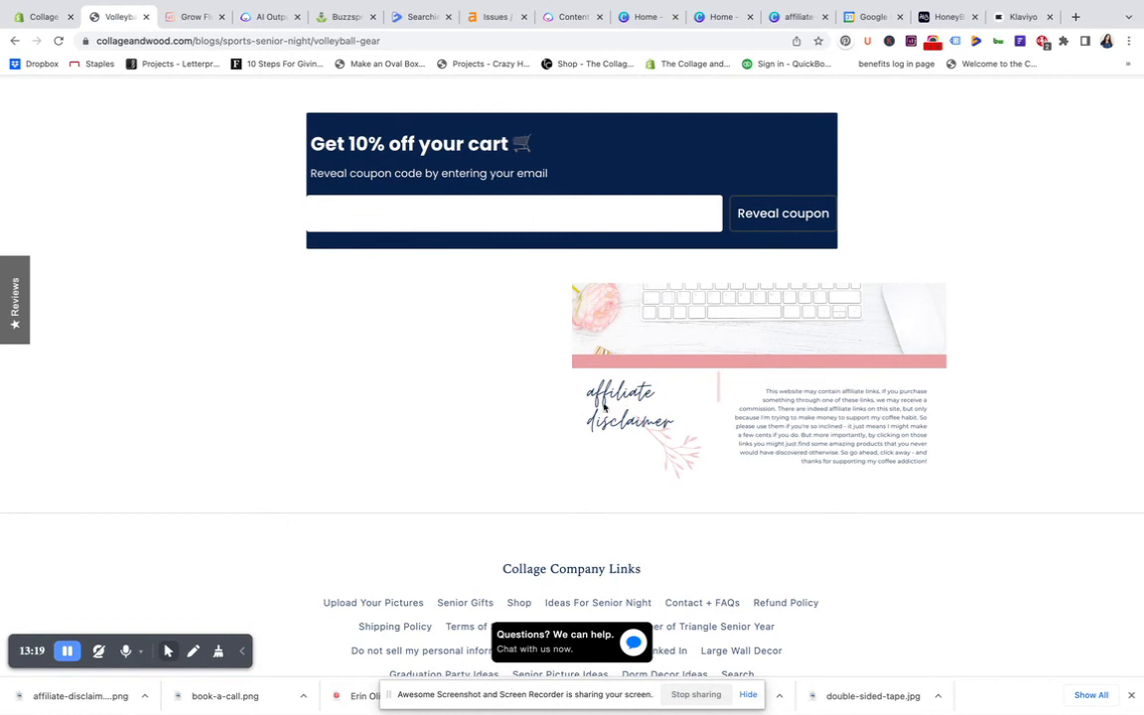
mouse_move(322, 385)
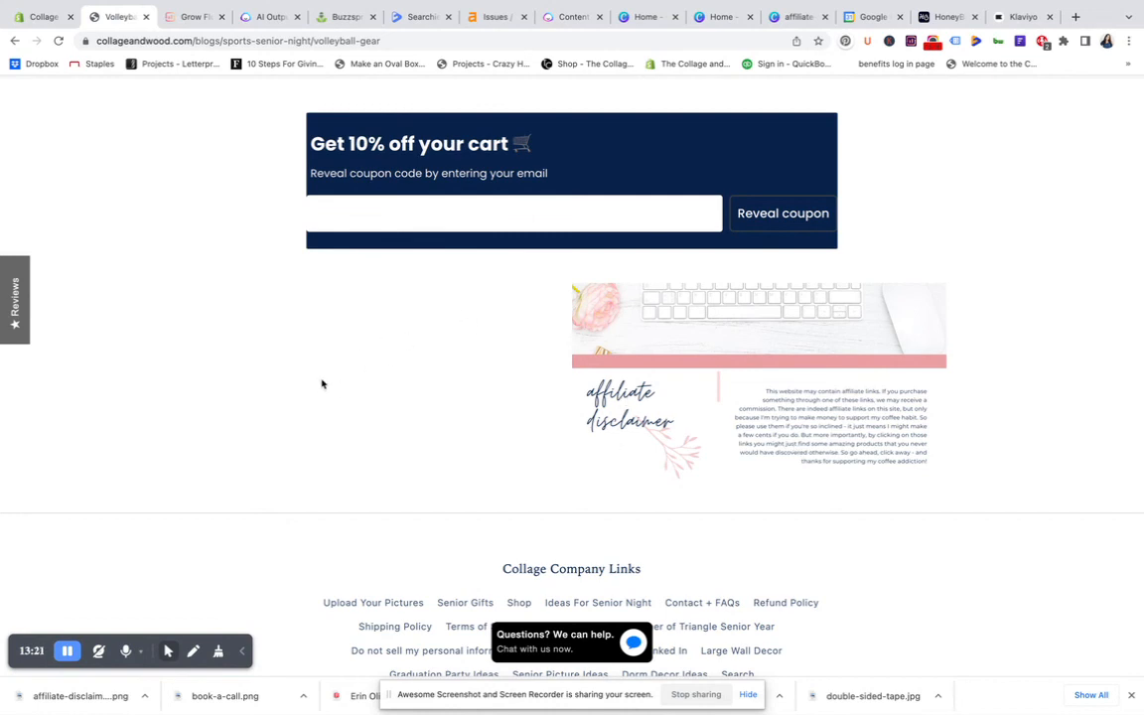
mouse_move(425, 393)
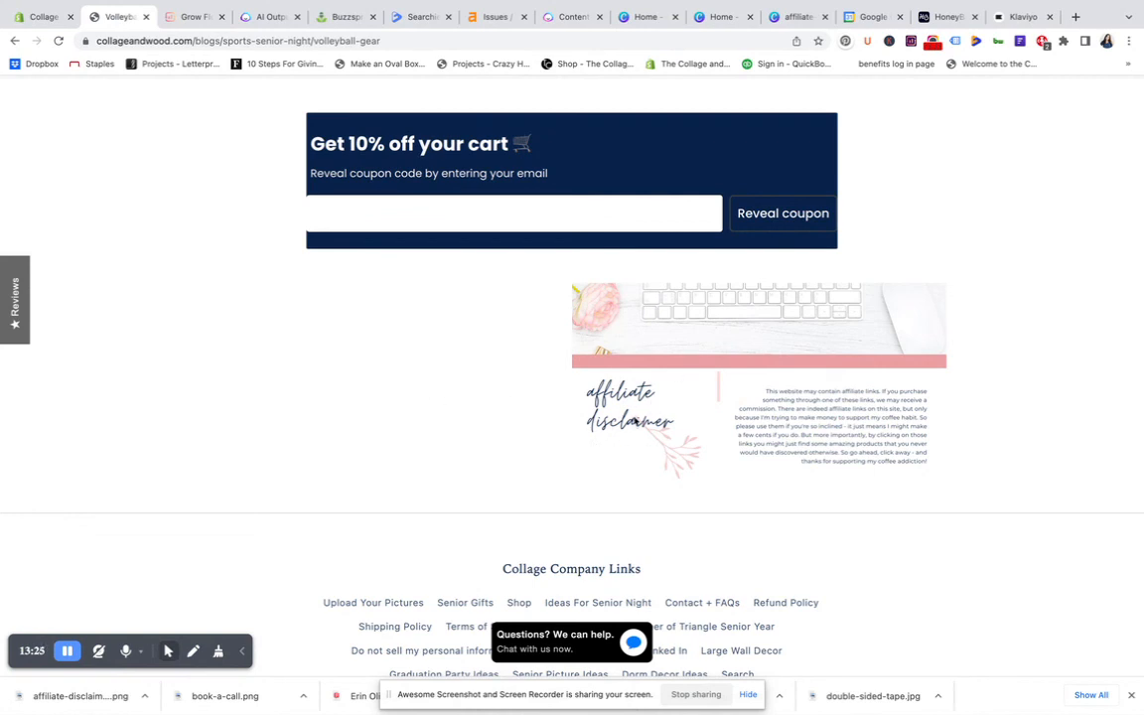
mouse_move(444, 262)
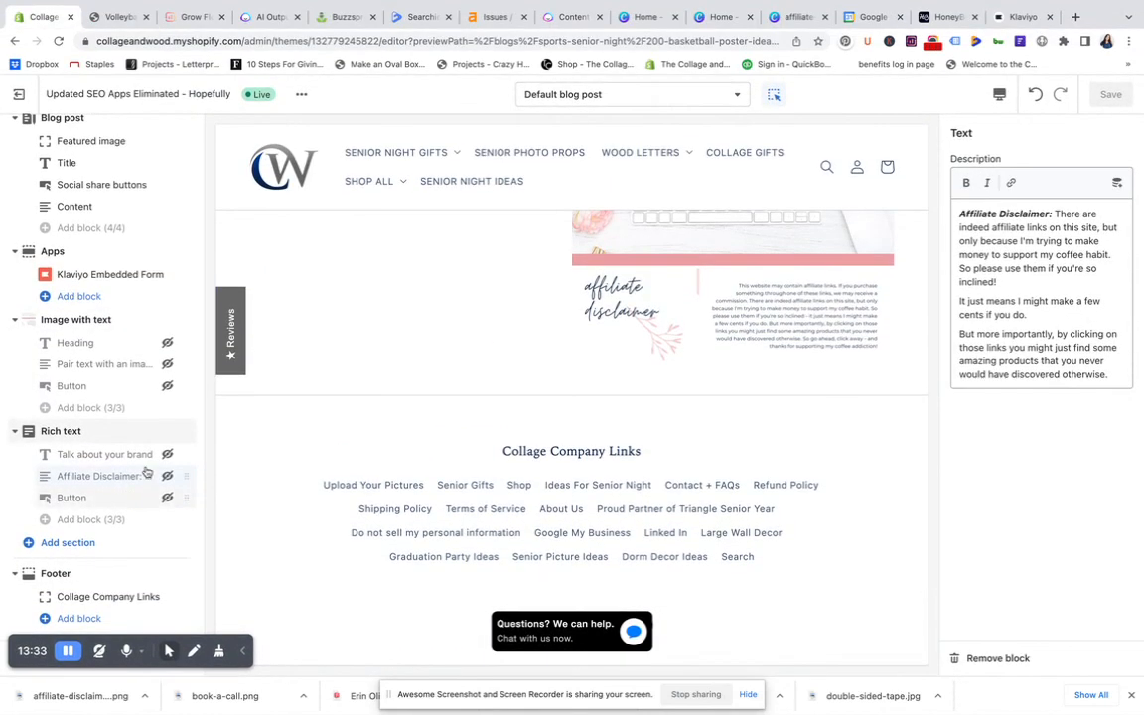
Hide Image with text, unhide the Rich text Affiliate Disclaimer block, and save the template.
scroll(up, 3)
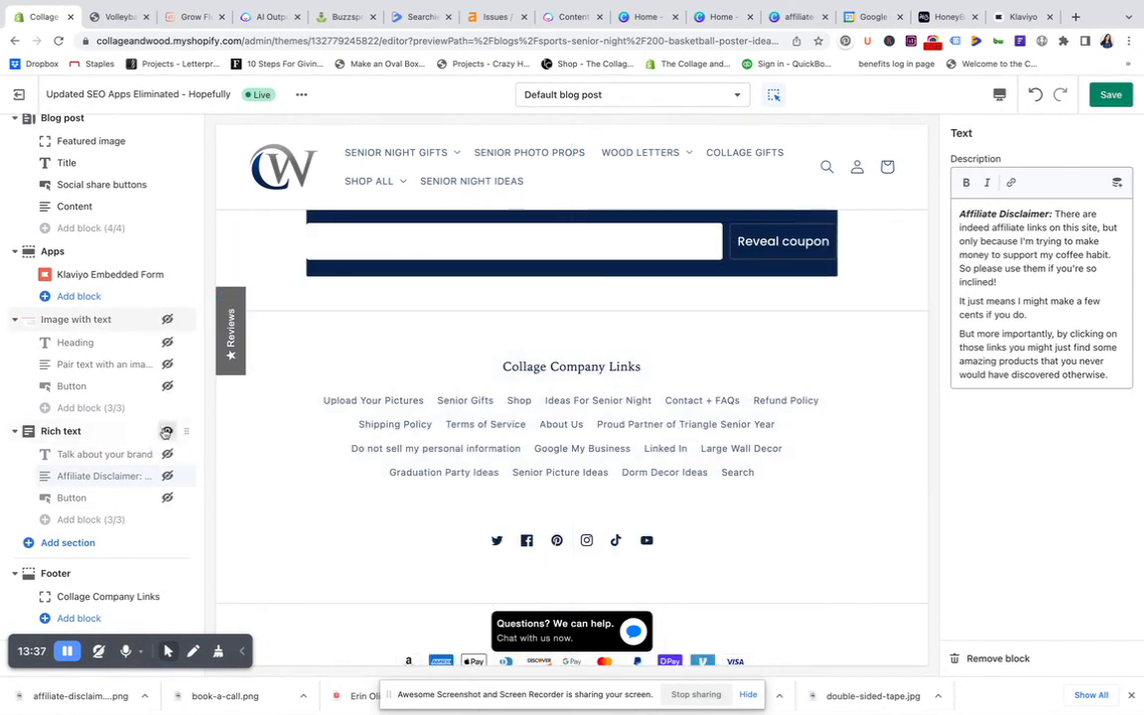
scroll(up, 3)
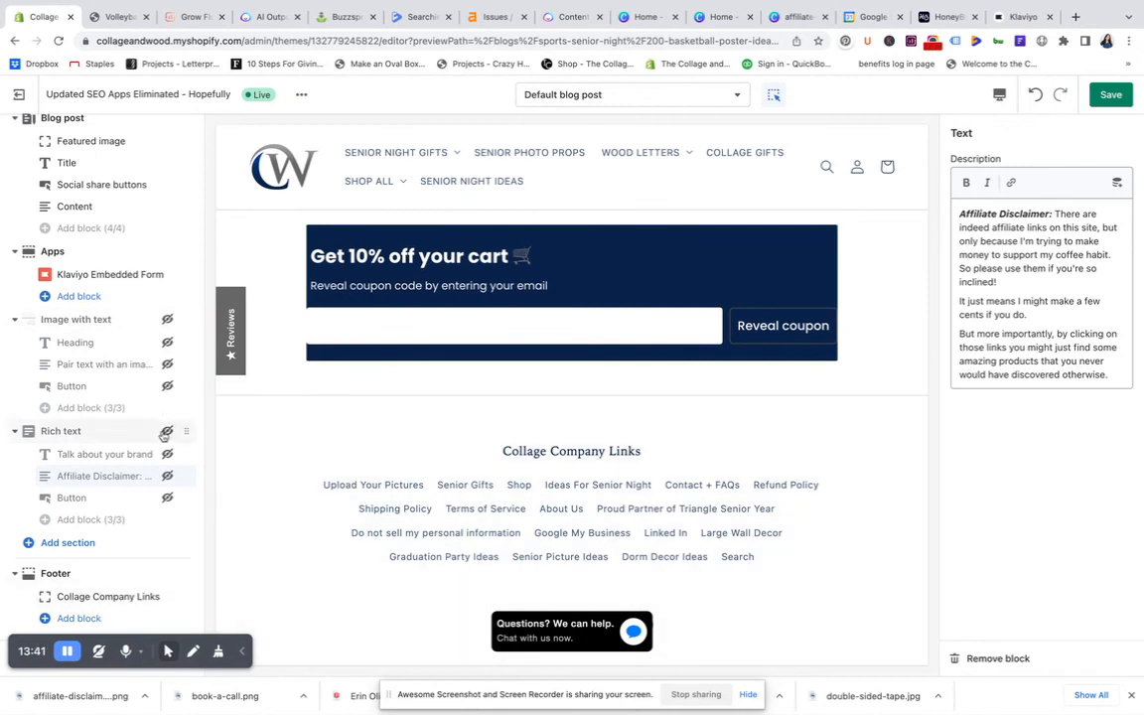
scroll(down, 3)
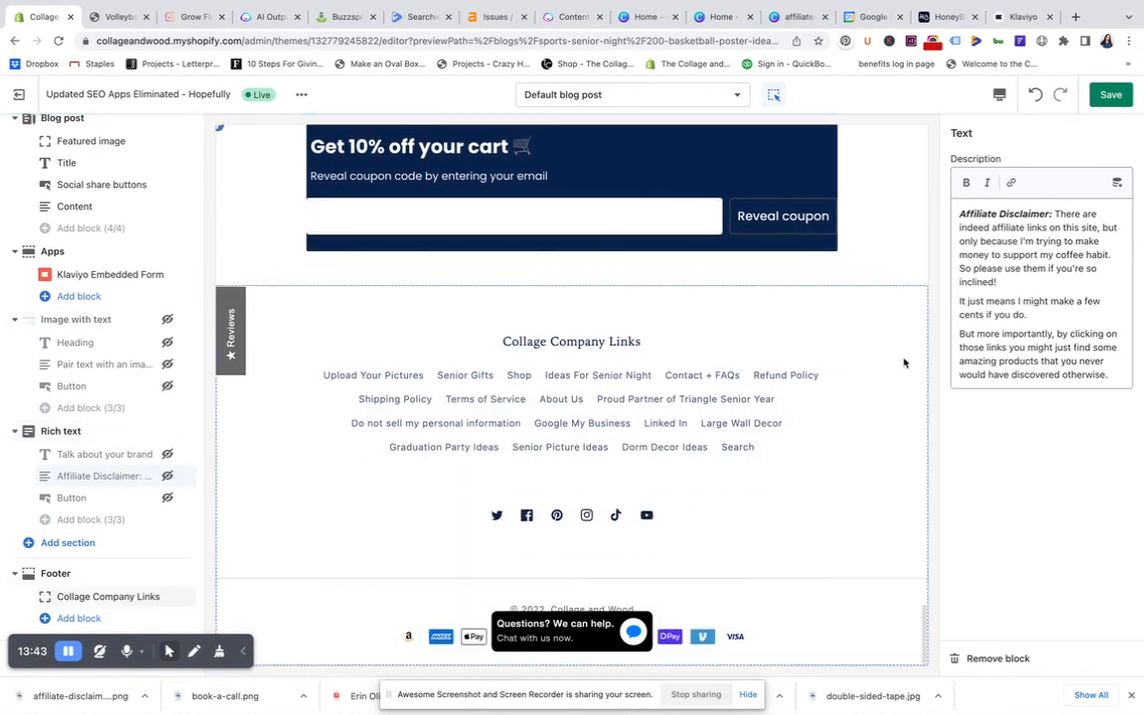
scroll(up, 3)
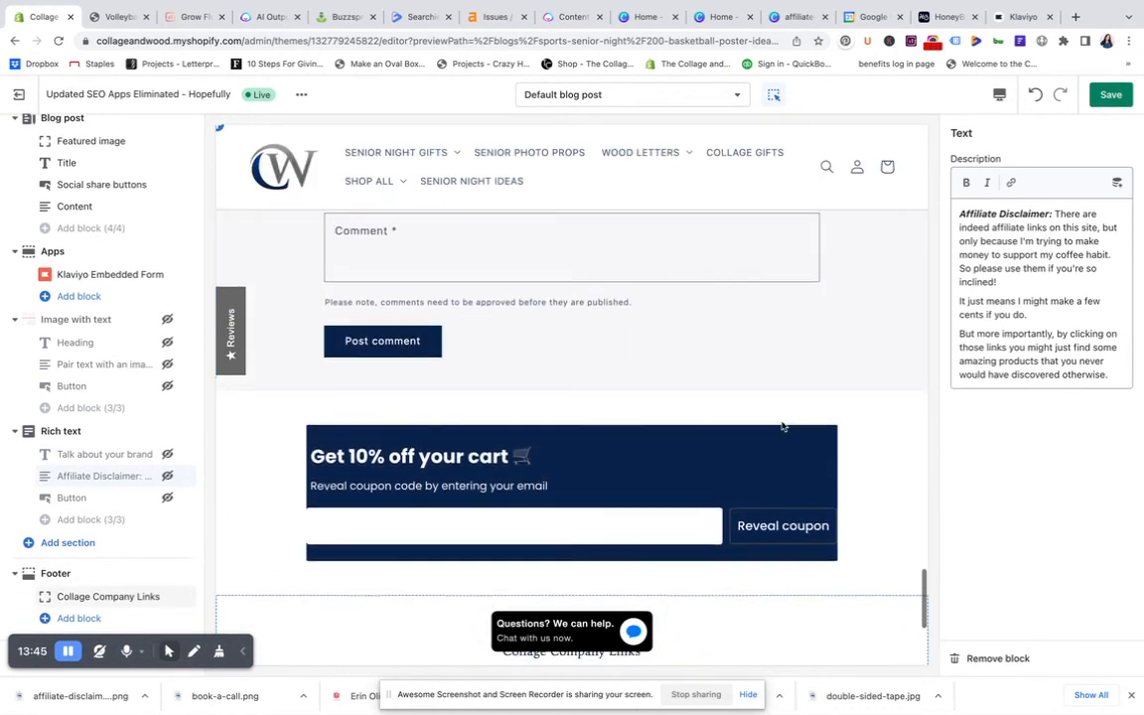
scroll(down, 3)
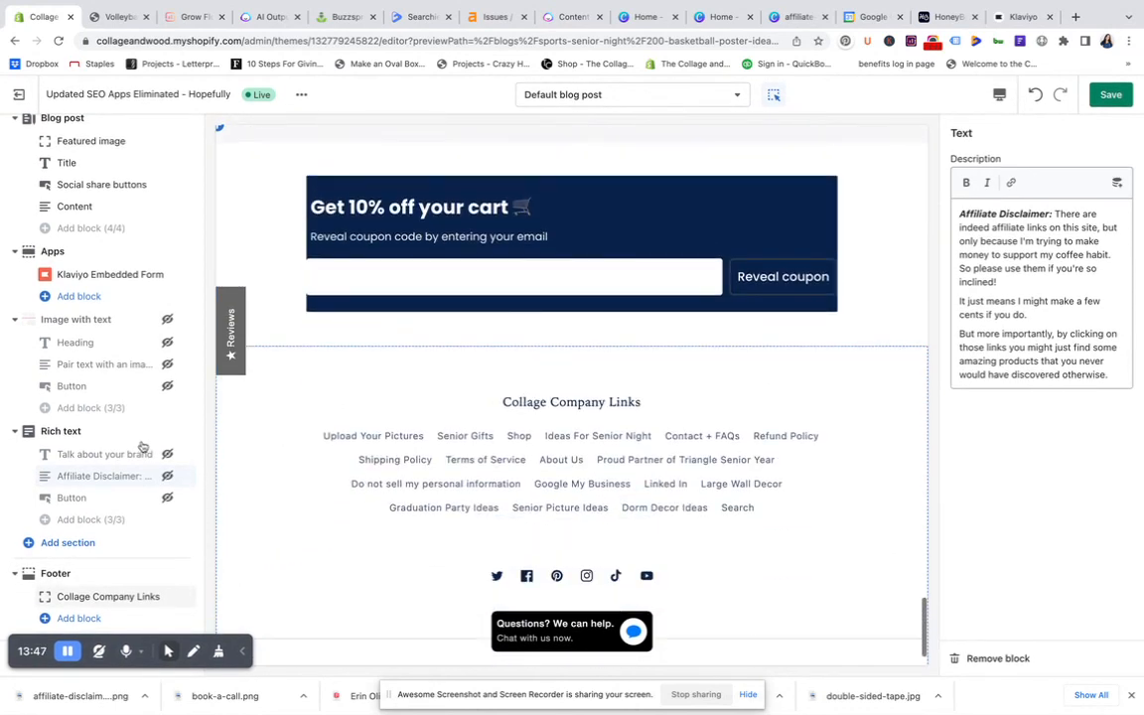
scroll(up, 3)
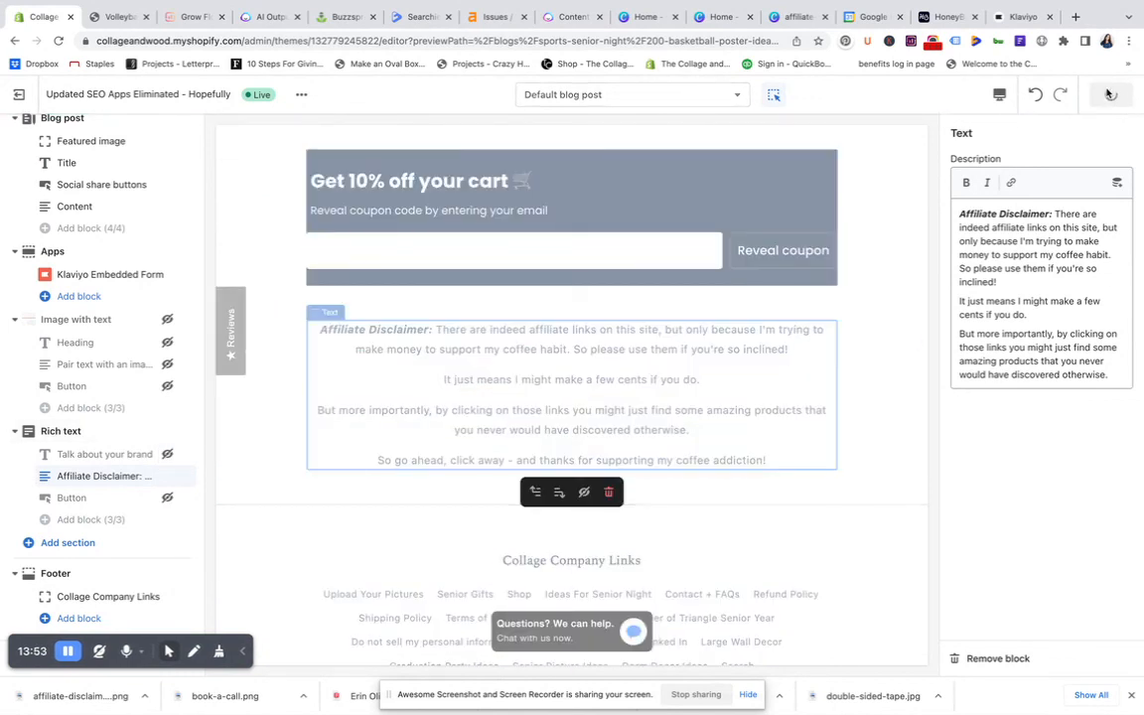
click(1108, 95)
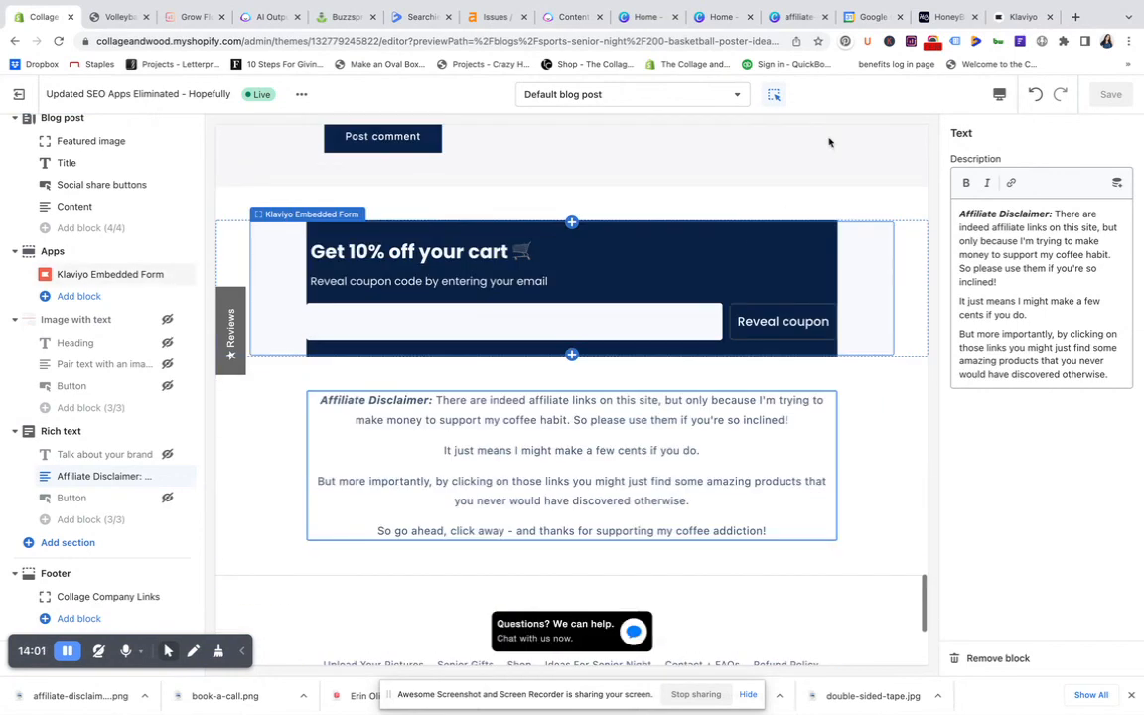
click(571, 464)
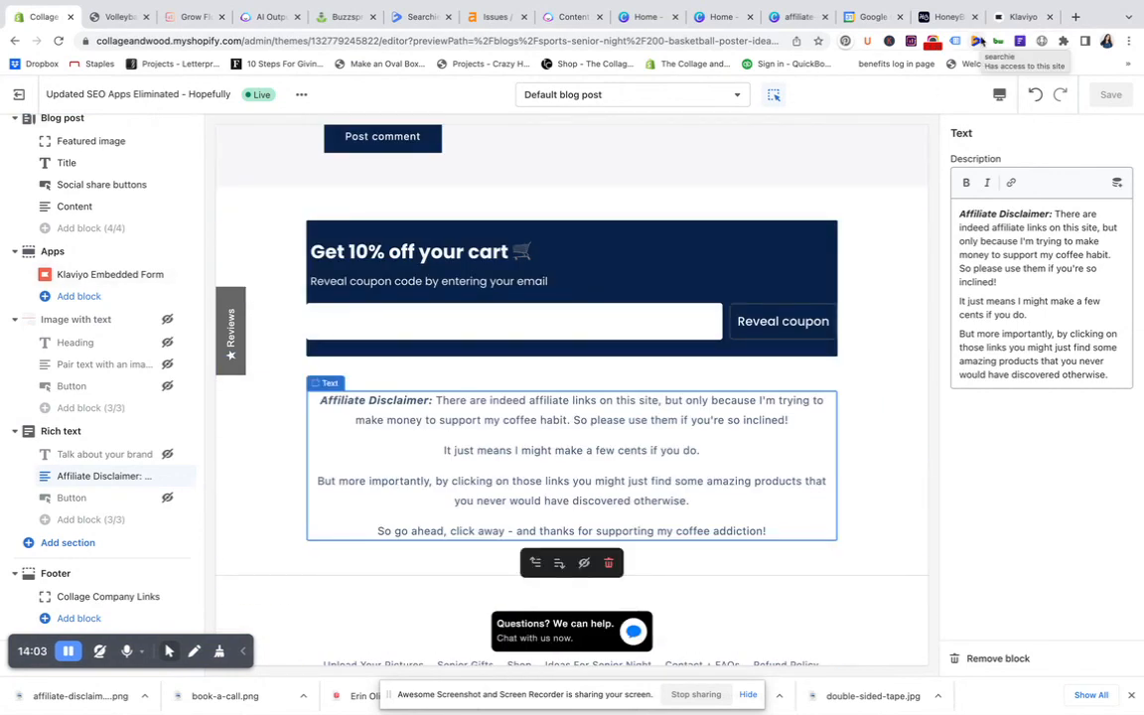
mouse_move(764, 243)
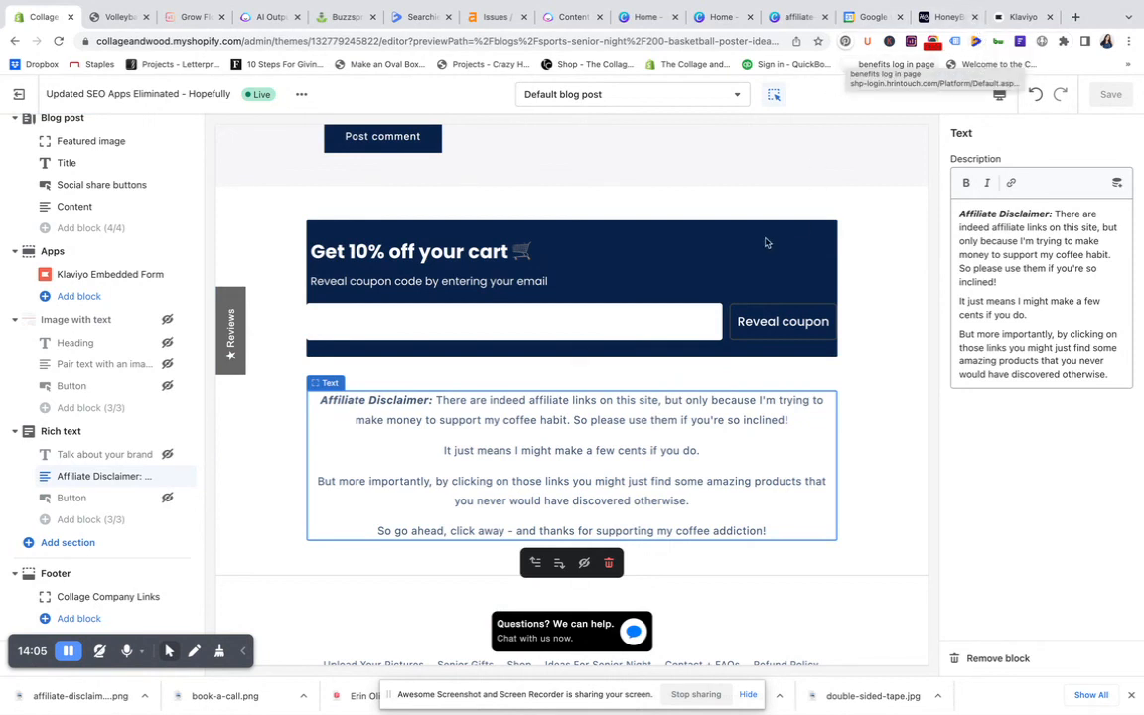